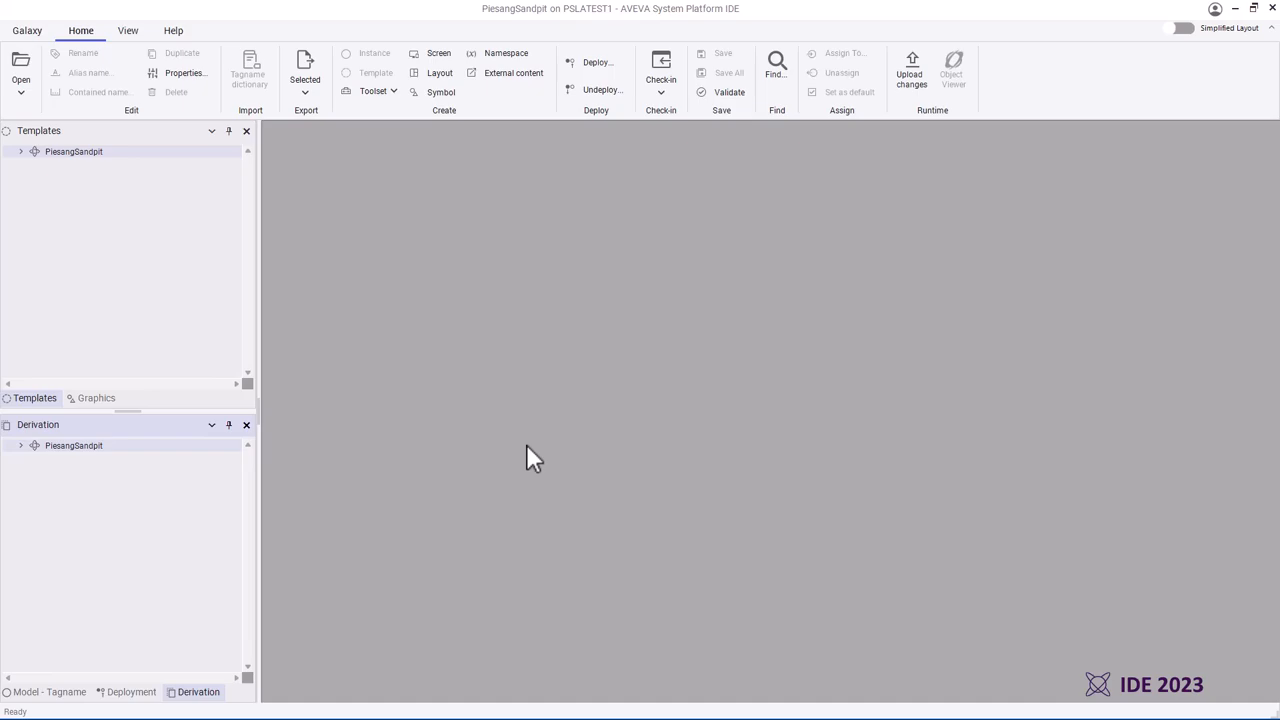
{"action": "mouse_move", "coordinate": [516, 398]}
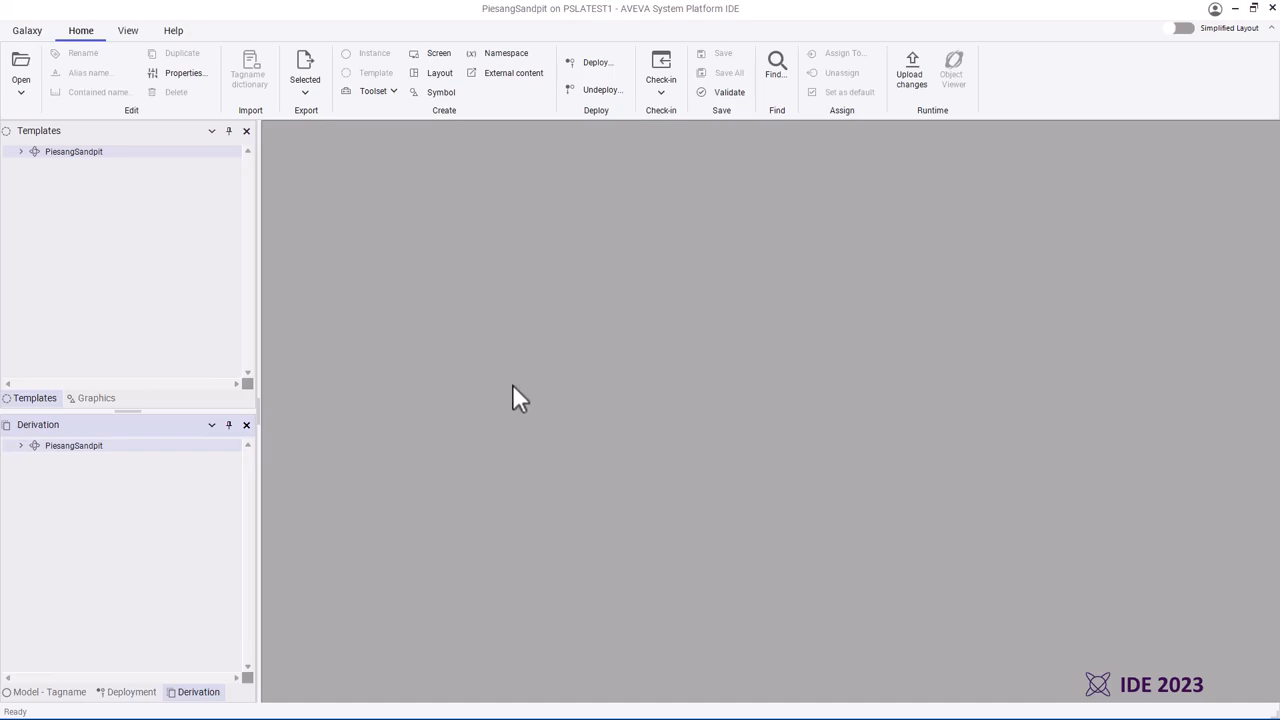
{"action": "mouse_move", "coordinate": [456, 168]}
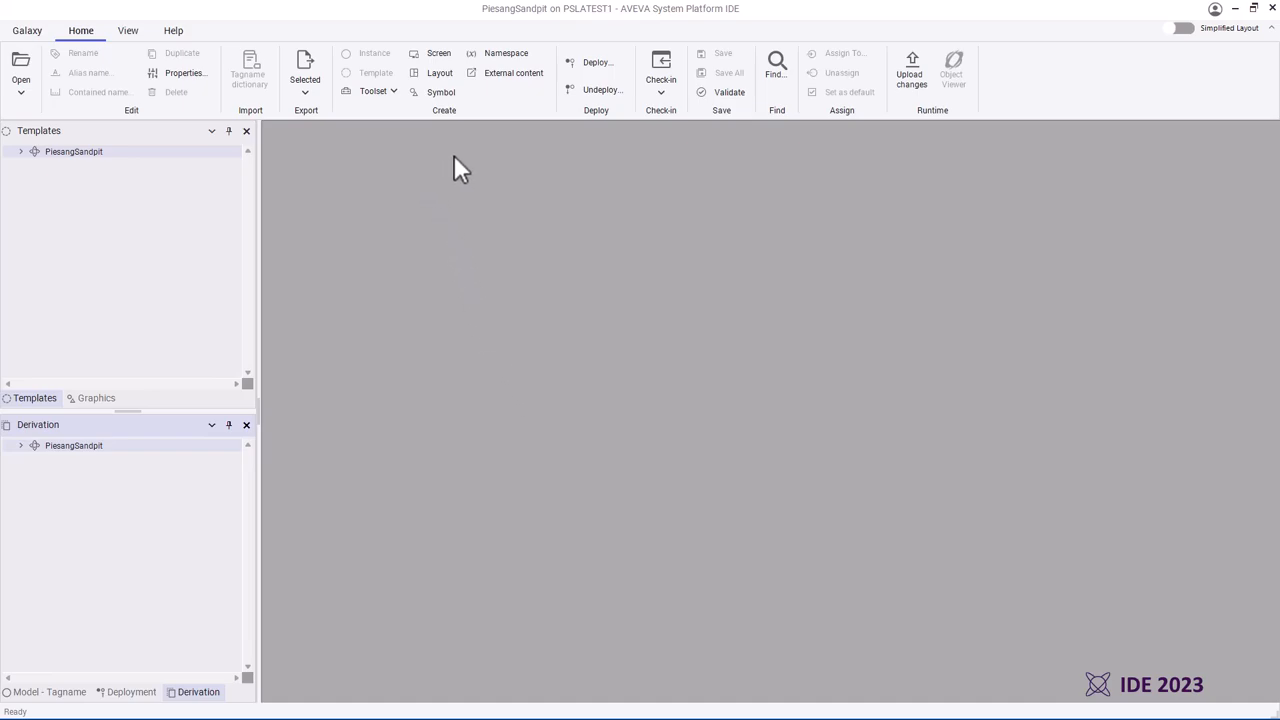
Toggle the IDE between the compact simplified layout and the full layout.
{"action": "left_click", "coordinate": [1184, 22]}
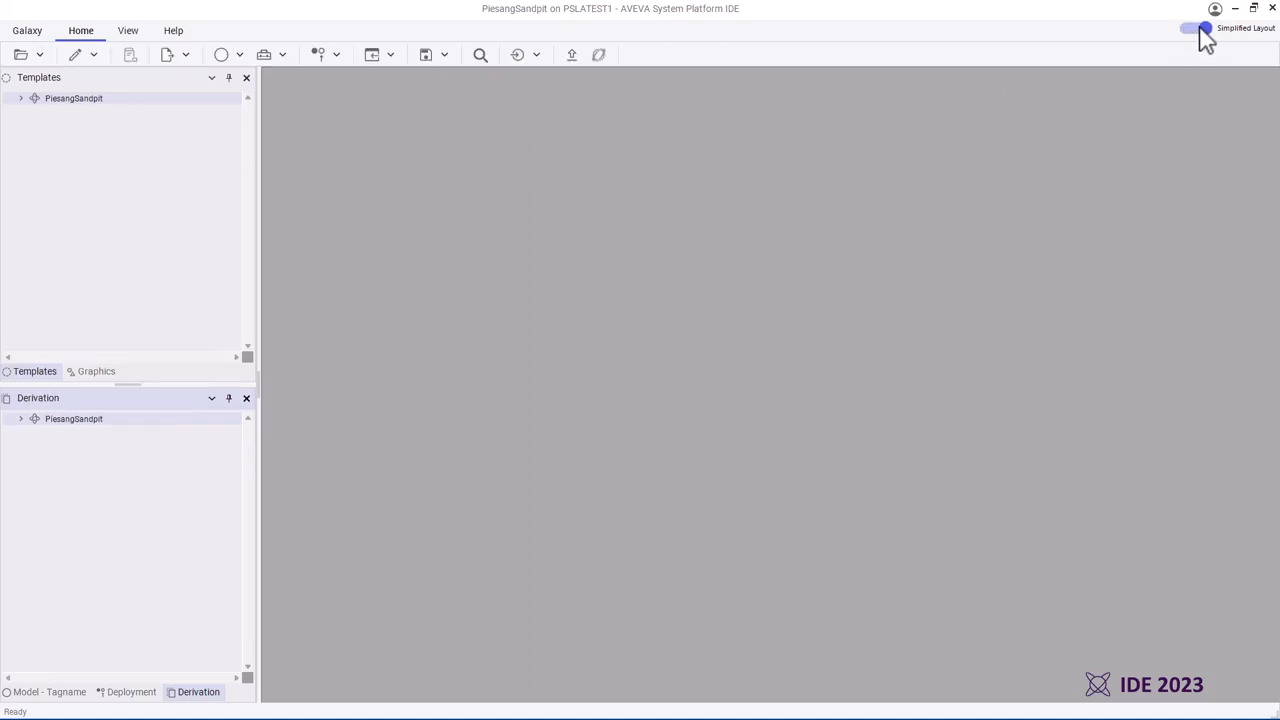
{"action": "left_click", "coordinate": [1190, 28]}
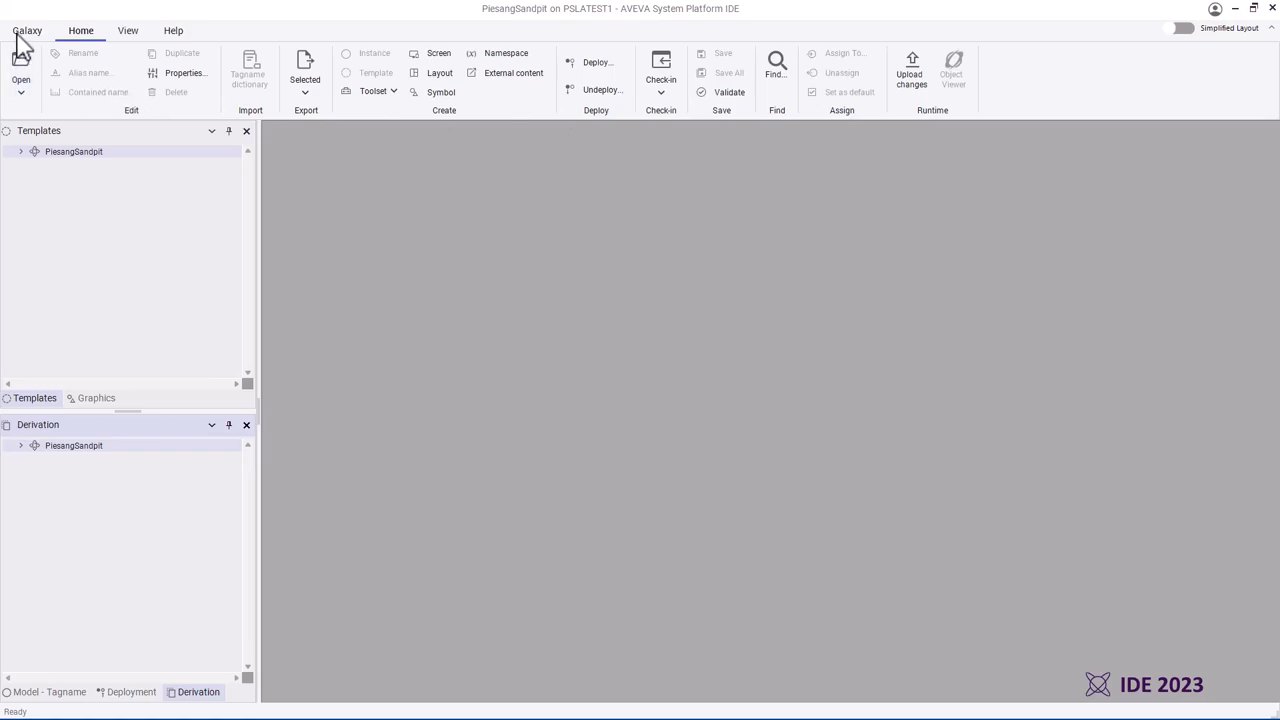
Reach the galaxy's Configure page and expand its Galaxy section of settings.
{"action": "left_click", "coordinate": [24, 10]}
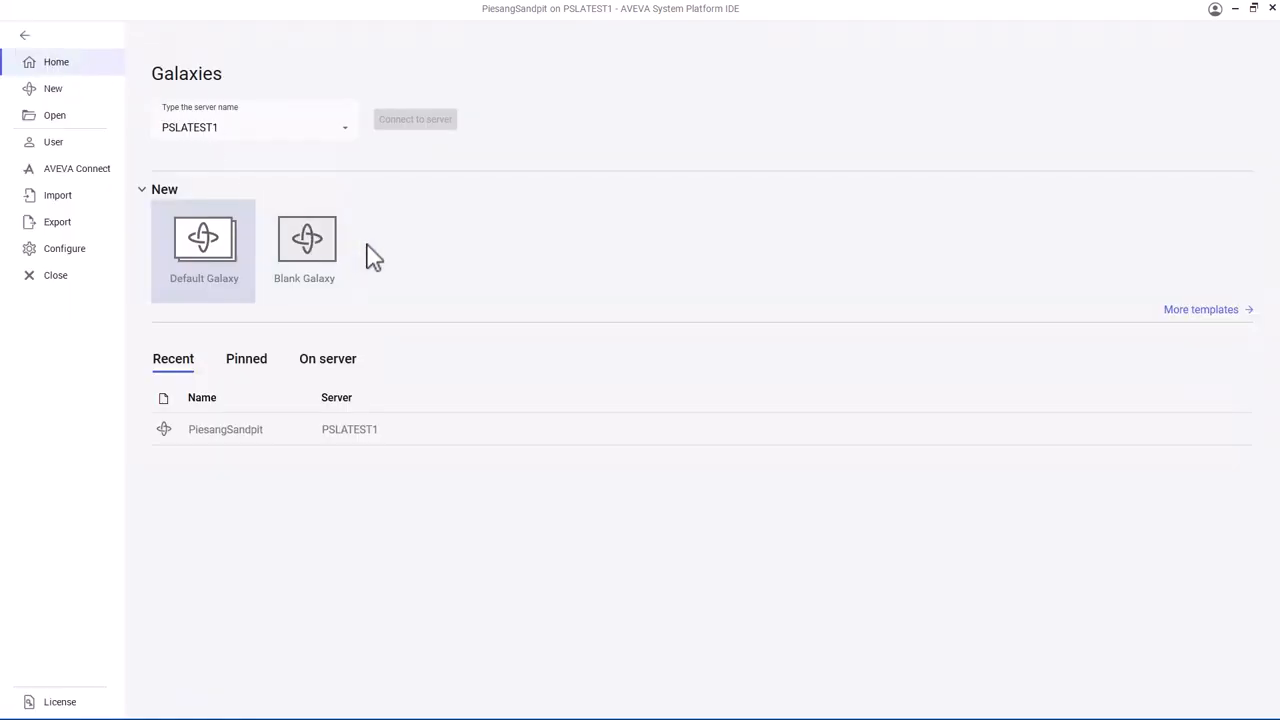
{"action": "mouse_move", "coordinate": [246, 372]}
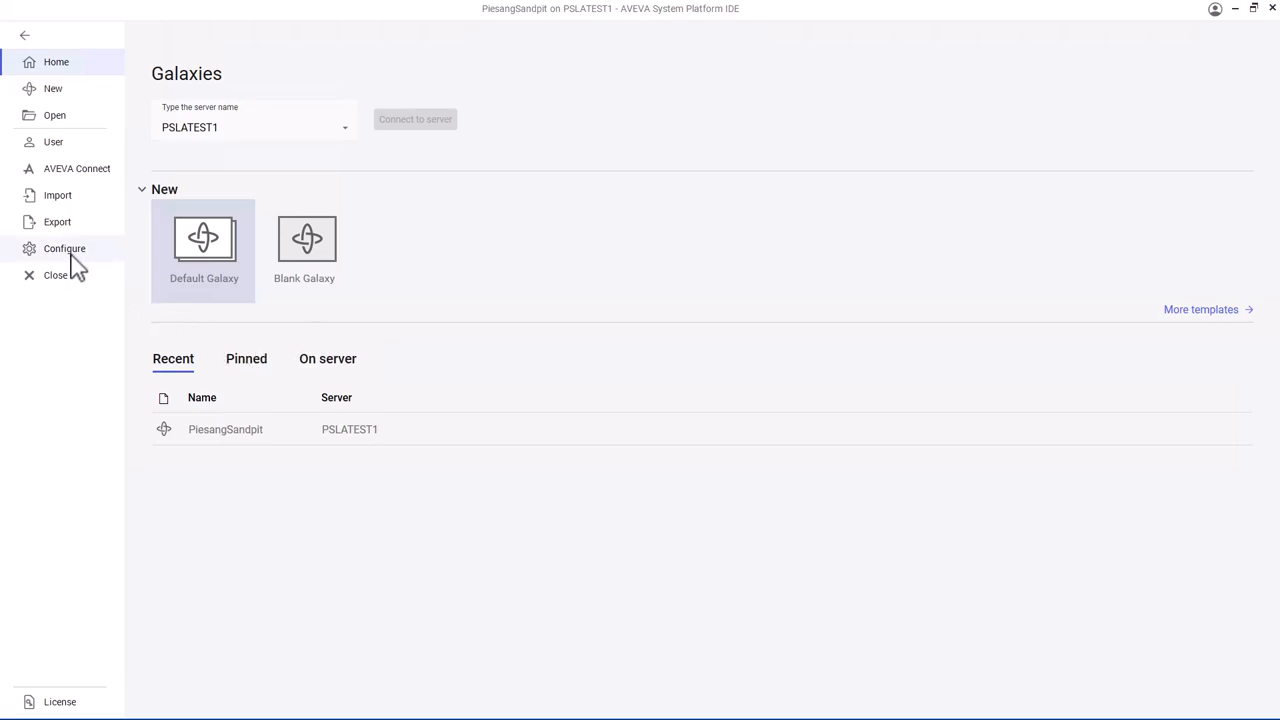
{"action": "left_click", "coordinate": [64, 248]}
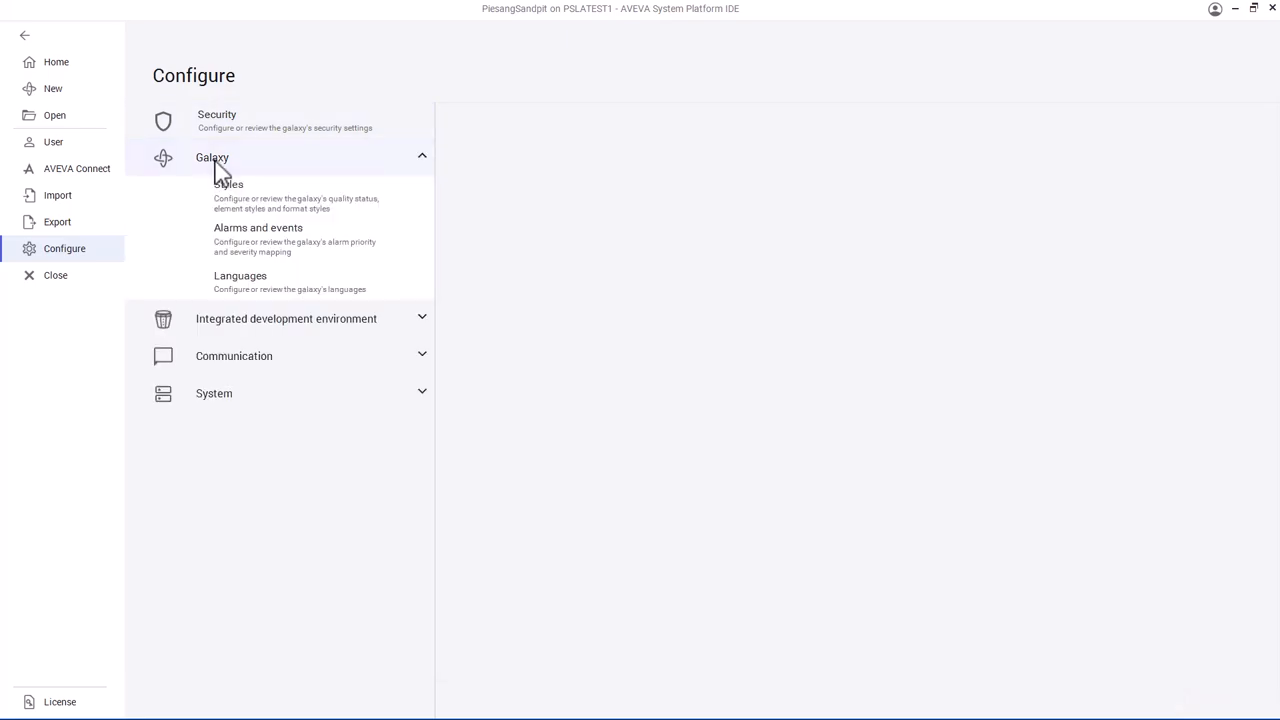
{"action": "left_click", "coordinate": [228, 184]}
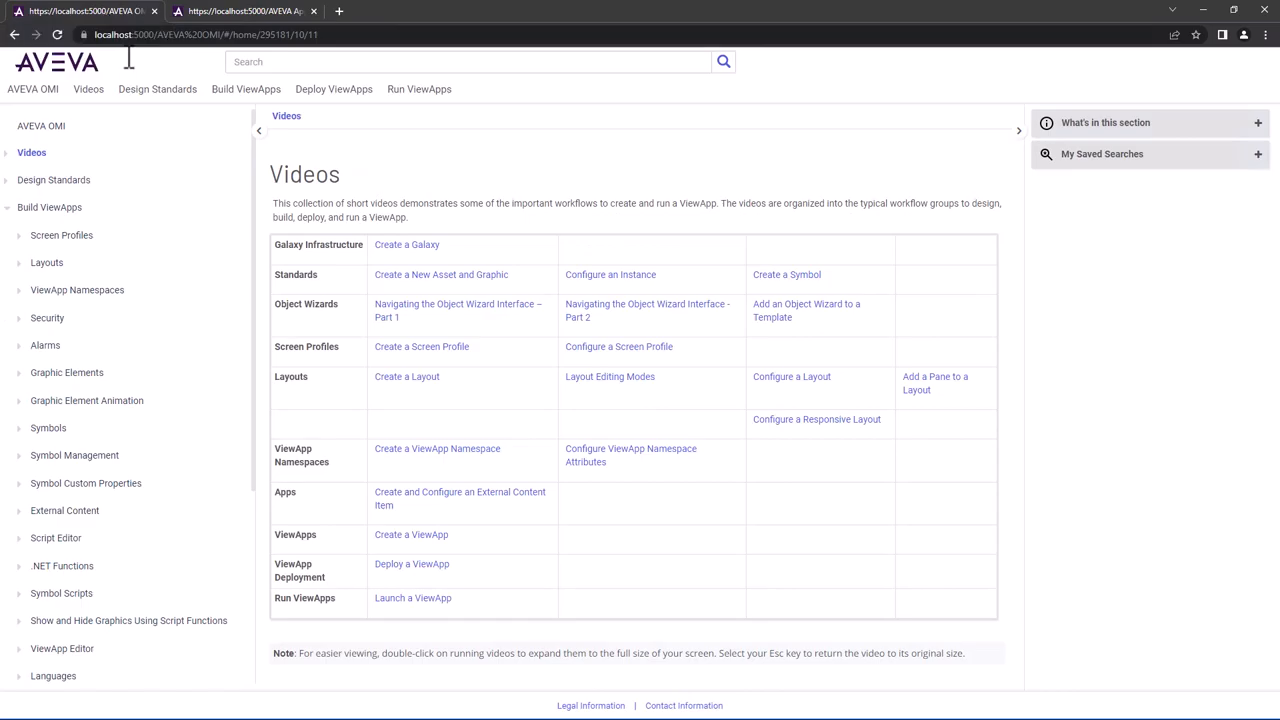
{"action": "mouse_move", "coordinate": [172, 180]}
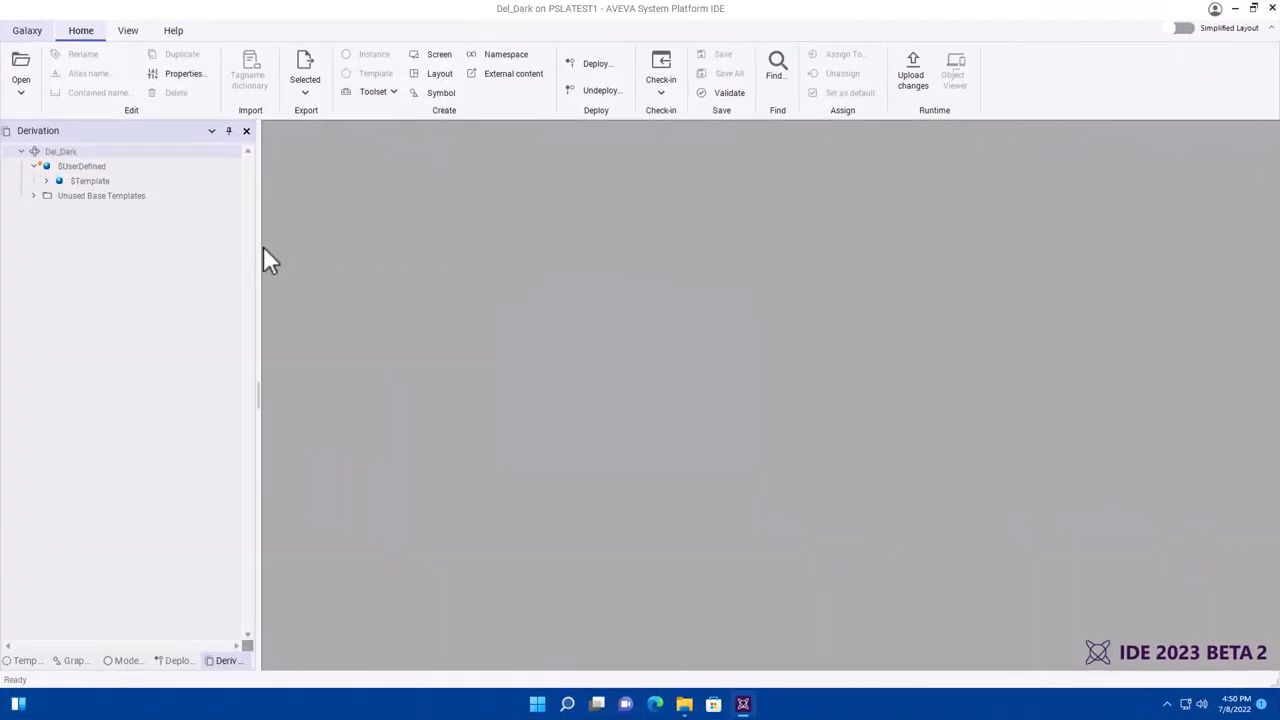
Expand $Template in the Derivation pane and open the $Template object for editing.
{"action": "left_click", "coordinate": [56, 180]}
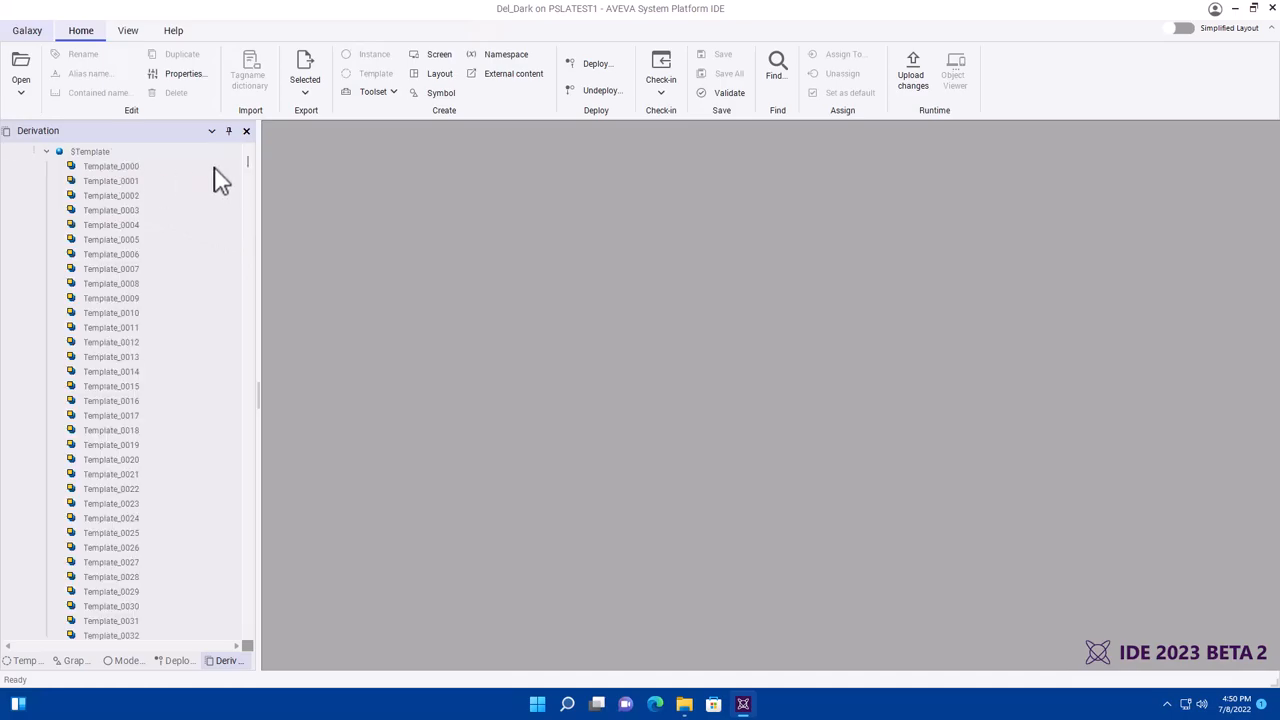
{"action": "scroll", "scroll_direction": "down", "scroll_amount": 3}
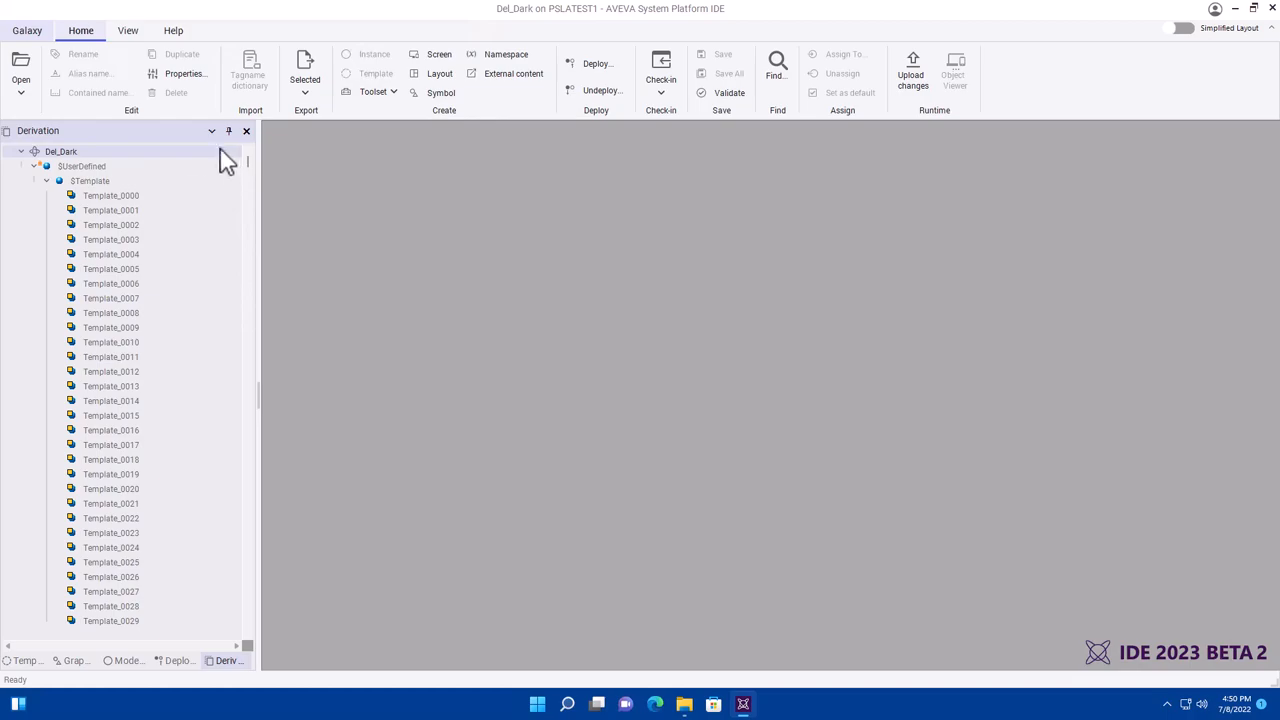
{"action": "double_click", "coordinate": [90, 180]}
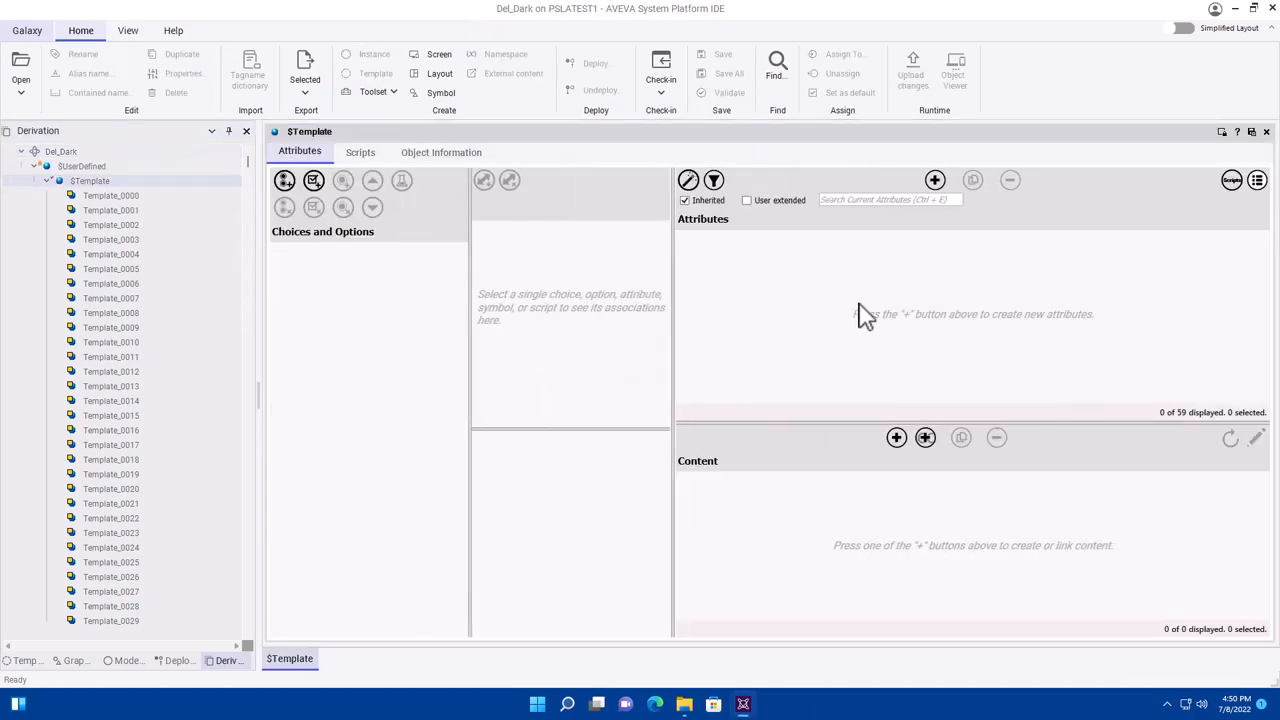
{"action": "left_click", "coordinate": [936, 180]}
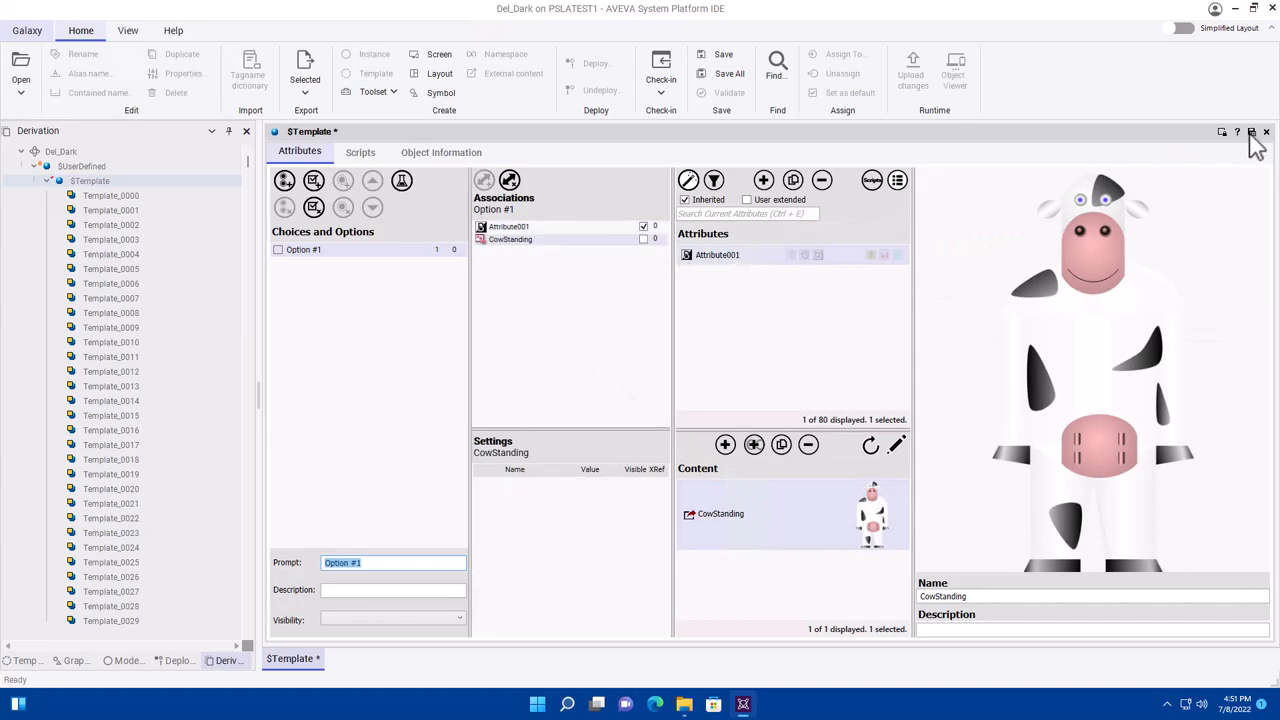
{"action": "left_click", "coordinate": [660, 70]}
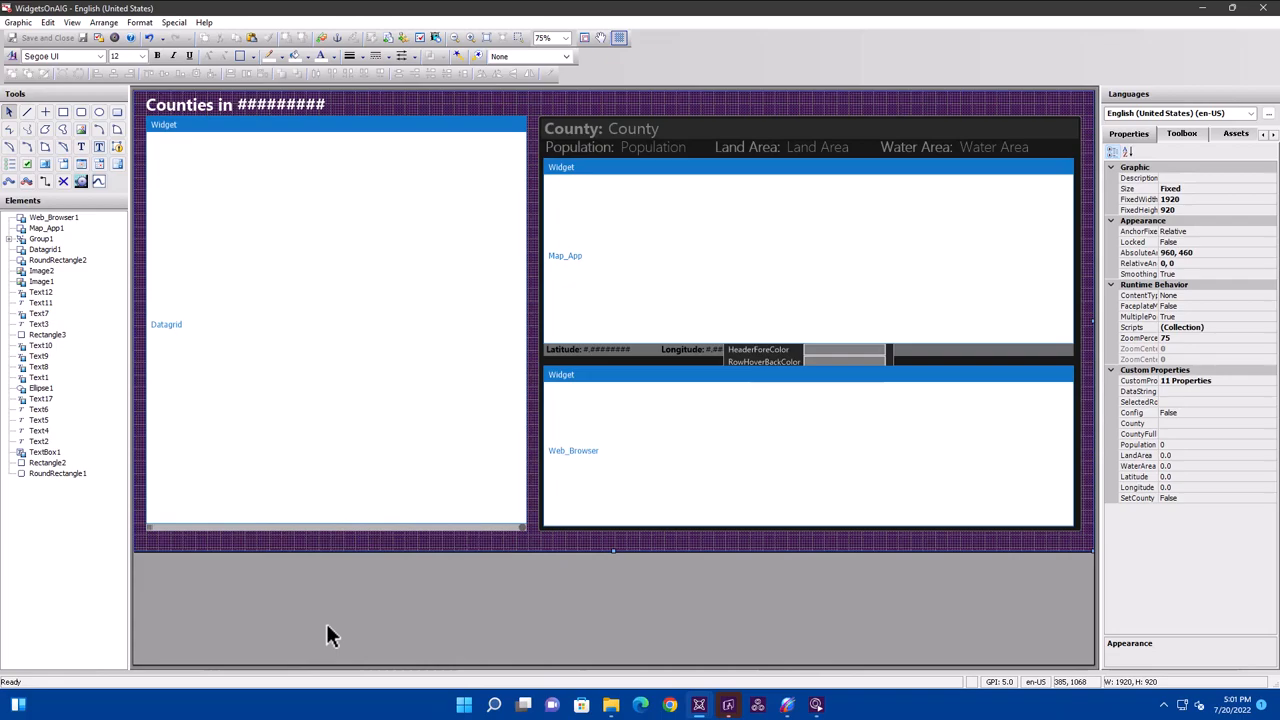
{"action": "mouse_move", "coordinate": [312, 422]}
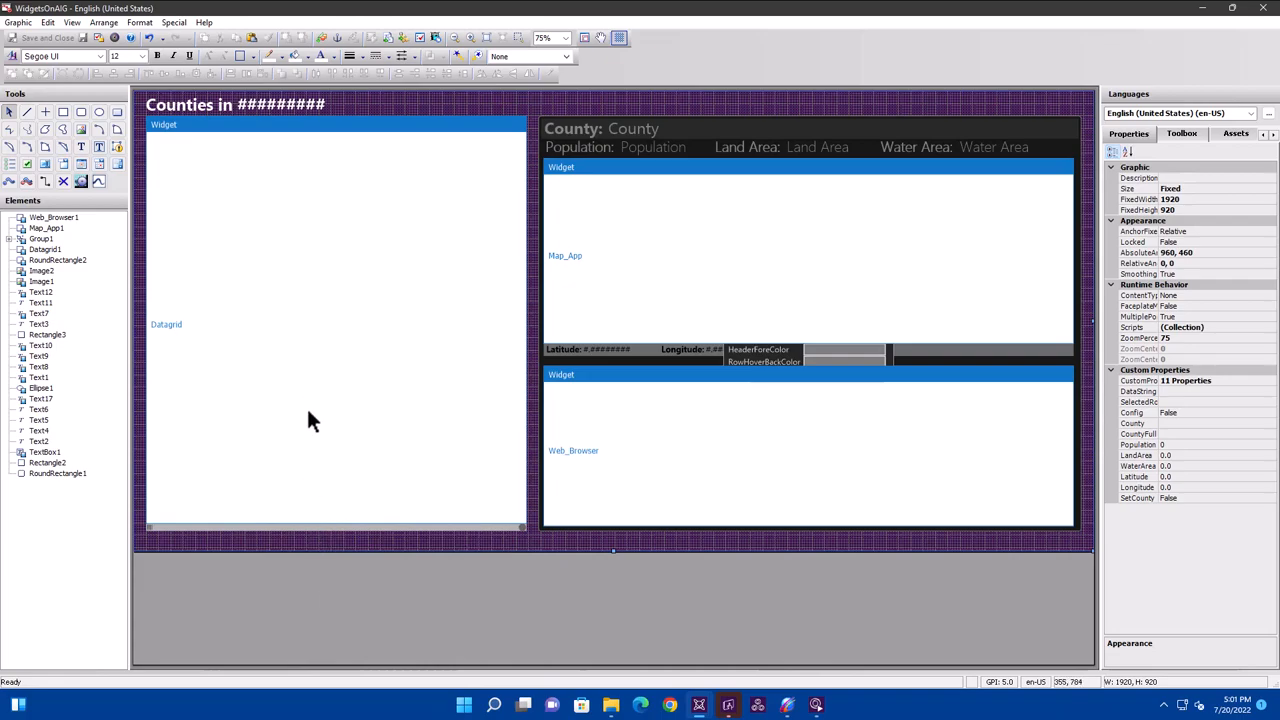
{"action": "left_click", "coordinate": [660, 256]}
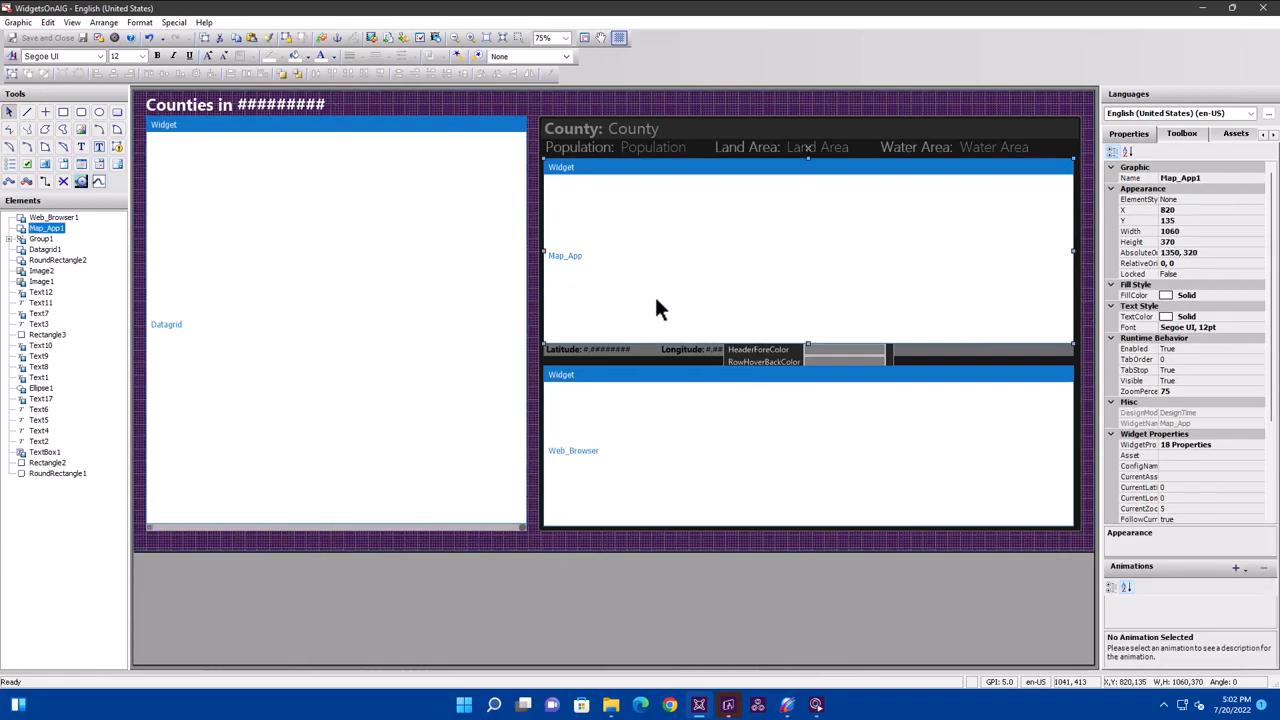
{"action": "left_click", "coordinate": [704, 450]}
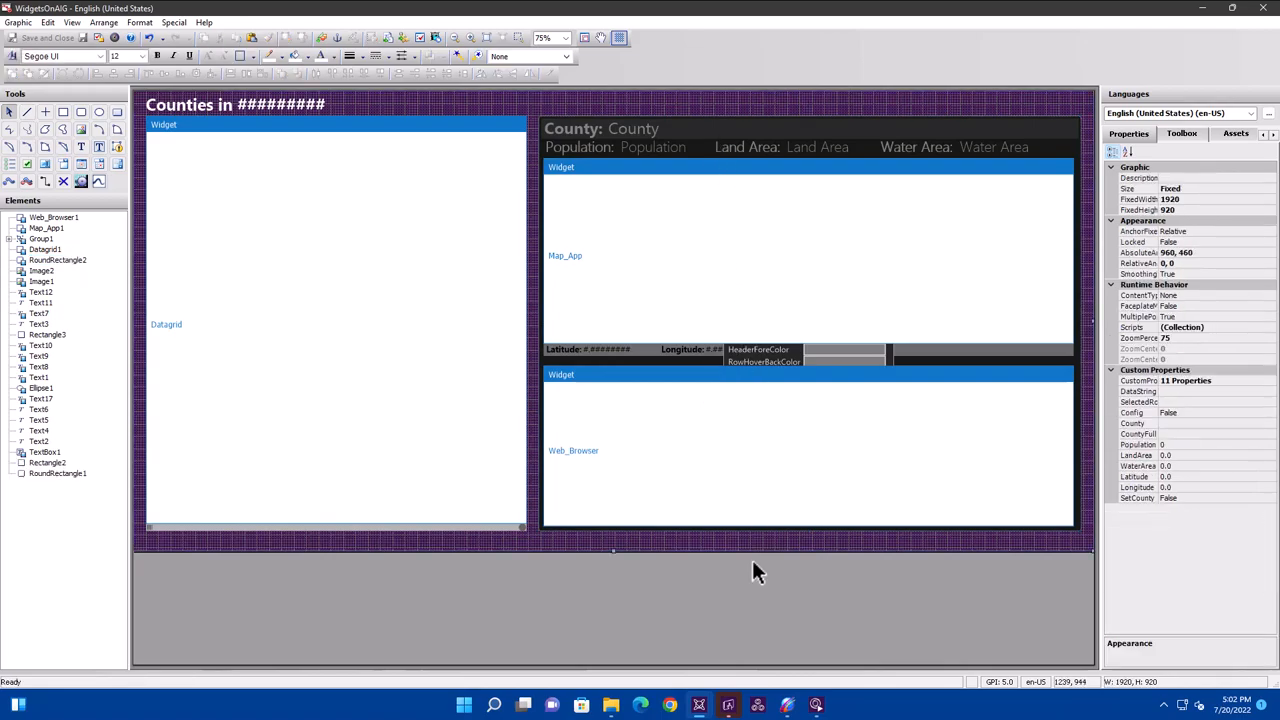
{"action": "mouse_move", "coordinate": [812, 704]}
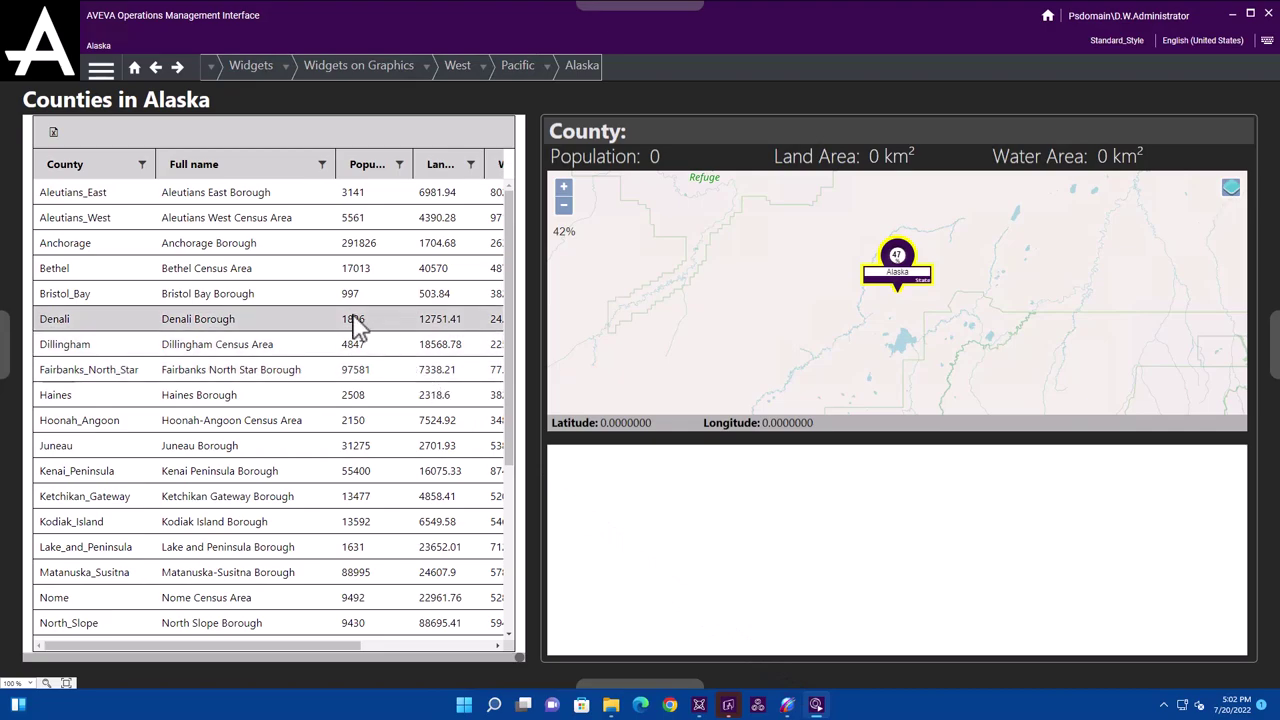
Show Bethel then Matanuska-Susitna Borough details and list the other Pacific states.
{"action": "left_click", "coordinate": [206, 268]}
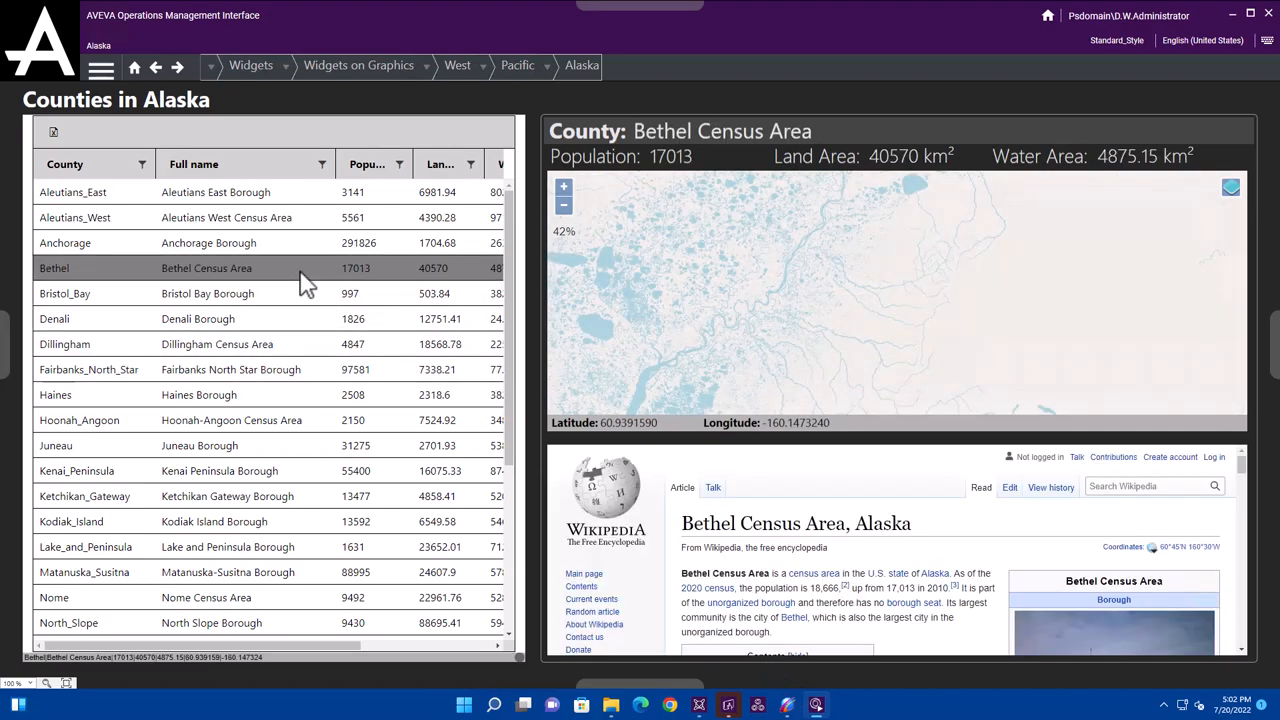
{"action": "mouse_move", "coordinate": [868, 318]}
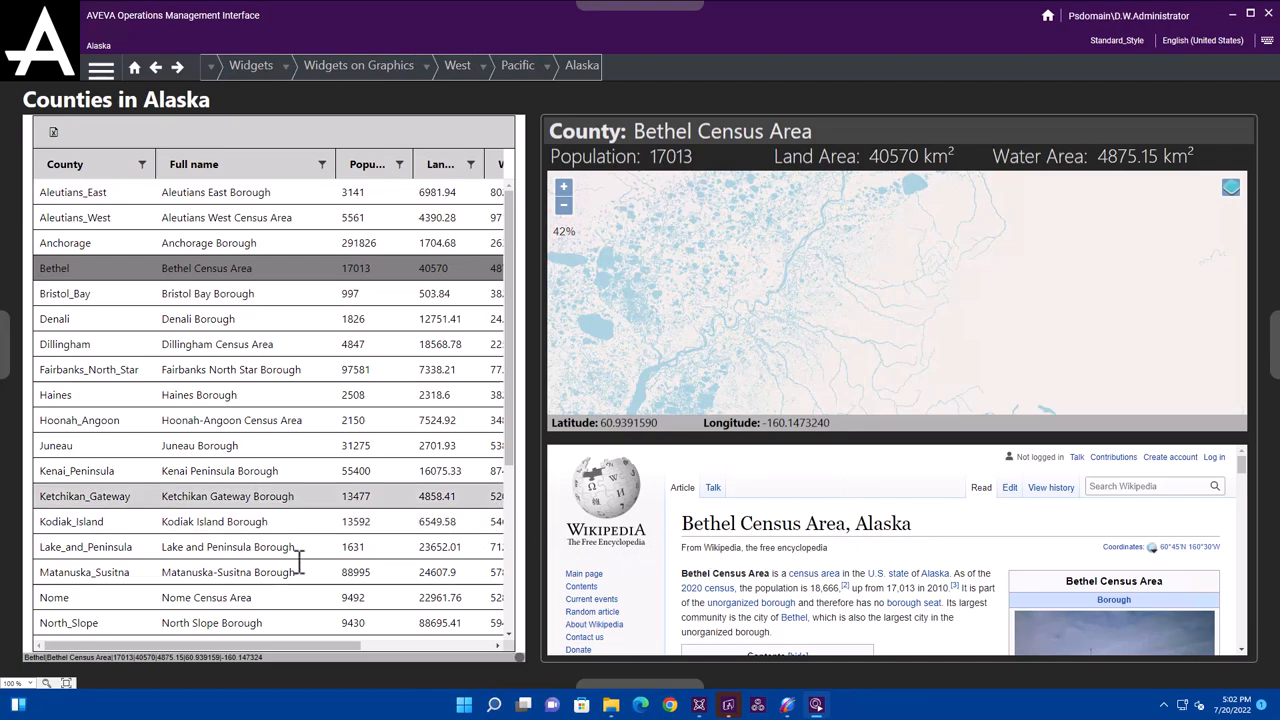
{"action": "left_click", "coordinate": [84, 572]}
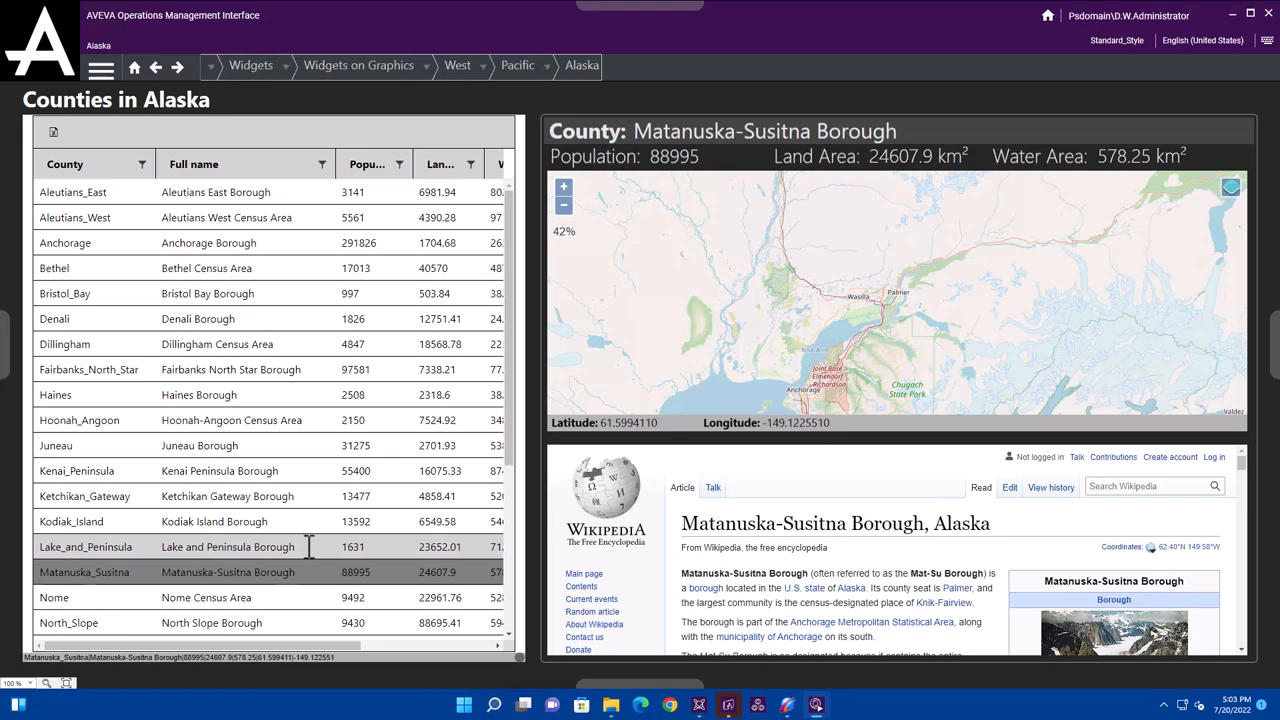
{"action": "mouse_move", "coordinate": [396, 406]}
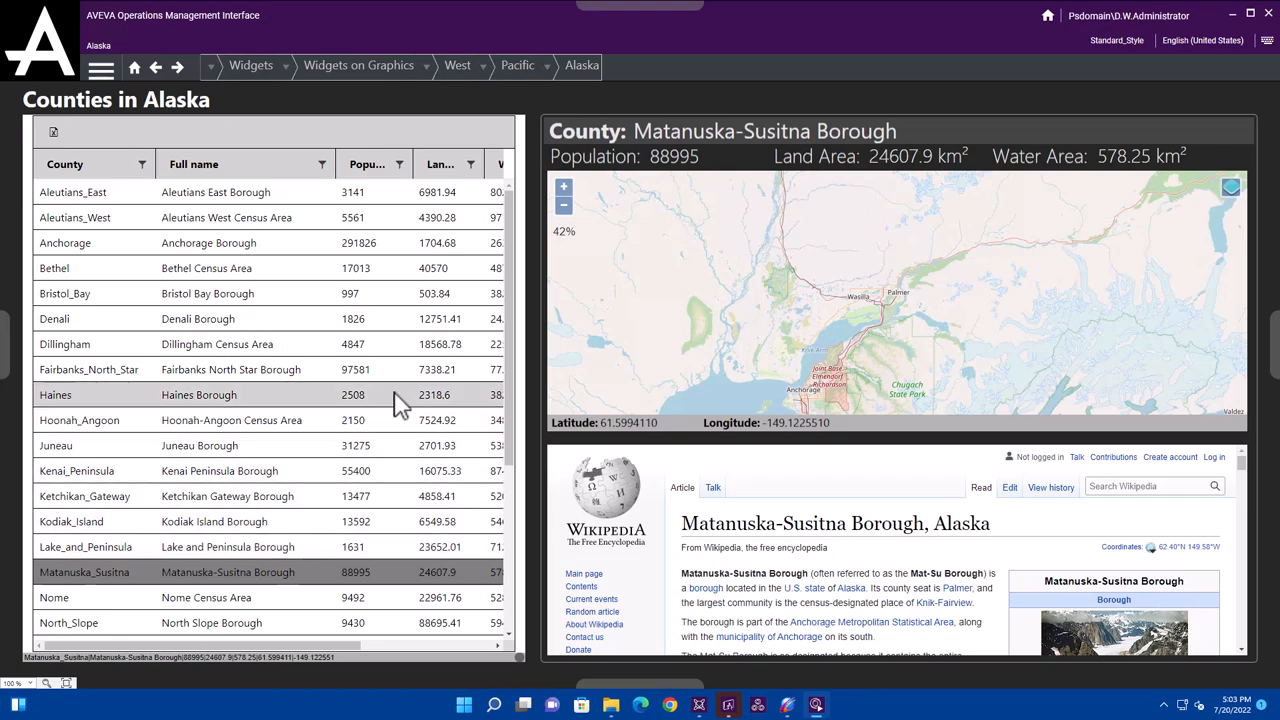
{"action": "left_click", "coordinate": [544, 64]}
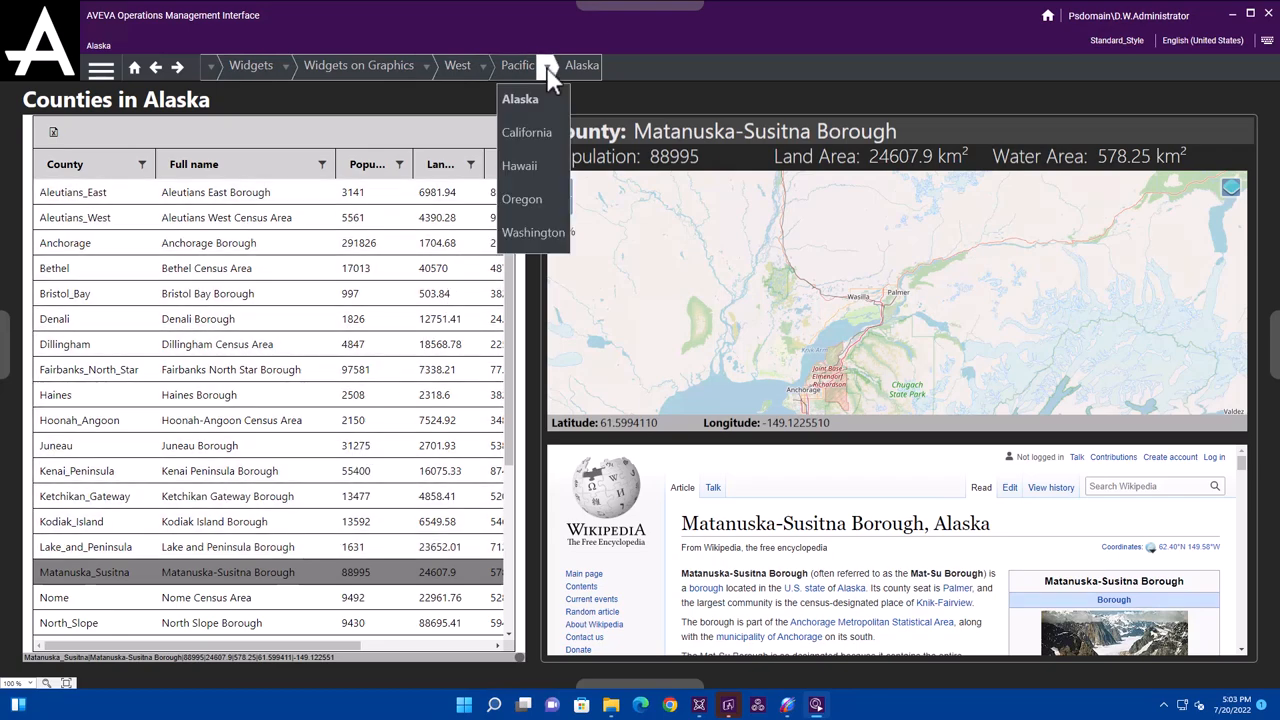
Switch to California counties and view Colusa and Amador County details.
{"action": "left_click", "coordinate": [528, 132]}
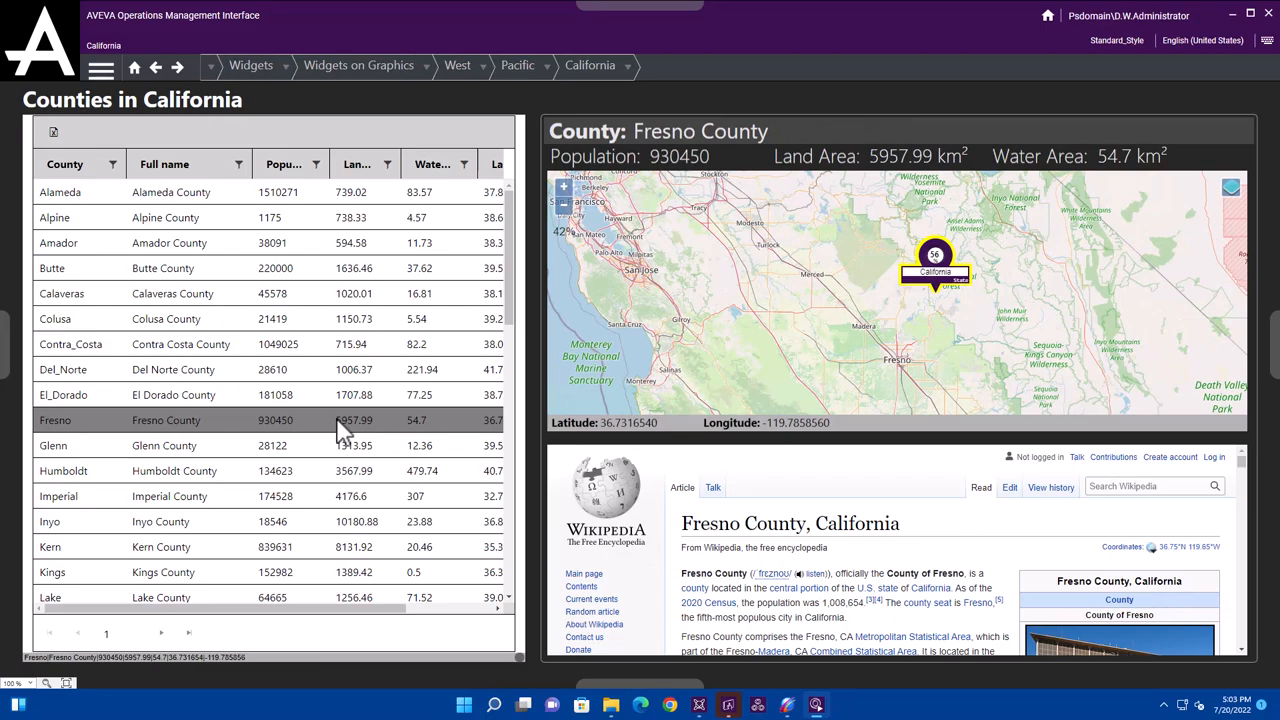
{"action": "left_click", "coordinate": [56, 318]}
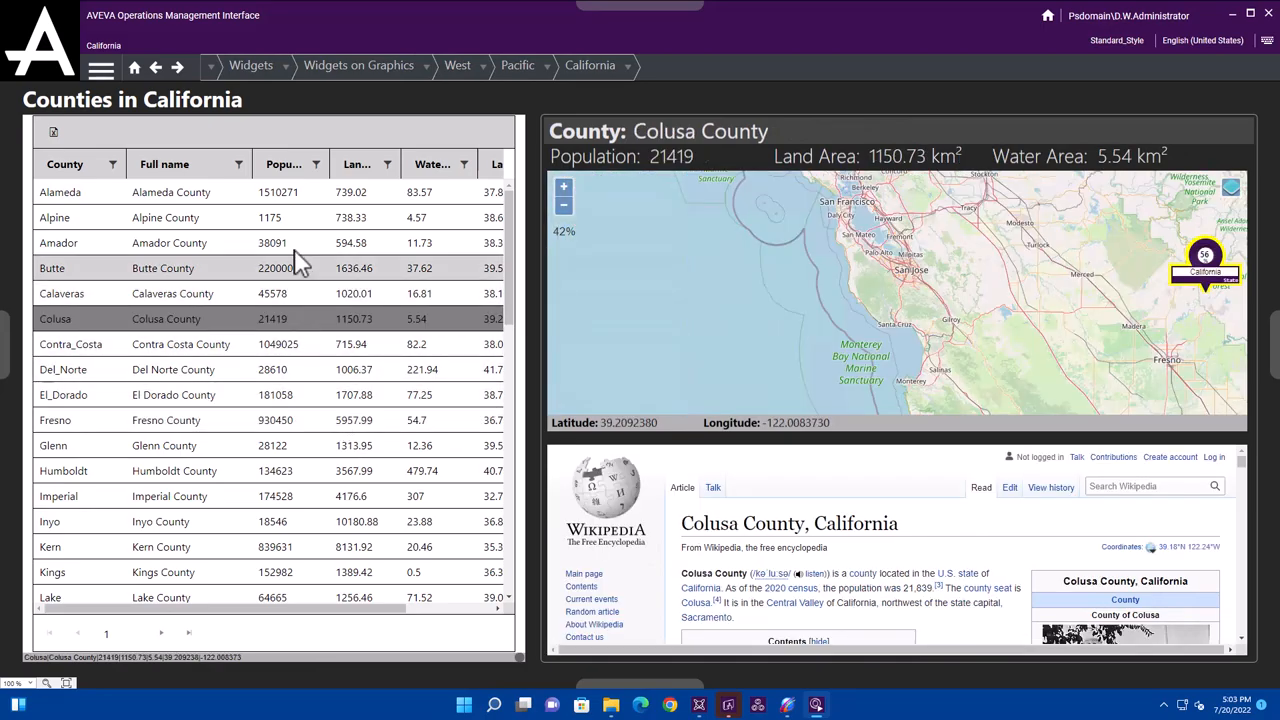
{"action": "left_click", "coordinate": [168, 242]}
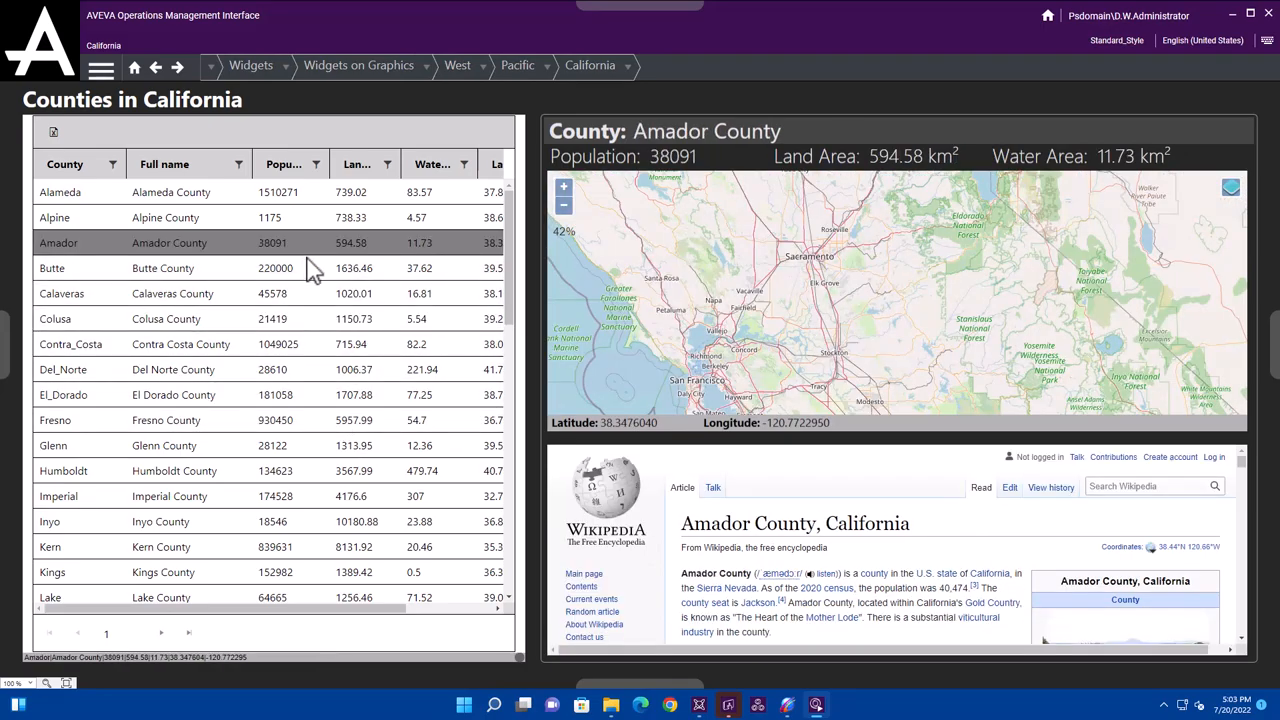
{"action": "mouse_move", "coordinate": [756, 604]}
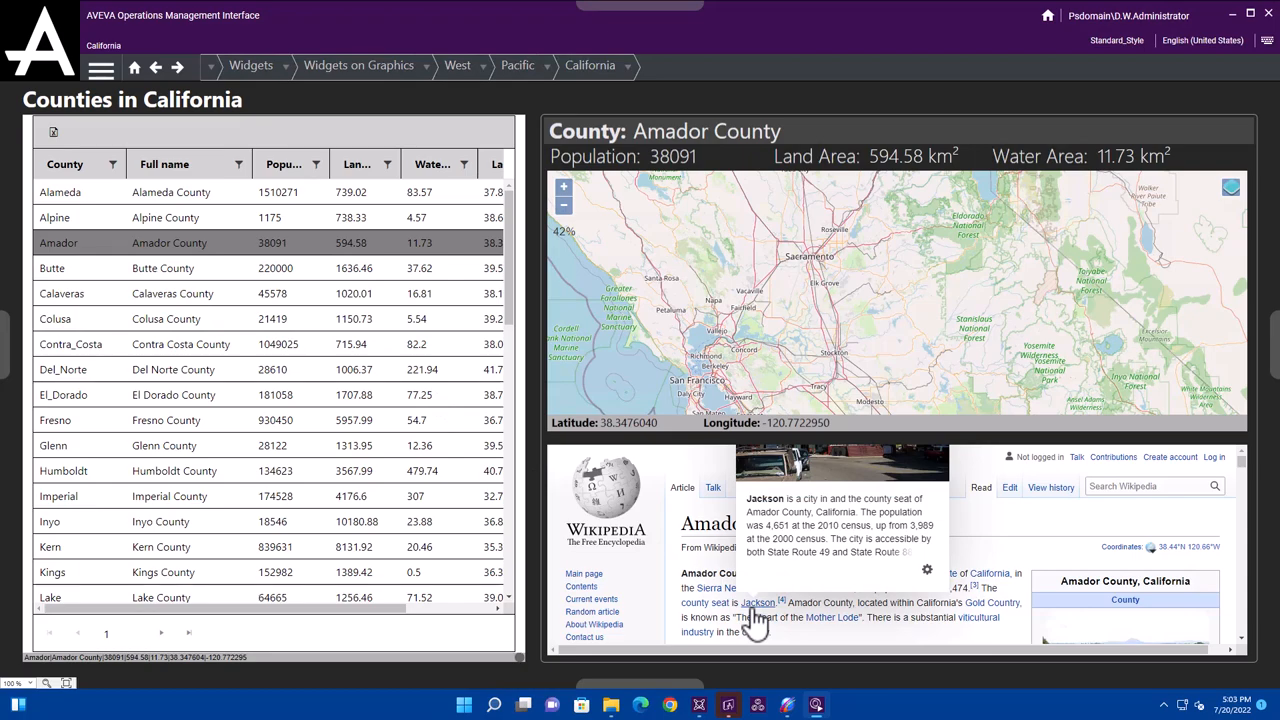
{"action": "mouse_move", "coordinate": [412, 384]}
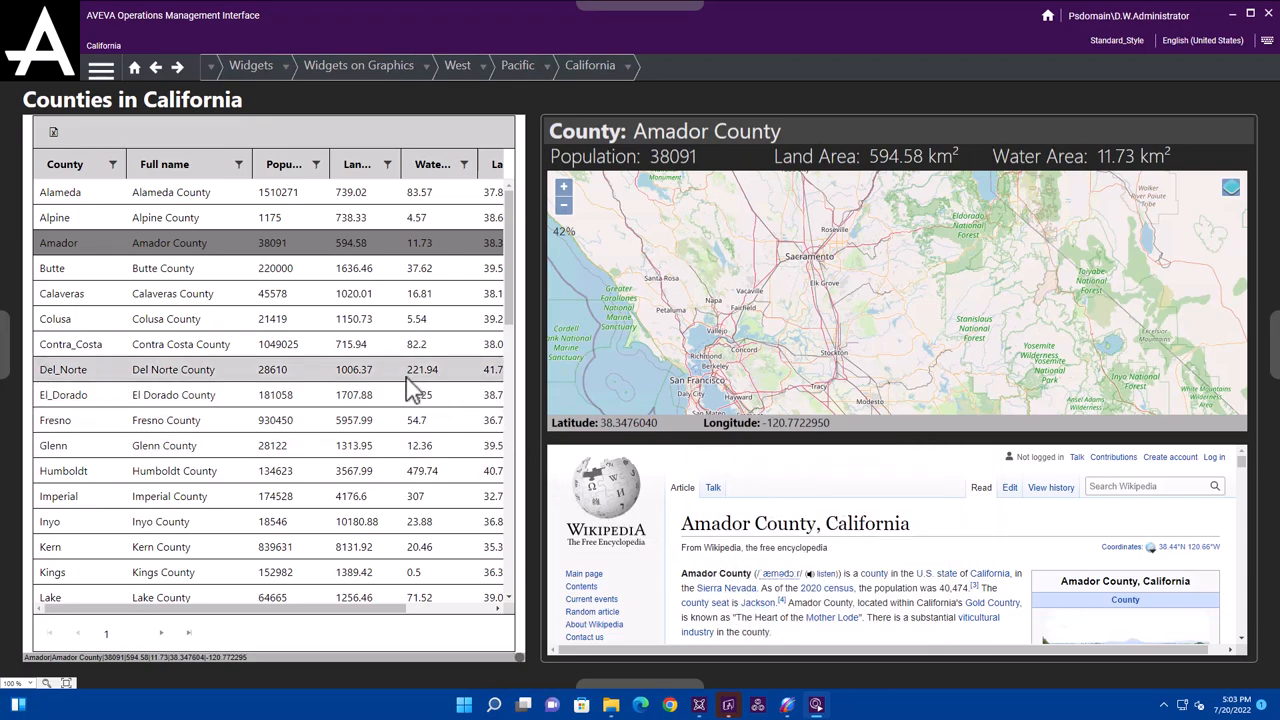
View Del Norte then El Dorado County details and bring up the grid's configuration.
{"action": "left_click", "coordinate": [62, 370]}
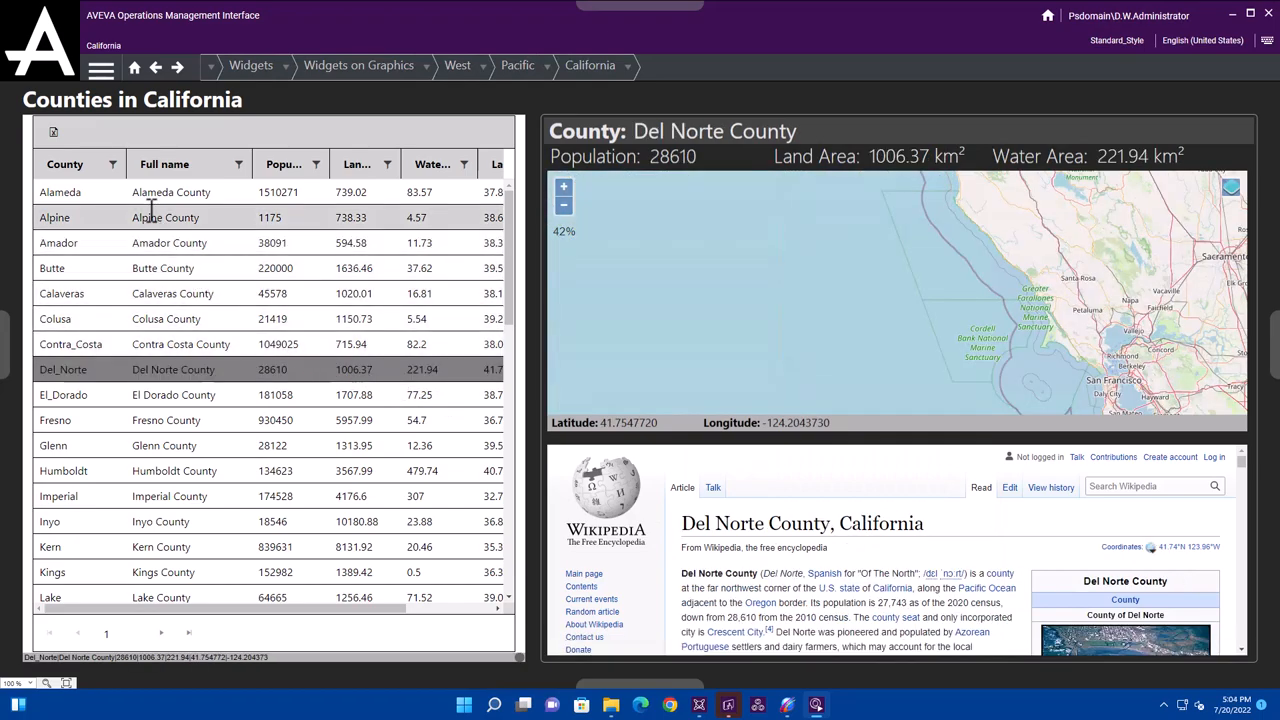
{"action": "left_click", "coordinate": [238, 164]}
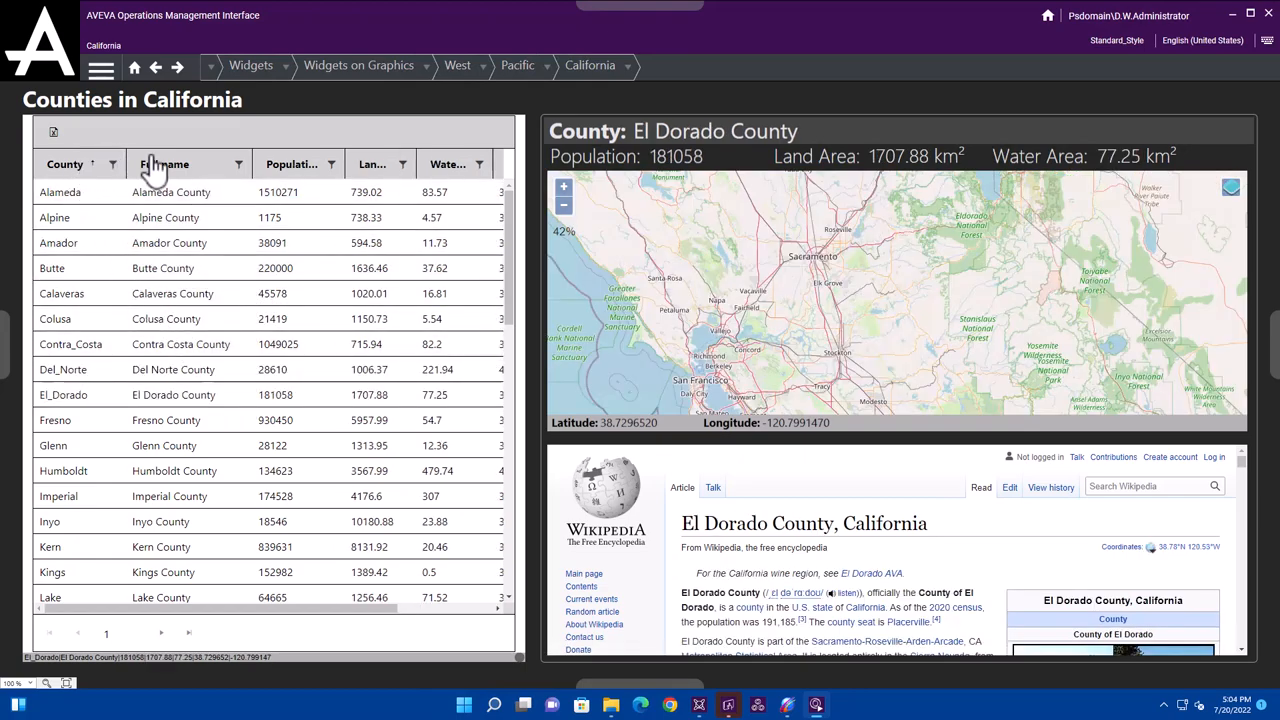
{"action": "left_click", "coordinate": [356, 164]}
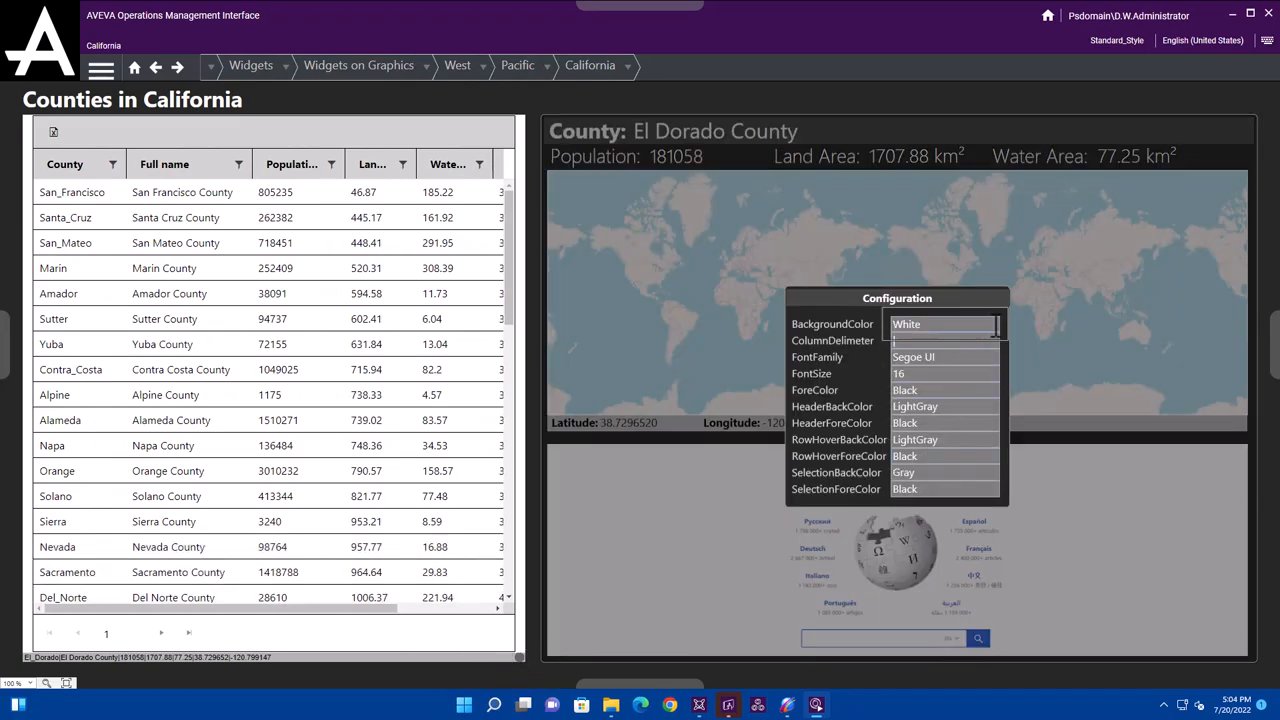
Replace the grid's BackgroundColor value White with lightgray.
{"action": "left_click", "coordinate": [940, 324]}
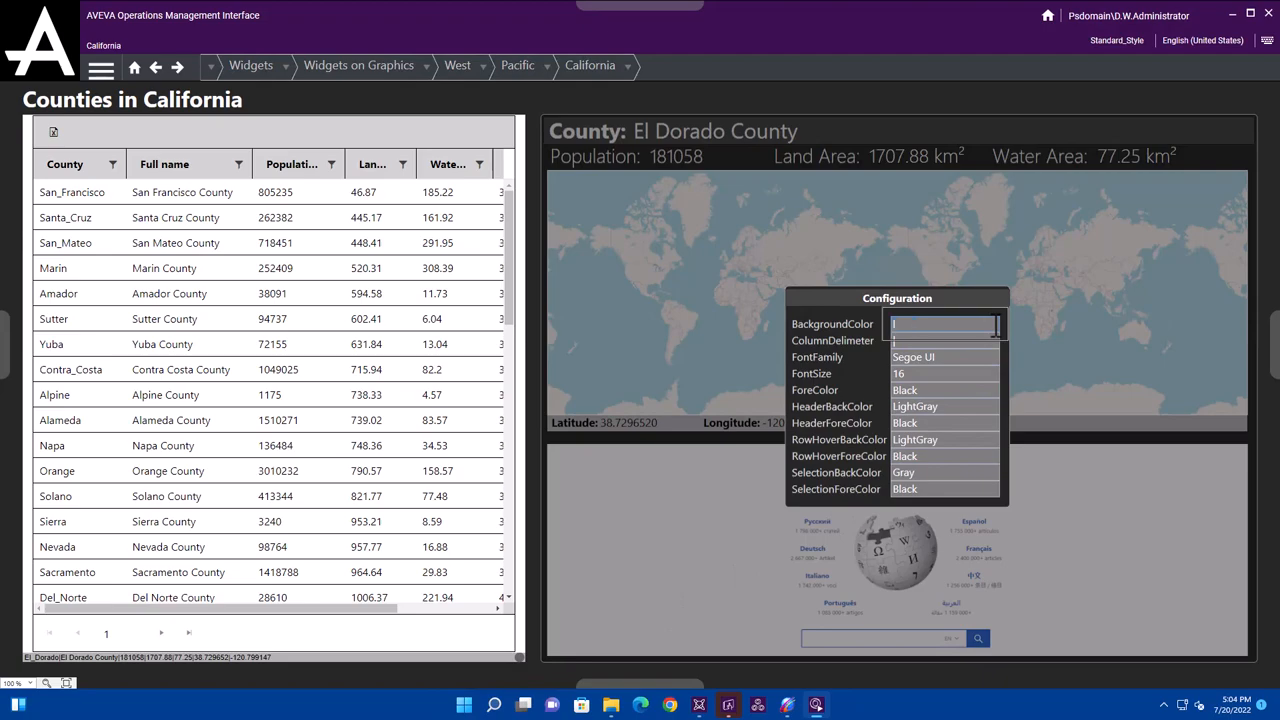
{"action": "type", "text": "lightgray"}
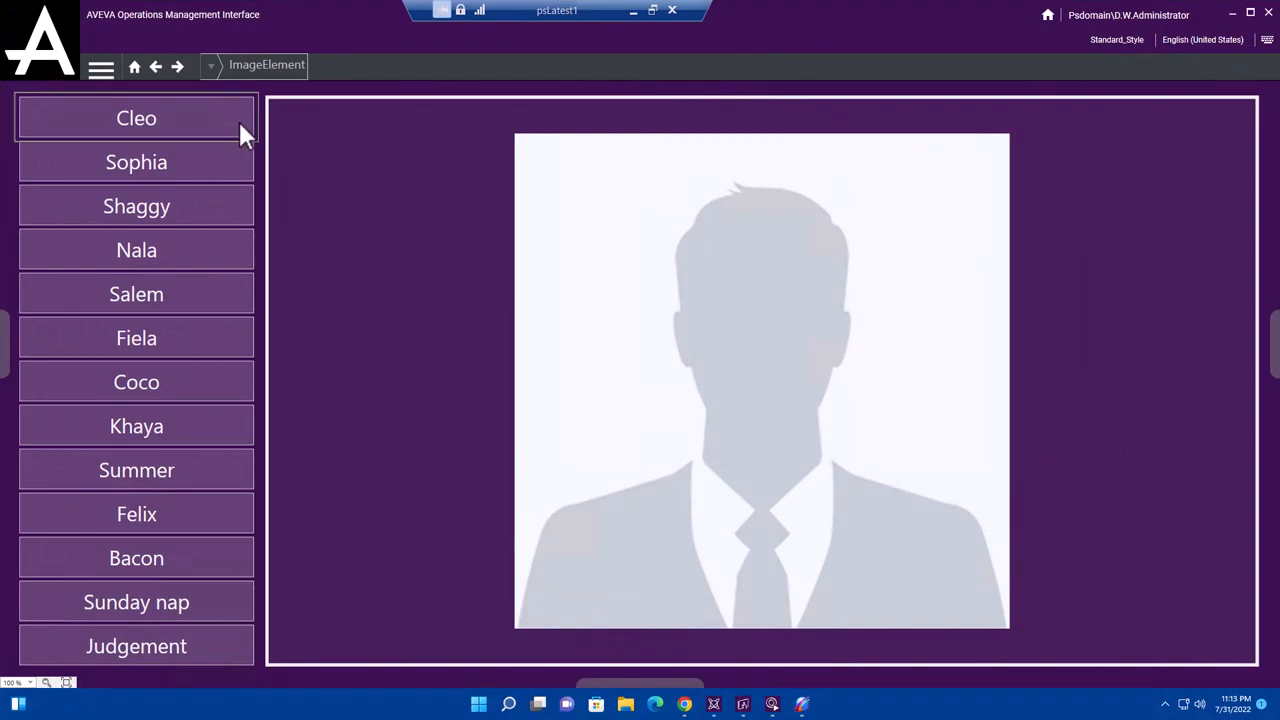
Show the photos of Sophia, Fiela, Summer and Felix in turn.
{"action": "left_click", "coordinate": [136, 162]}
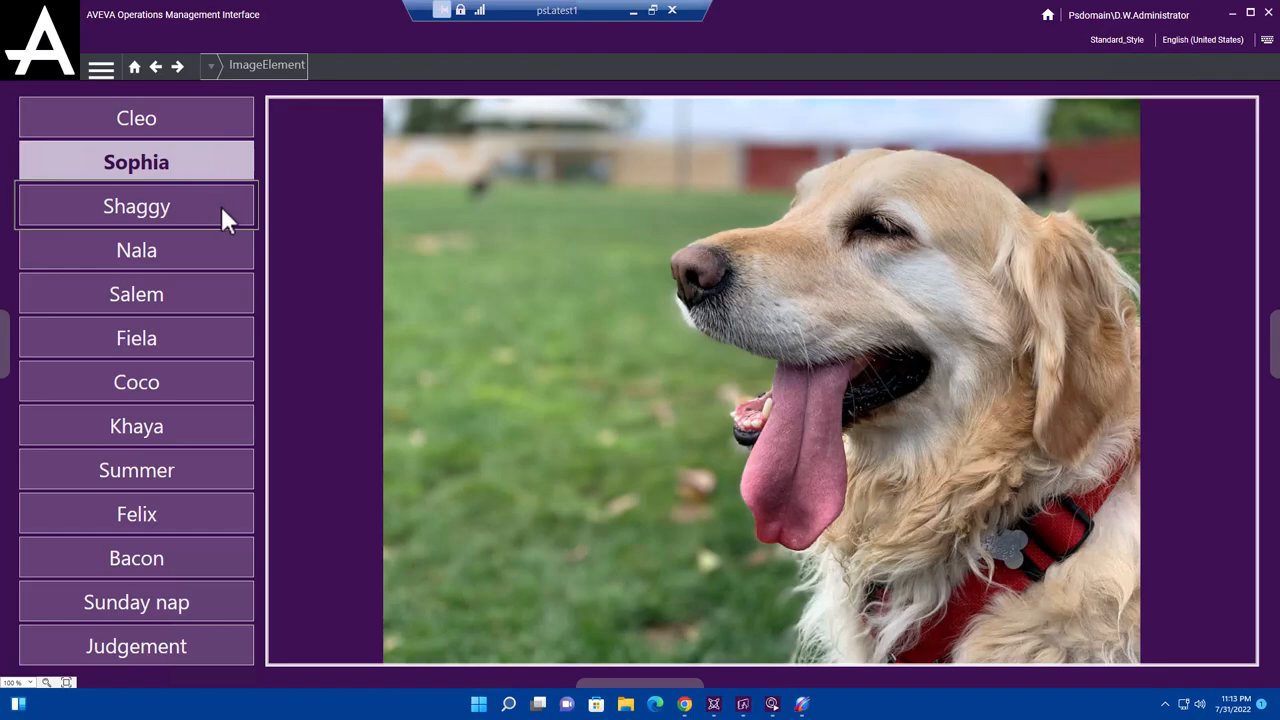
{"action": "left_click", "coordinate": [136, 336]}
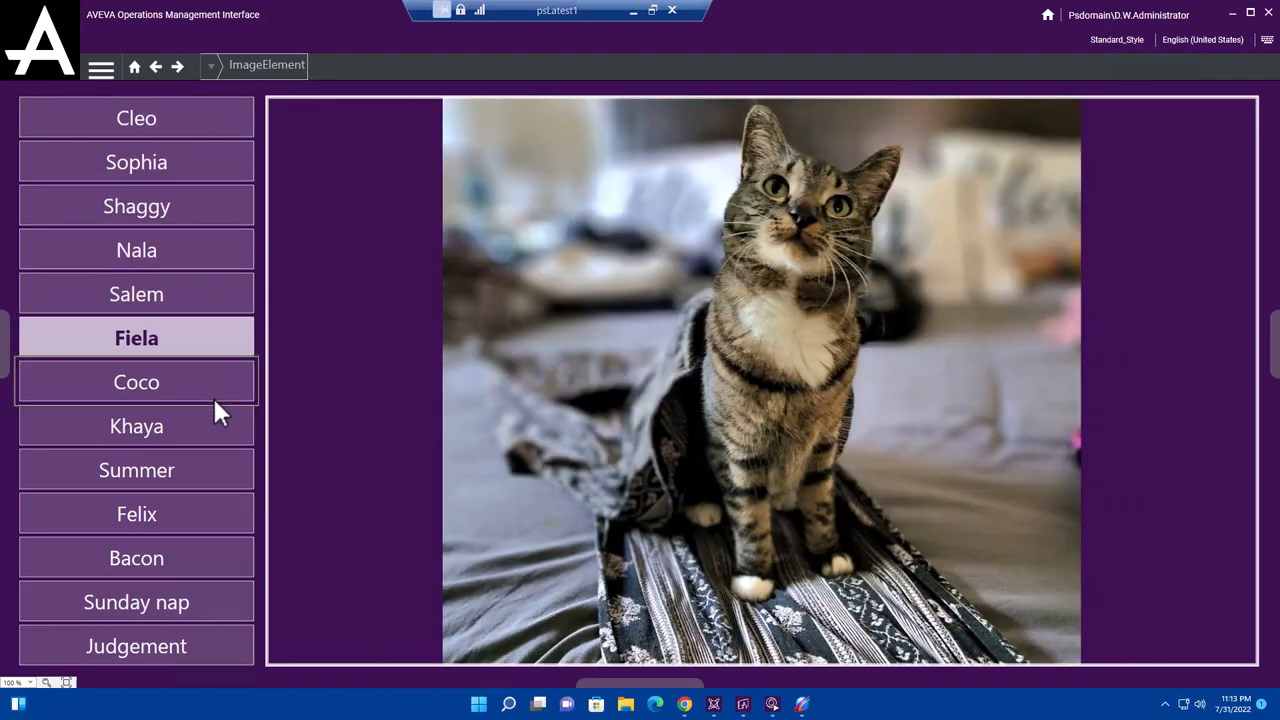
{"action": "left_click", "coordinate": [136, 468]}
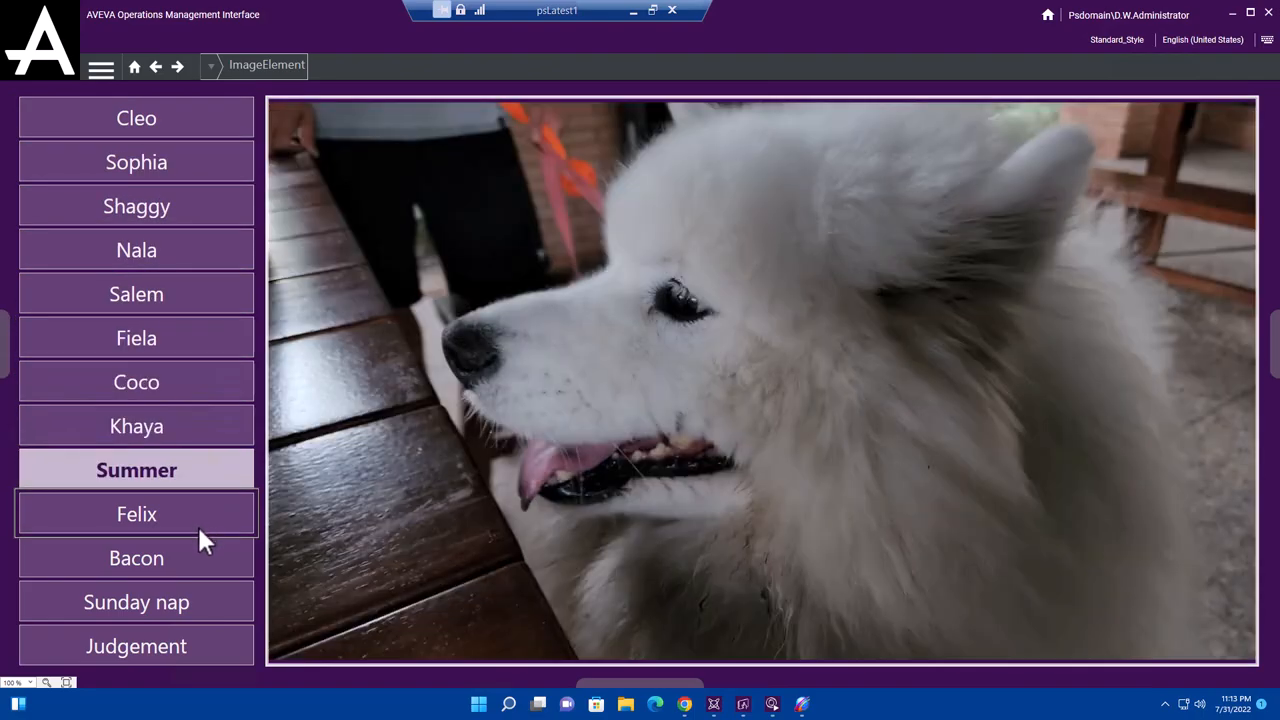
{"action": "left_click", "coordinate": [136, 600]}
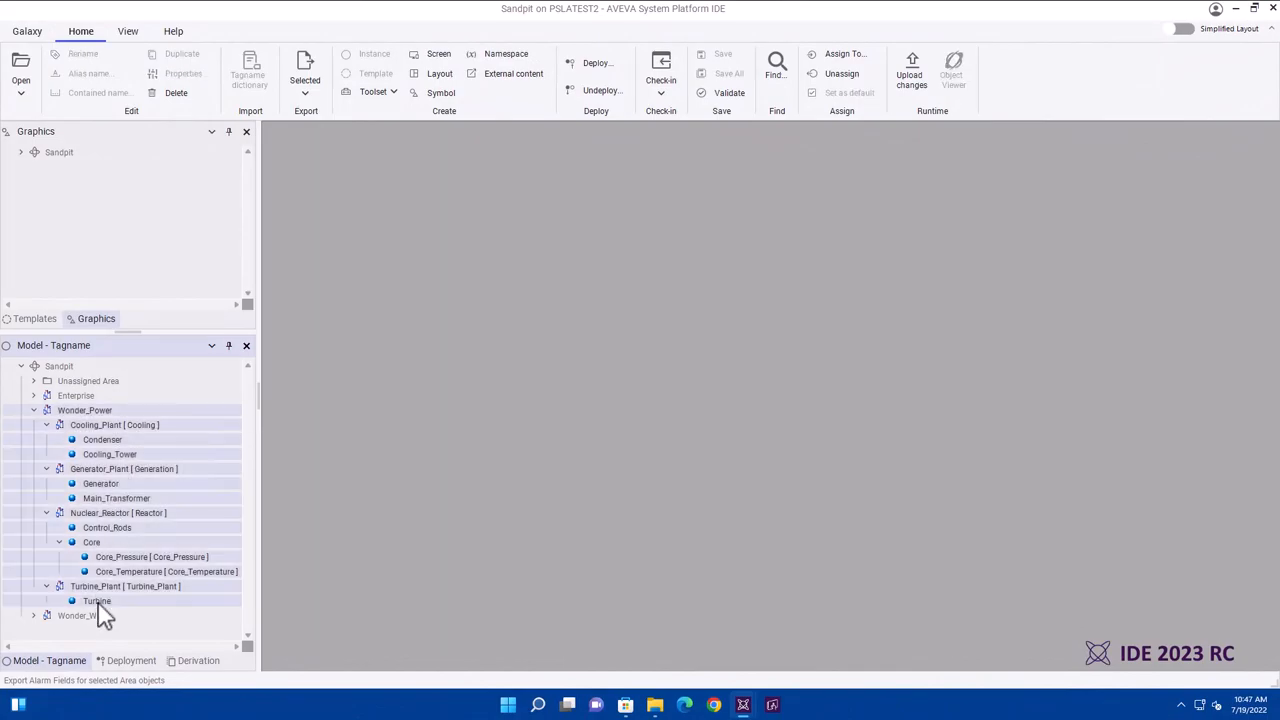
From Galaxy > Export > Localization, start the Alarm fields translation export.
{"action": "right_click", "coordinate": [96, 600]}
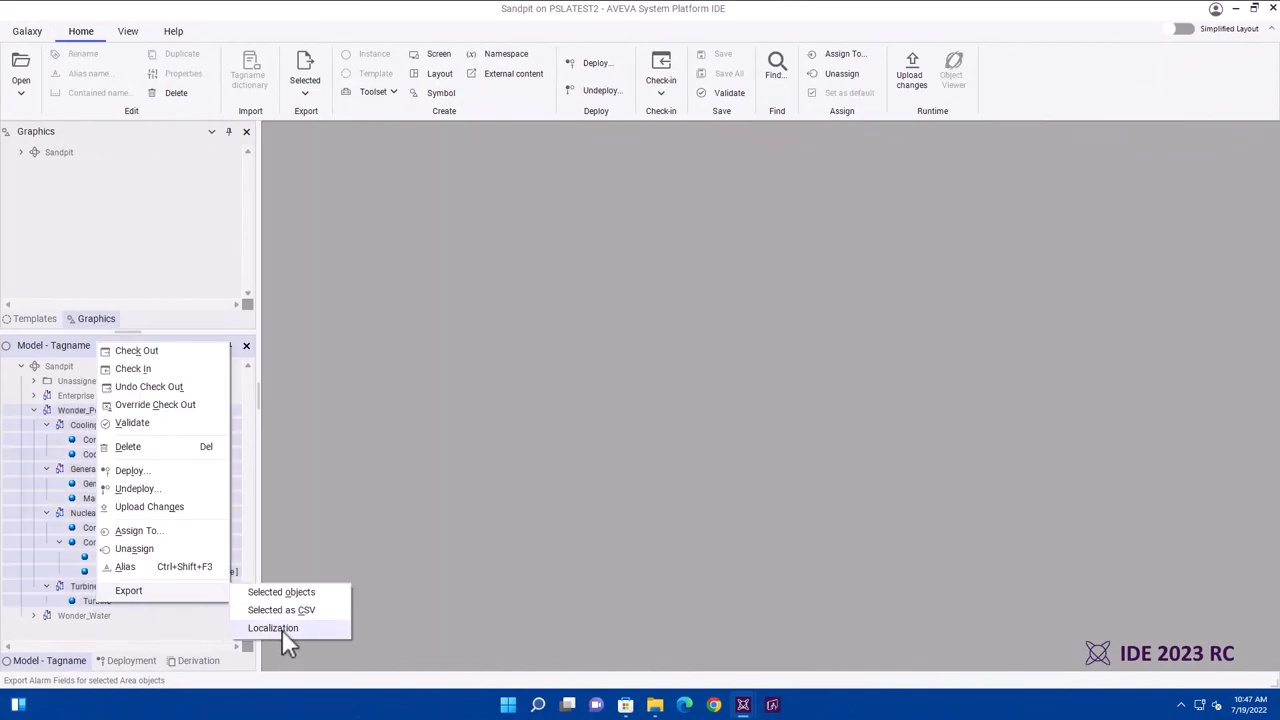
{"action": "mouse_move", "coordinate": [272, 628]}
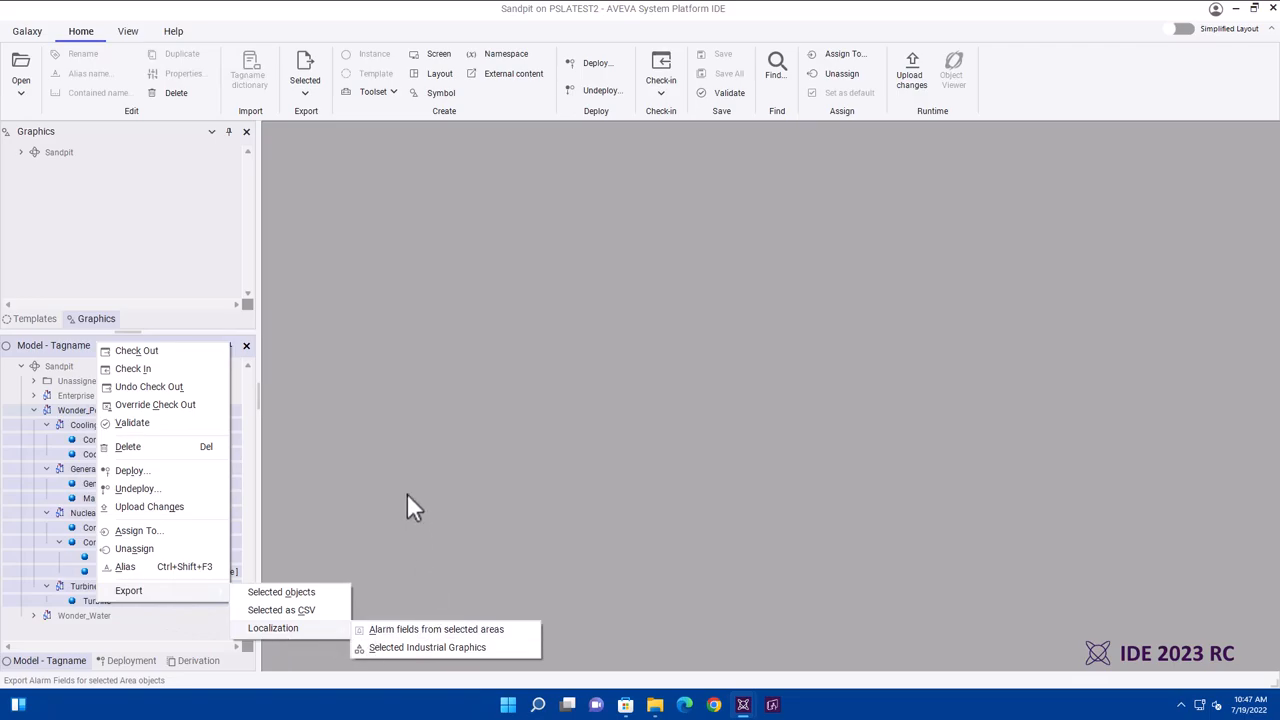
{"action": "left_click", "coordinate": [28, 32]}
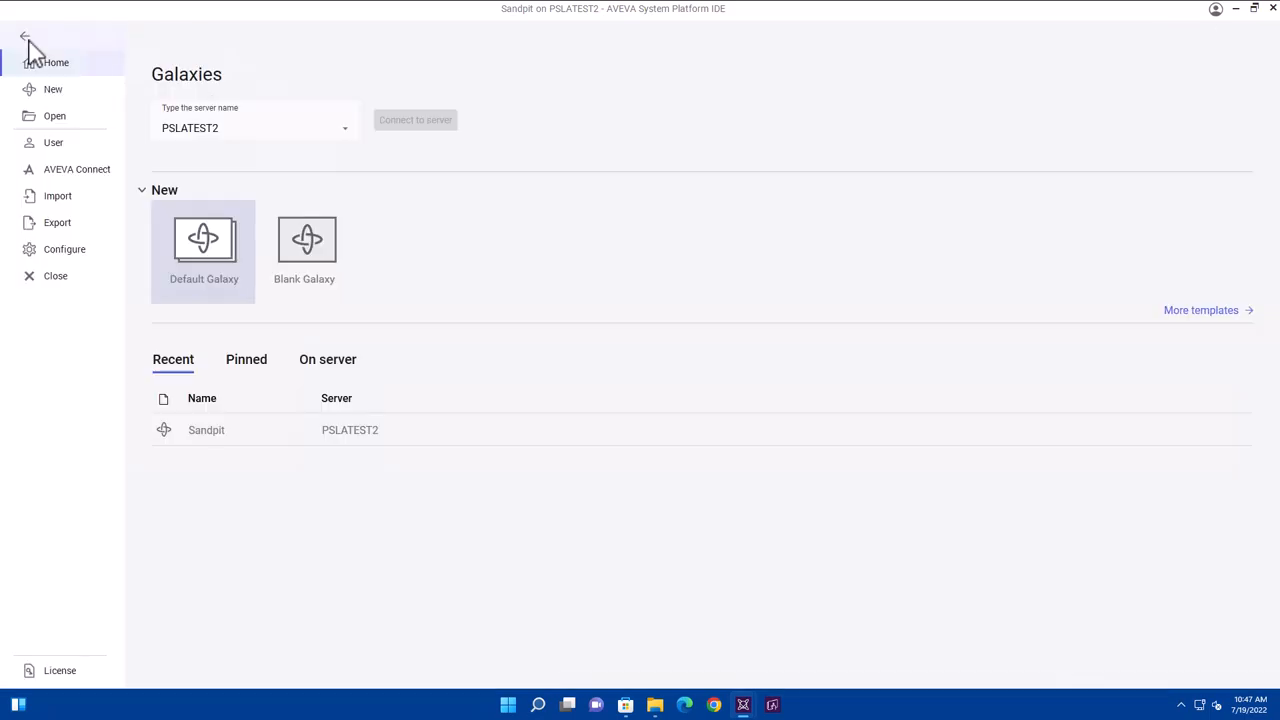
{"action": "left_click", "coordinate": [56, 222]}
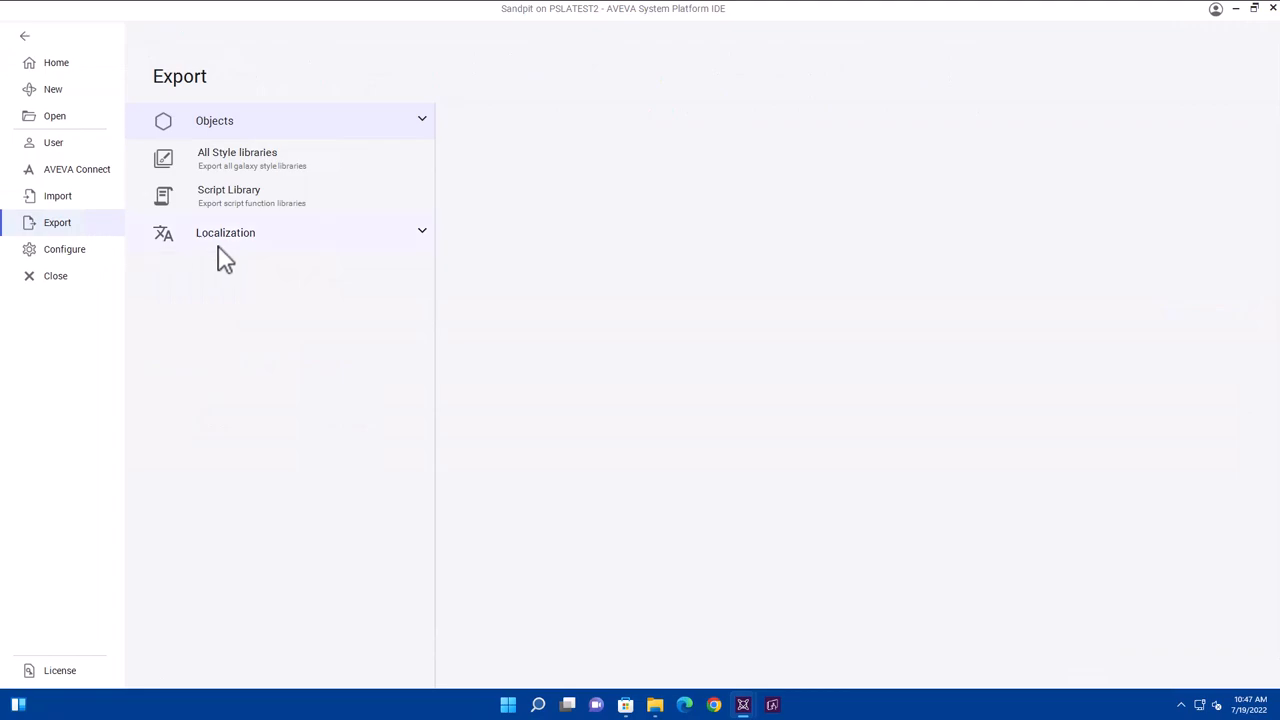
{"action": "left_click", "coordinate": [242, 396]}
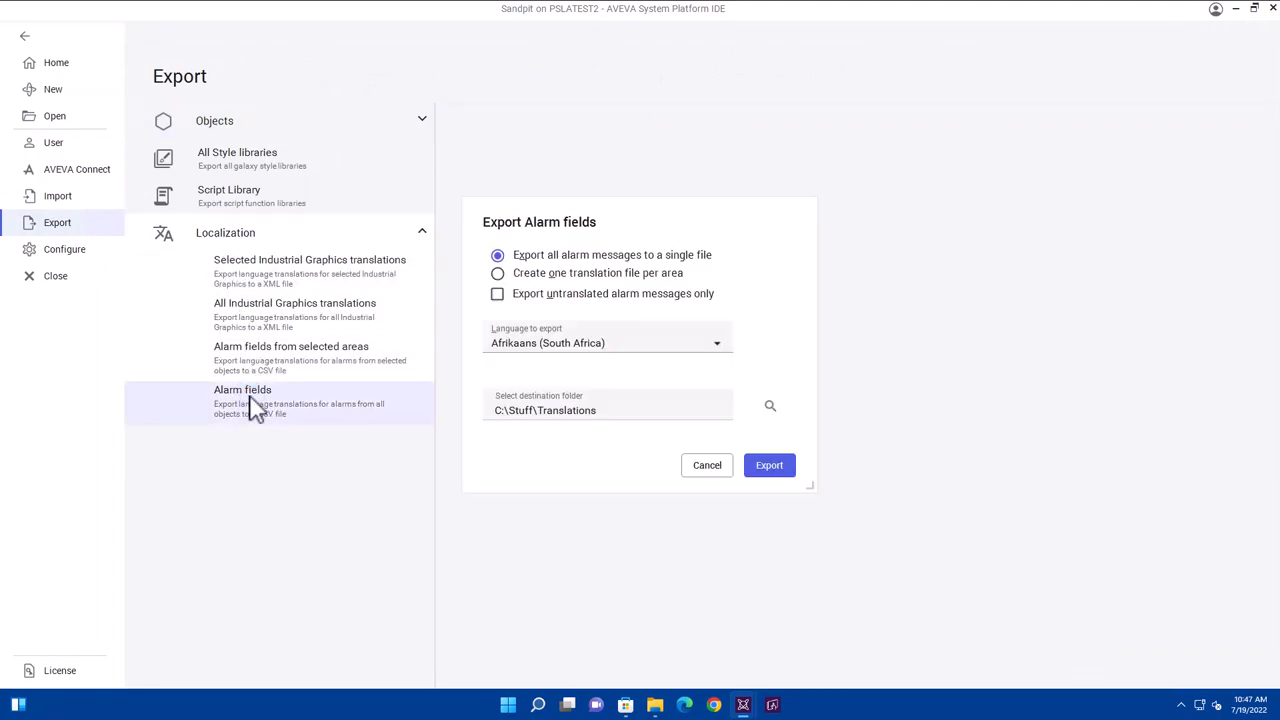
{"action": "mouse_move", "coordinate": [550, 316]}
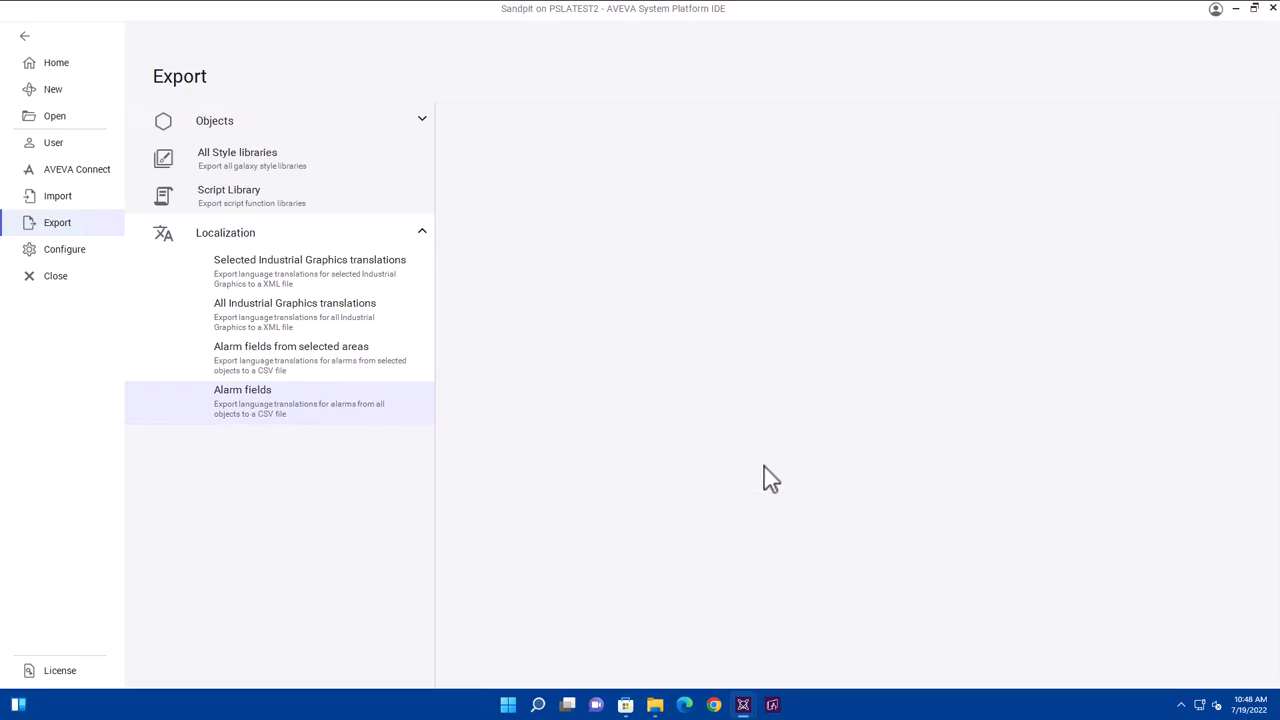
{"action": "left_click", "coordinate": [242, 402]}
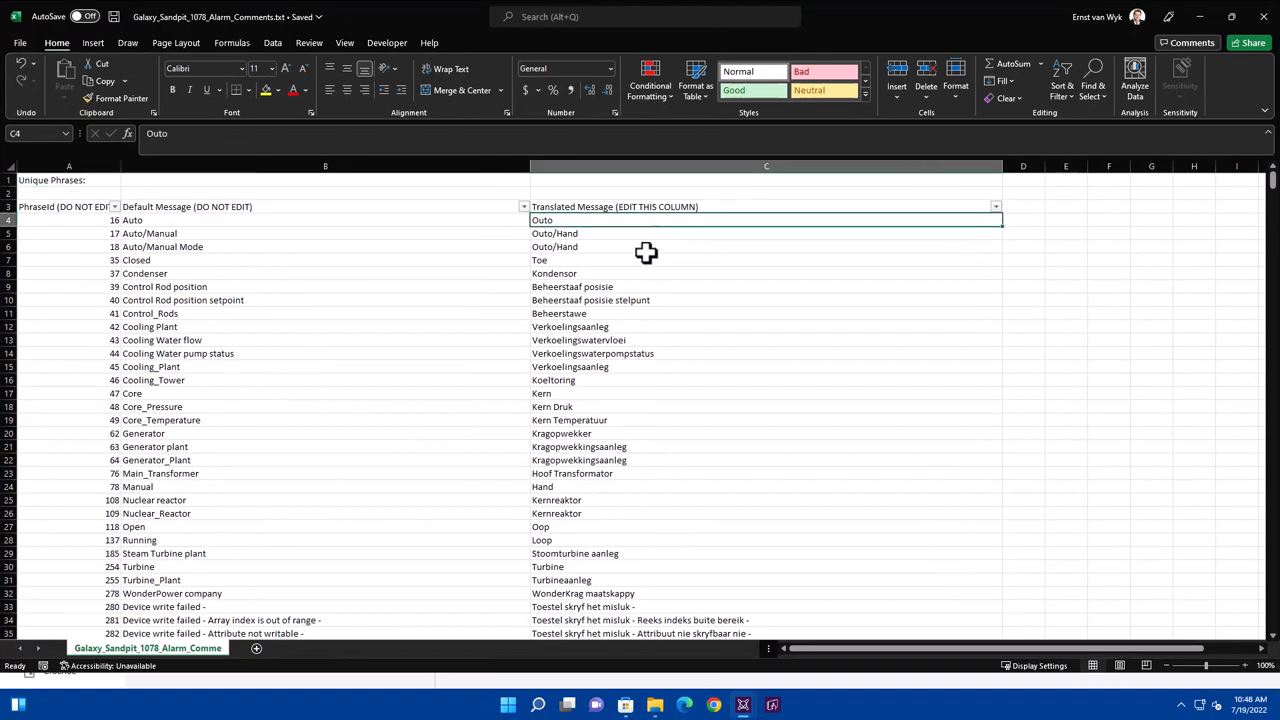
Review the exported CSV in Excel, then import the translated alarm fields into the galaxy.
{"action": "scroll", "scroll_direction": "down", "scroll_amount": 3}
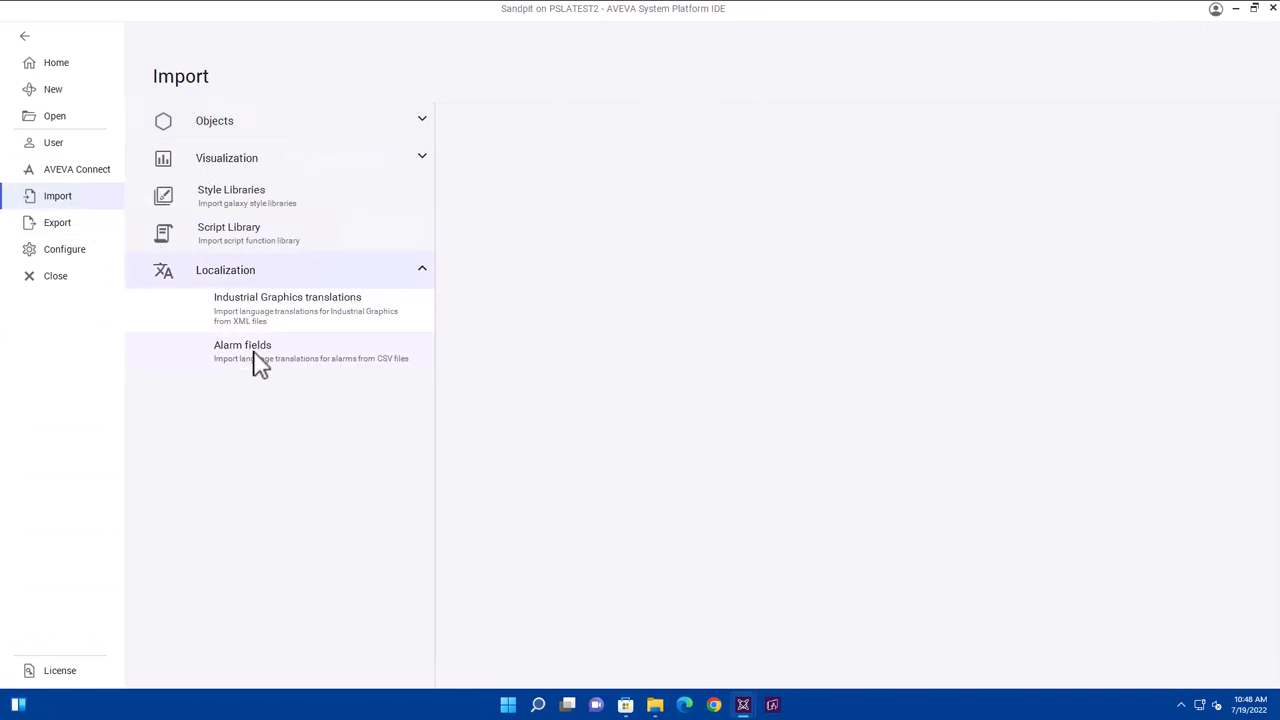
{"action": "left_click", "coordinate": [242, 344]}
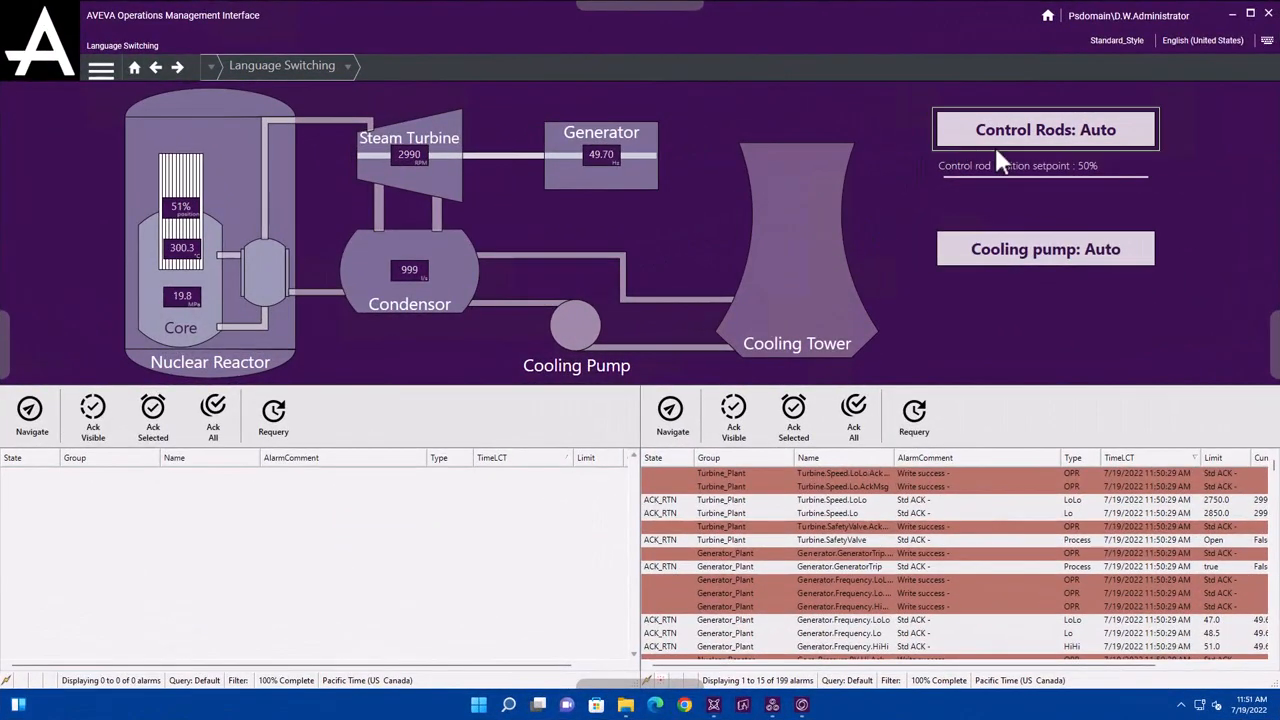
Set control rods to manual at 0% setpoint, stop the cooling pump, and switch to Afrikaans.
{"action": "left_click", "coordinate": [1044, 128]}
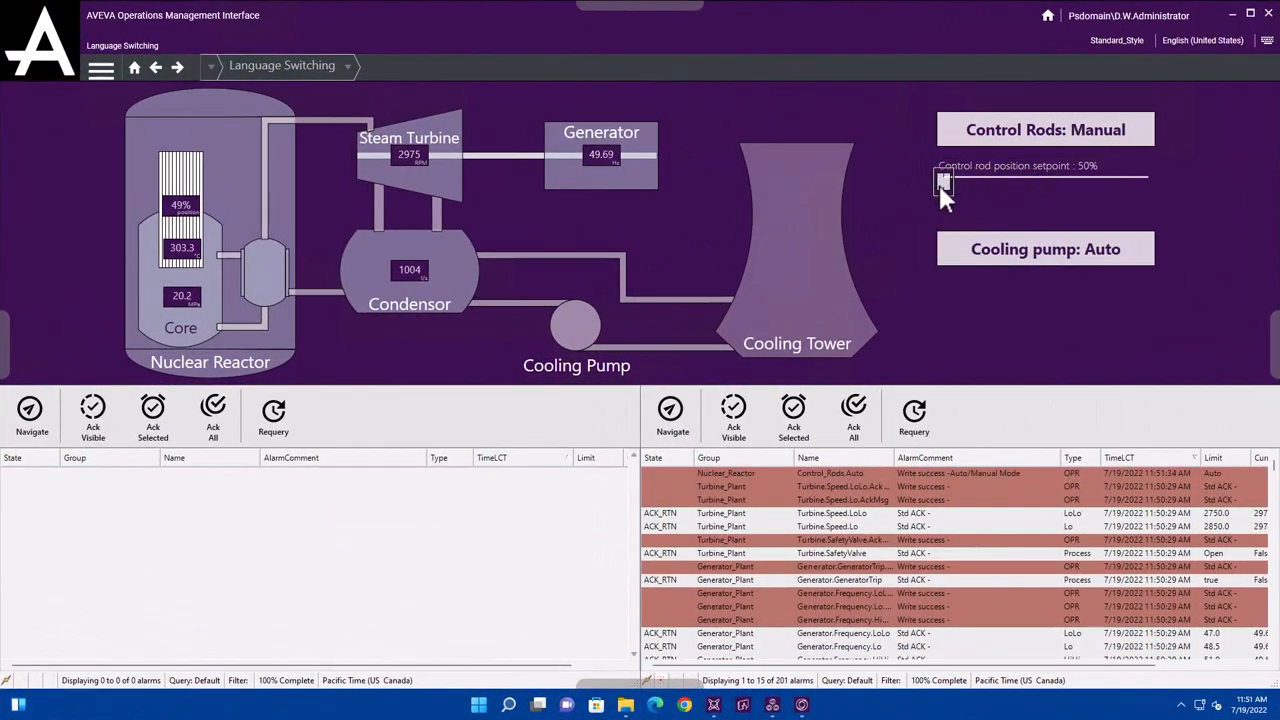
{"action": "left_click", "coordinate": [1044, 248]}
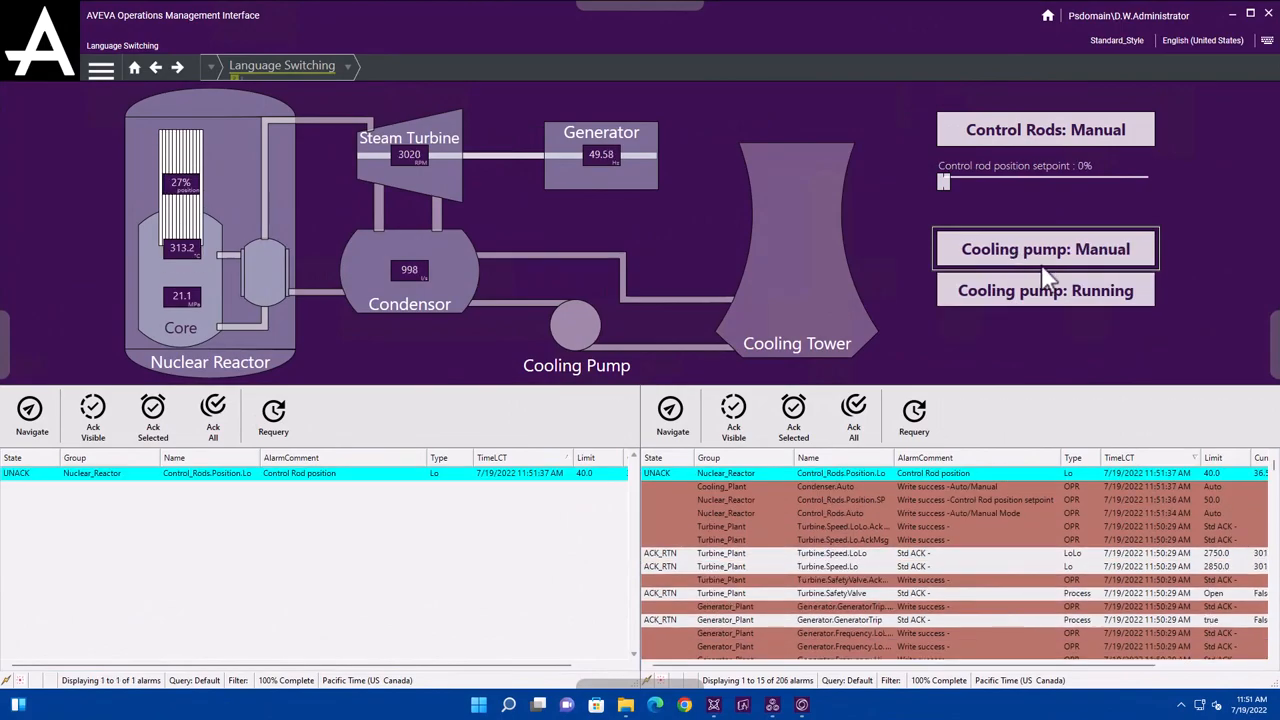
{"action": "left_click", "coordinate": [1044, 290]}
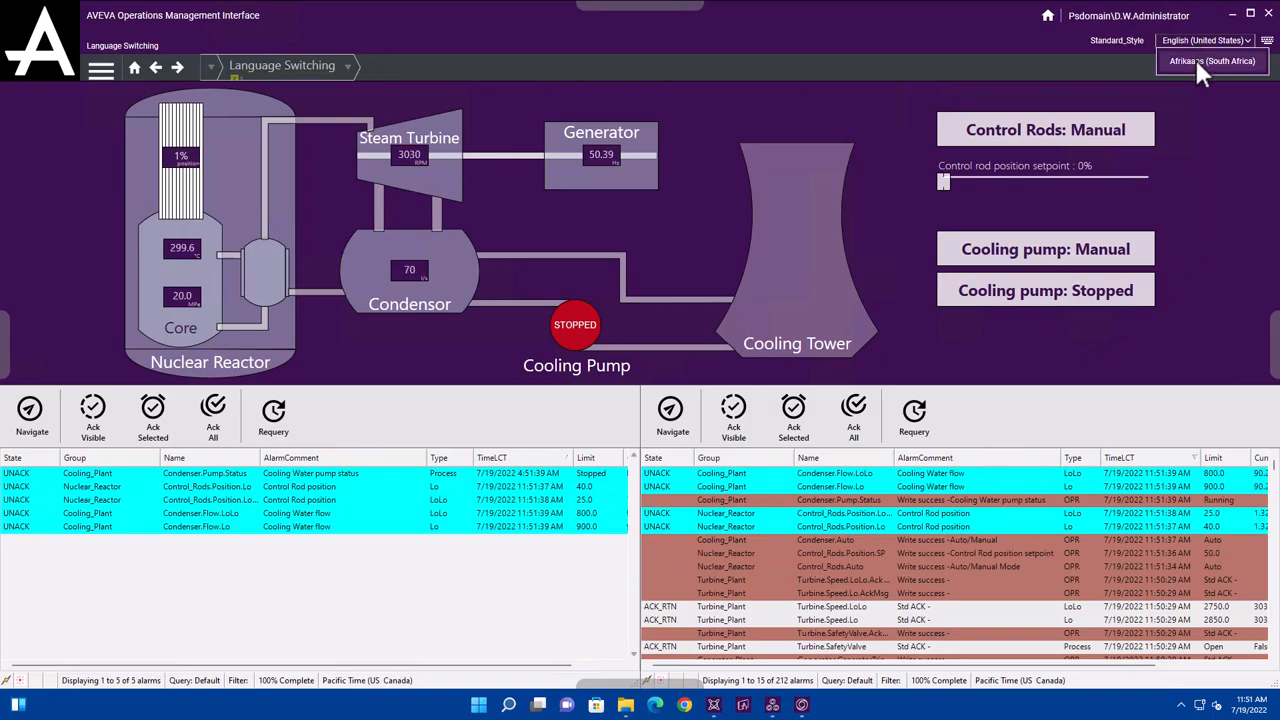
{"action": "left_click", "coordinate": [1212, 60]}
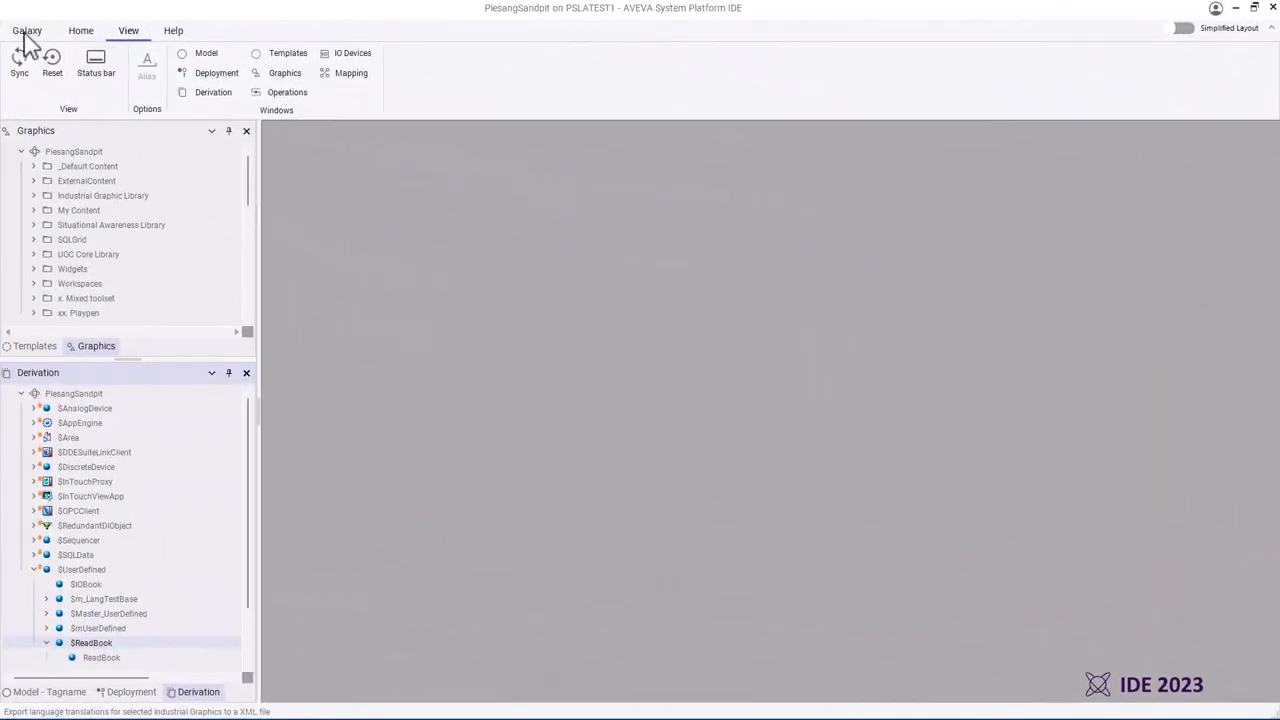
Reach Galaxy > Configure > Alarms and events and show the alarm States settings.
{"action": "left_click", "coordinate": [28, 30]}
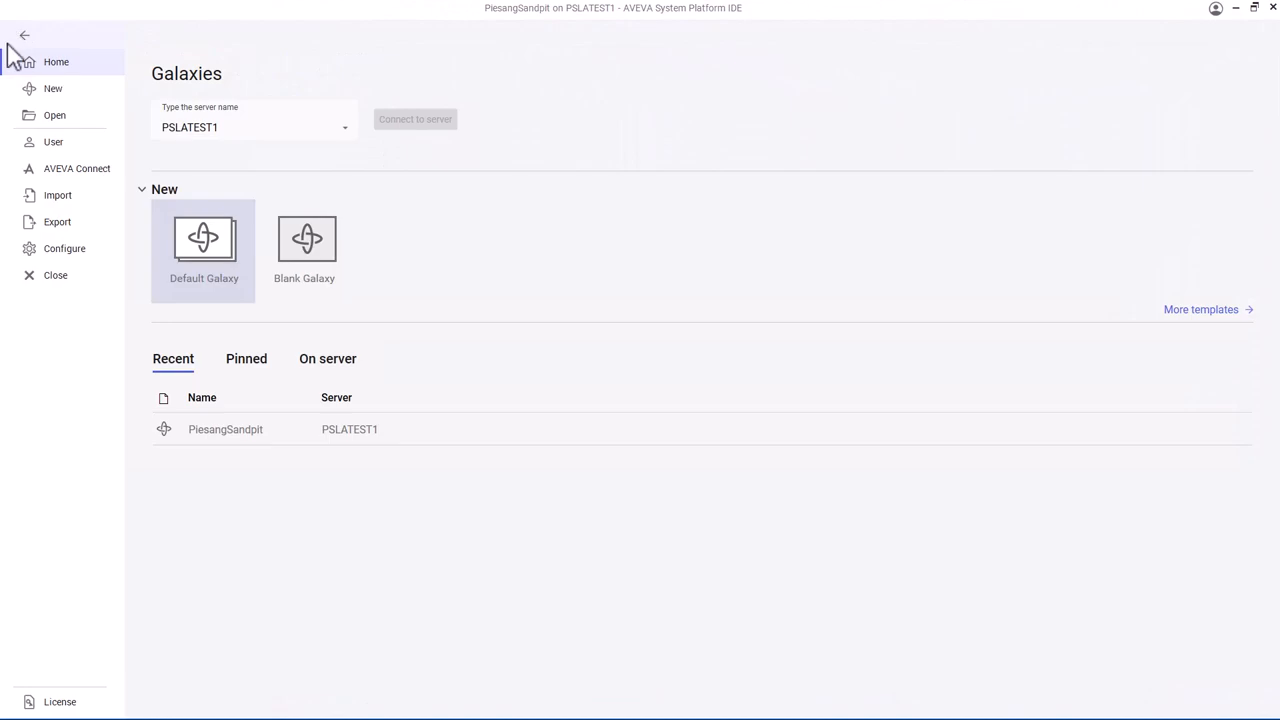
{"action": "left_click", "coordinate": [64, 248]}
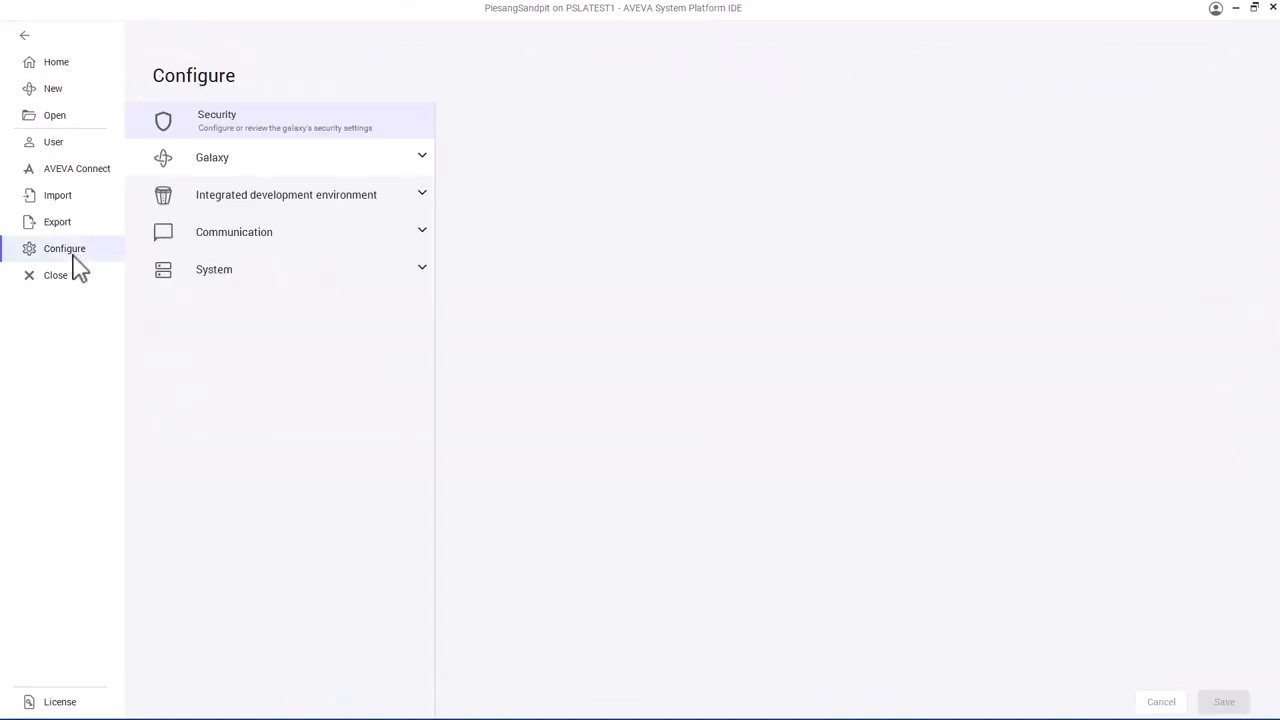
{"action": "mouse_move", "coordinate": [260, 172]}
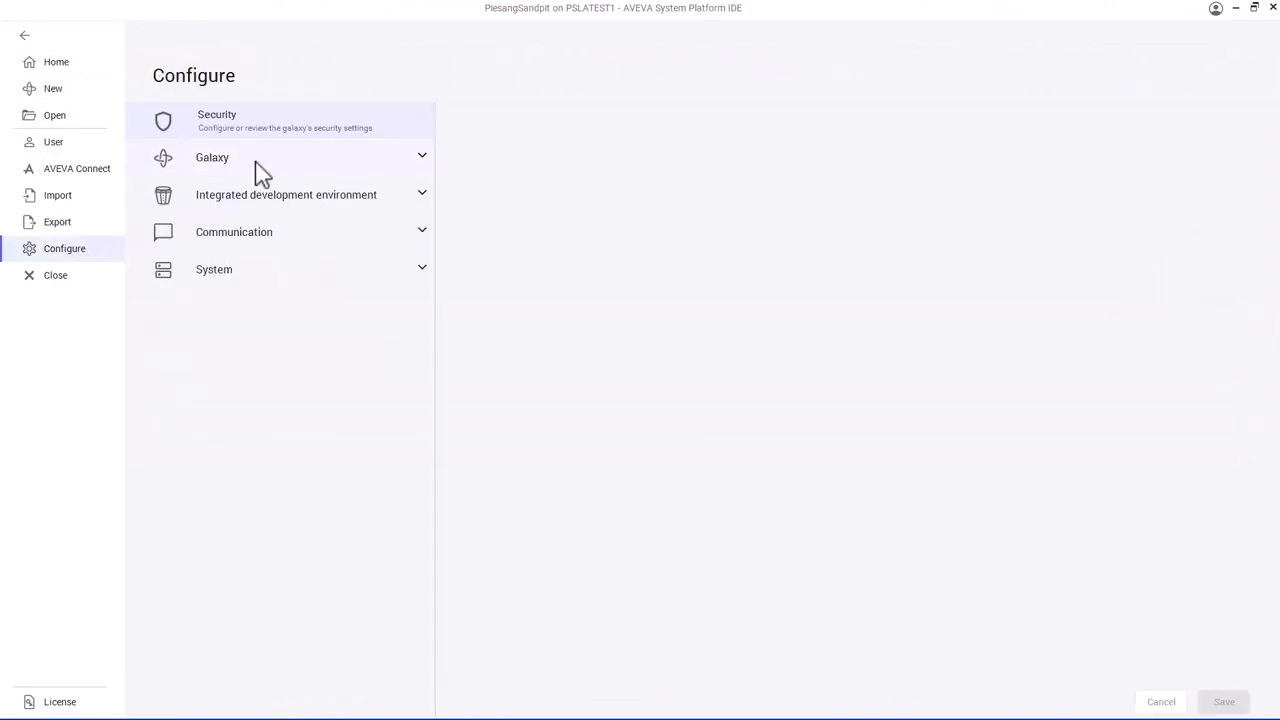
{"action": "left_click", "coordinate": [212, 156]}
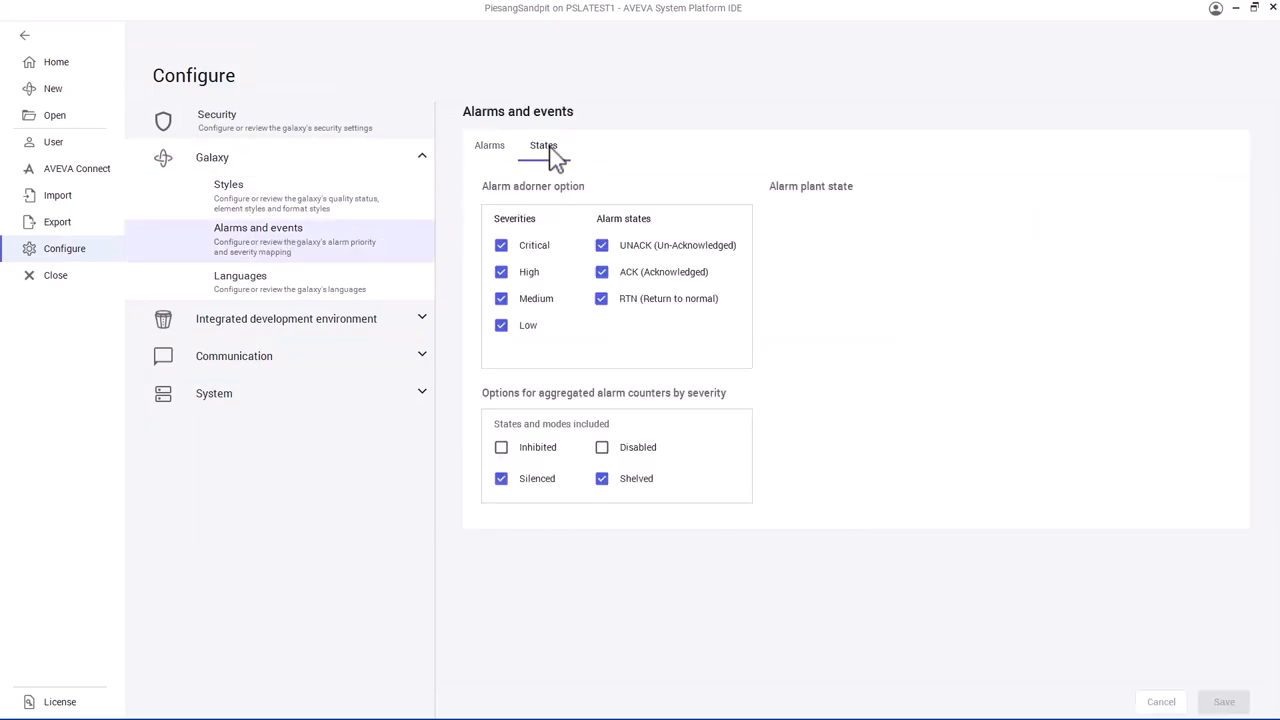
{"action": "left_click", "coordinate": [544, 144]}
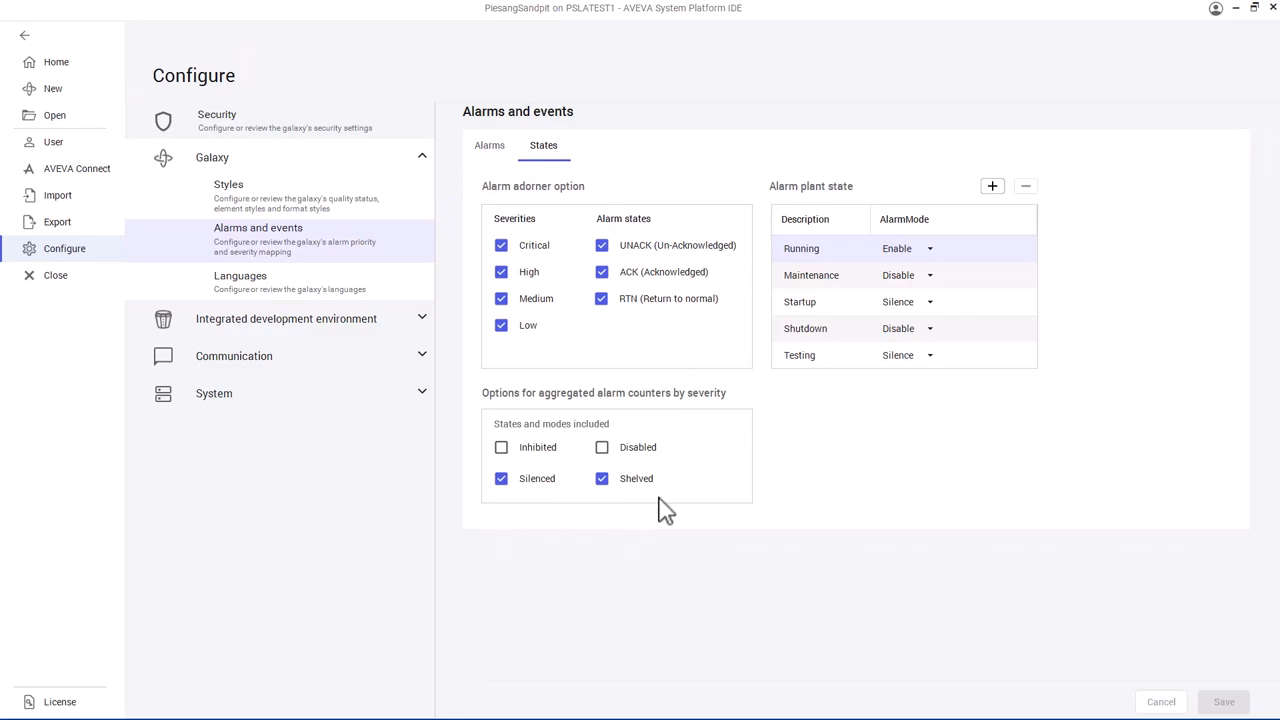
{"action": "mouse_move", "coordinate": [692, 464]}
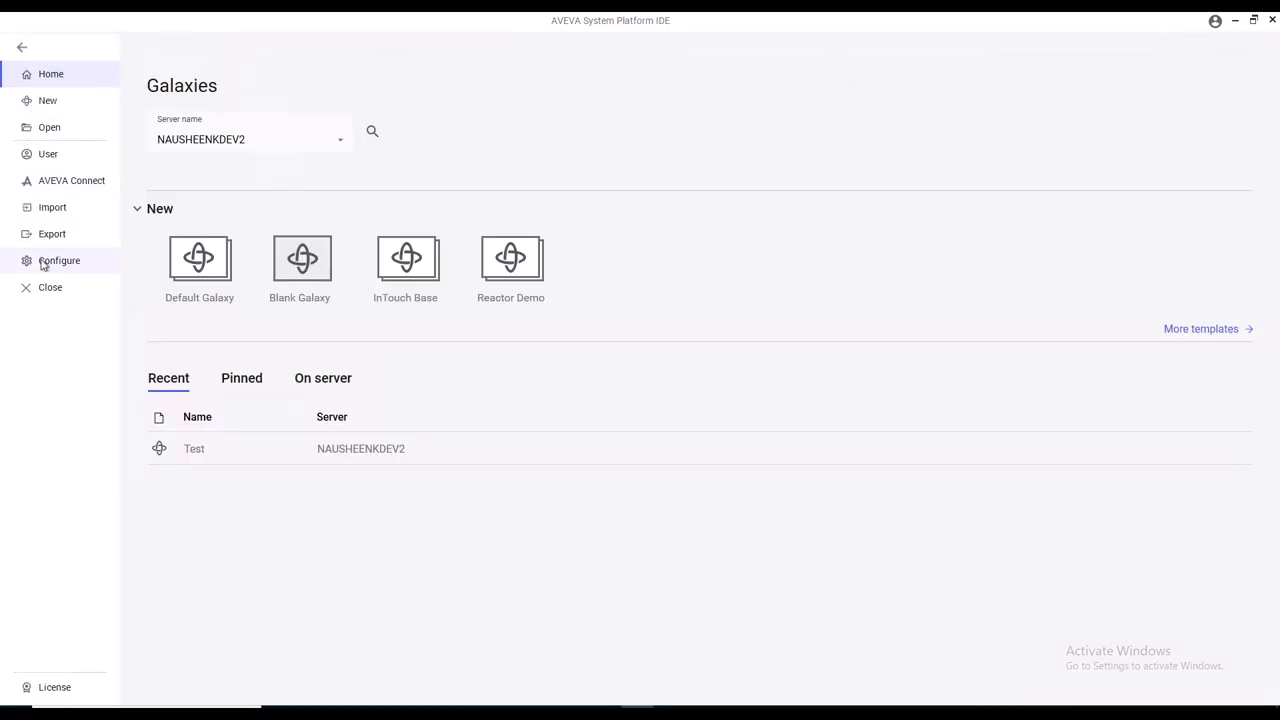
Add all Azure AD groups (Supervisors, Operators, Engineers, piesang) as roles and grant them SMC permissions.
{"action": "left_click", "coordinate": [58, 260]}
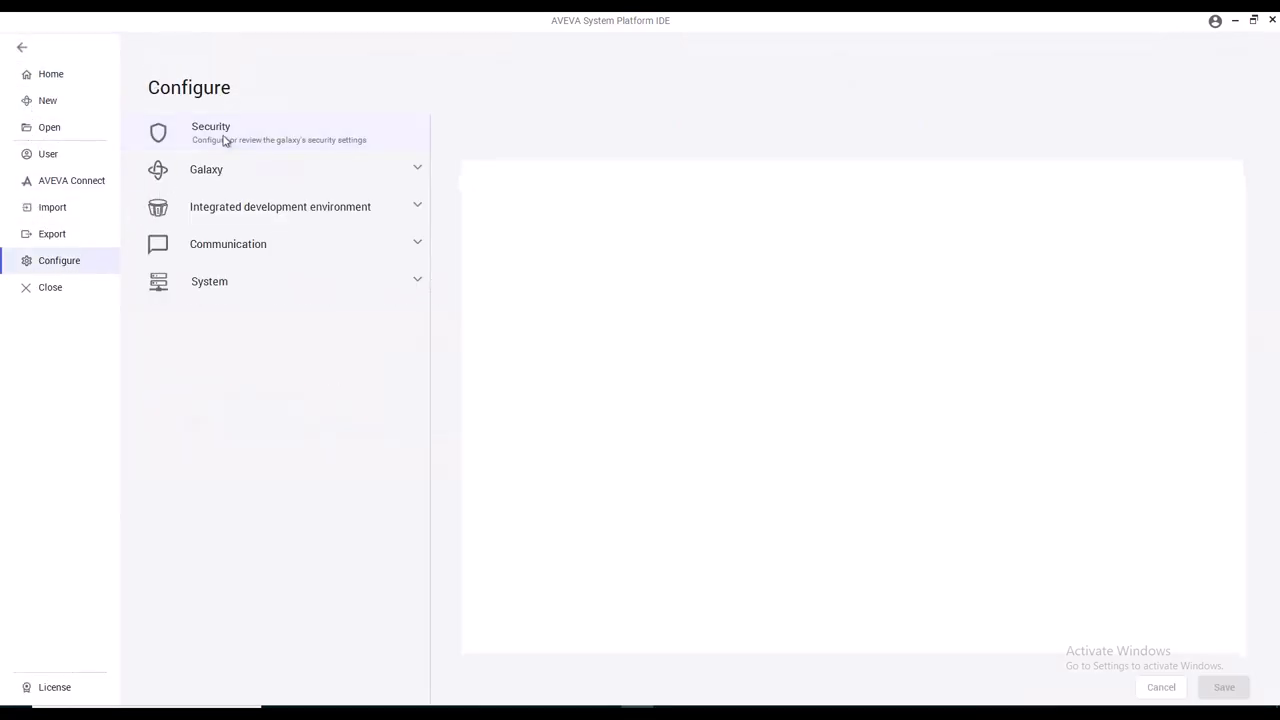
{"action": "left_click", "coordinate": [224, 132]}
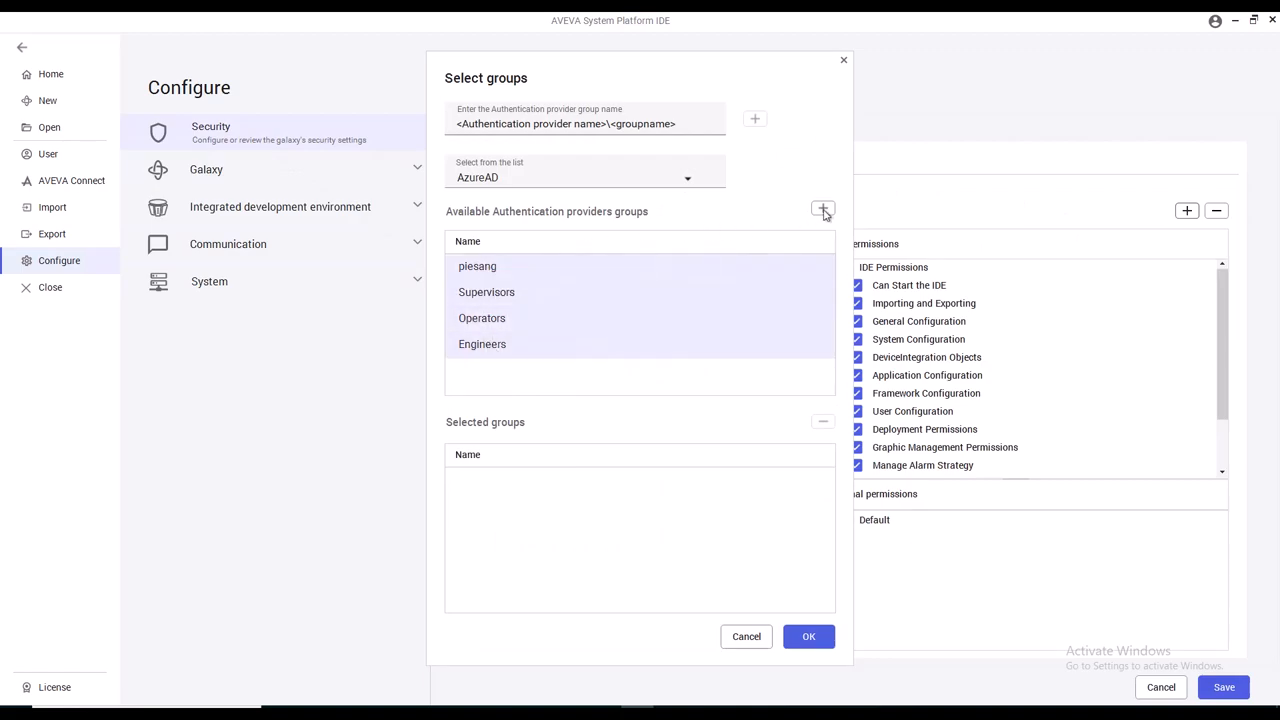
{"action": "left_click", "coordinate": [822, 208]}
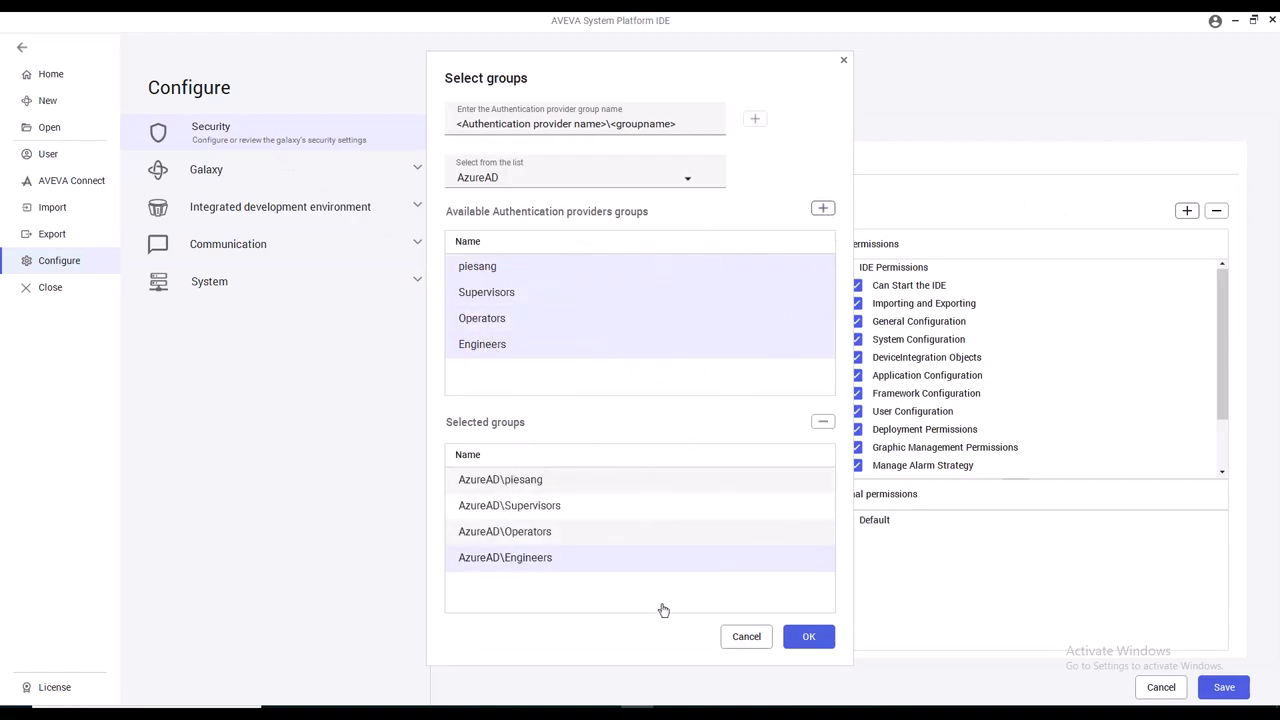
{"action": "left_click", "coordinate": [808, 636]}
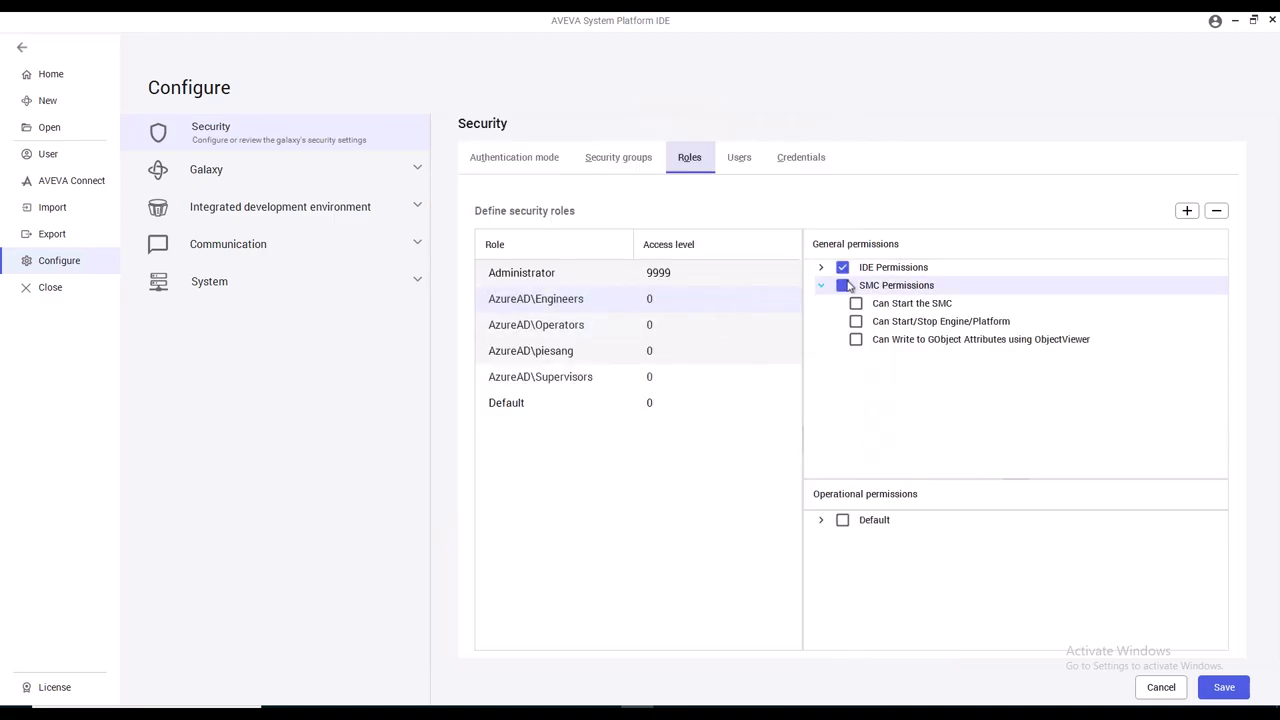
{"action": "left_click", "coordinate": [842, 284]}
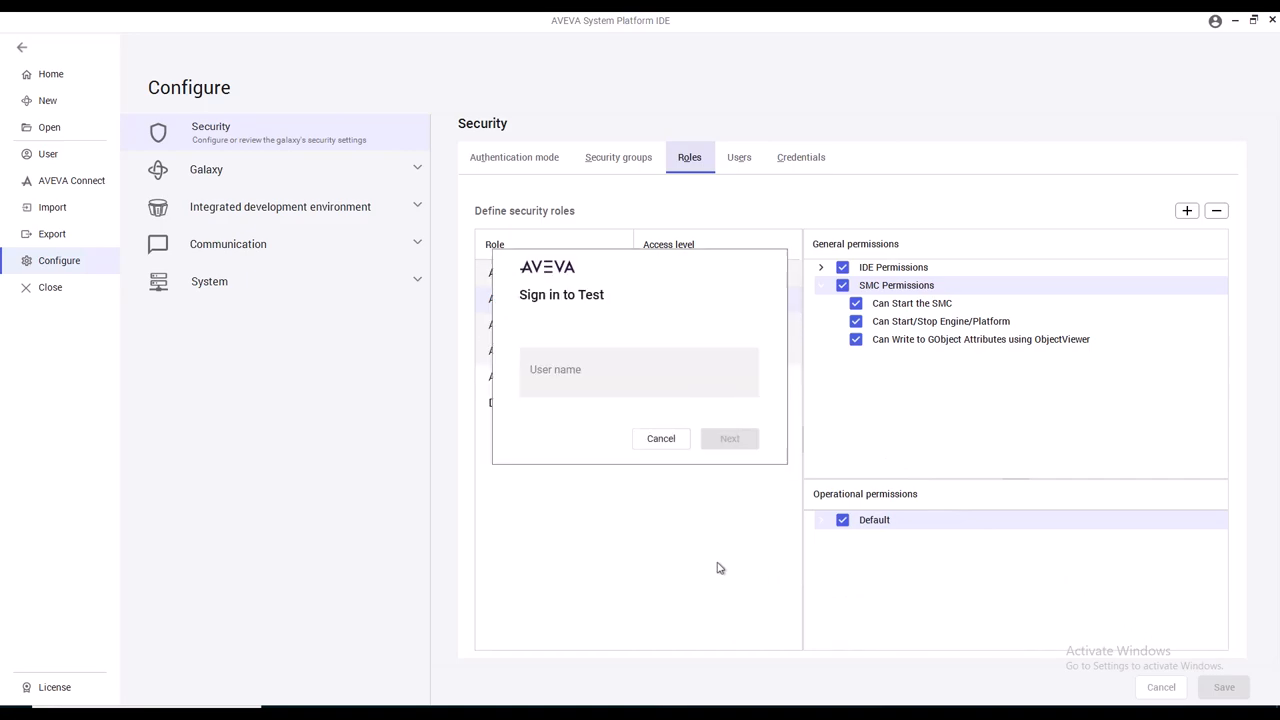
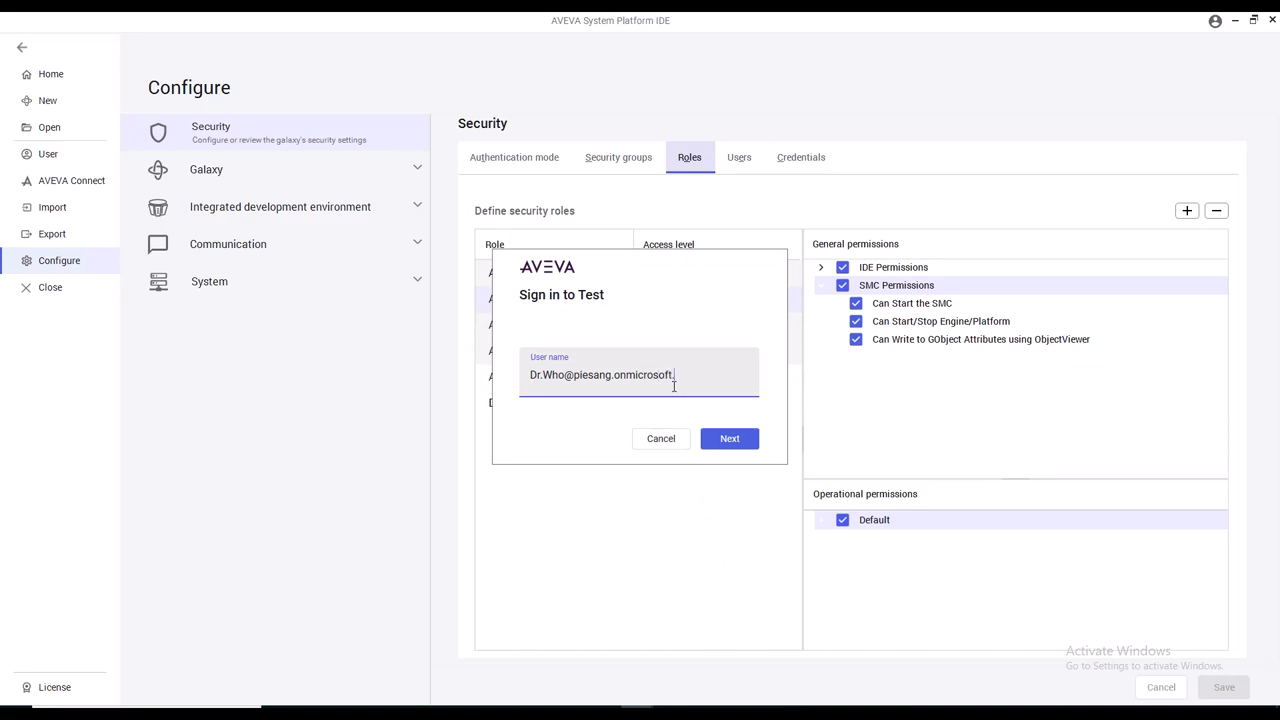
{"action": "left_click", "coordinate": [728, 438]}
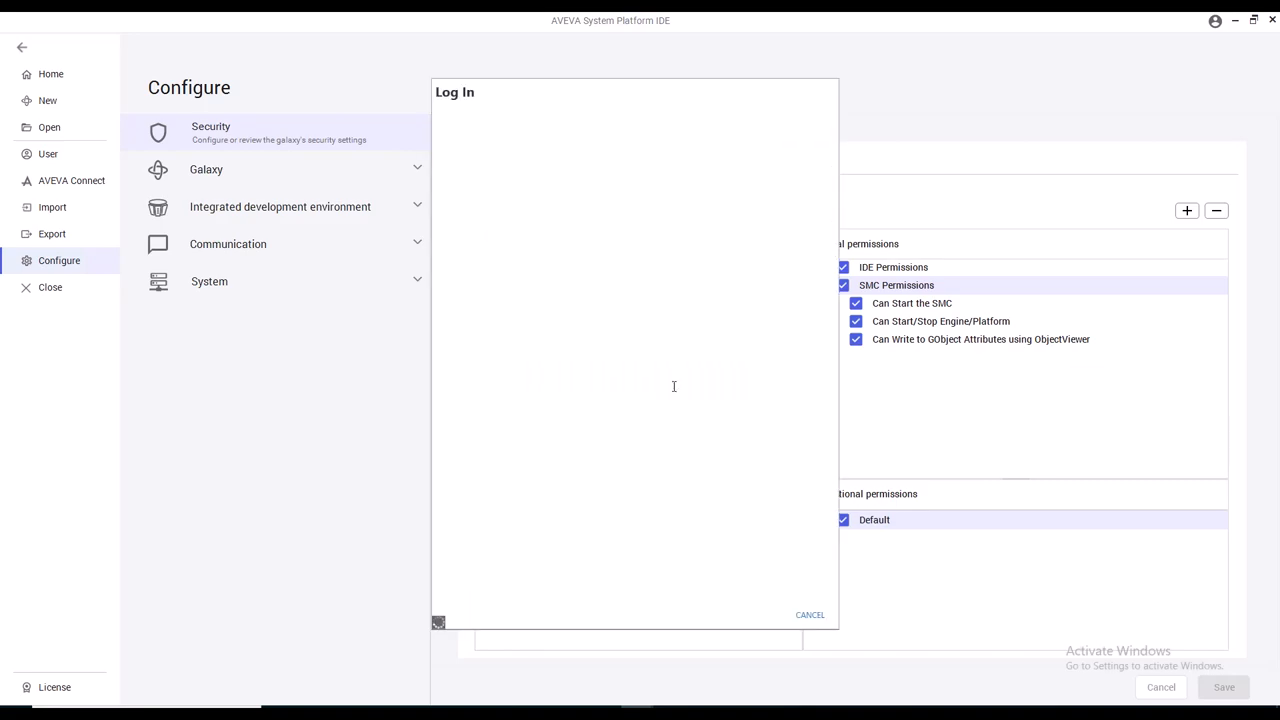
{"action": "type", "text": "••••••••••"}
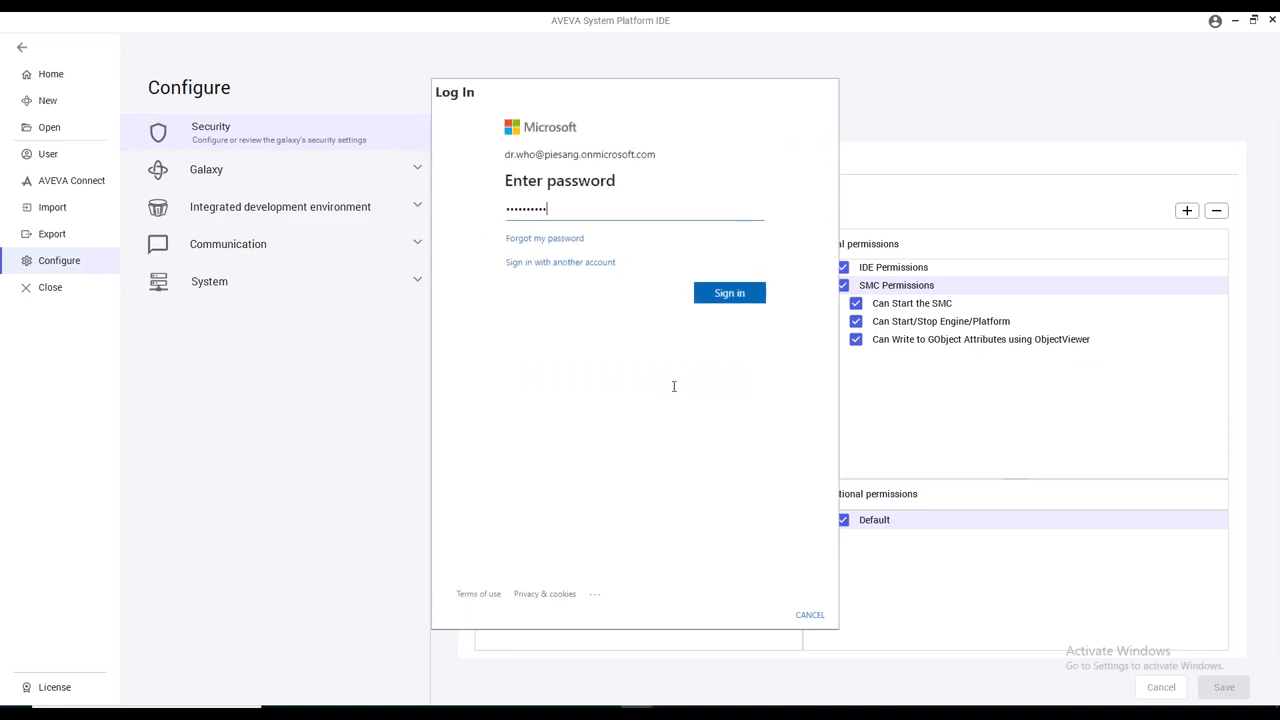
{"action": "left_click", "coordinate": [728, 292]}
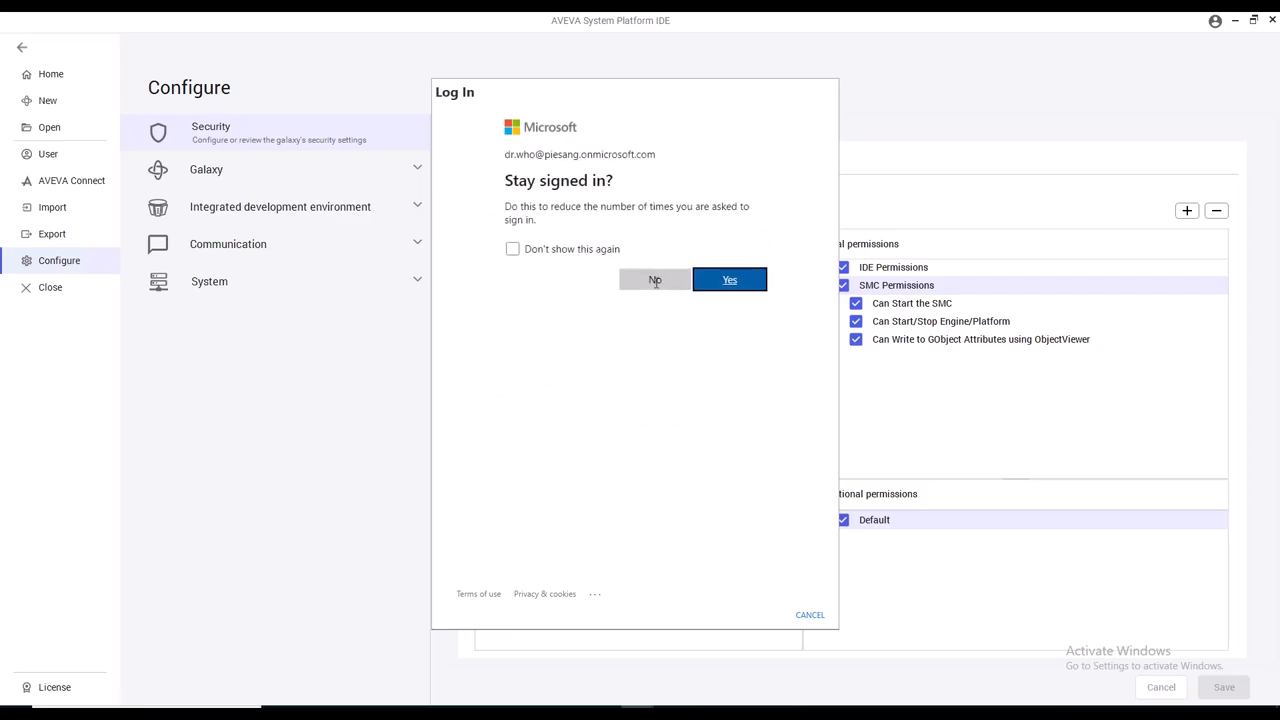
{"action": "left_click", "coordinate": [728, 280]}
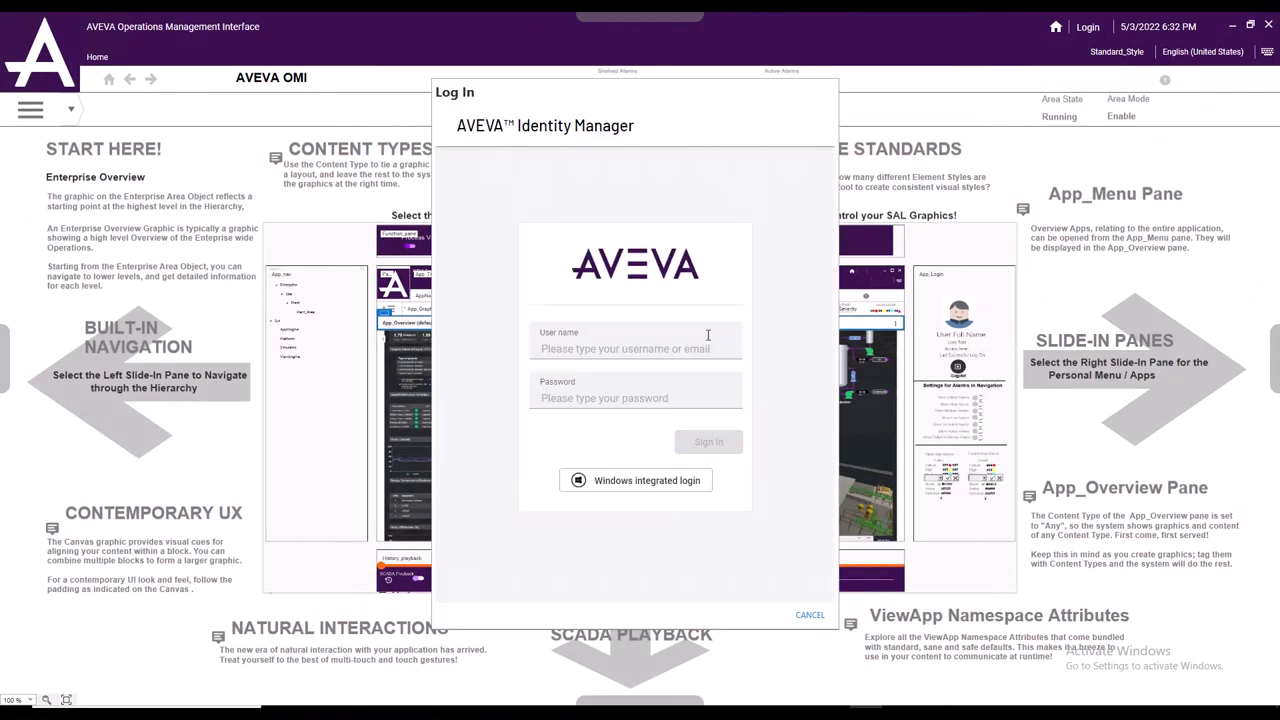
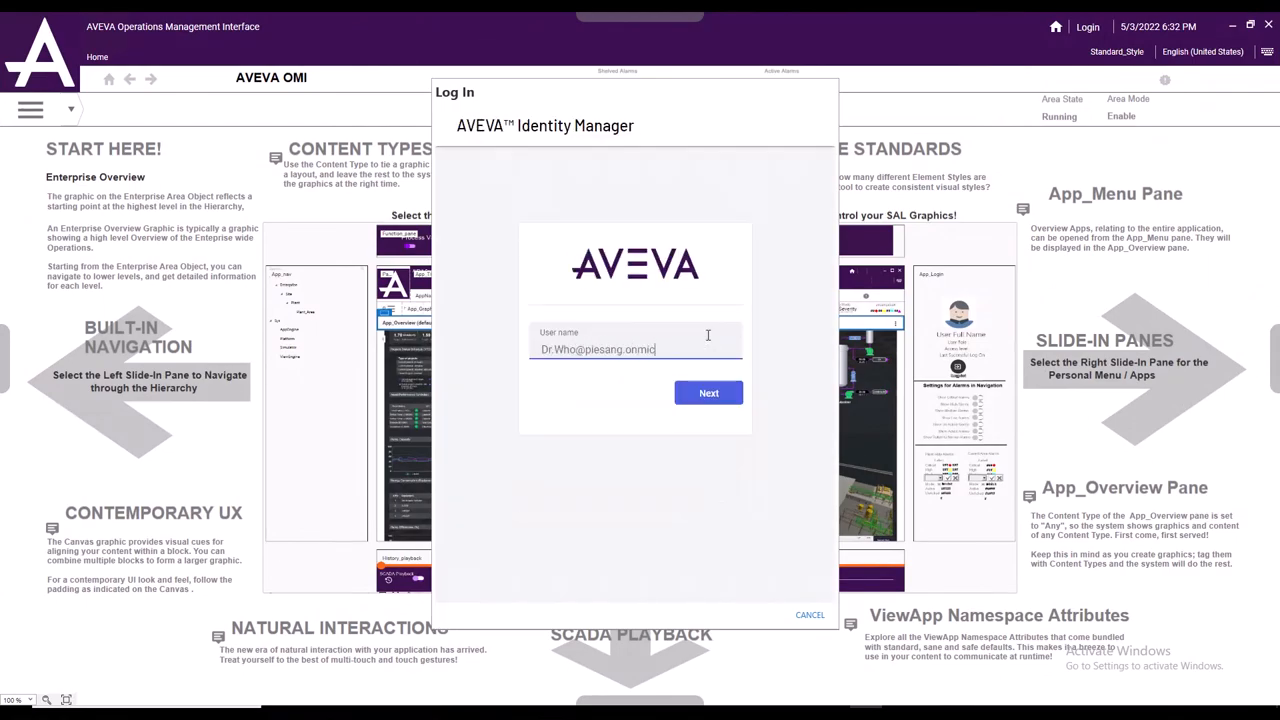
{"action": "left_click", "coordinate": [708, 392]}
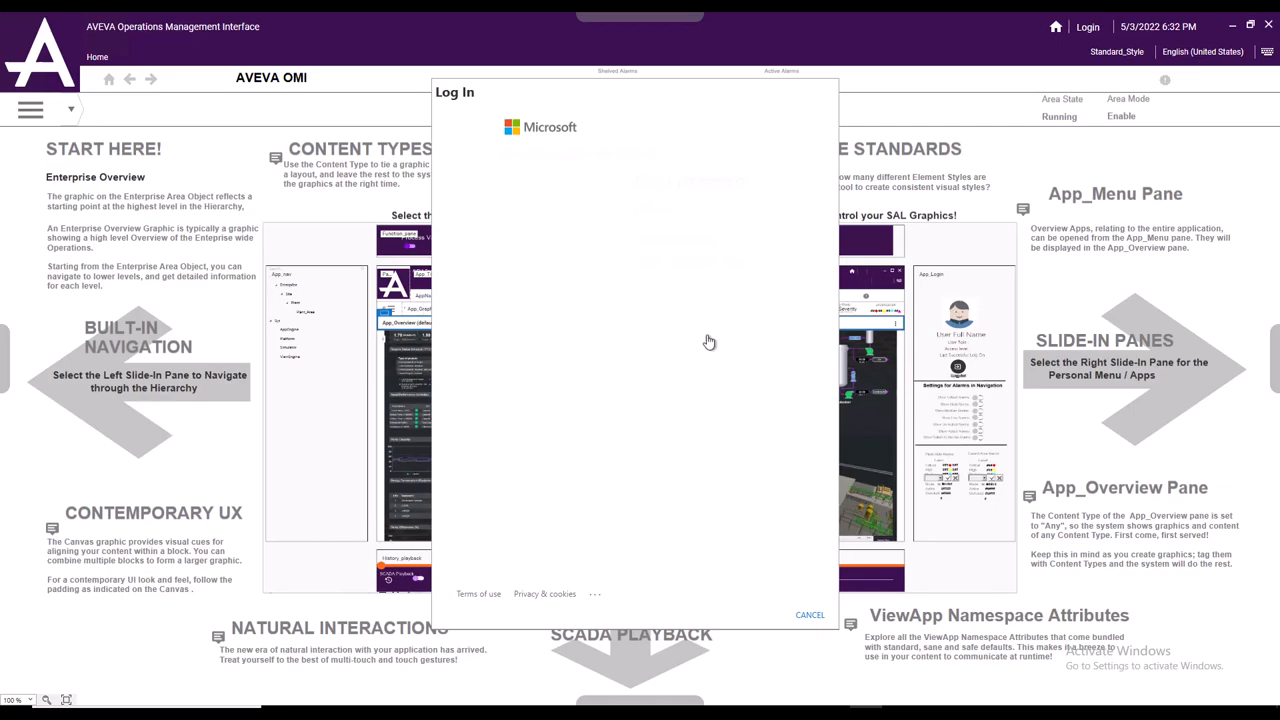
{"action": "type", "text": "••••••••"}
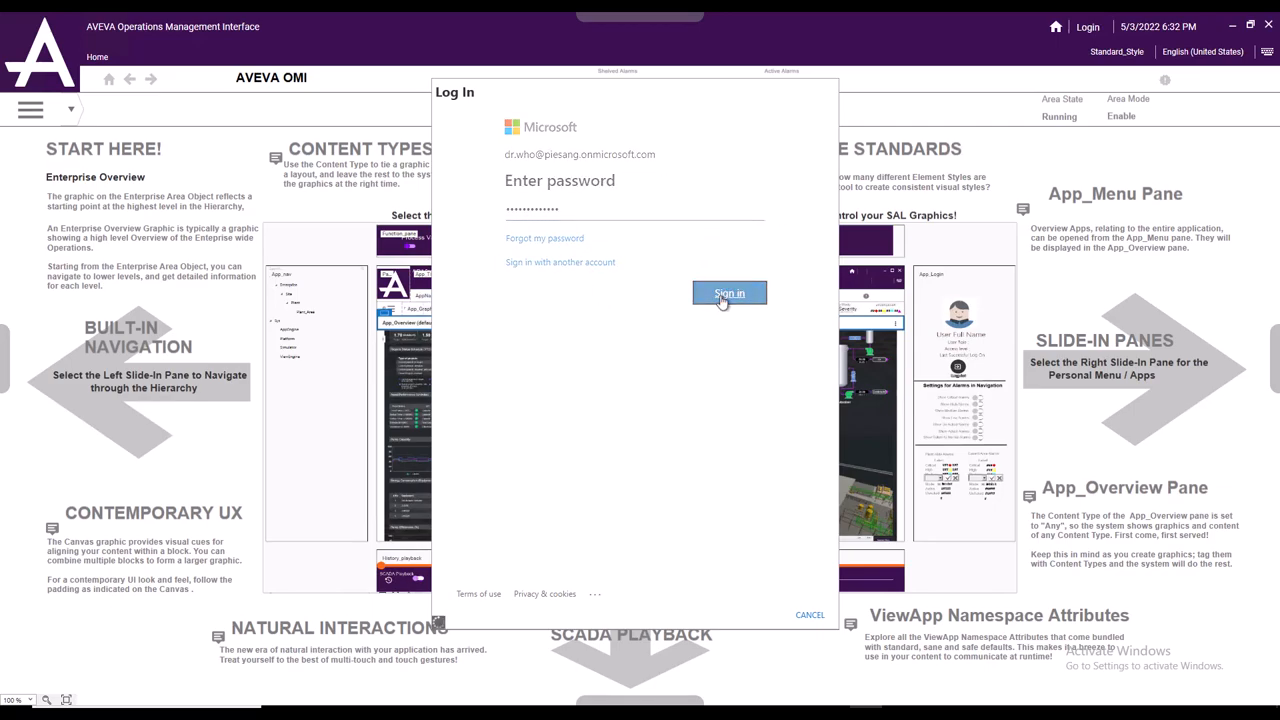
{"action": "left_click", "coordinate": [728, 292]}
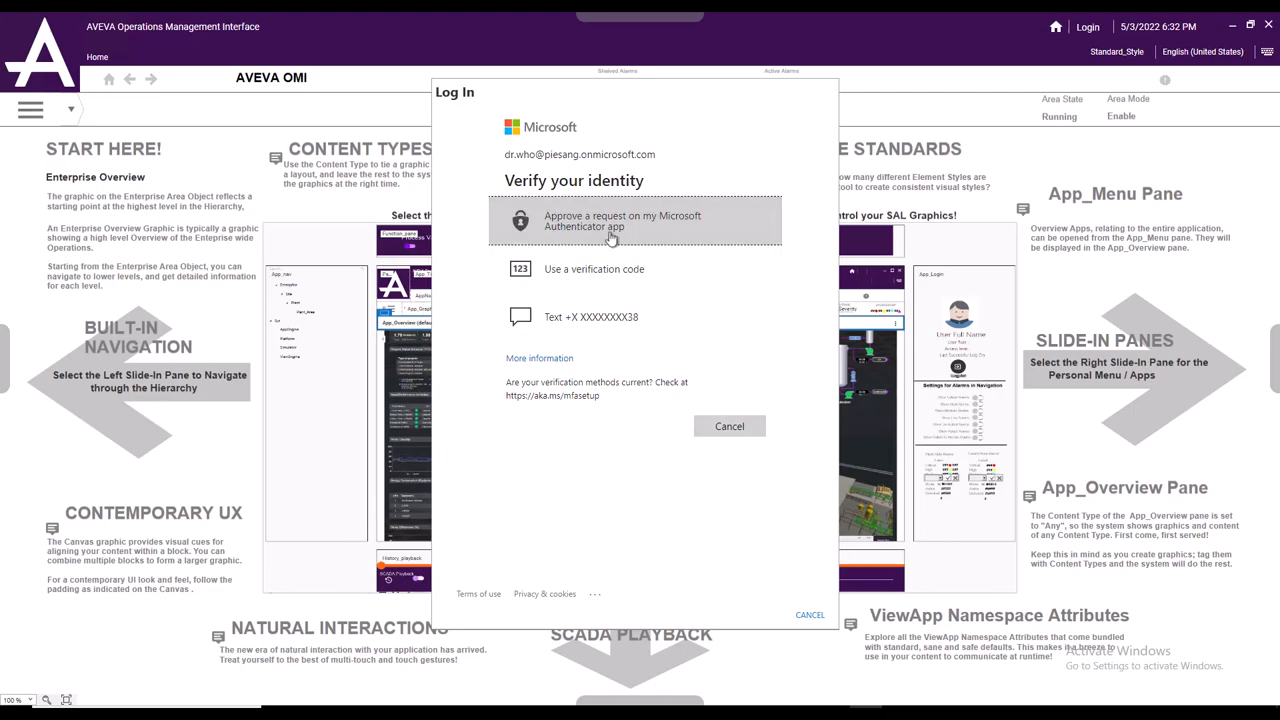
{"action": "left_click", "coordinate": [622, 220]}
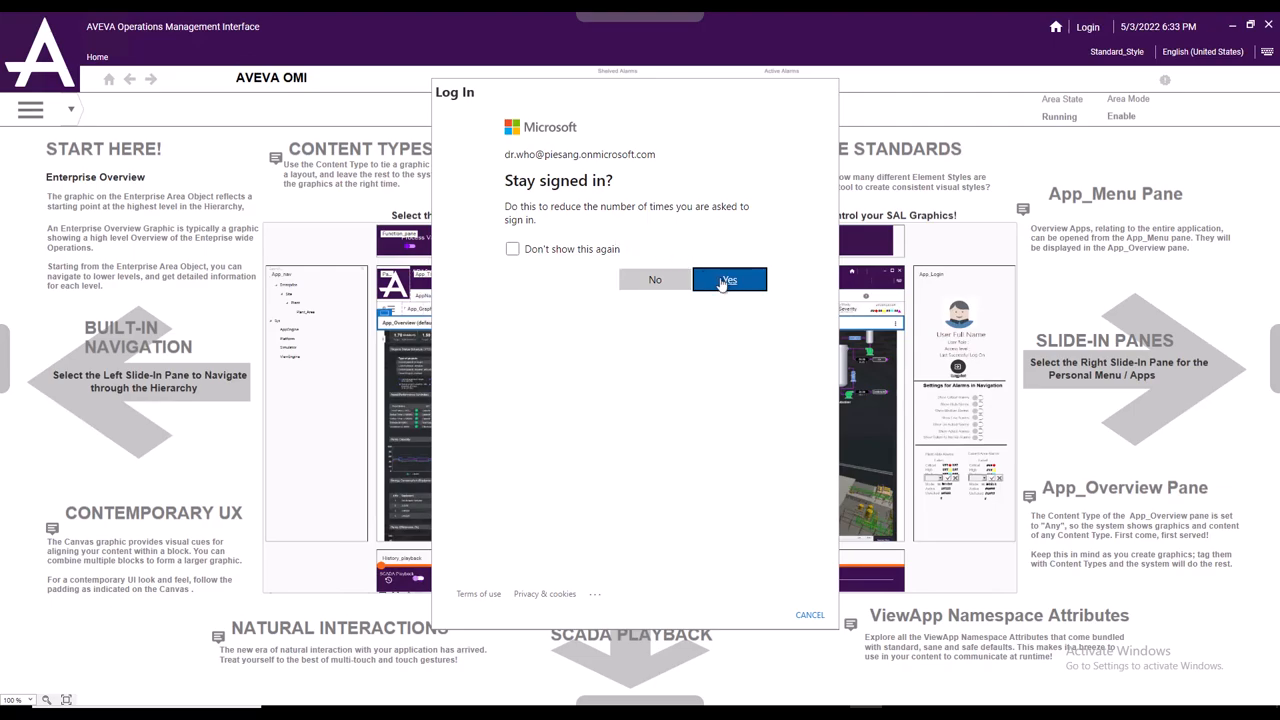
{"action": "left_click", "coordinate": [728, 280]}
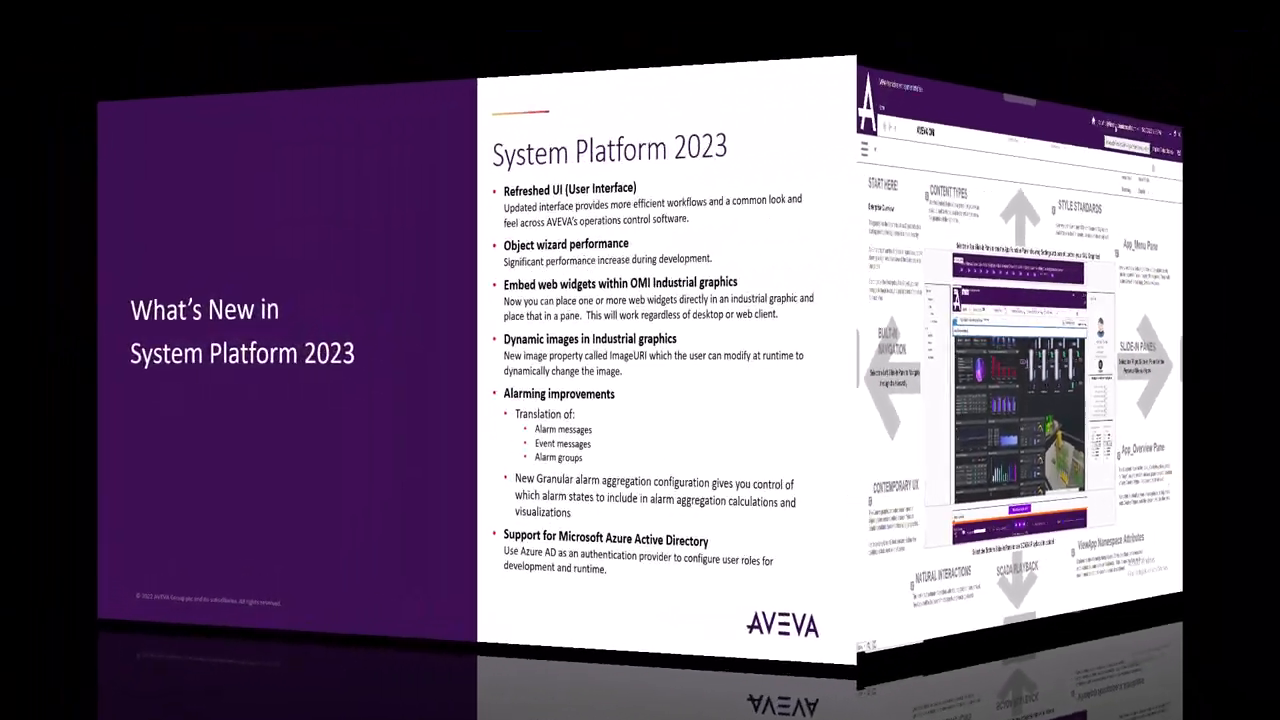
{"action": "key", "text": "Right"}
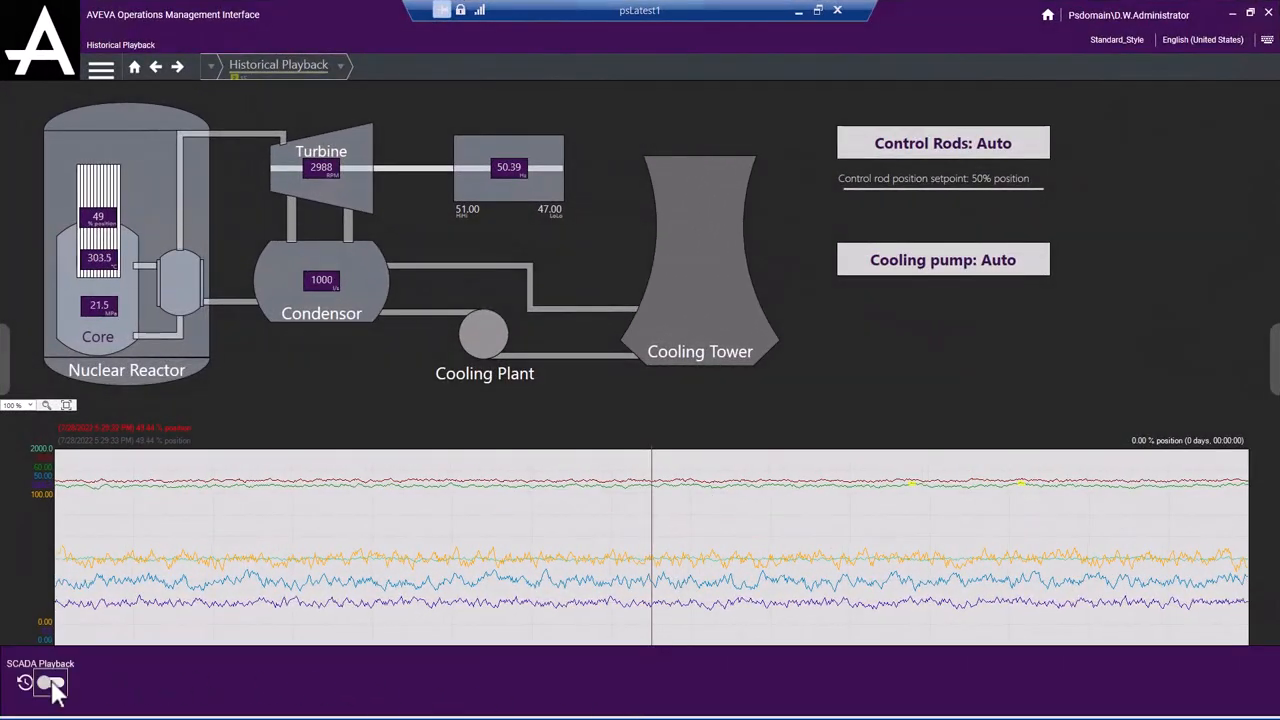
Show the playback controls, move the timeline slider back to about 5:17 PM and start playback.
{"action": "left_click", "coordinate": [52, 682]}
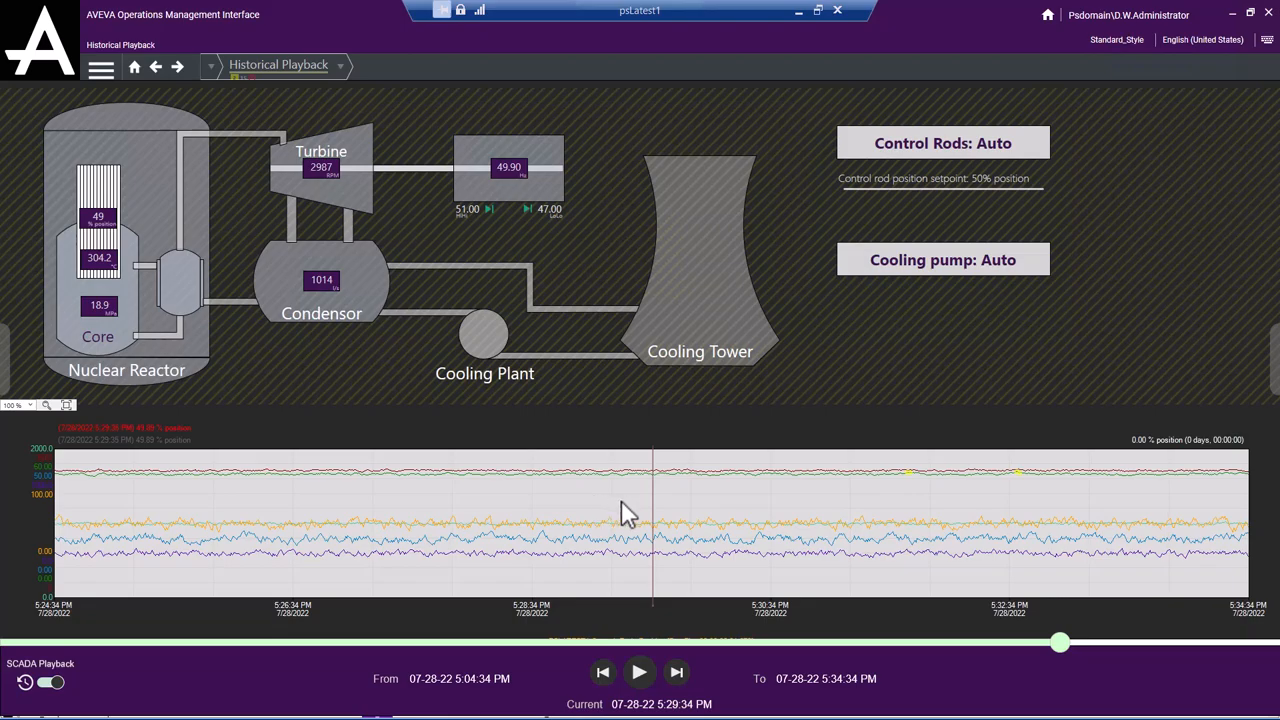
{"action": "mouse_move", "coordinate": [1060, 640]}
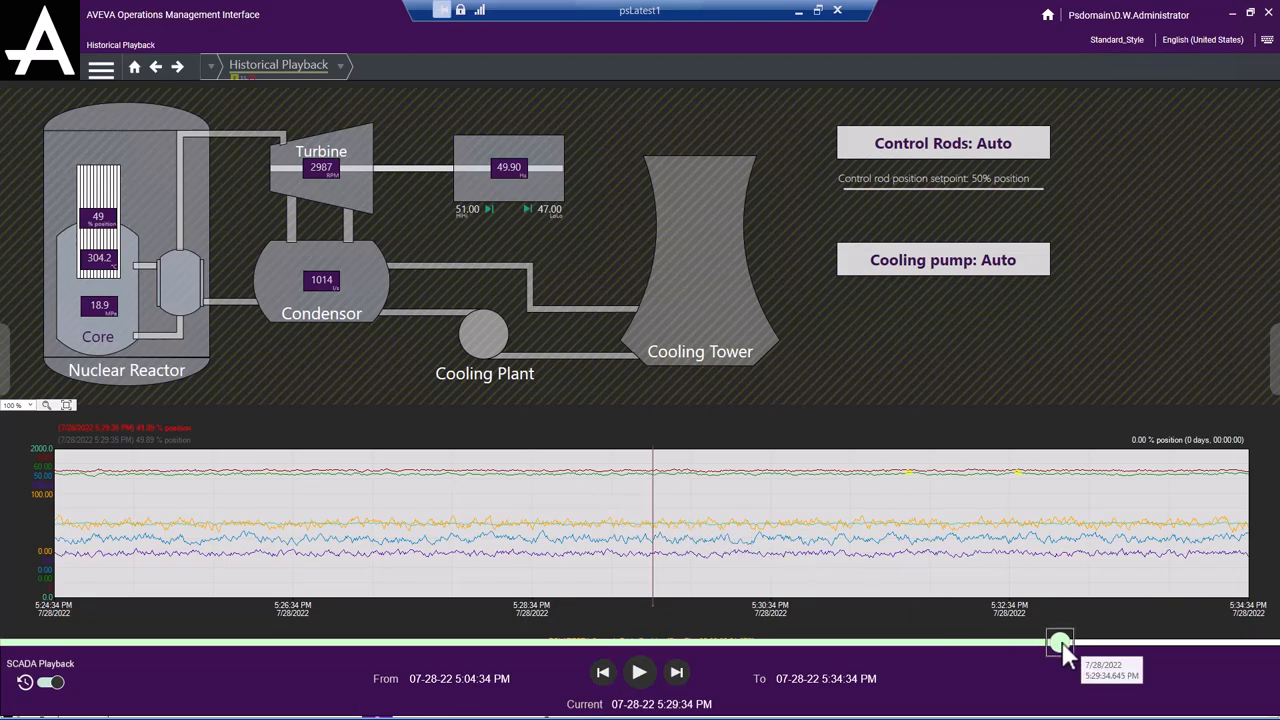
{"action": "left_click_drag", "start_coordinate": [1060, 644], "coordinate": [884, 644]}
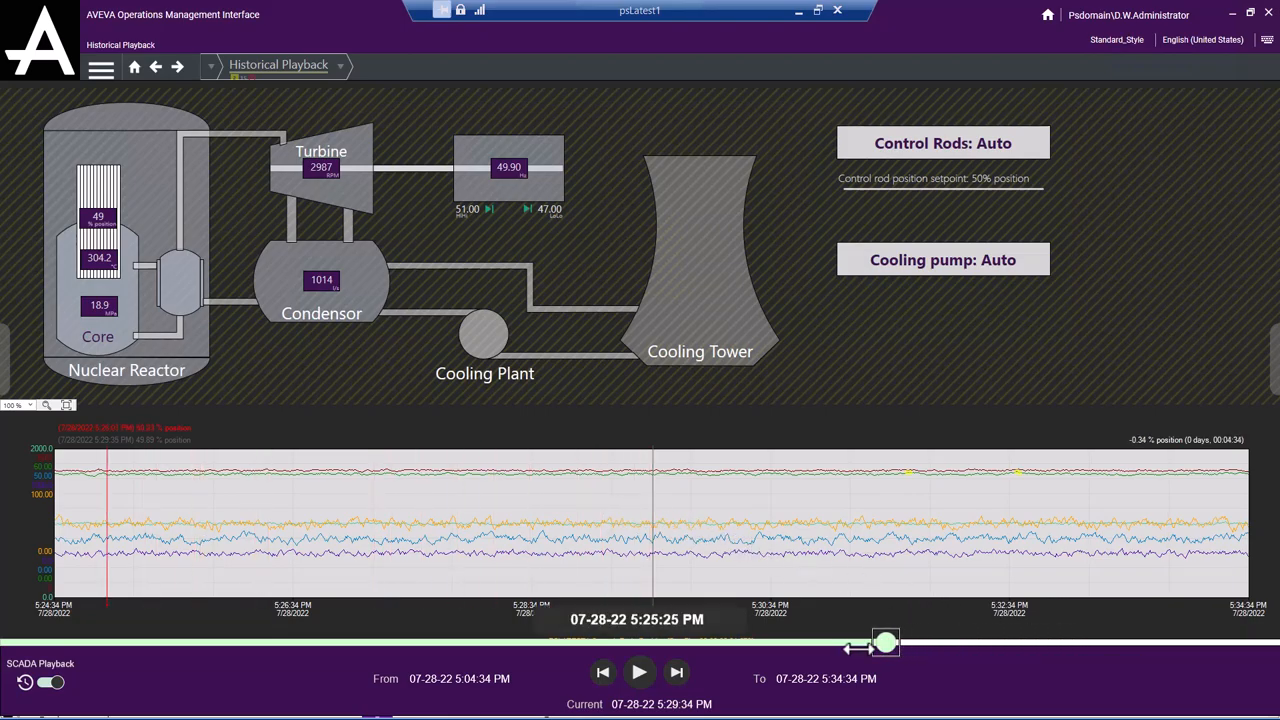
{"action": "left_click_drag", "start_coordinate": [884, 642], "coordinate": [488, 642]}
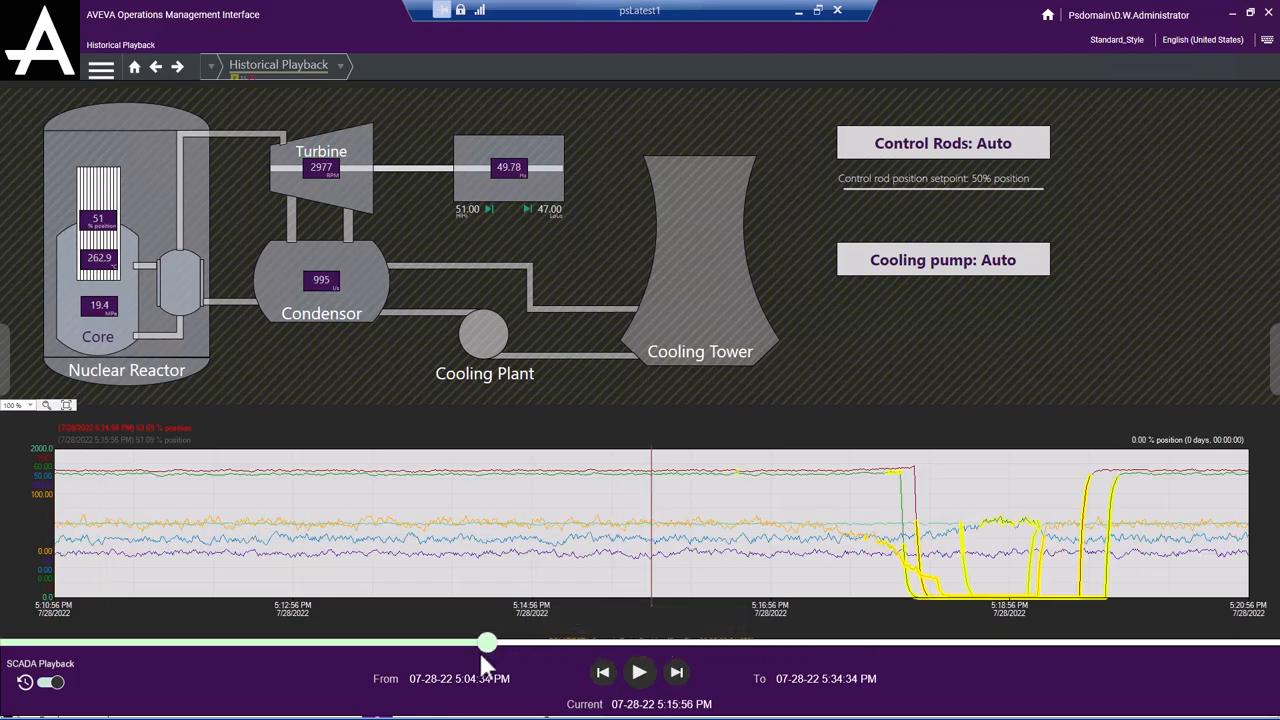
{"action": "mouse_move", "coordinate": [870, 584]}
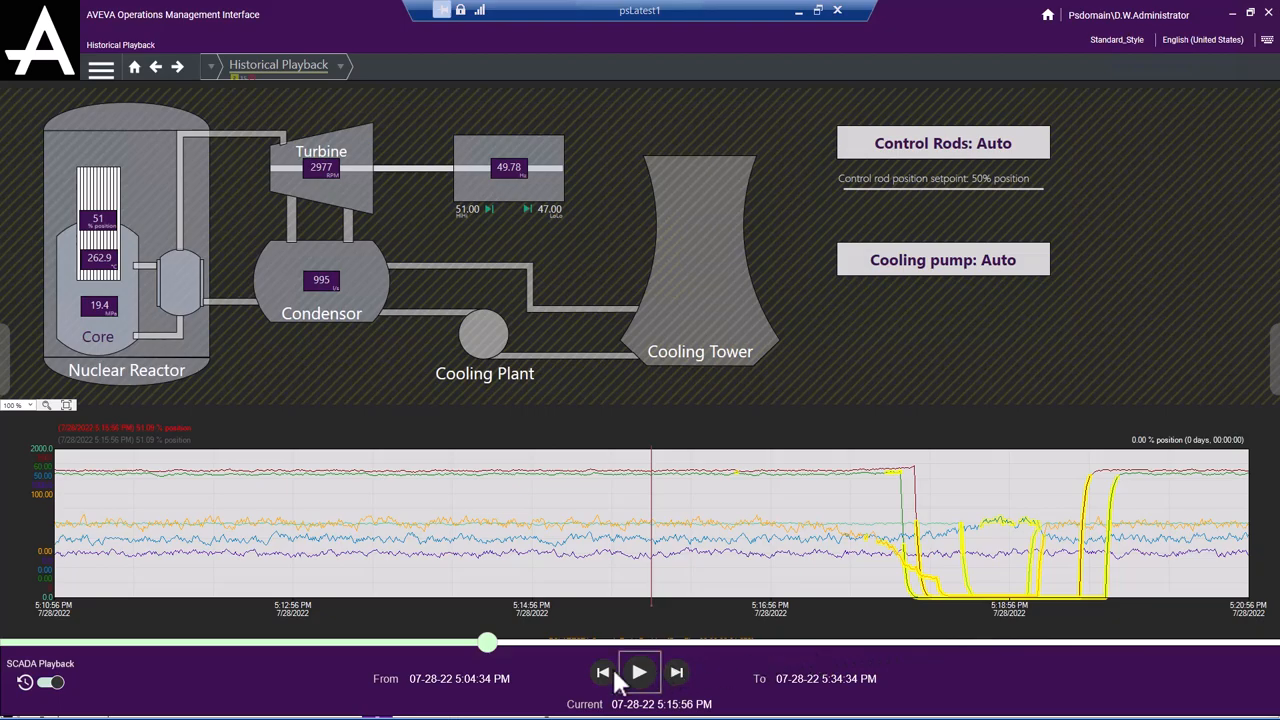
{"action": "left_click_drag", "start_coordinate": [488, 642], "coordinate": [516, 642]}
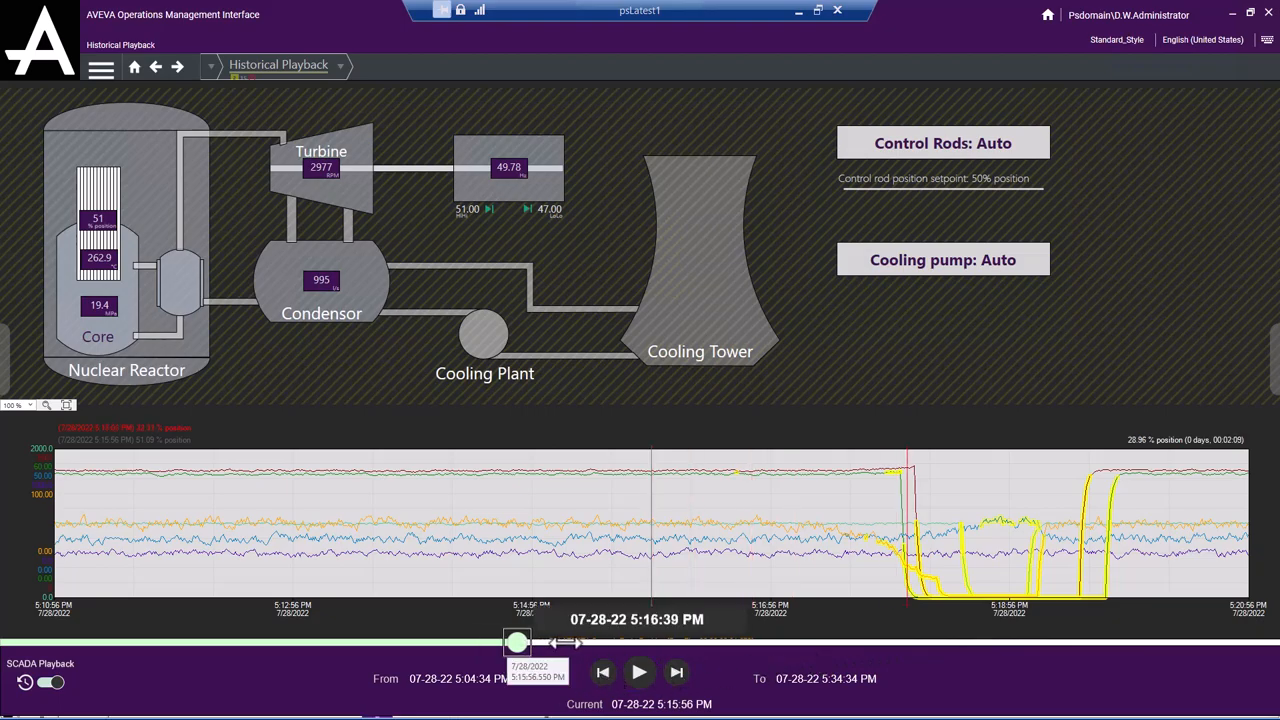
{"action": "left_click_drag", "start_coordinate": [516, 642], "coordinate": [572, 642]}
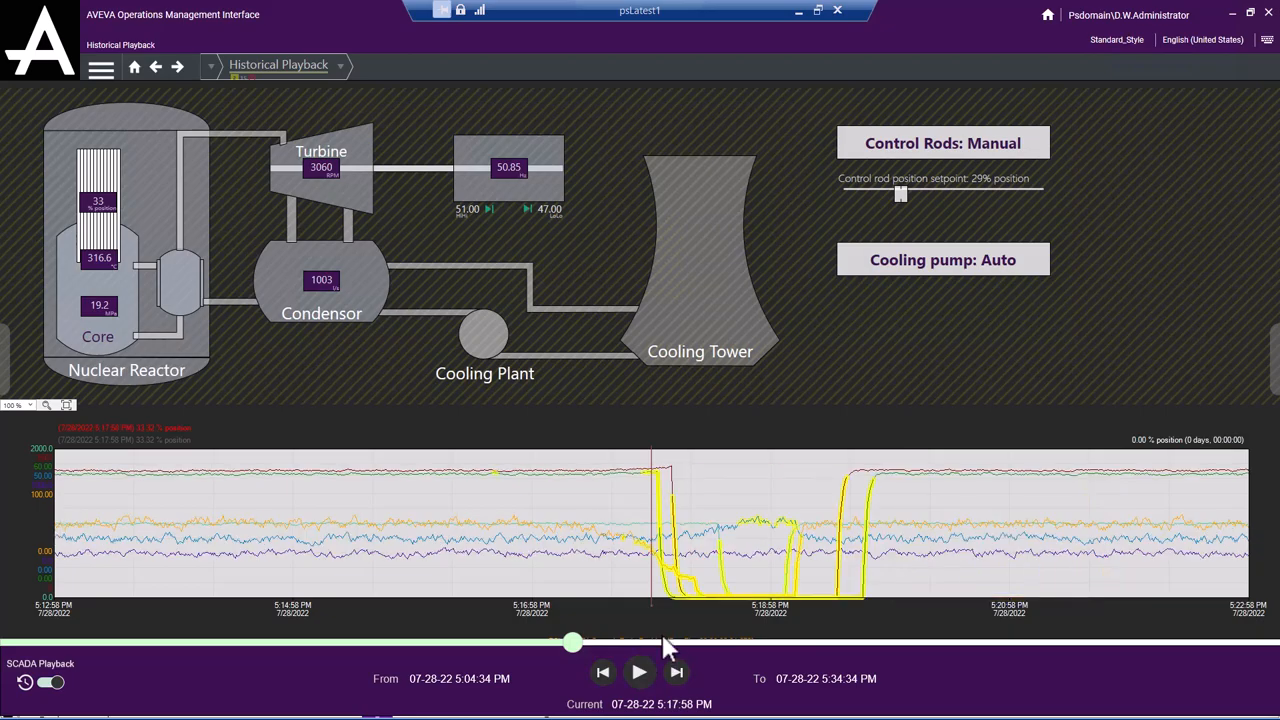
{"action": "left_click", "coordinate": [640, 672]}
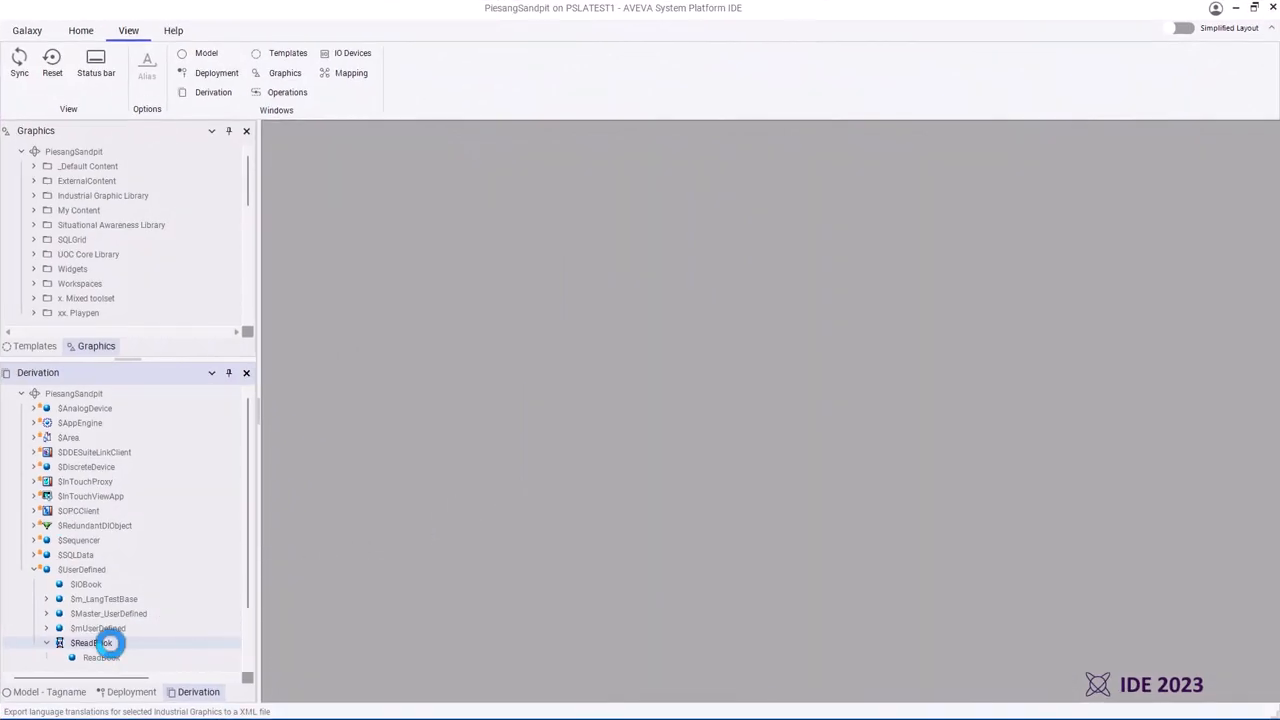
Open the $ReadBook template and show its scr.Read file-reading script.
{"action": "double_click", "coordinate": [84, 640]}
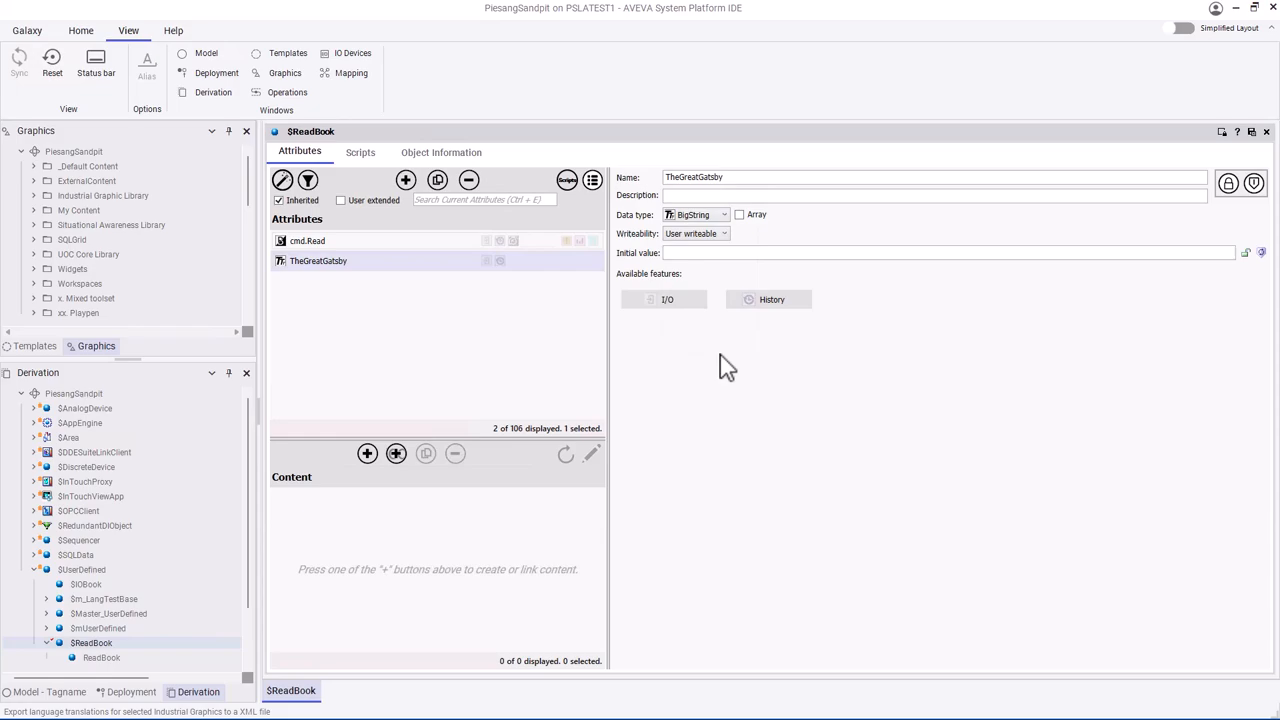
{"action": "left_click", "coordinate": [360, 152]}
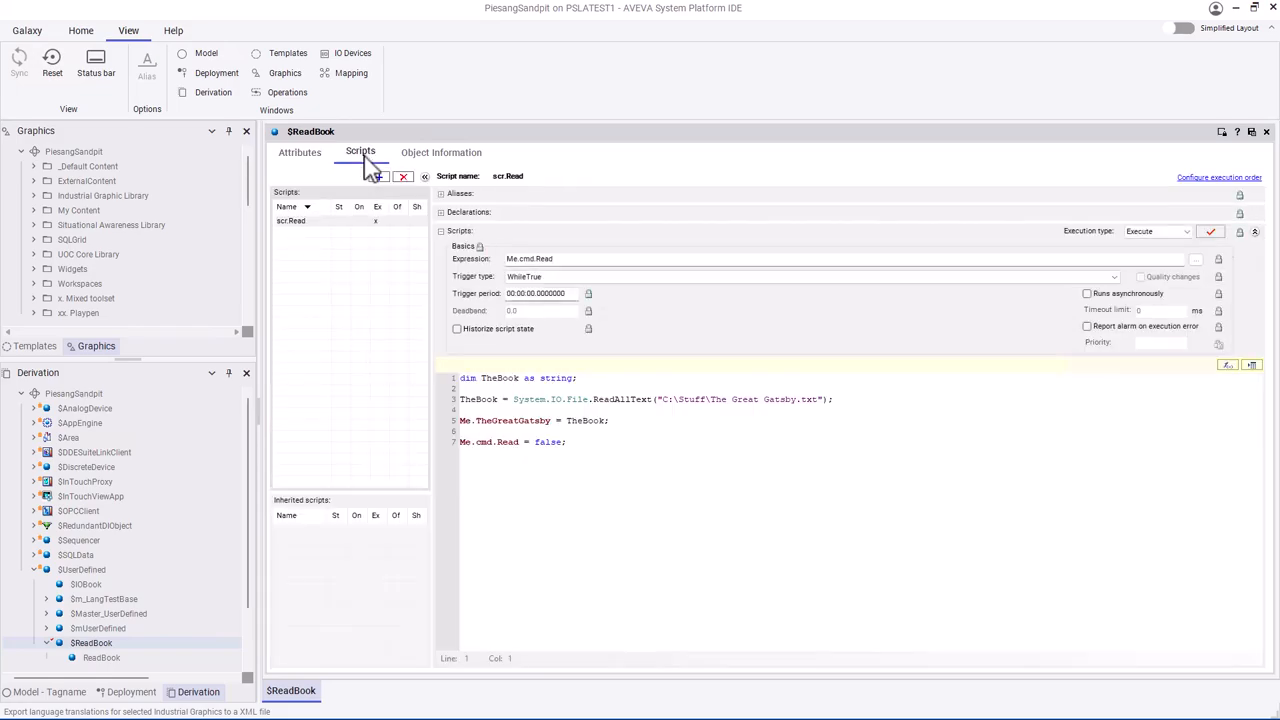
{"action": "left_click", "coordinate": [292, 220]}
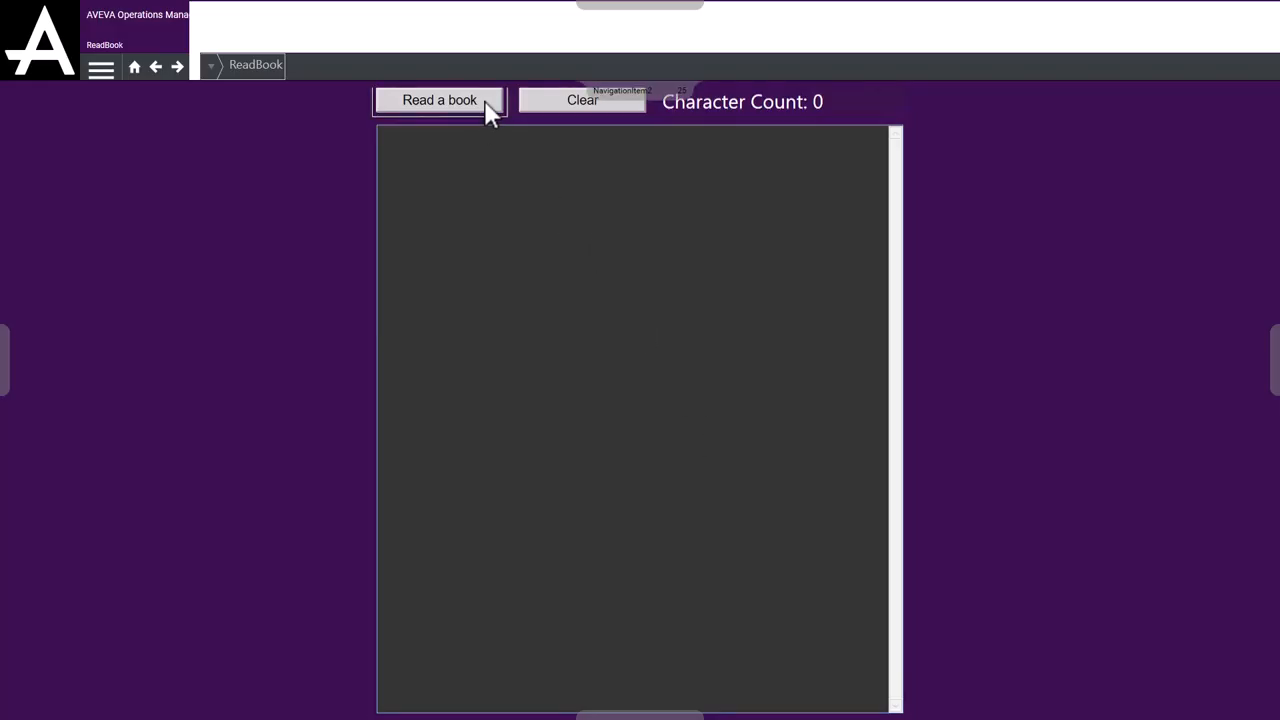
Load The Great Gatsby text into the ReadBook viewer and scroll through it.
{"action": "left_click", "coordinate": [438, 100]}
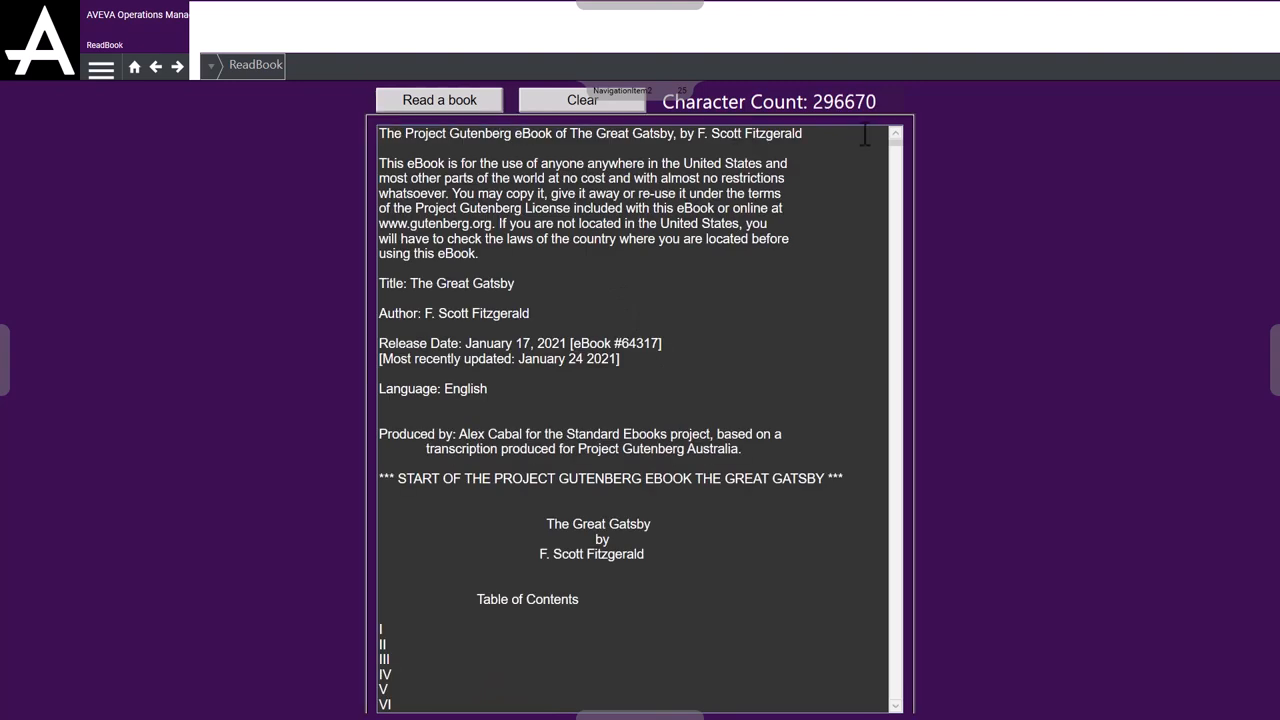
{"action": "mouse_move", "coordinate": [896, 140]}
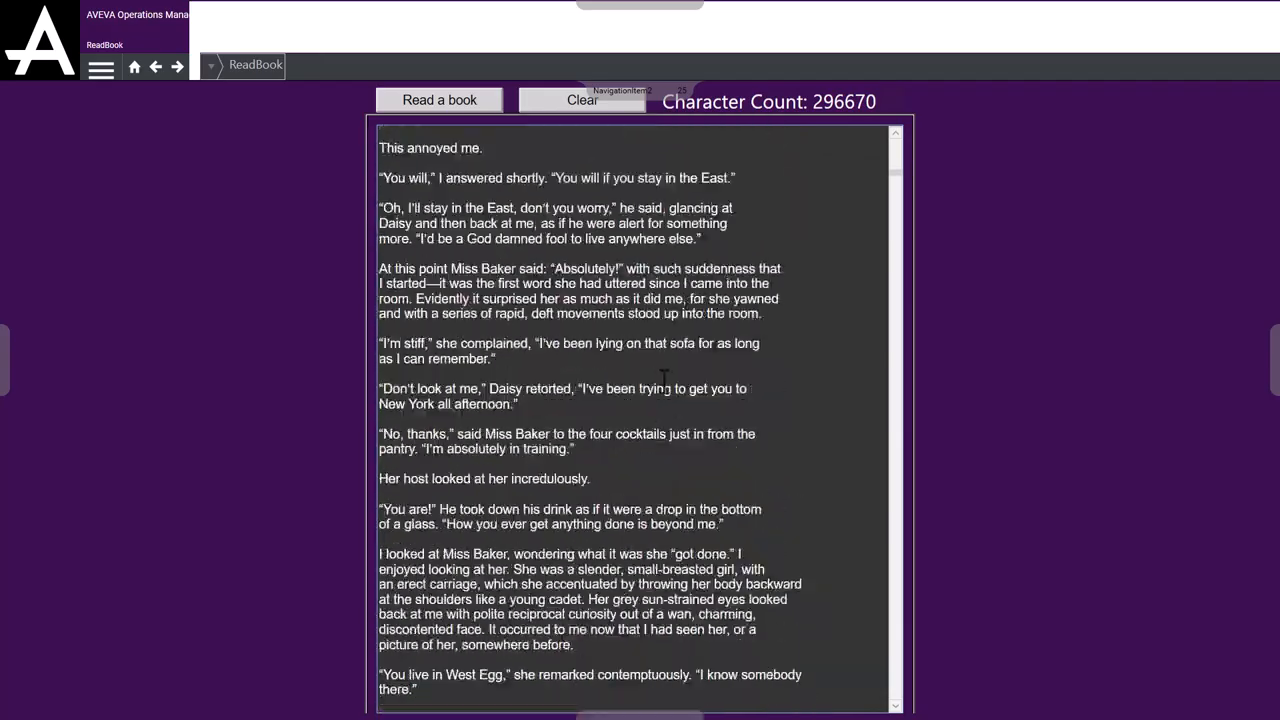
{"action": "scroll", "scroll_direction": "down", "scroll_amount": 3}
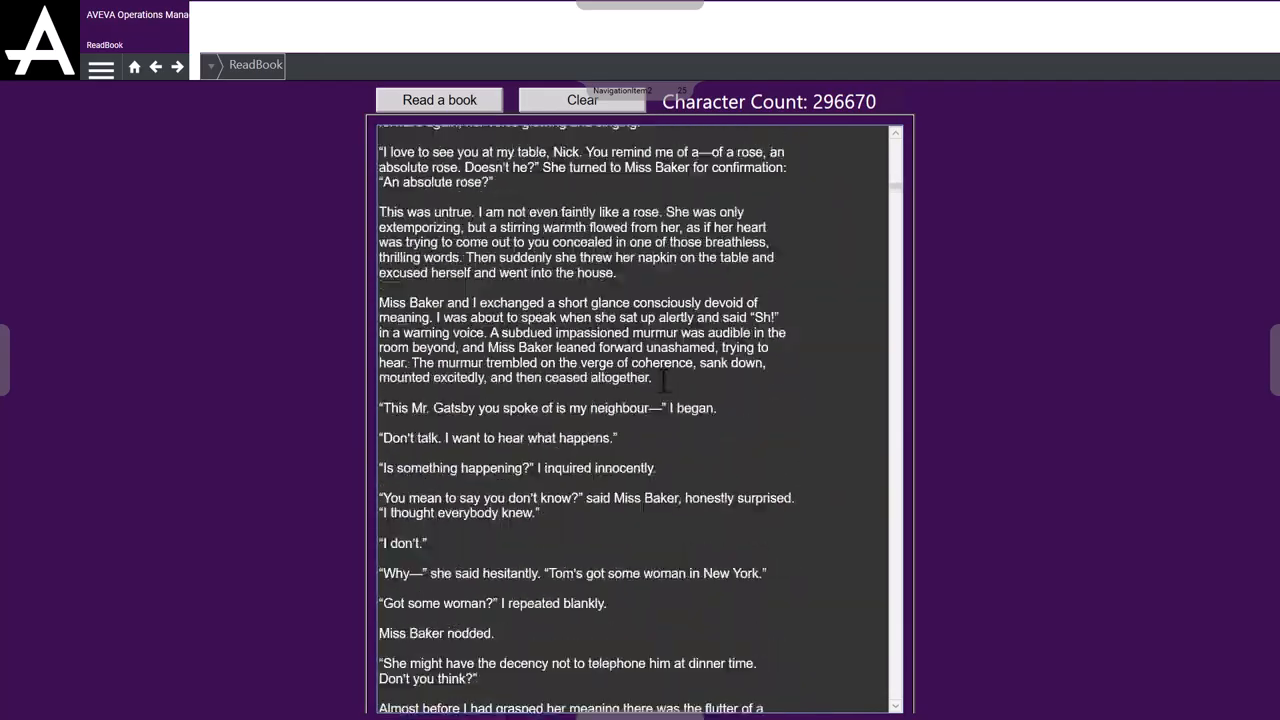
{"action": "scroll", "scroll_direction": "down", "scroll_amount": 3}
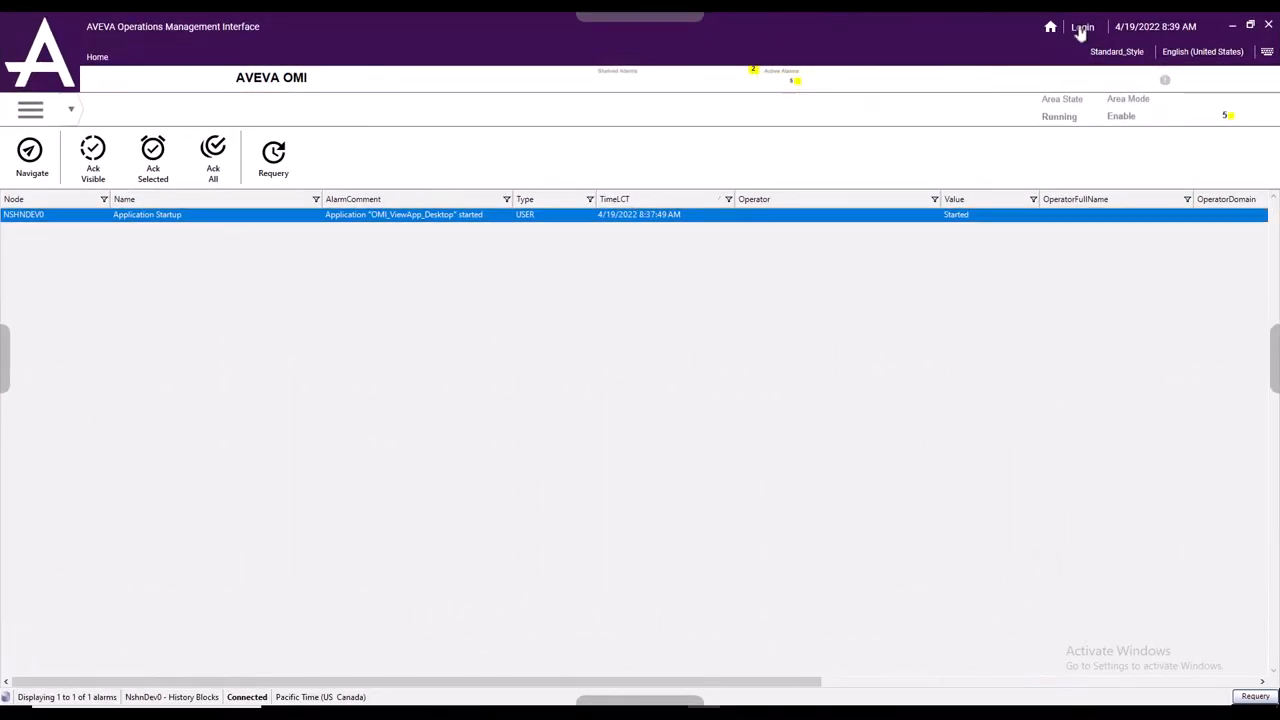
Log in as the first user, then attempt a second user with a wrong password and cancel.
{"action": "left_click", "coordinate": [1084, 26]}
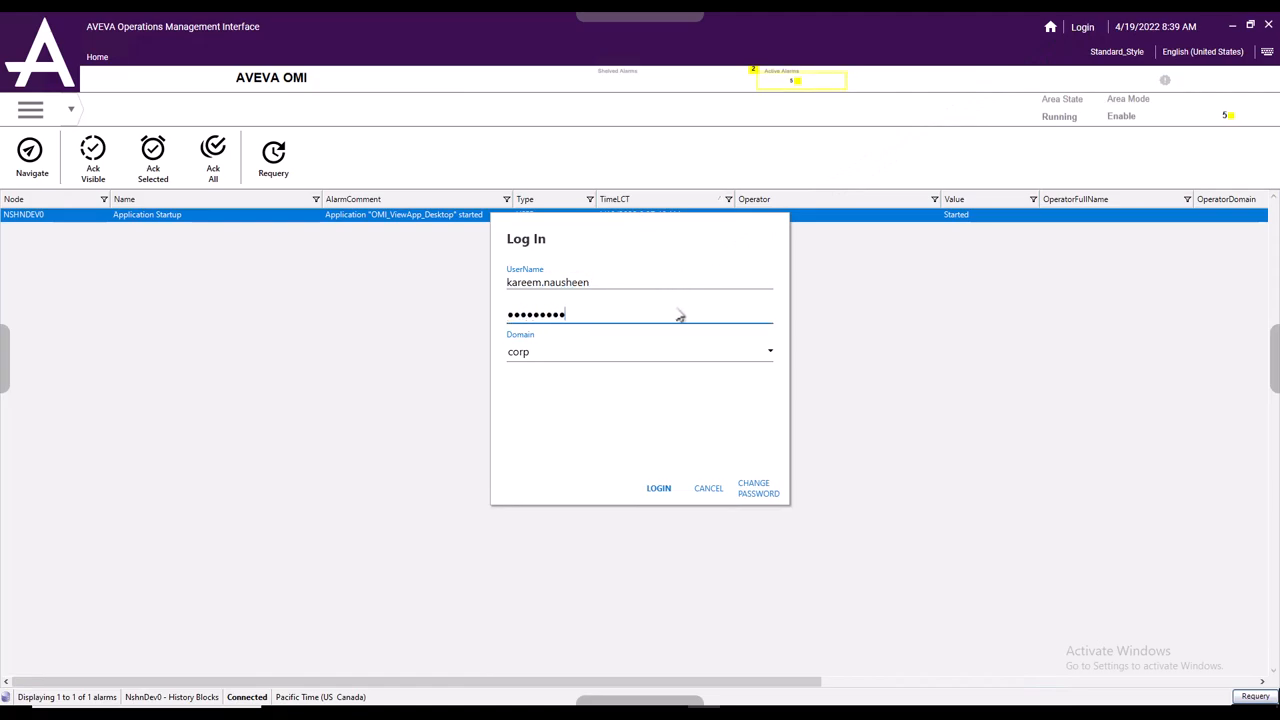
{"action": "left_click", "coordinate": [658, 488]}
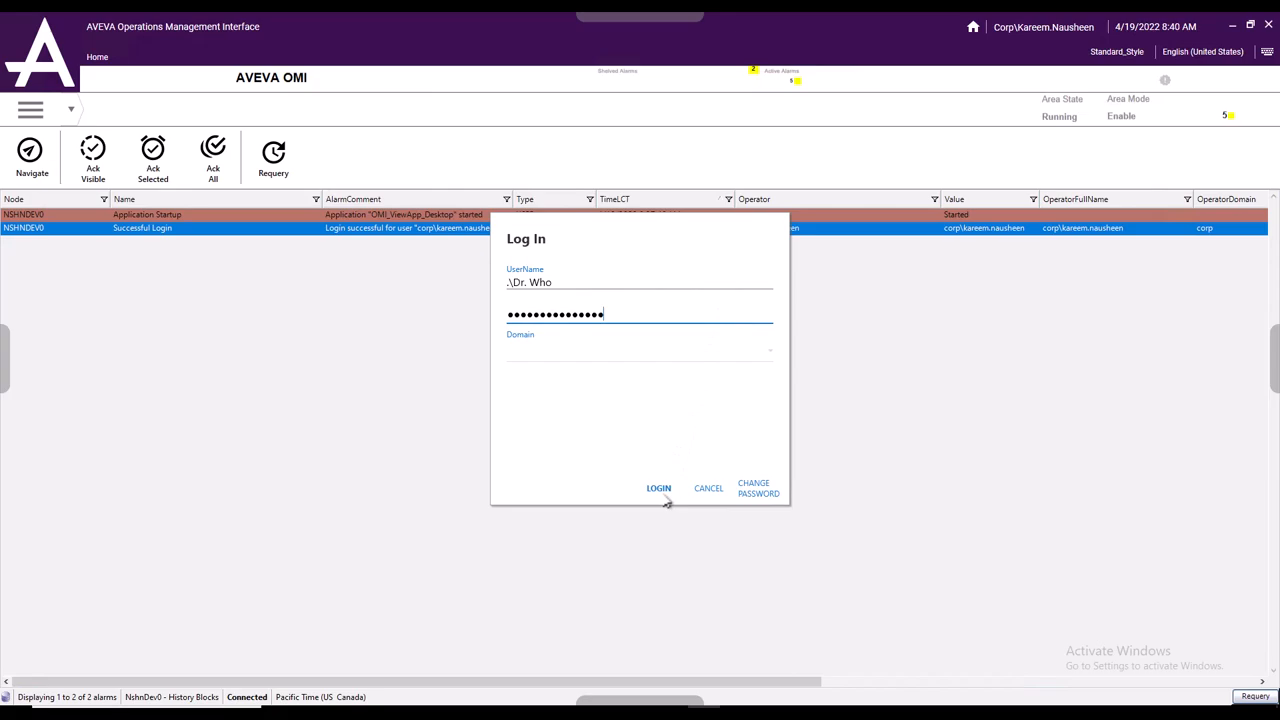
{"action": "left_click", "coordinate": [658, 488]}
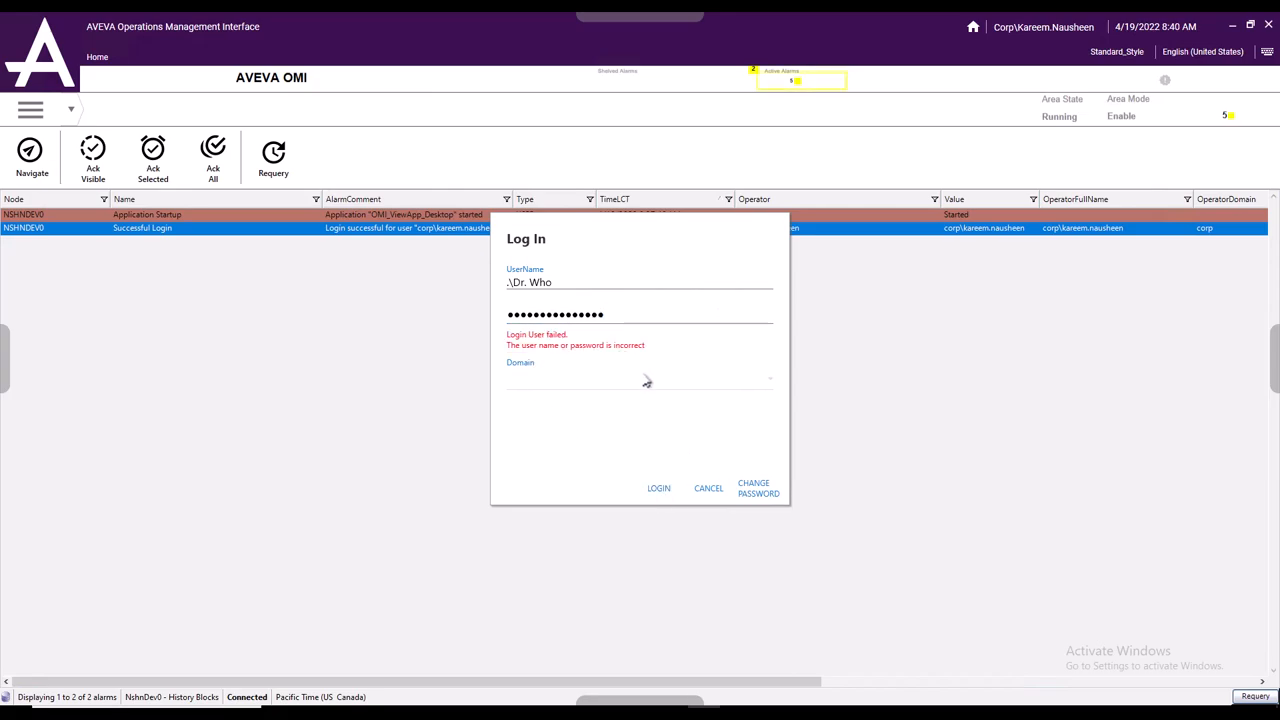
{"action": "left_click", "coordinate": [708, 488]}
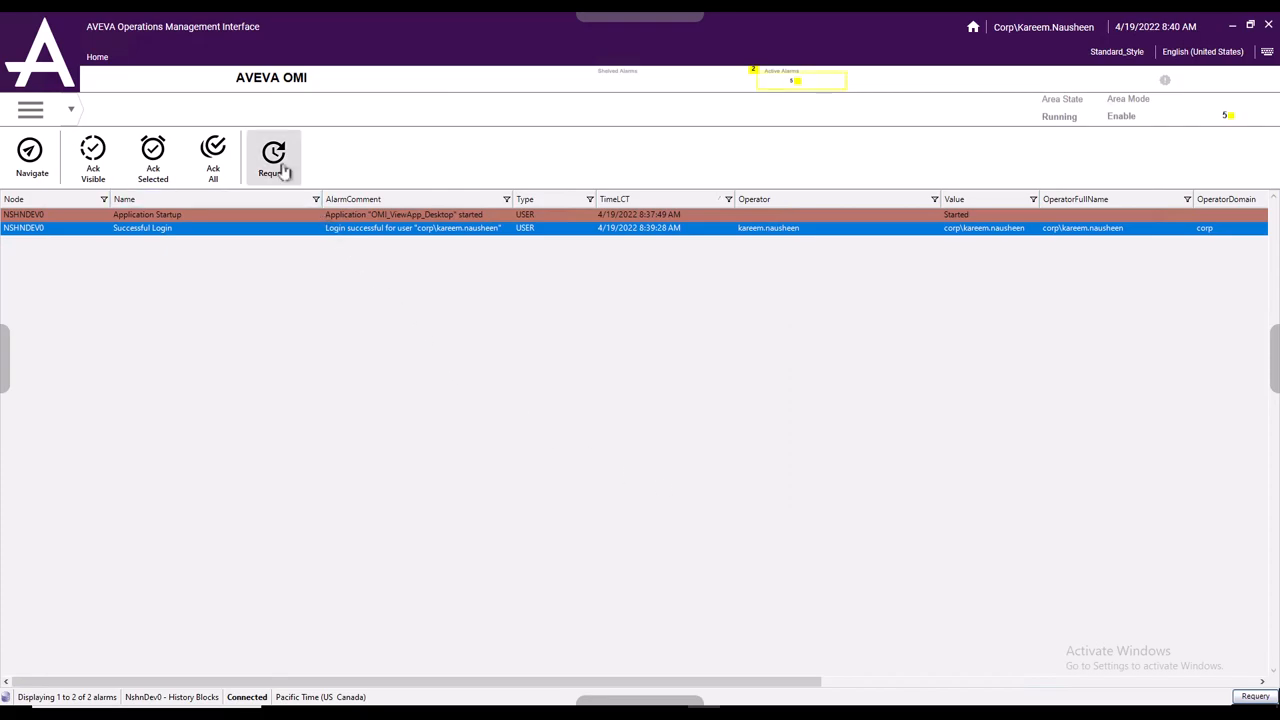
Requery the alarm list so it shows the logins, failed attempt and logoff events.
{"action": "left_click", "coordinate": [272, 152]}
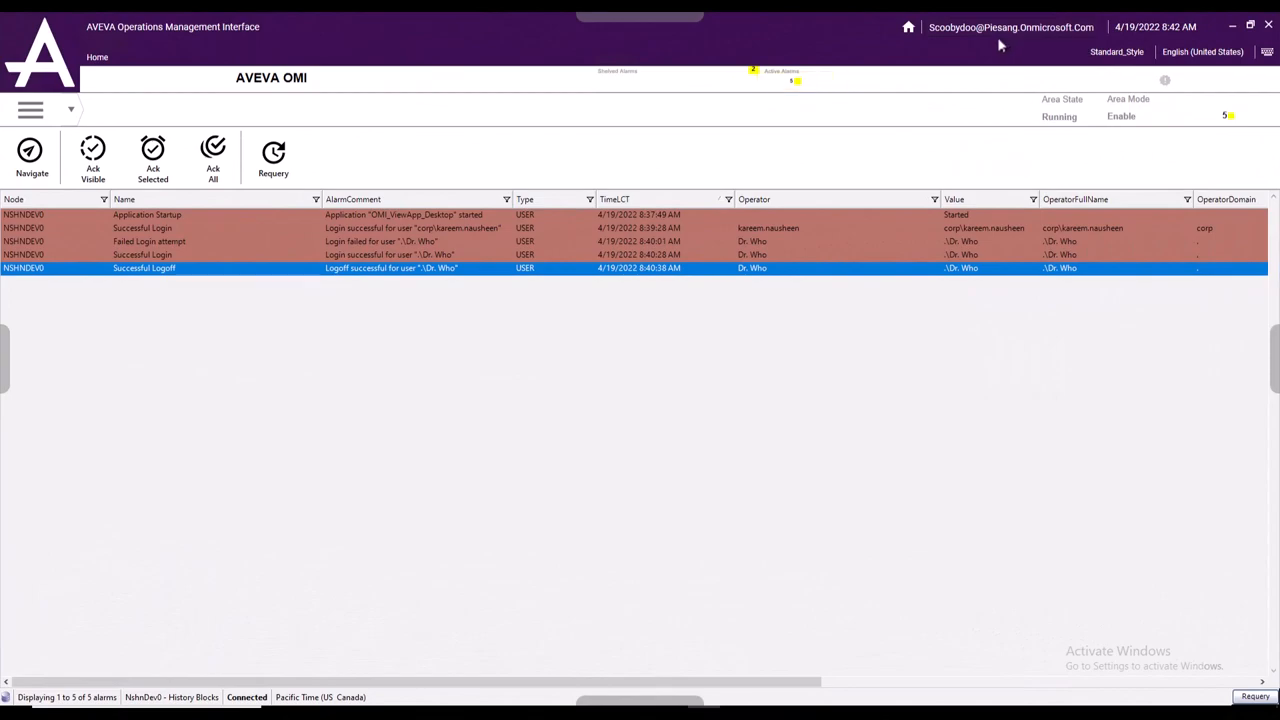
{"action": "left_click", "coordinate": [272, 156]}
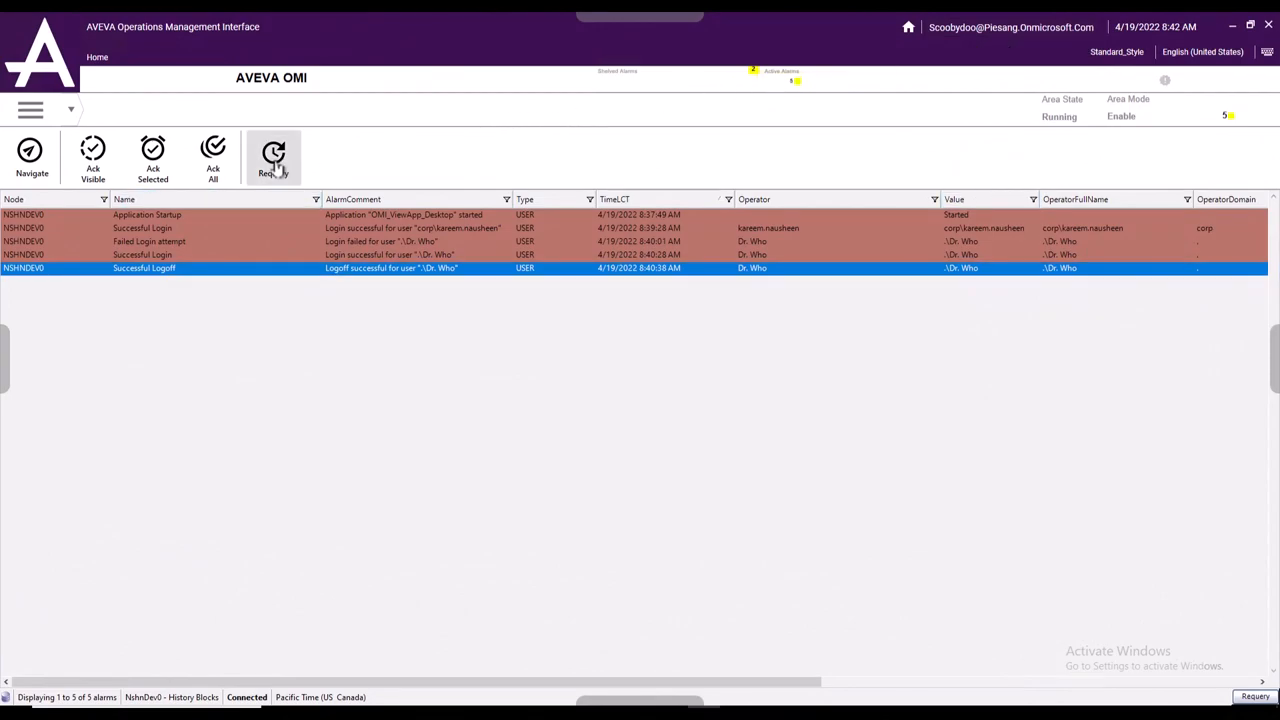
{"action": "left_click", "coordinate": [272, 152]}
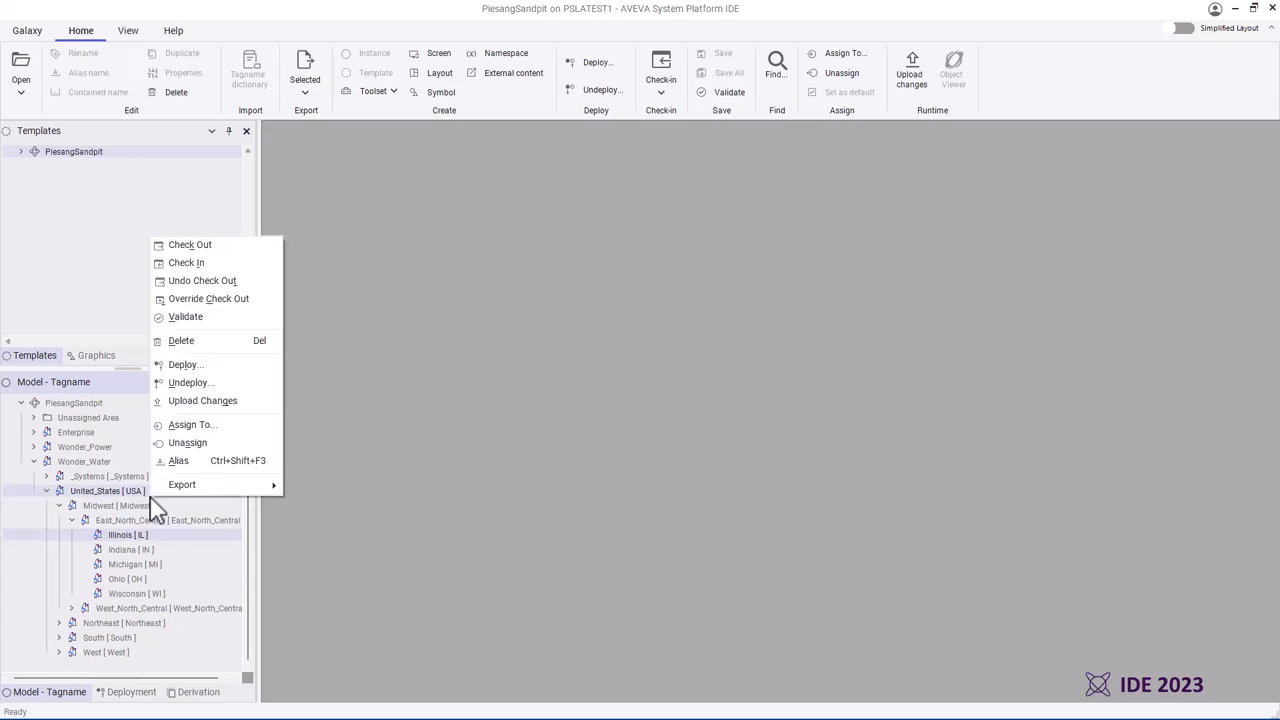
Close the United_States shortcut menu, view the Galaxies start page and go back.
{"action": "left_click", "coordinate": [360, 380]}
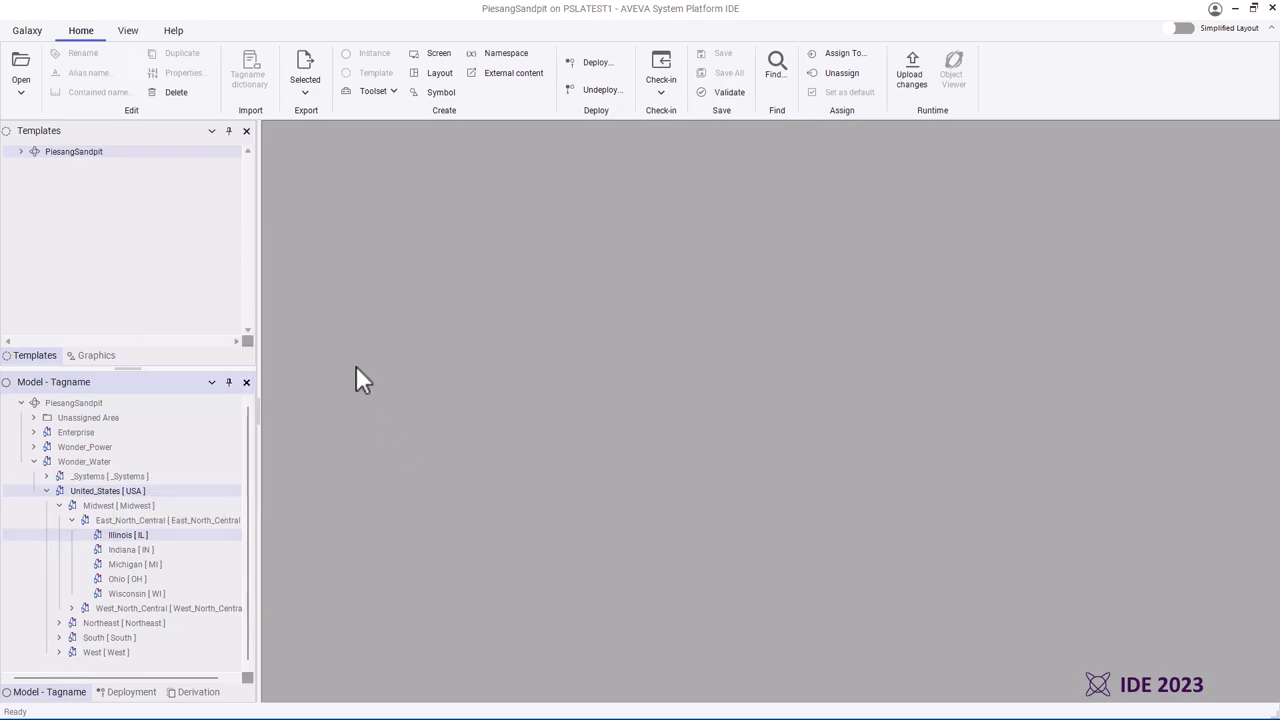
{"action": "left_click", "coordinate": [28, 32]}
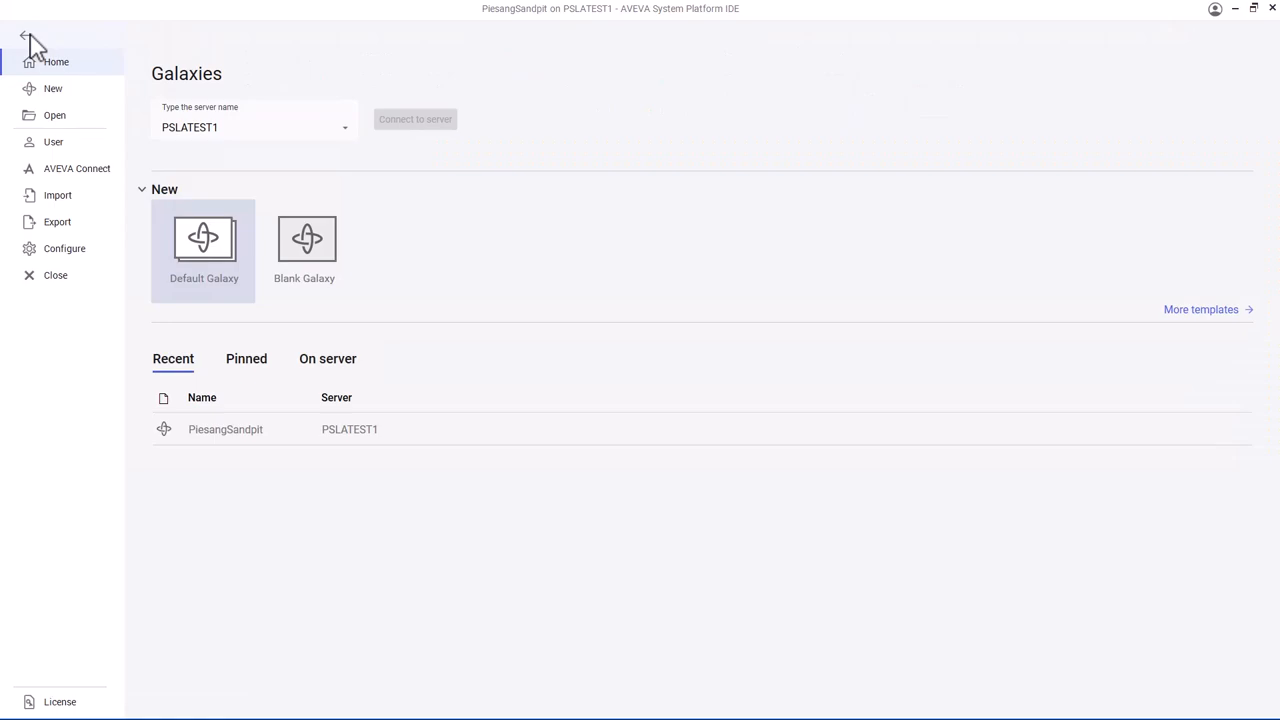
{"action": "left_click", "coordinate": [56, 220]}
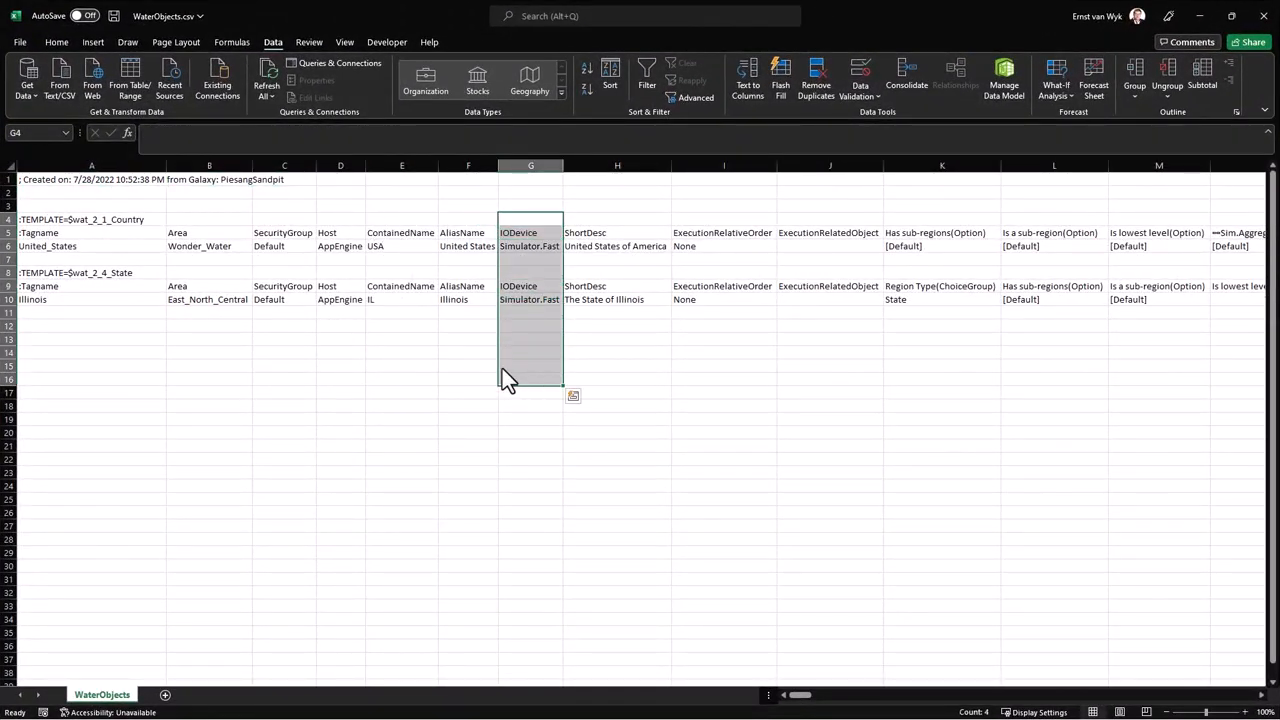
{"action": "mouse_move", "coordinate": [524, 380]}
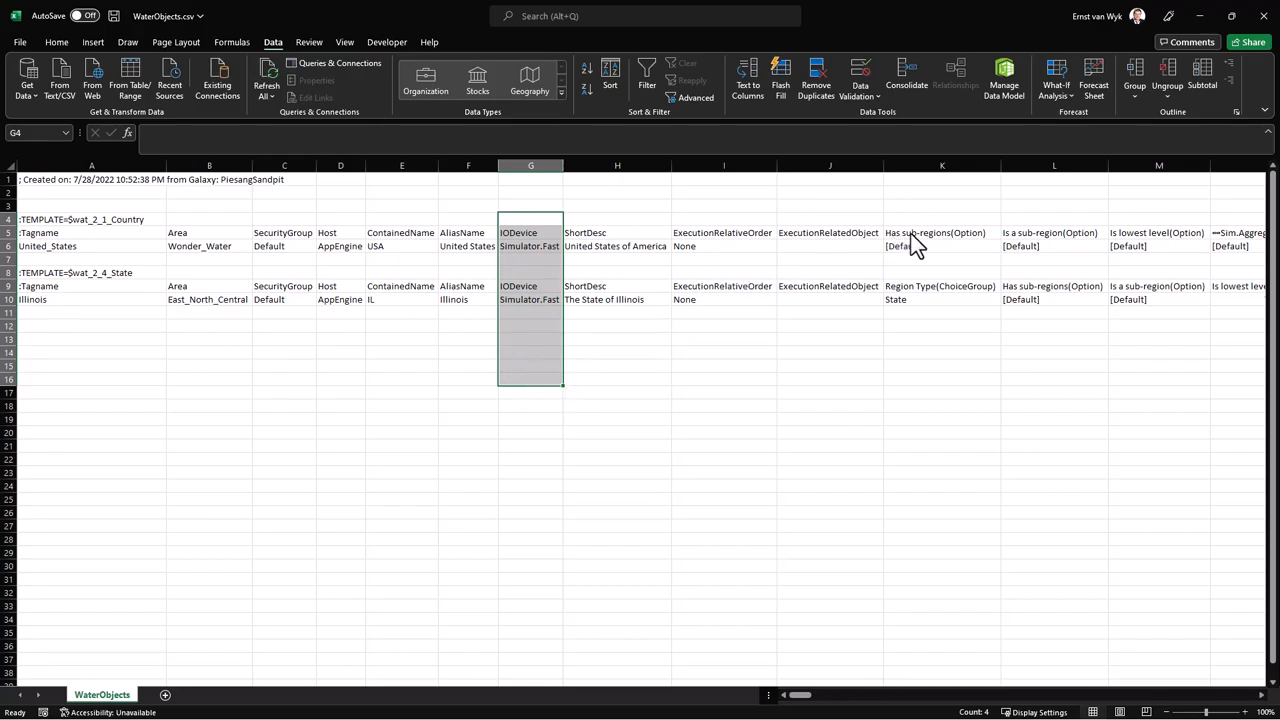
{"action": "left_click", "coordinate": [930, 232]}
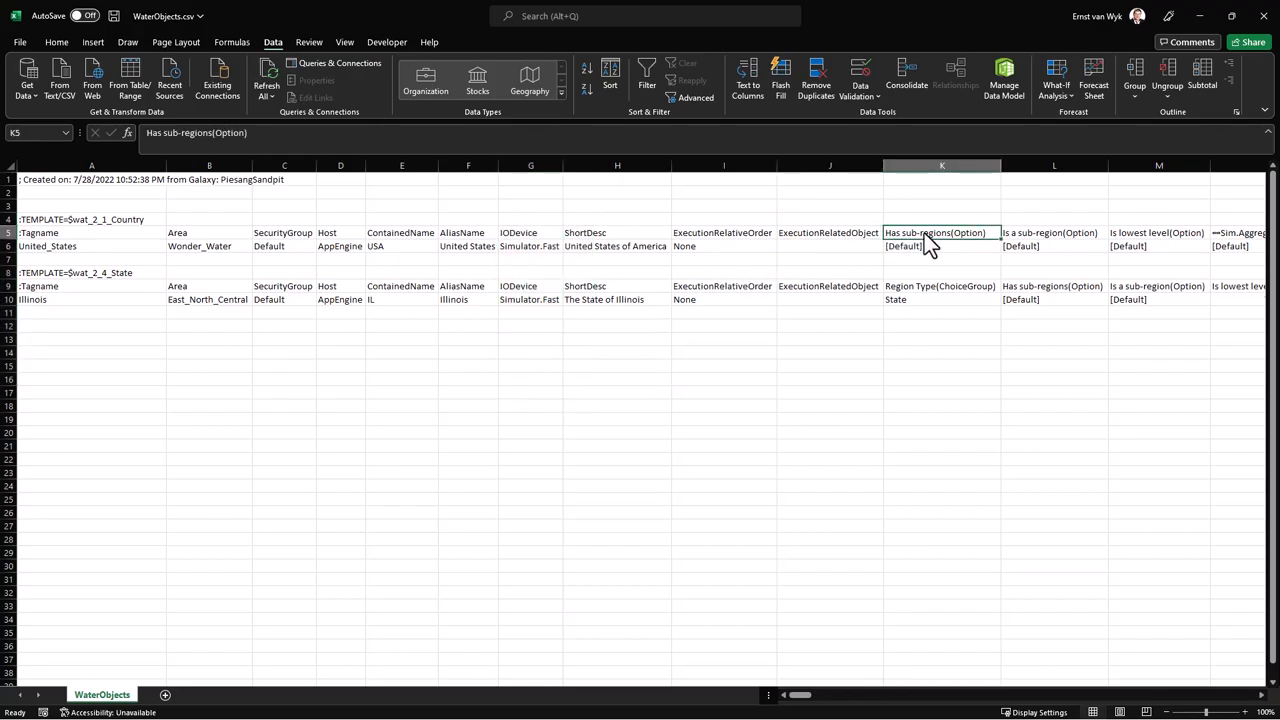
{"action": "left_click", "coordinate": [940, 286]}
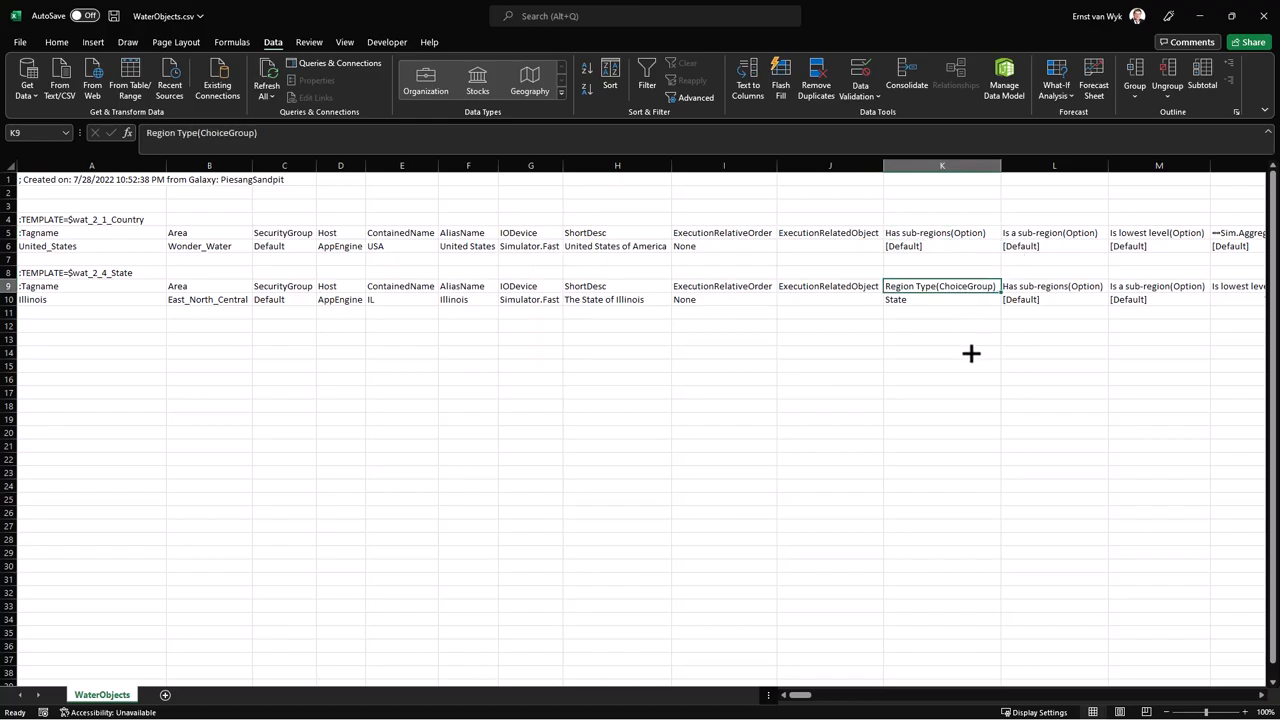
{"action": "left_click", "coordinate": [940, 246]}
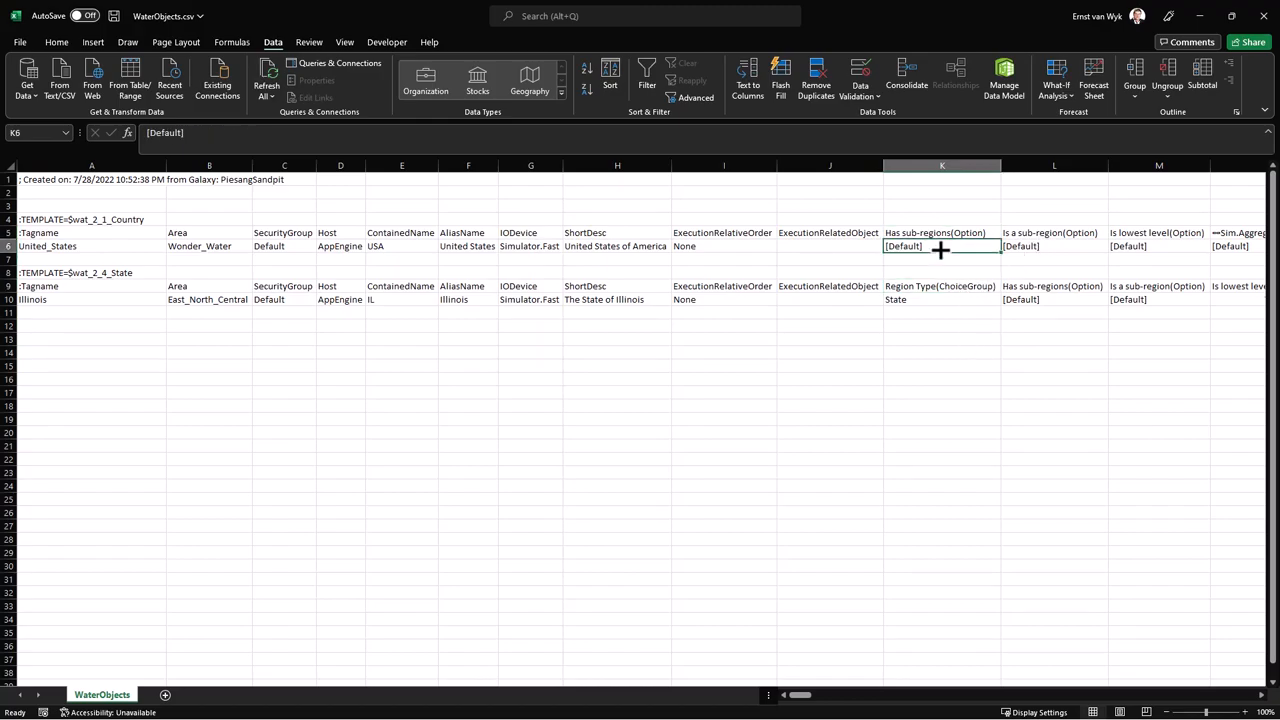
{"action": "left_click", "coordinate": [932, 300]}
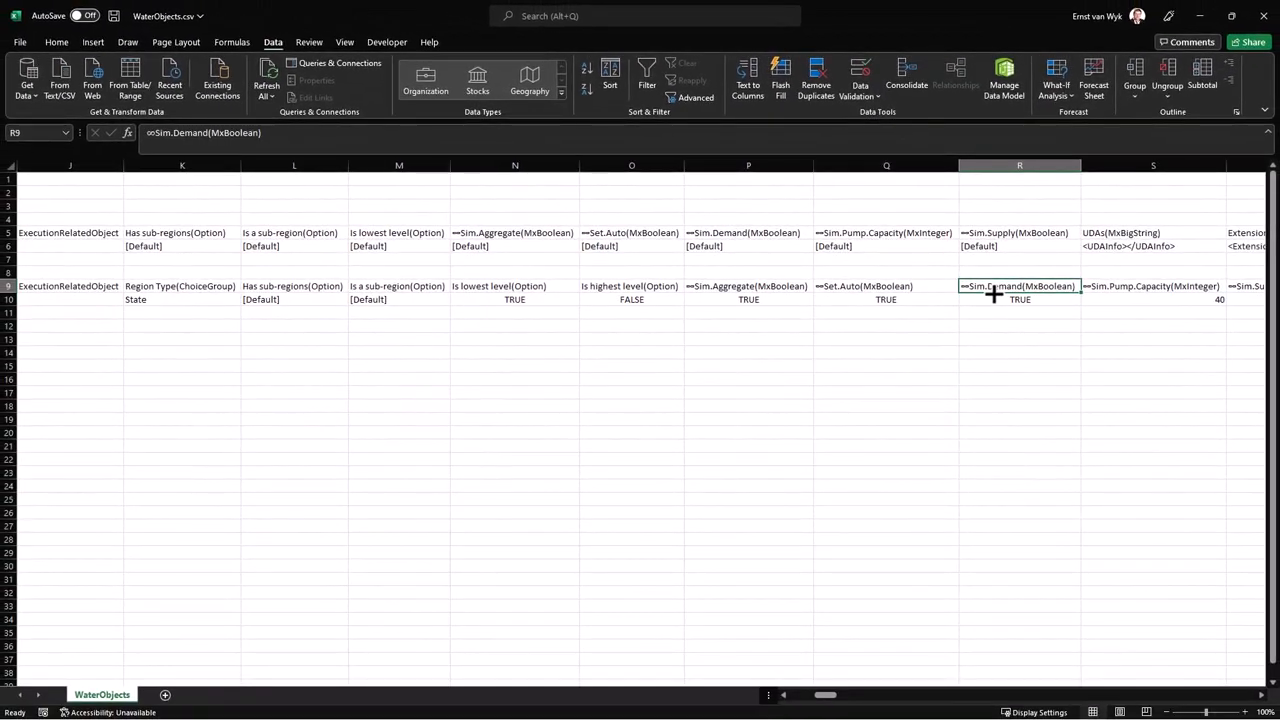
{"action": "left_click", "coordinate": [1020, 246]}
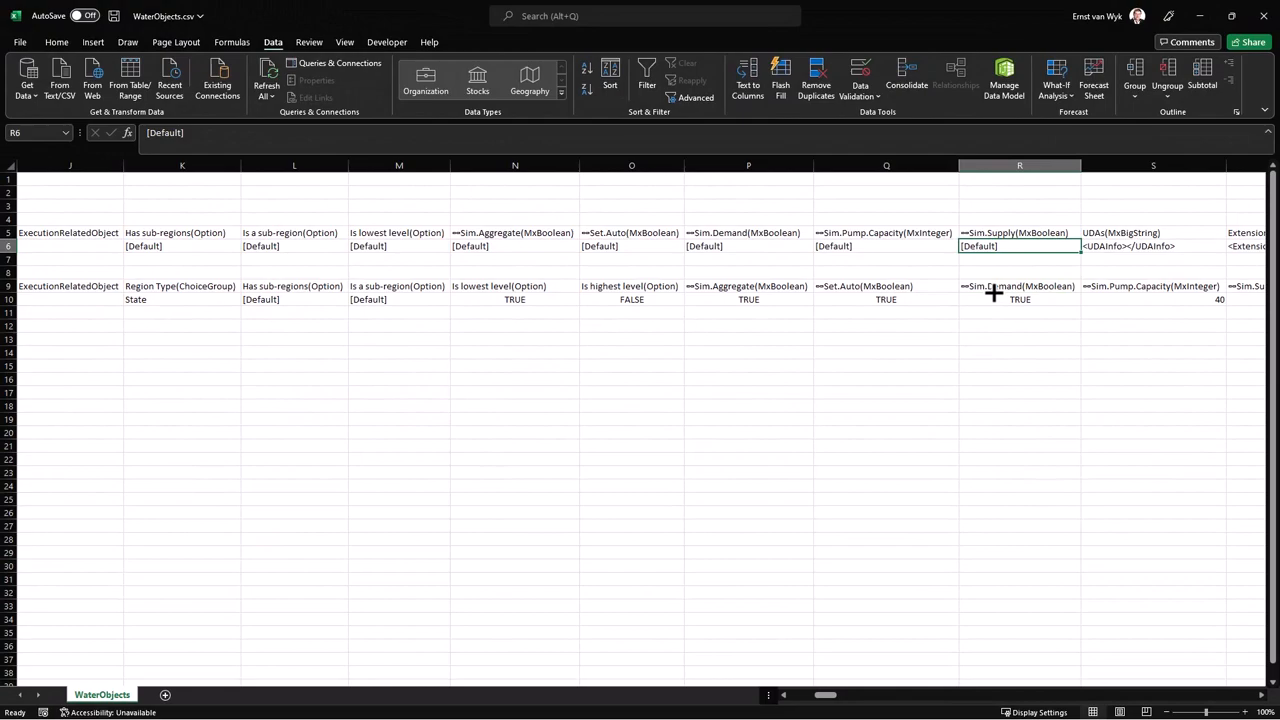
{"action": "left_click", "coordinate": [1152, 232]}
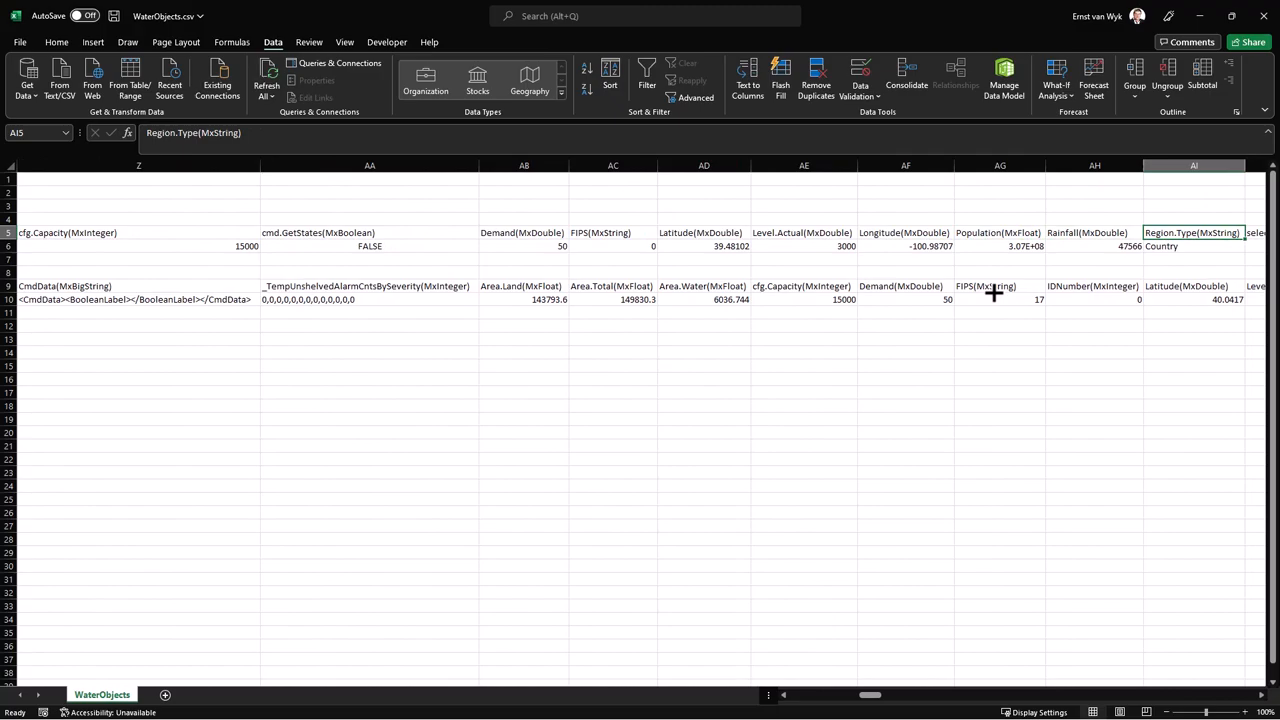
{"action": "mouse_move", "coordinate": [1084, 244]}
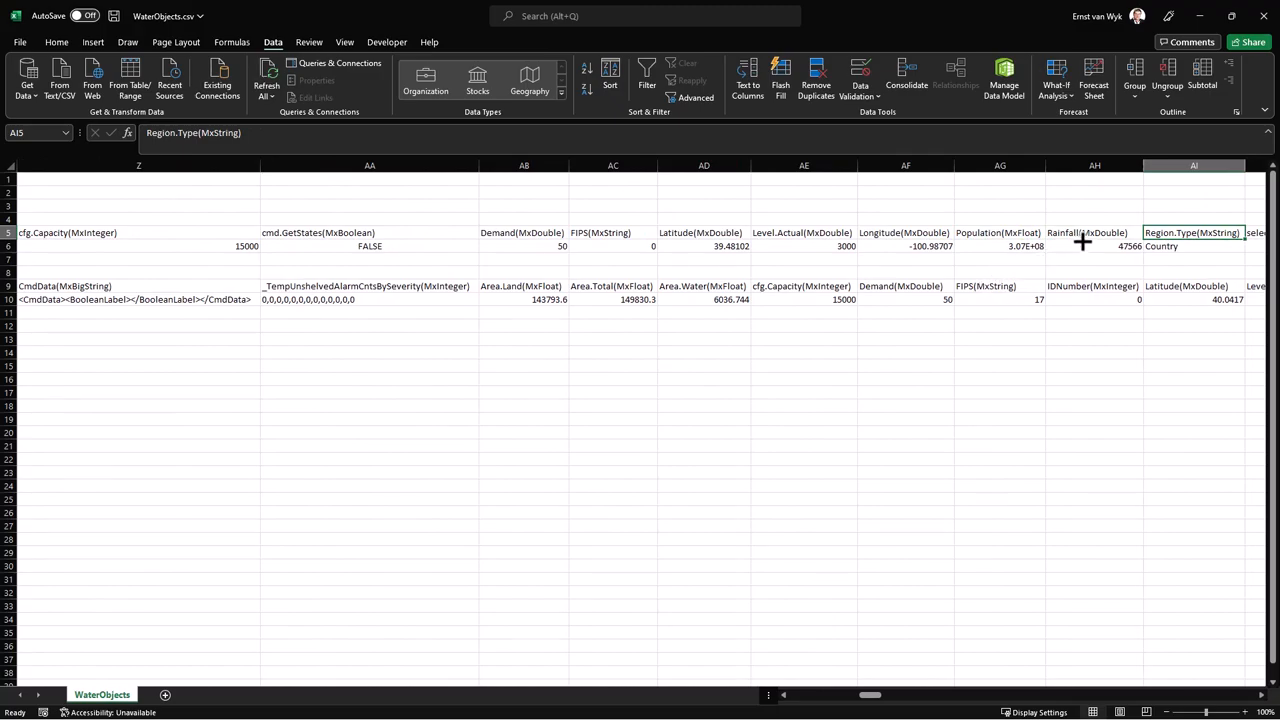
{"action": "mouse_move", "coordinate": [976, 270]}
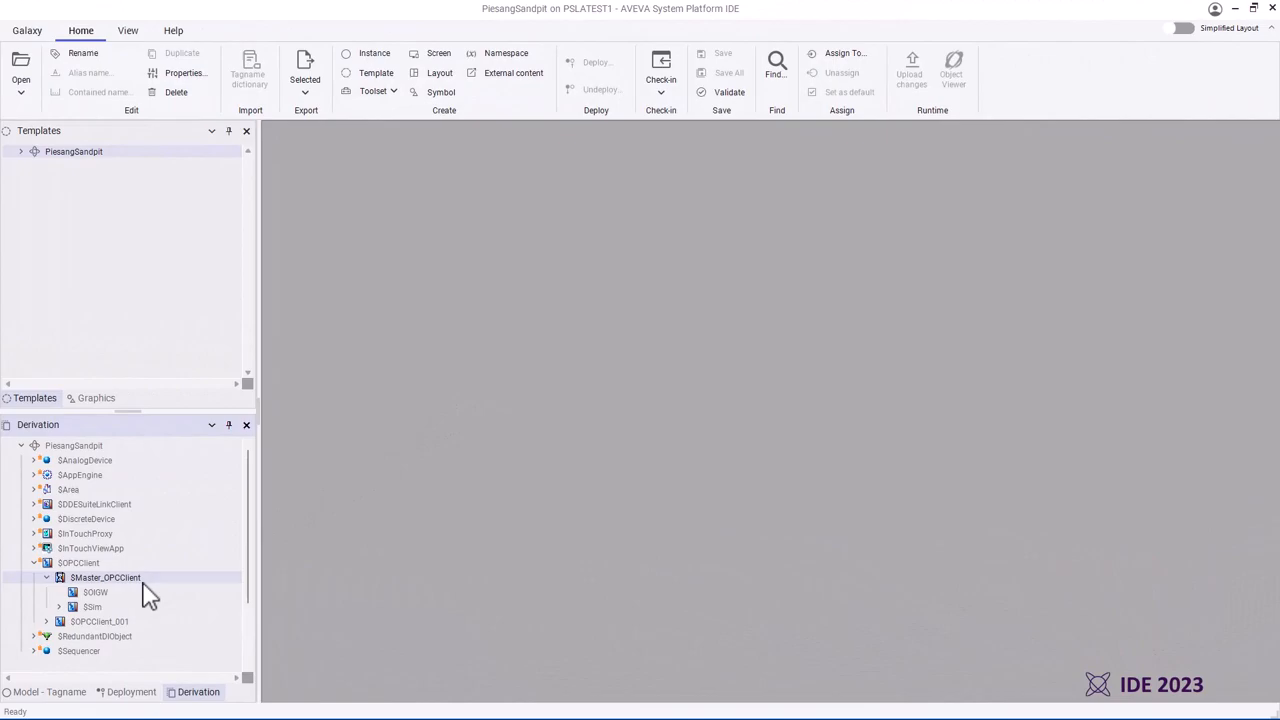
Open $Master_OPCClient and show its Scan Group list with the default 250 ms group.
{"action": "double_click", "coordinate": [104, 576]}
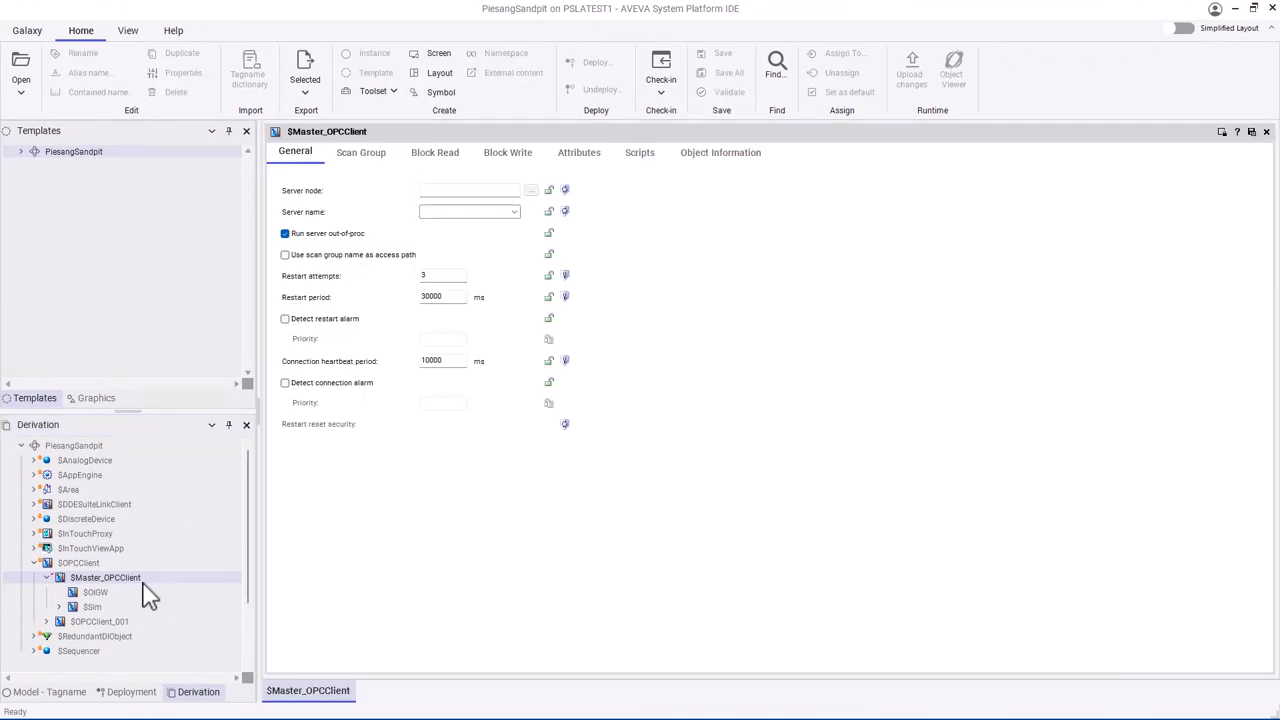
{"action": "mouse_move", "coordinate": [362, 170]}
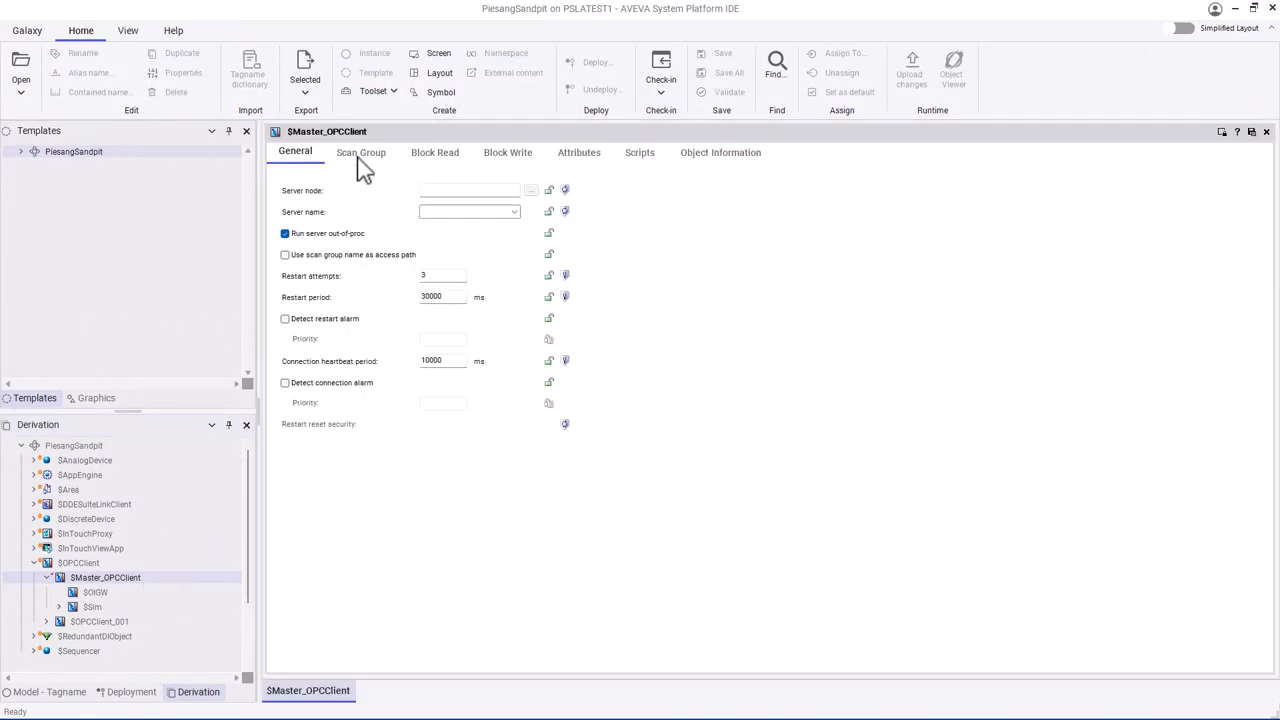
{"action": "left_click", "coordinate": [360, 152]}
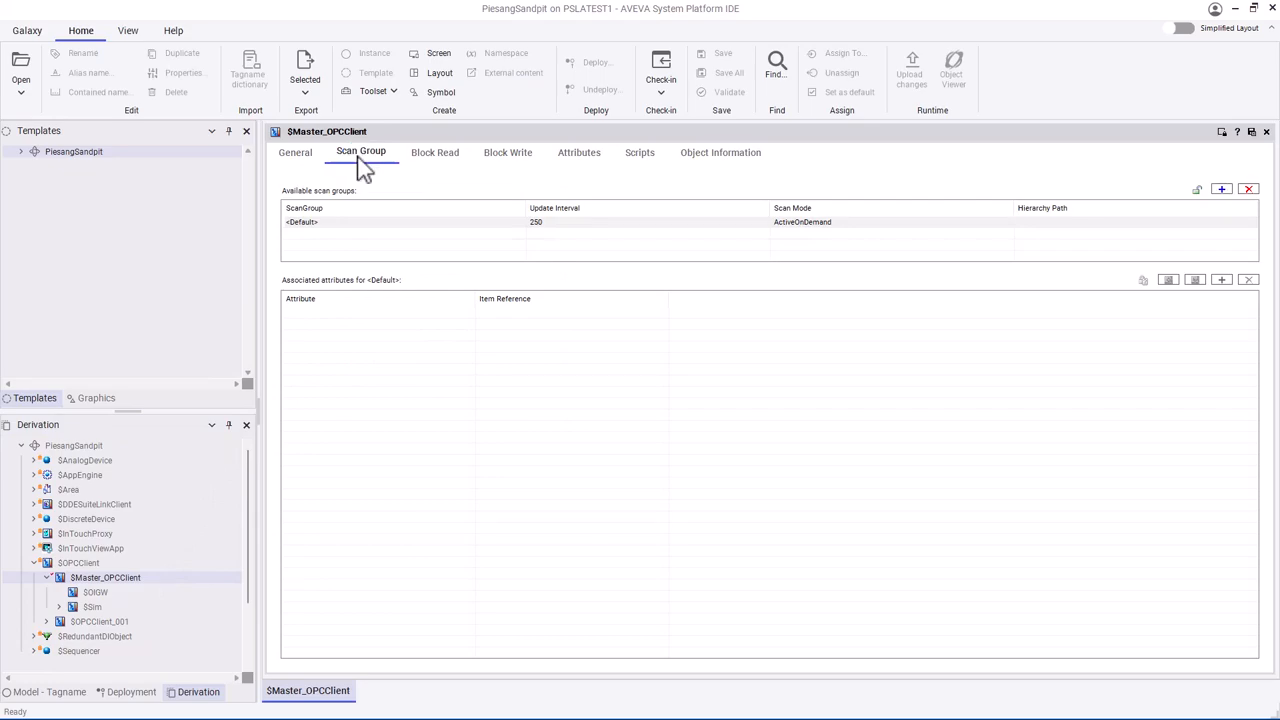
{"action": "mouse_move", "coordinate": [1050, 236]}
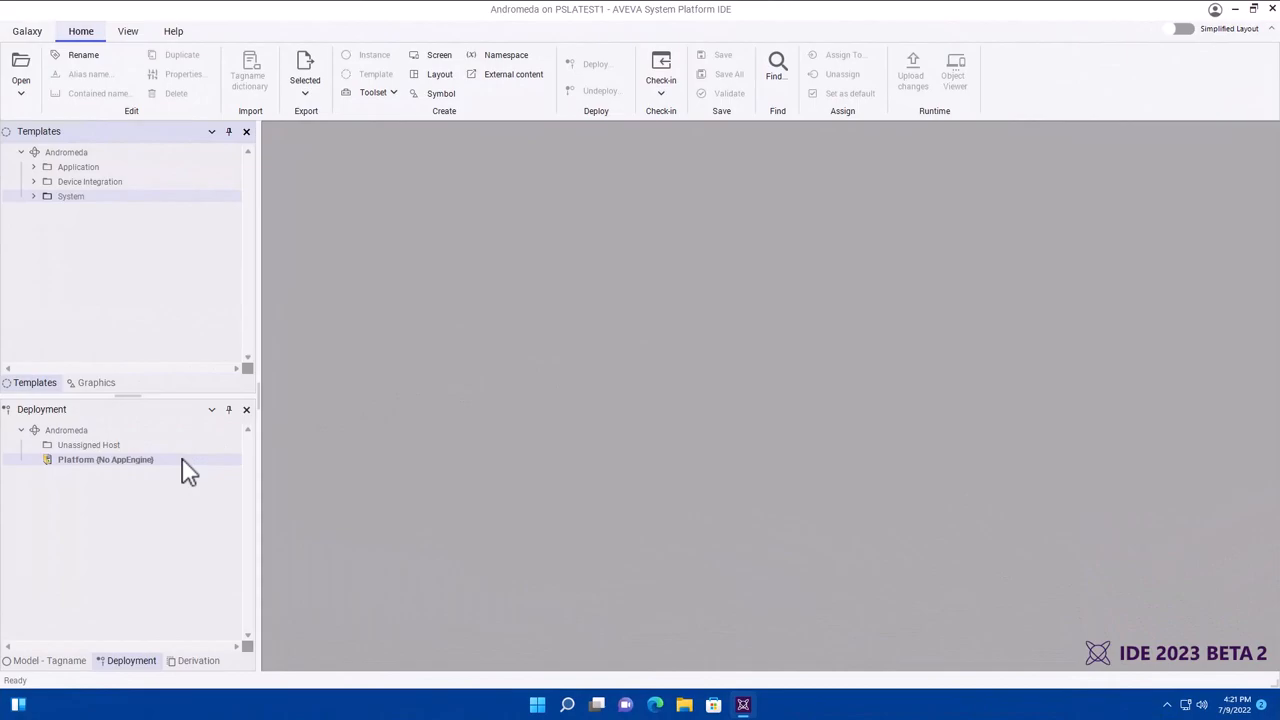
Set the platform's flex licensing to Counted AppEngines with 1 hosted engine.
{"action": "left_click", "coordinate": [34, 196]}
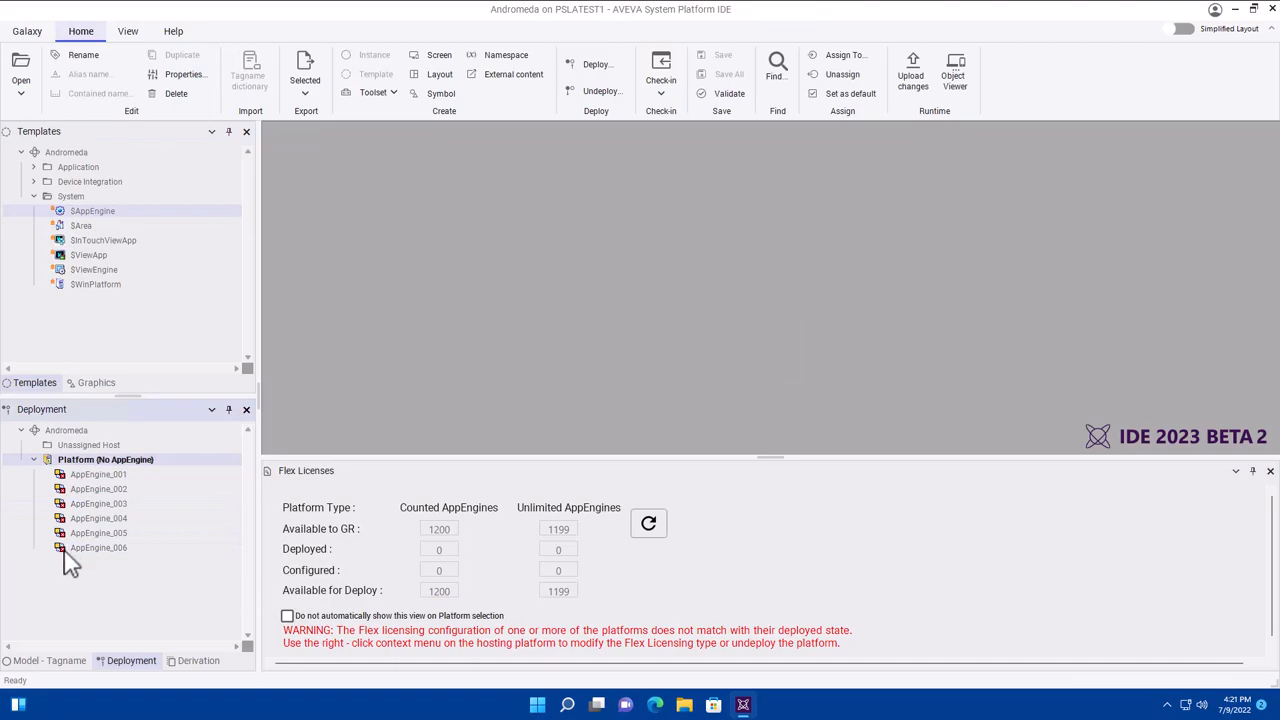
{"action": "mouse_move", "coordinate": [908, 640]}
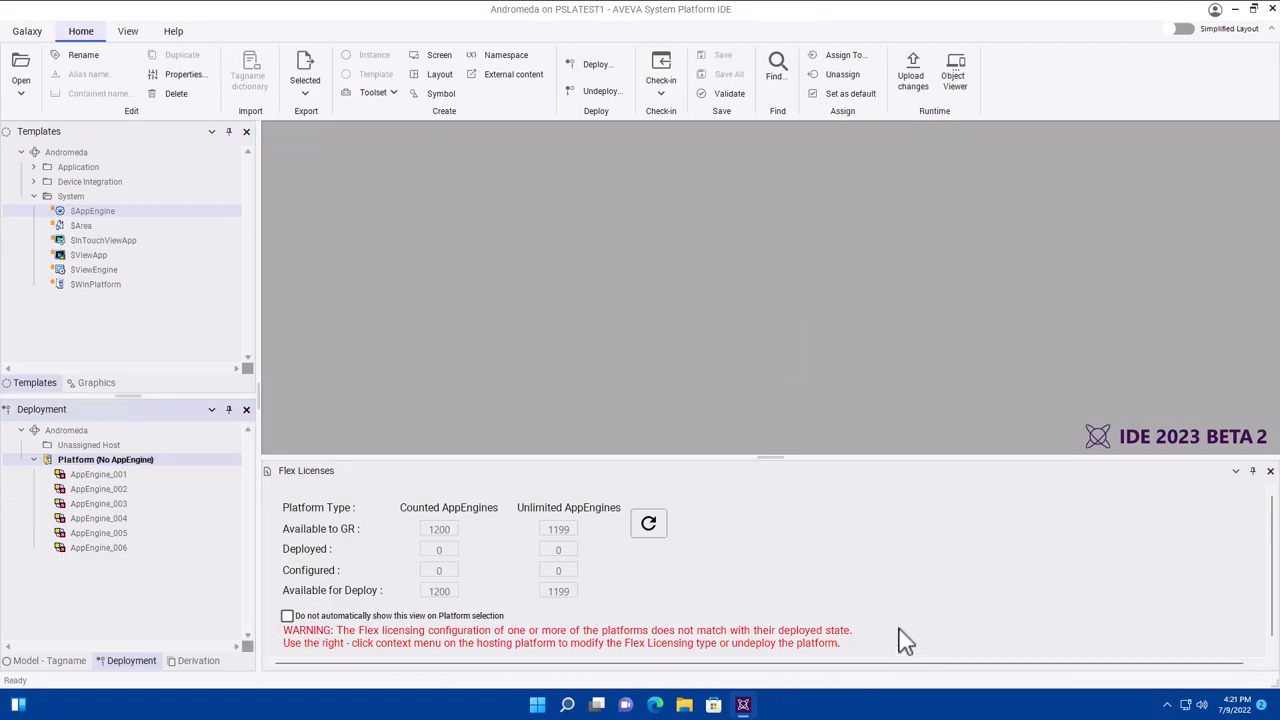
{"action": "mouse_move", "coordinate": [476, 544]}
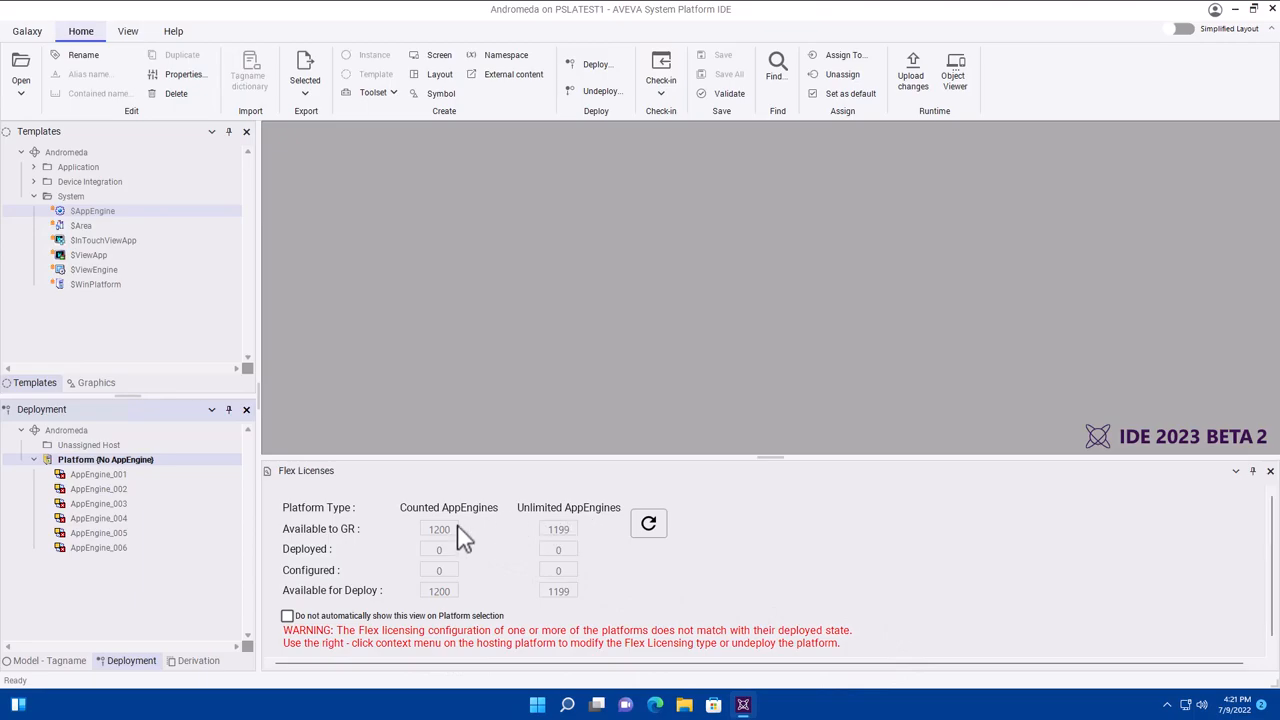
{"action": "right_click", "coordinate": [108, 458]}
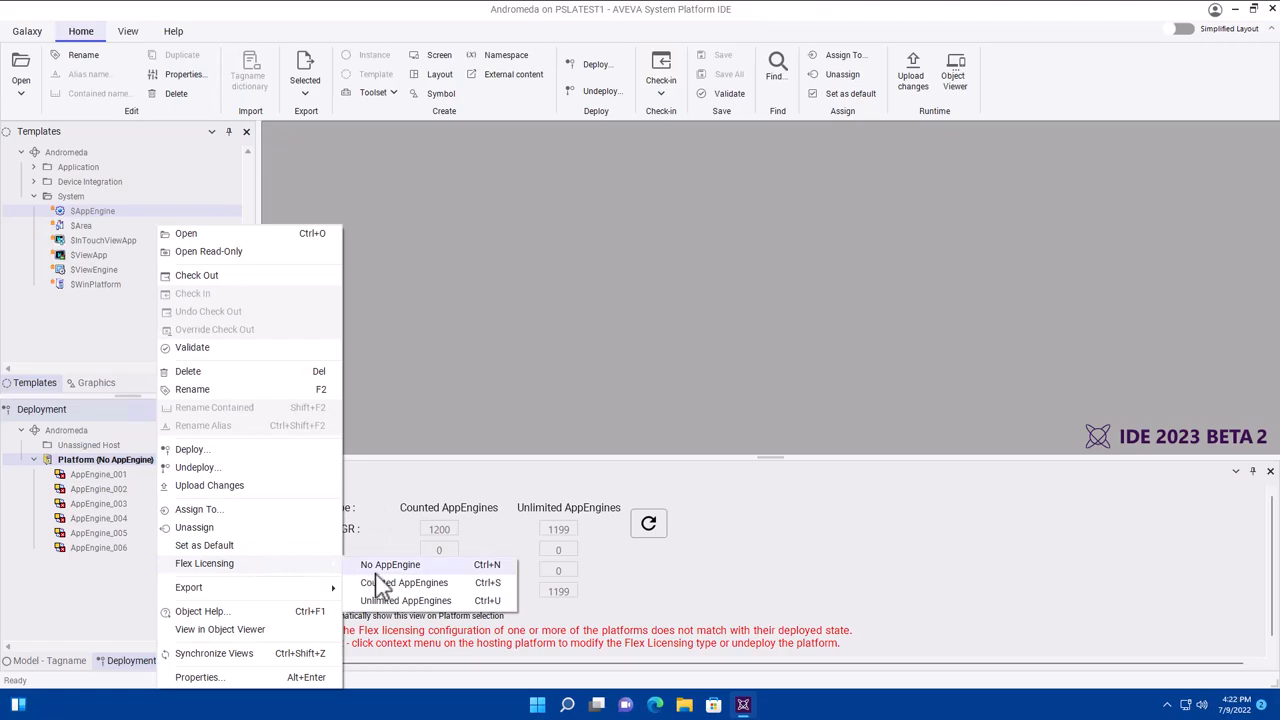
{"action": "left_click", "coordinate": [408, 582]}
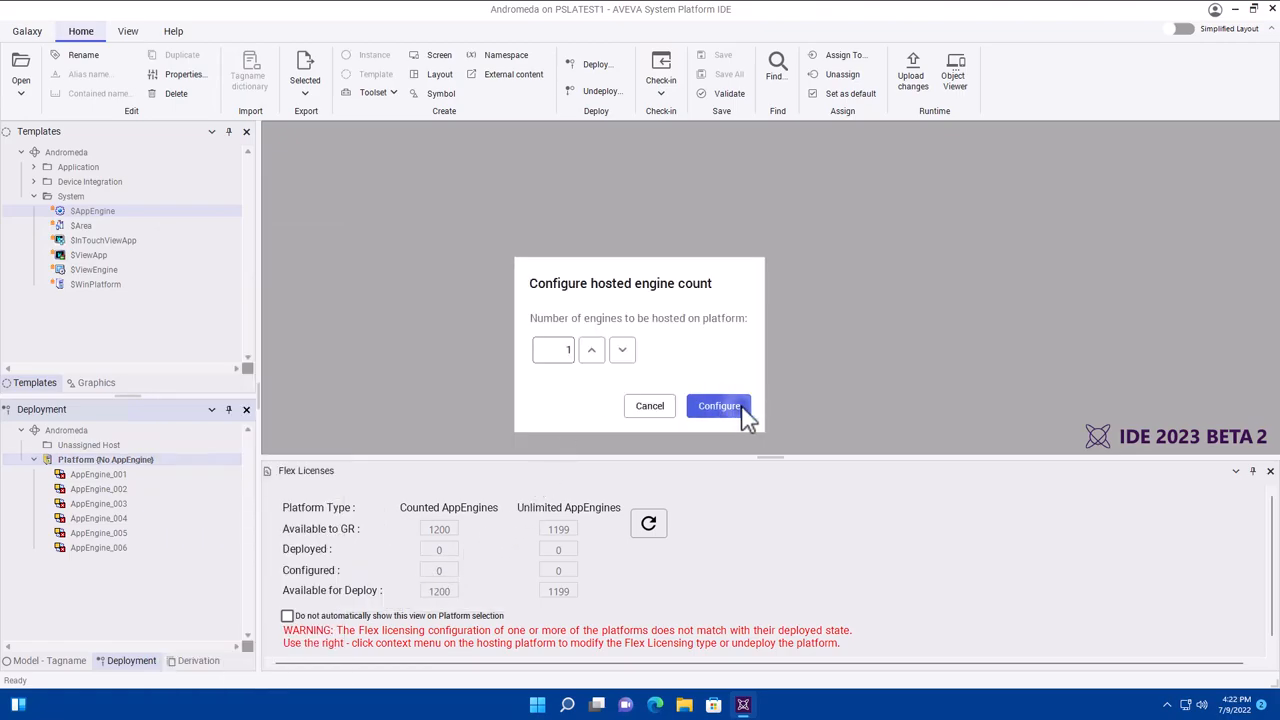
{"action": "left_click", "coordinate": [718, 404]}
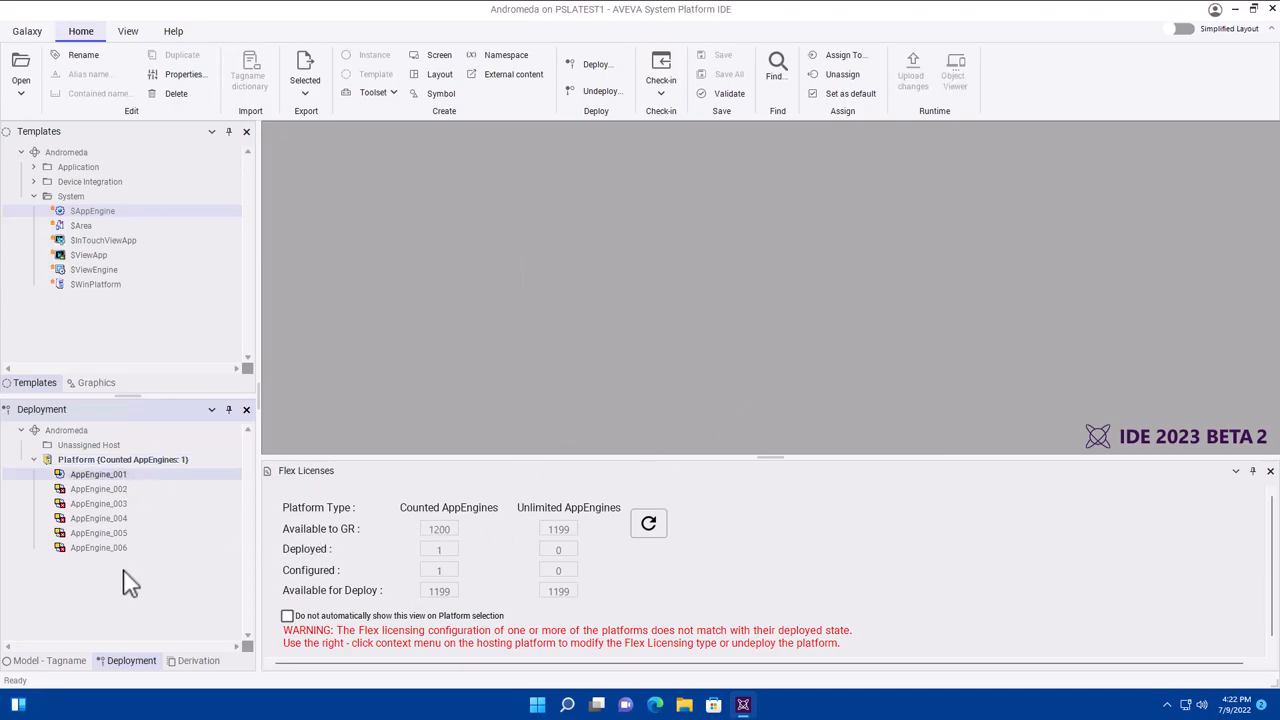
Reconfigure the counted AppEngines and raise the hosted engine count above one.
{"action": "right_click", "coordinate": [120, 458]}
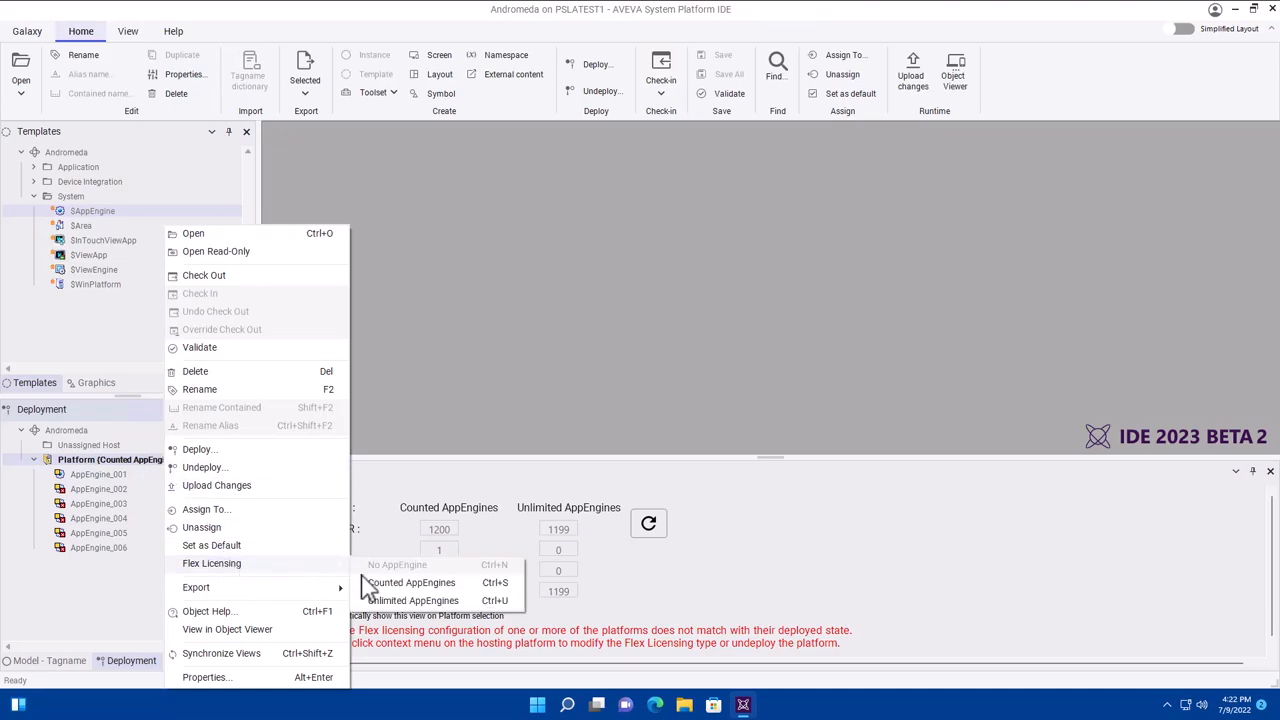
{"action": "left_click", "coordinate": [412, 582]}
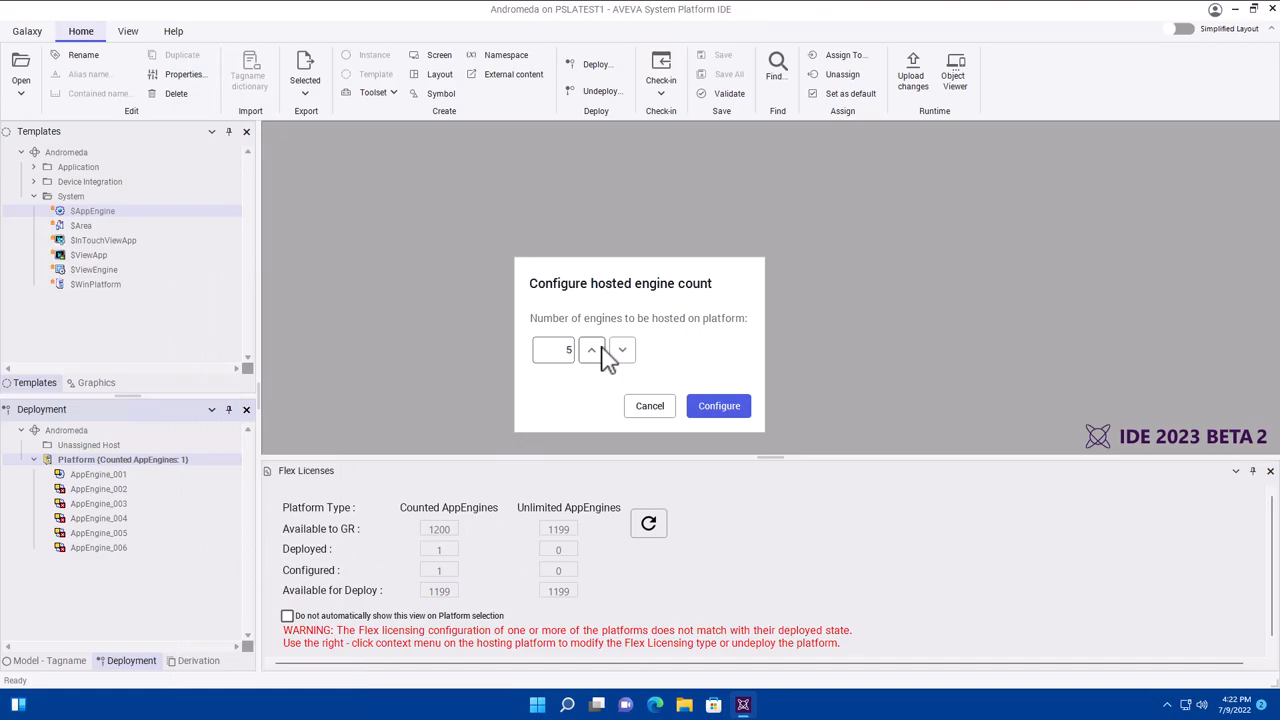
{"action": "left_click", "coordinate": [718, 406]}
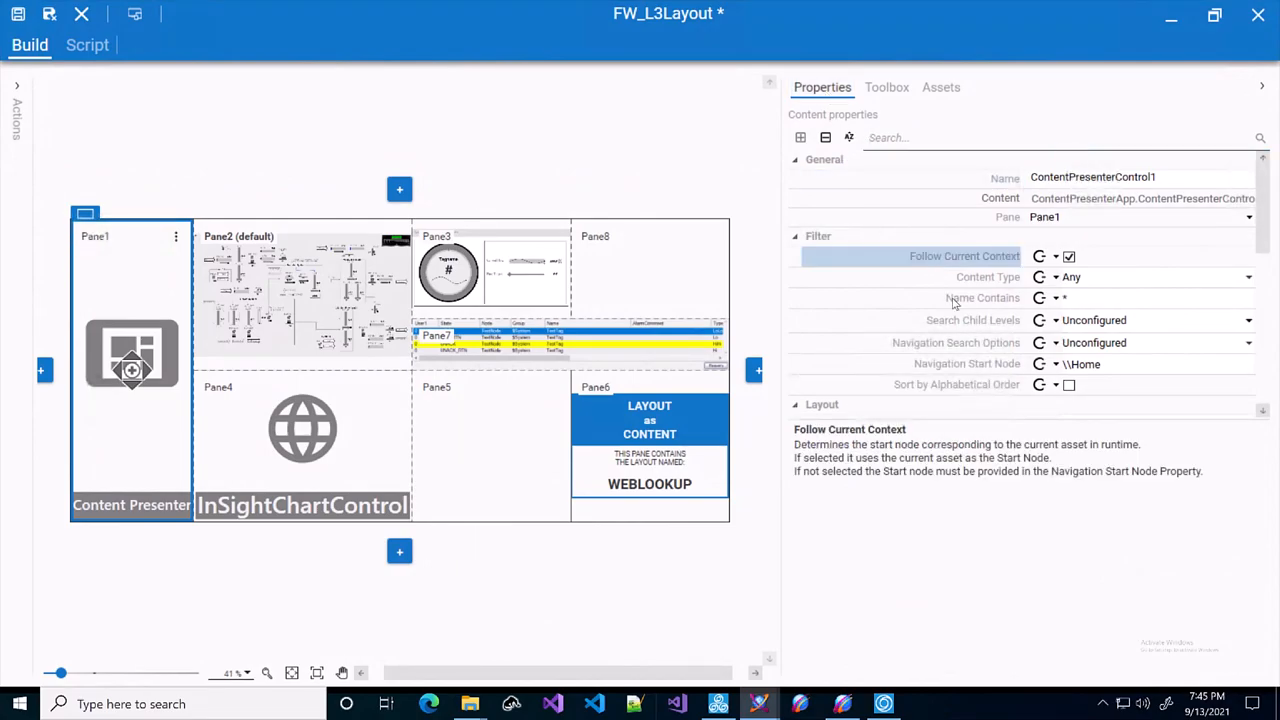
{"action": "left_click", "coordinate": [1248, 320]}
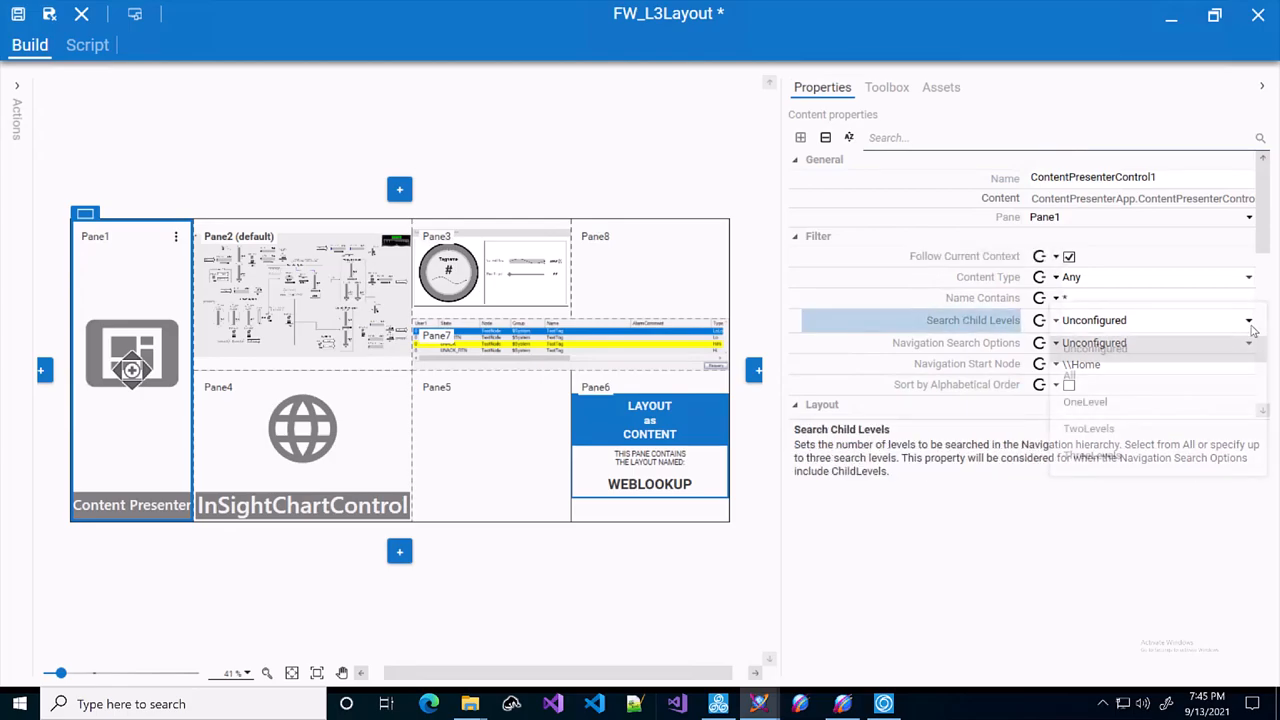
{"action": "left_click", "coordinate": [1252, 320]}
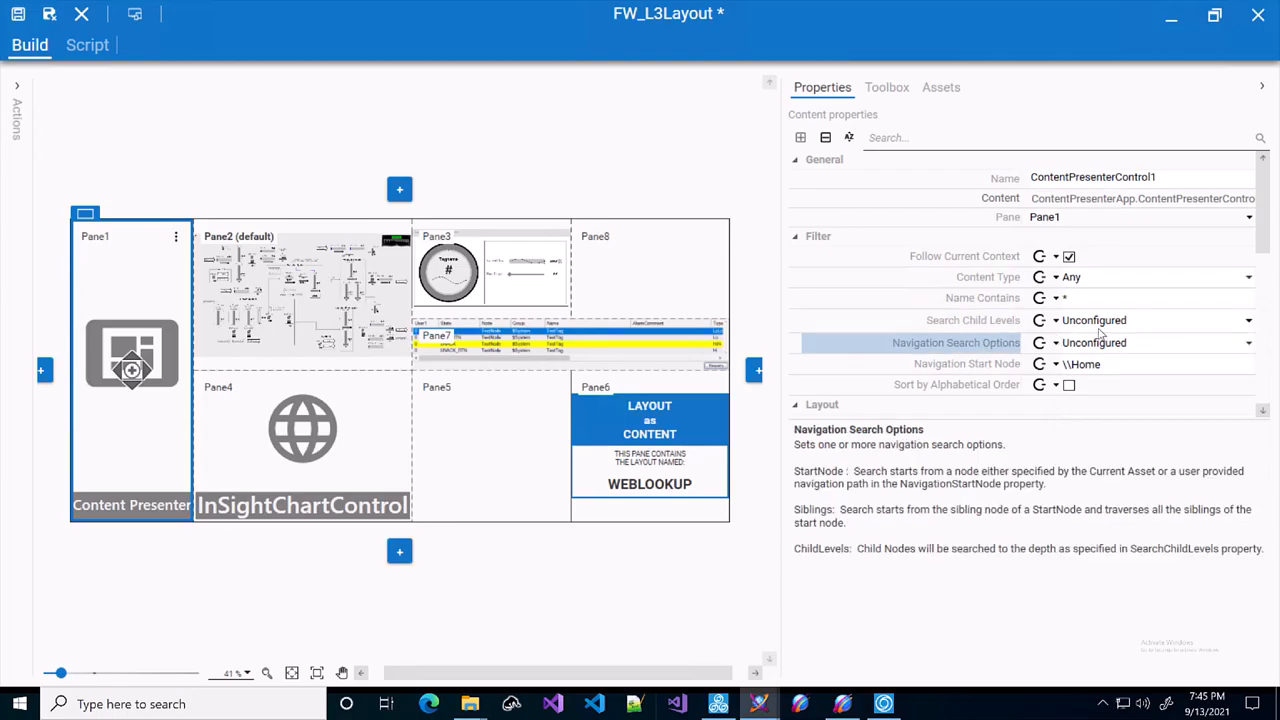
{"action": "left_click", "coordinate": [1250, 342]}
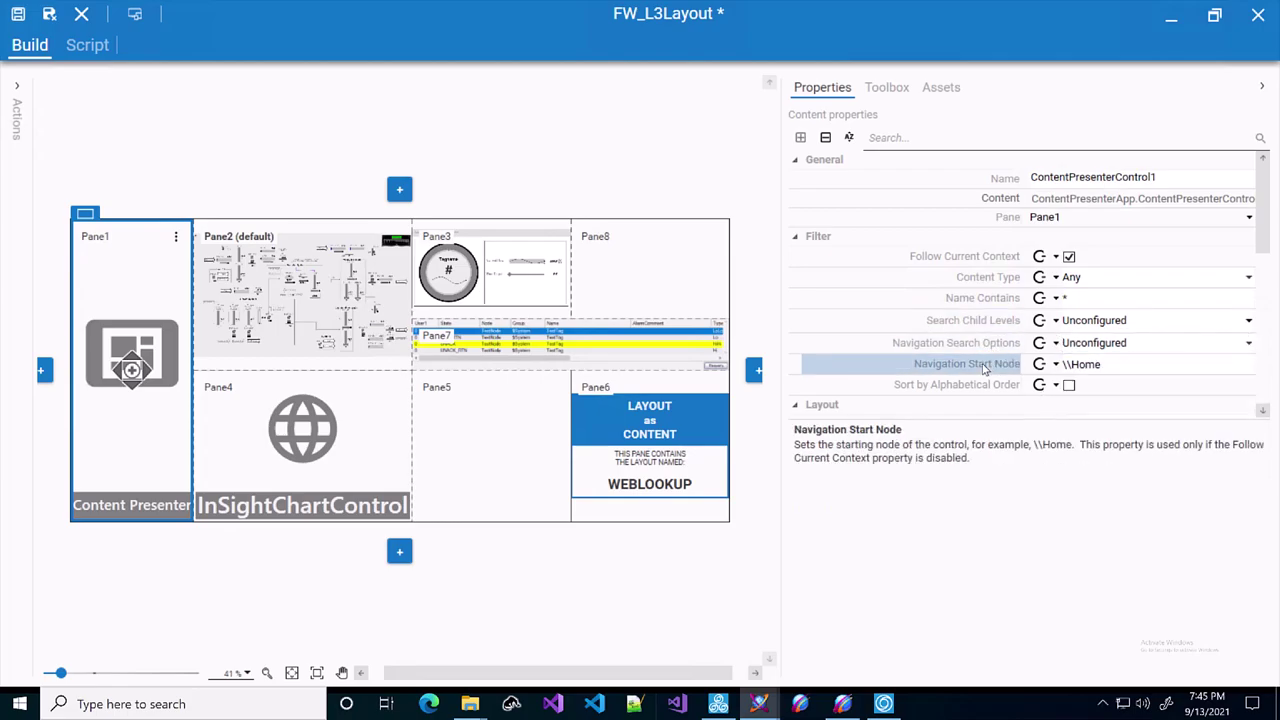
{"action": "left_click", "coordinate": [1052, 364]}
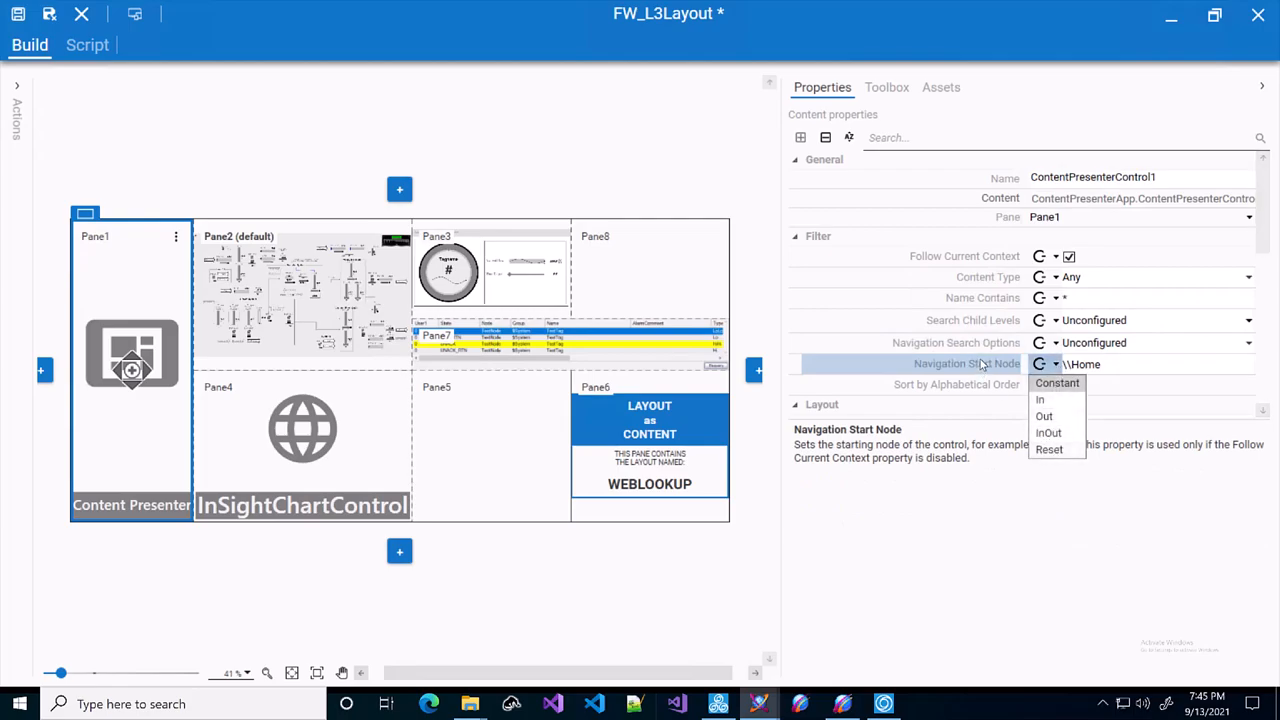
{"action": "left_click", "coordinate": [1056, 384]}
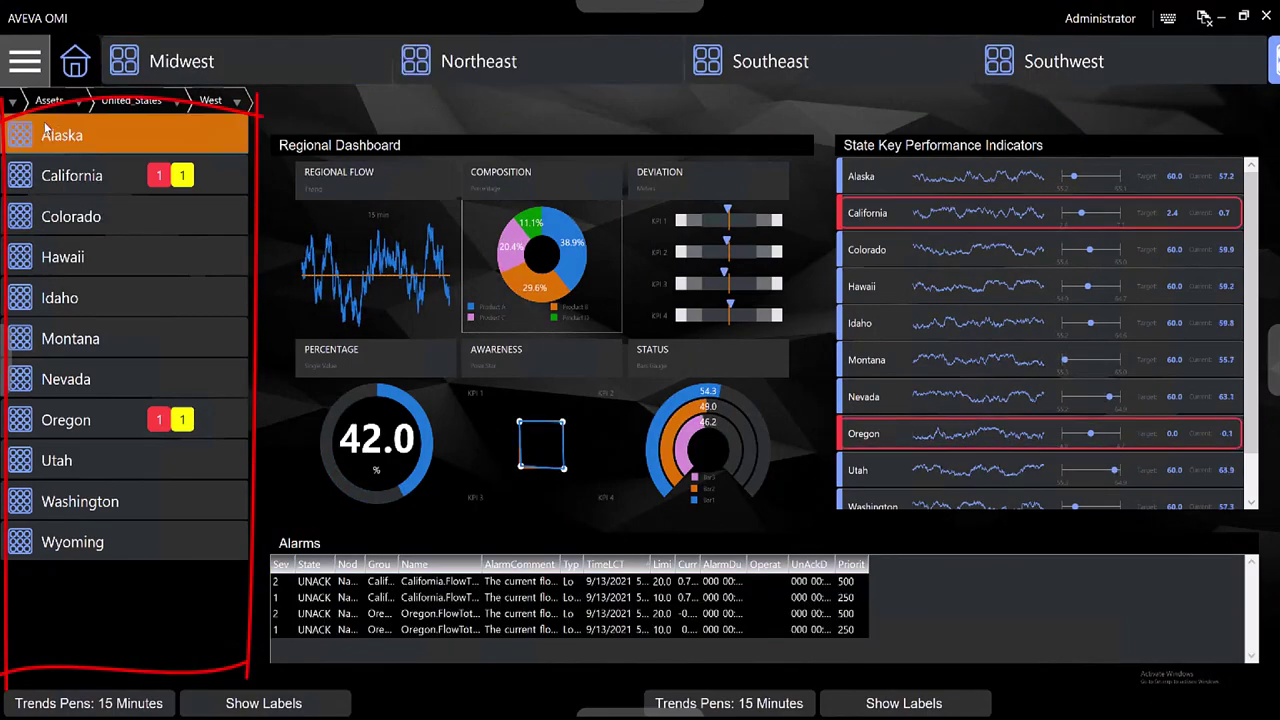
Select California in the asset list so its dashboard replaces Alaska's.
{"action": "left_click", "coordinate": [72, 176]}
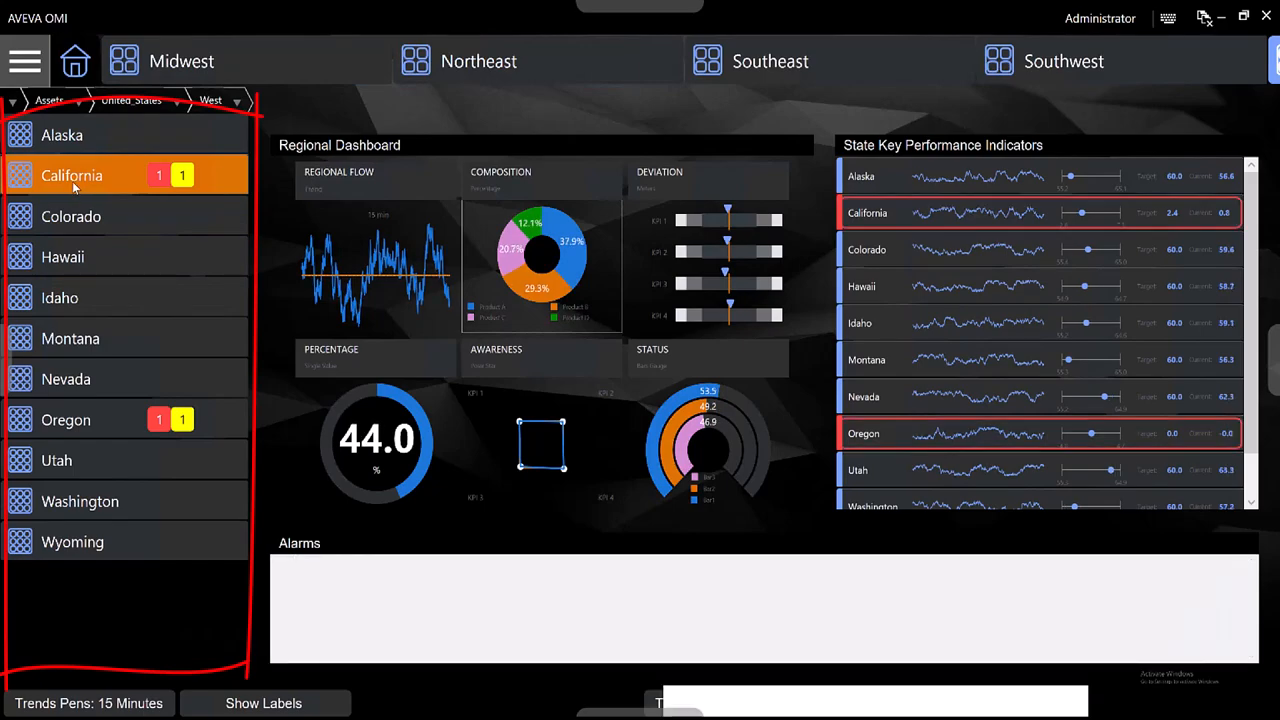
{"action": "left_click", "coordinate": [72, 176]}
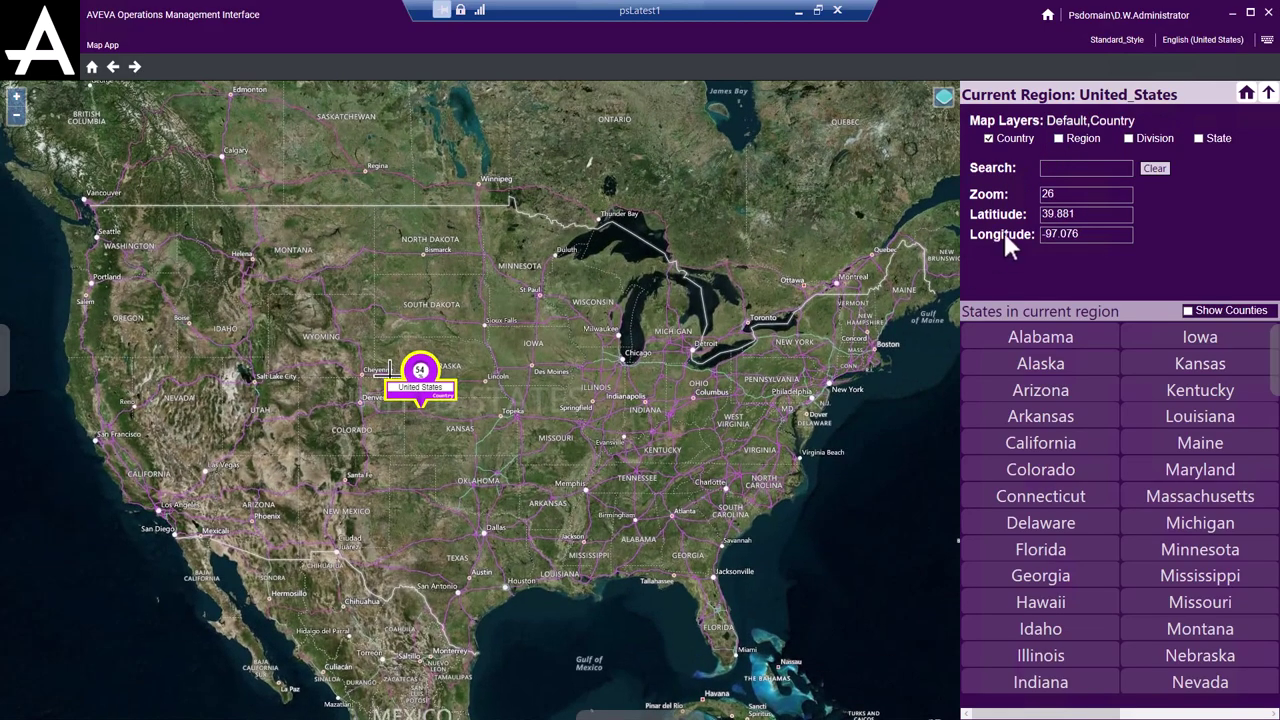
Turn on the Region, Division and State layers and make West South Central the current region.
{"action": "left_click", "coordinate": [1058, 138]}
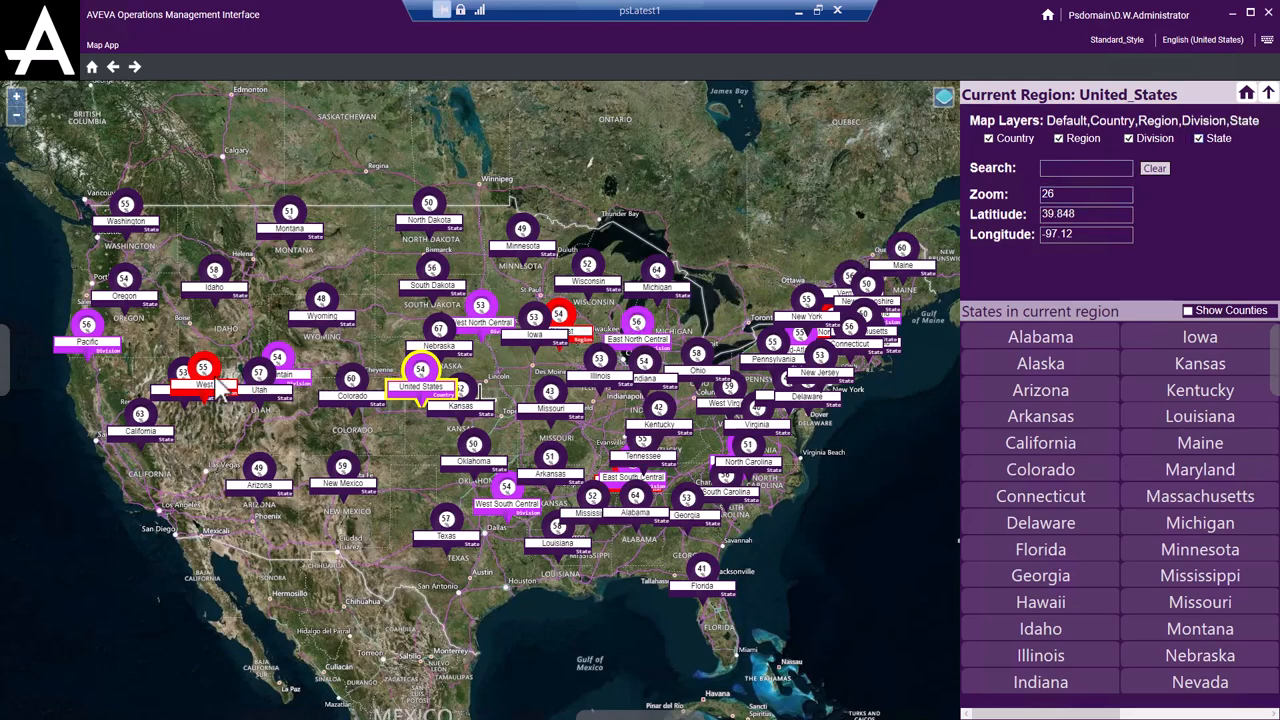
{"action": "left_click", "coordinate": [204, 368]}
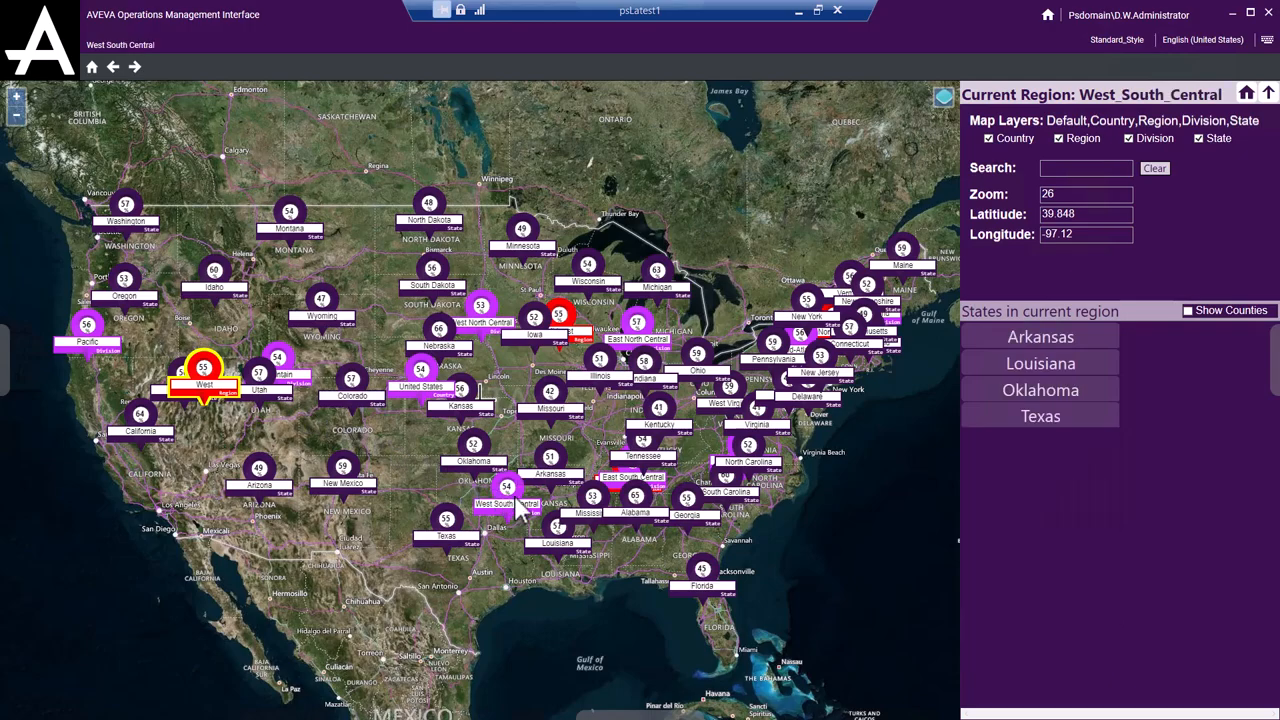
{"action": "left_click", "coordinate": [510, 486]}
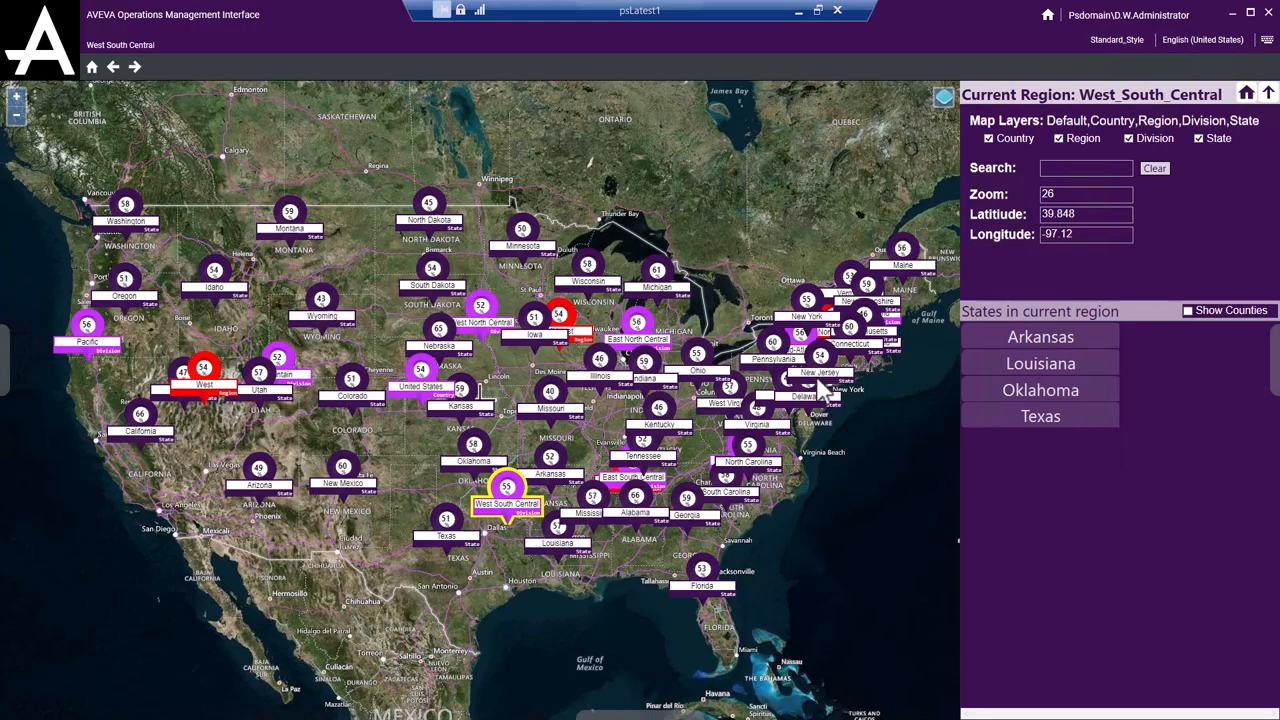
Filter the markers with search term 'm', choose the Mountain region and bring up Nevada.
{"action": "left_click", "coordinate": [1084, 168]}
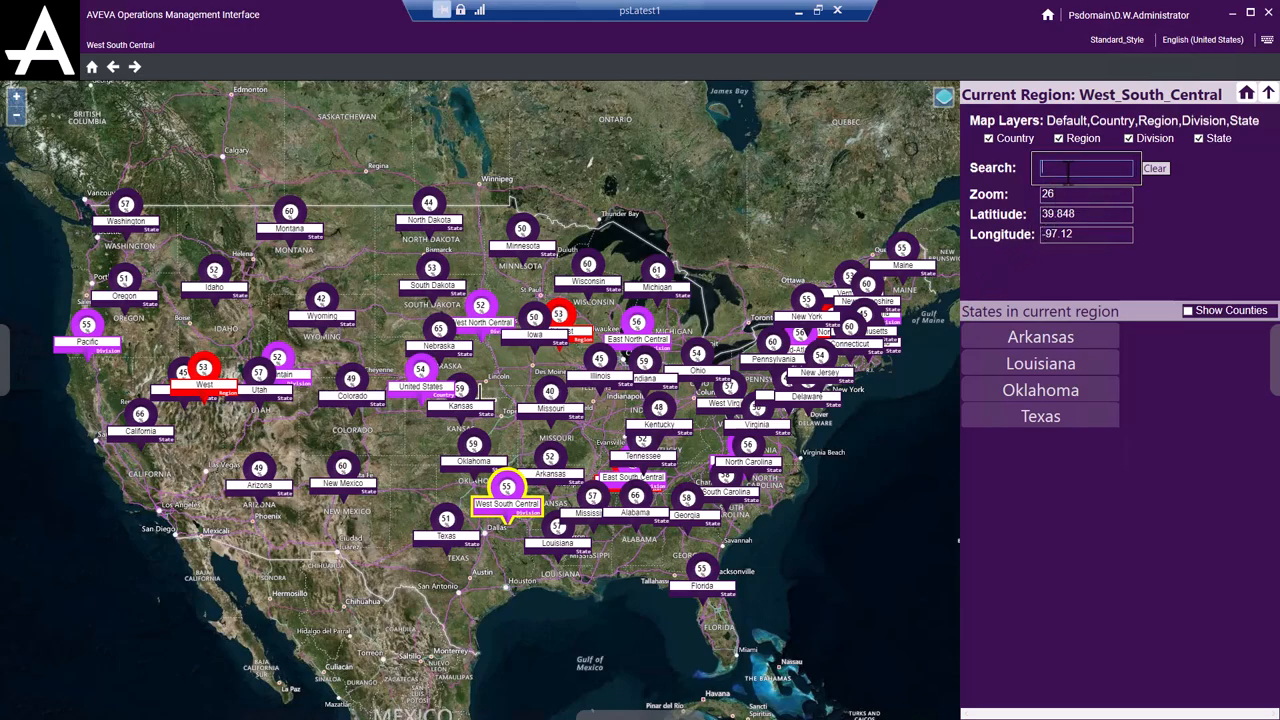
{"action": "type", "text": "m"}
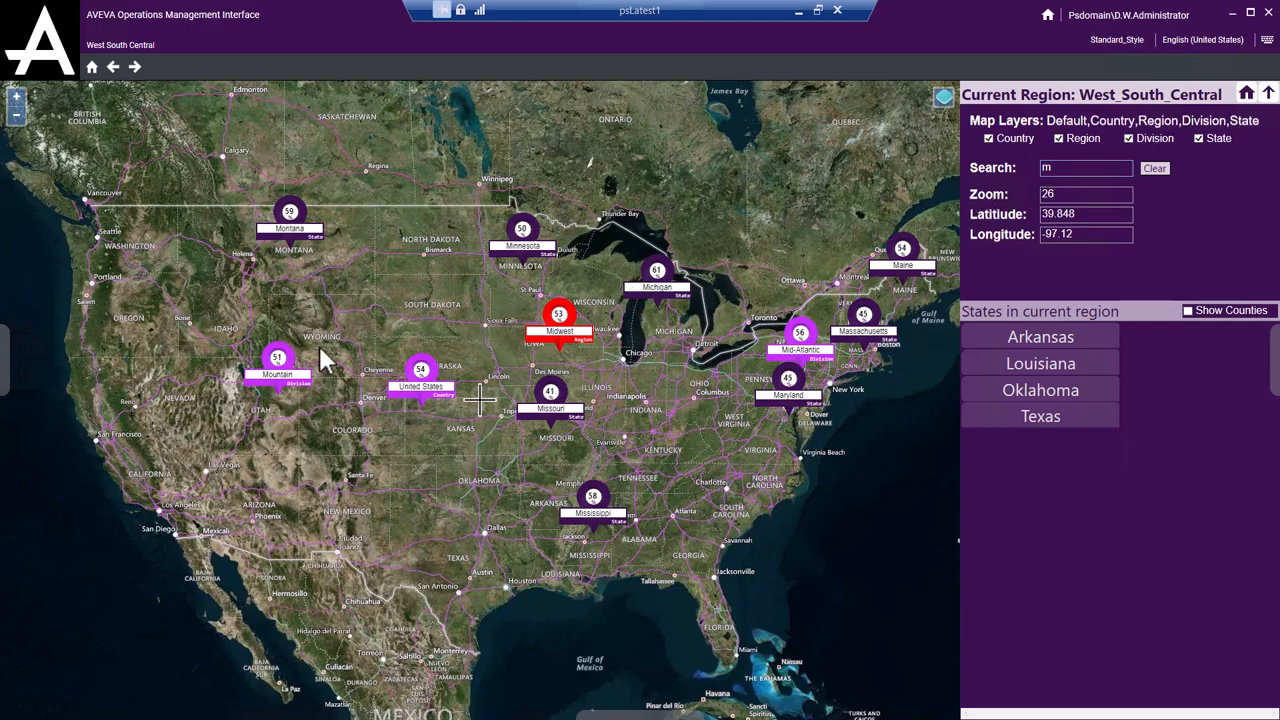
{"action": "left_click", "coordinate": [276, 356]}
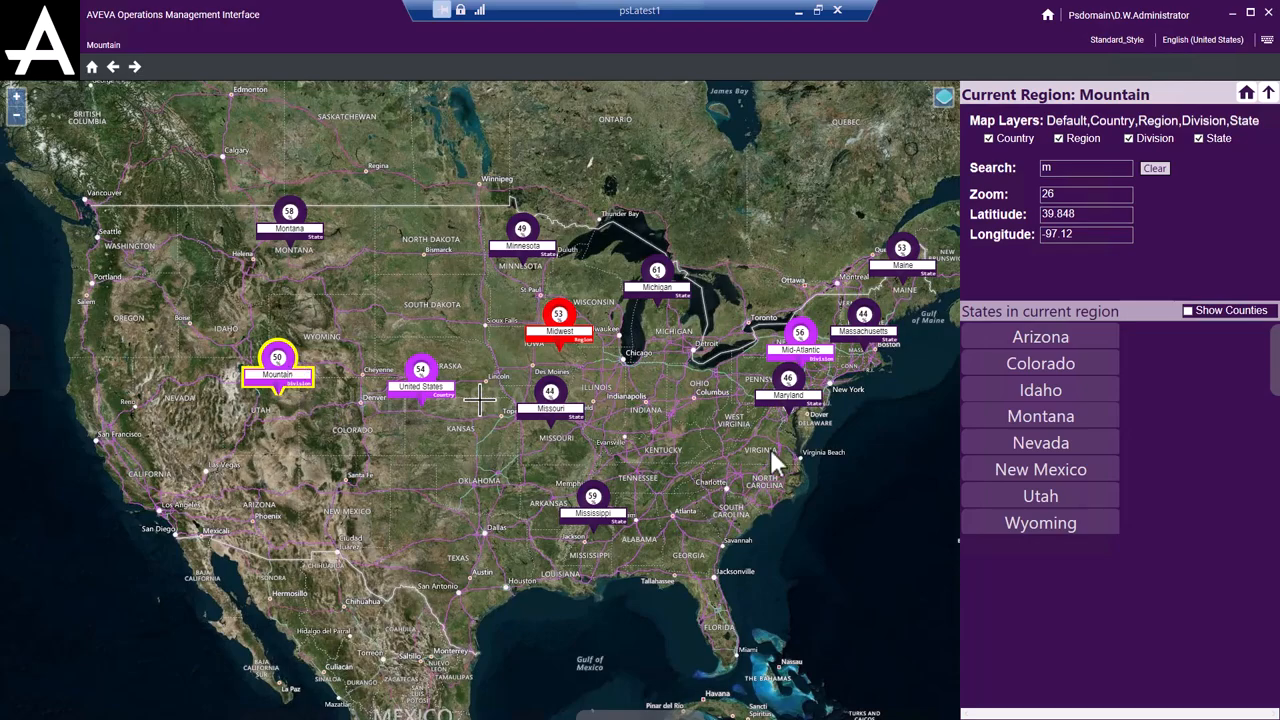
{"action": "left_click", "coordinate": [1040, 442]}
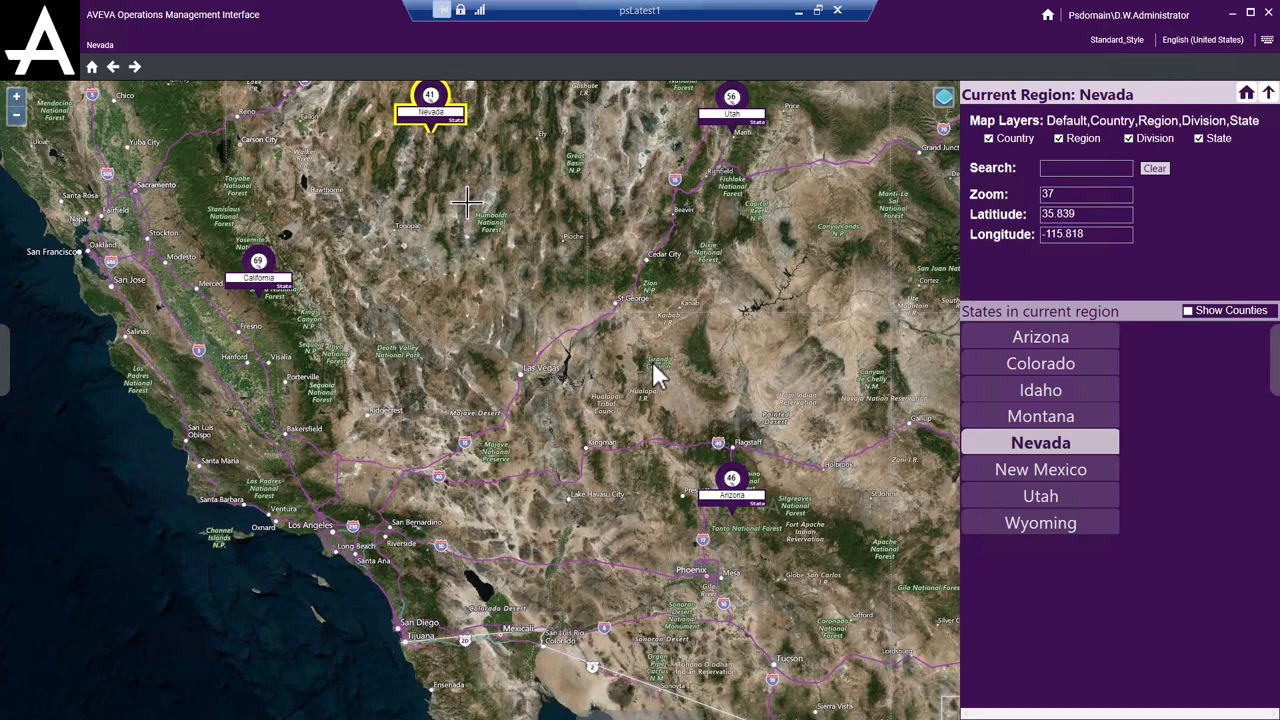
Pan the map across Nevada toward the east and zoom out.
{"action": "left_click_drag", "start_coordinate": [656, 376], "coordinate": [620, 400]}
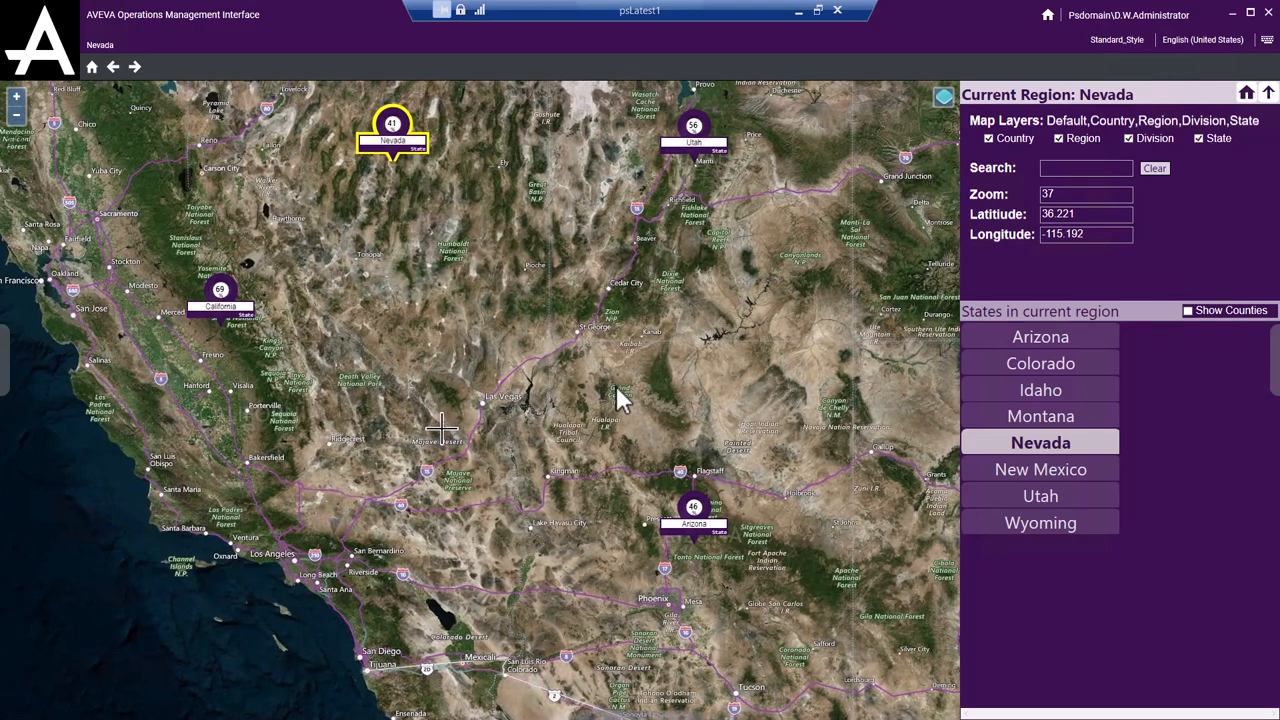
{"action": "left_click_drag", "start_coordinate": [620, 400], "coordinate": [484, 404]}
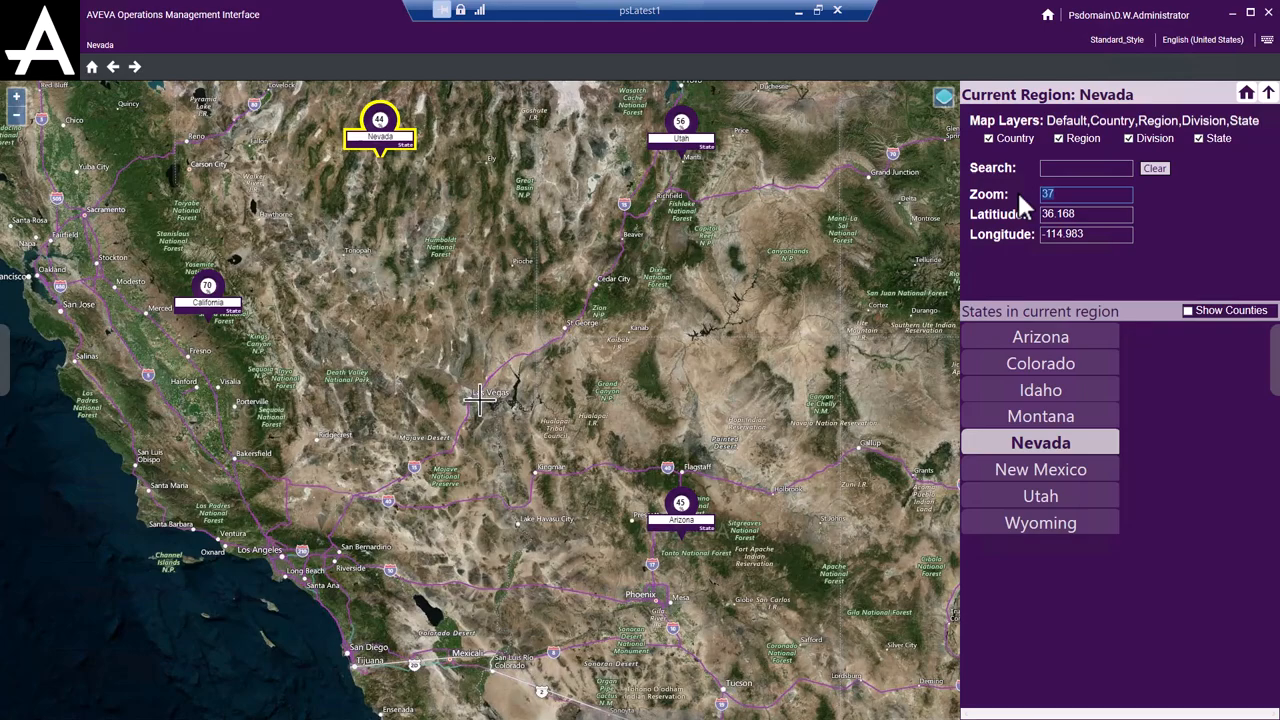
{"action": "scroll", "scroll_direction": "down", "scroll_amount": 3}
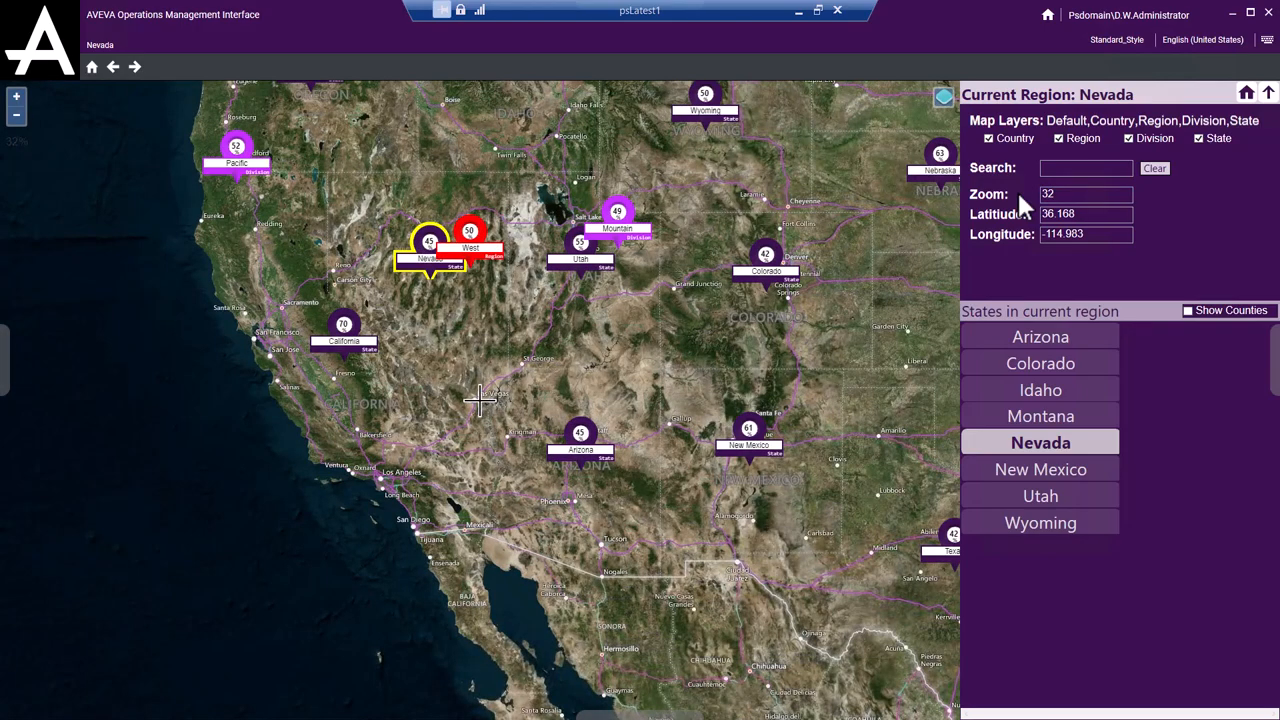
Enter latitude 64 to recentre the map on Alaska, then return to the United States overview.
{"action": "left_click", "coordinate": [1086, 212]}
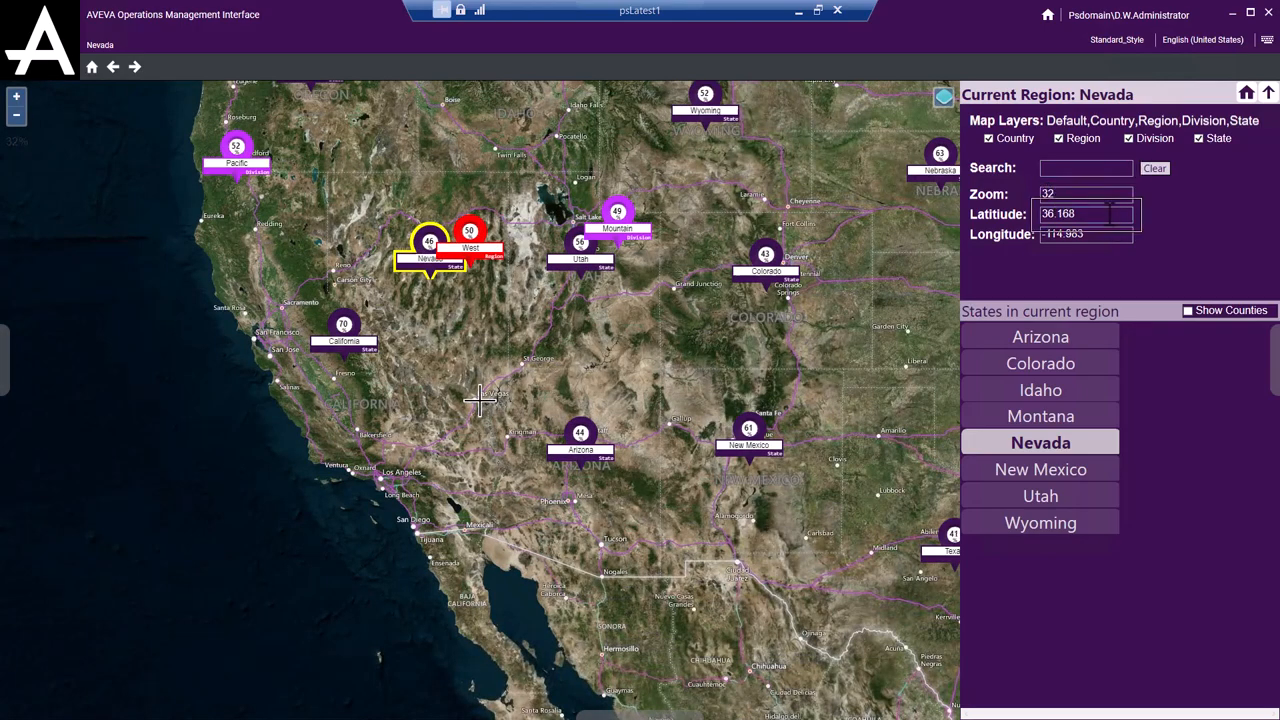
{"action": "type", "text": "64"}
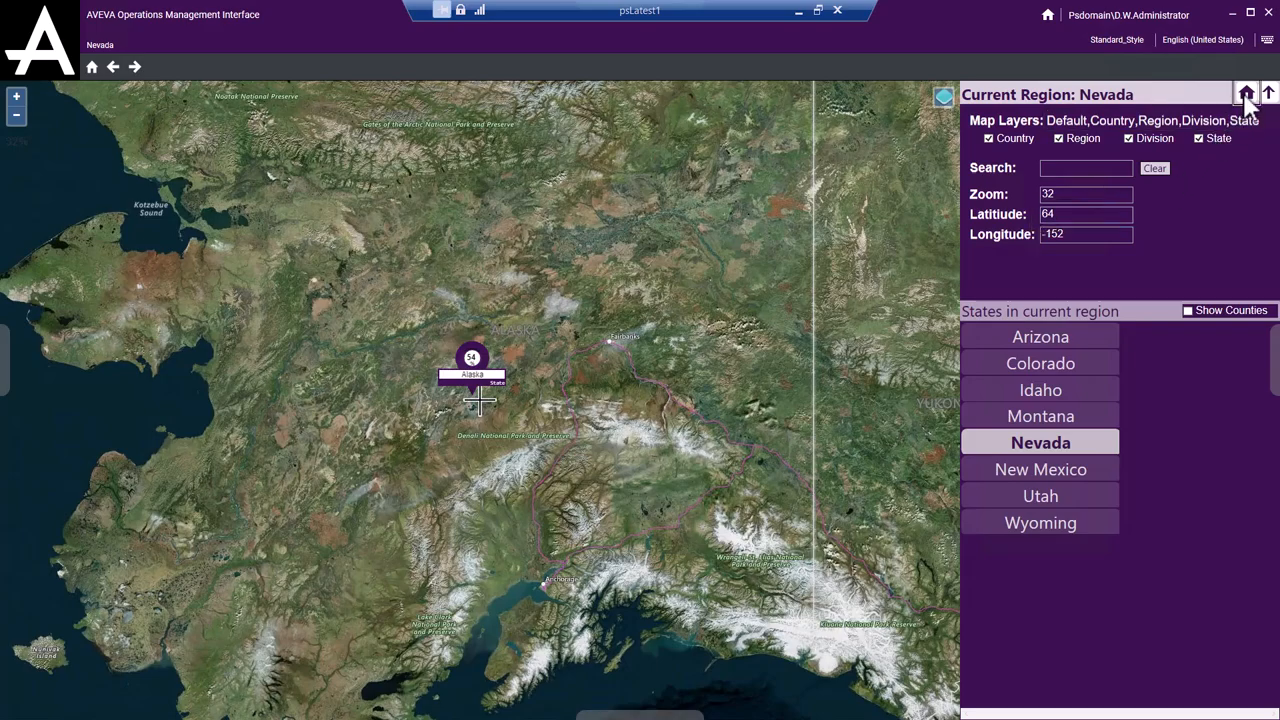
{"action": "left_click", "coordinate": [1244, 94]}
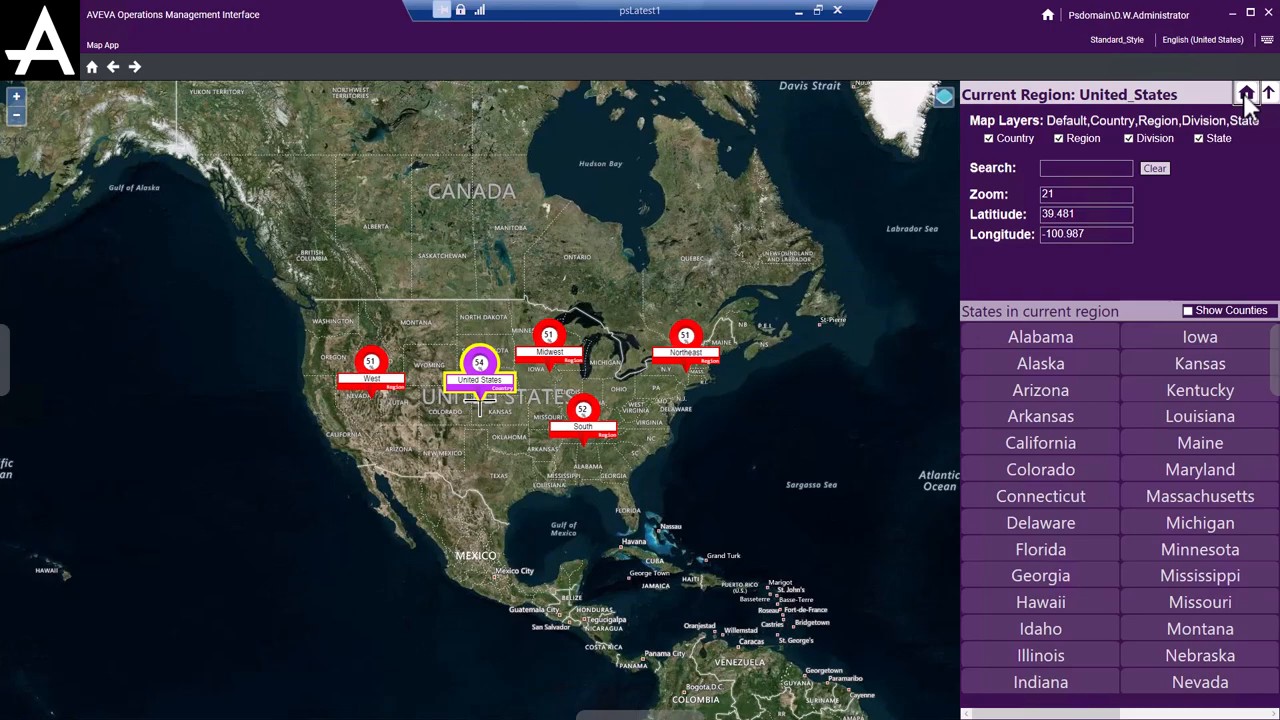
{"action": "mouse_move", "coordinate": [1270, 204]}
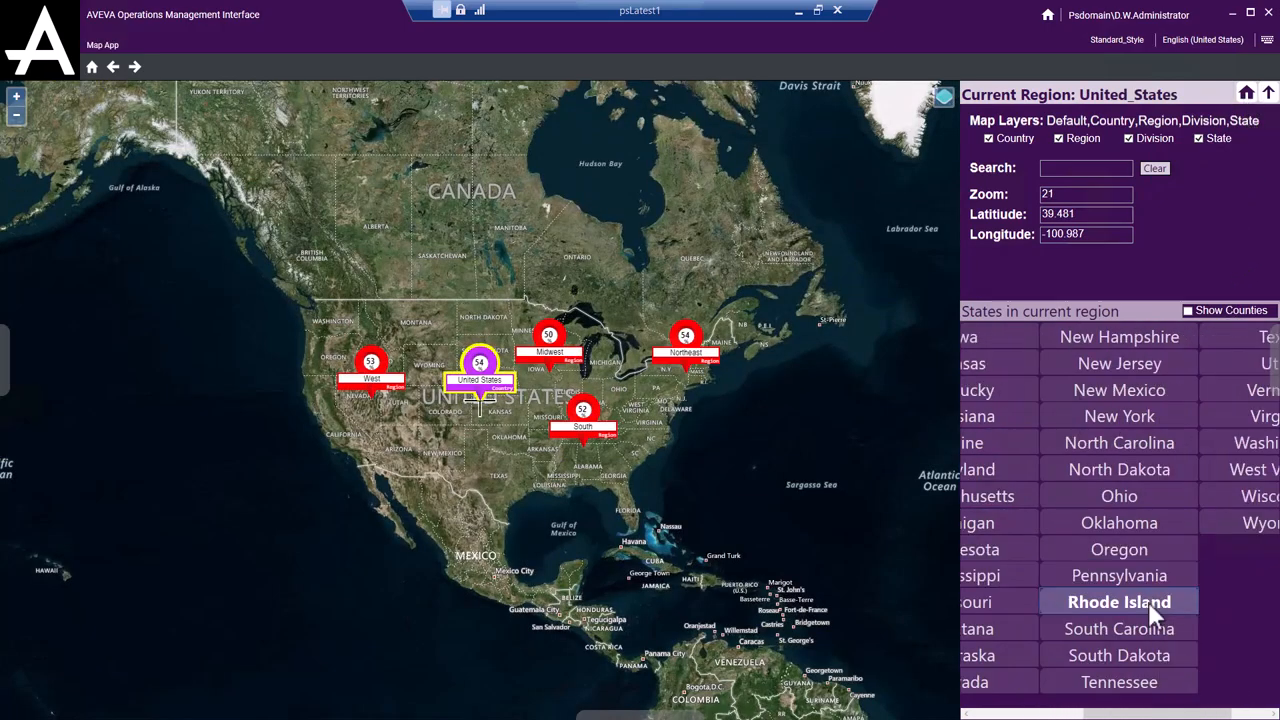
Zoom the map to Rhode Island, then switch it to Maine with county markers shown.
{"action": "left_click", "coordinate": [1120, 600]}
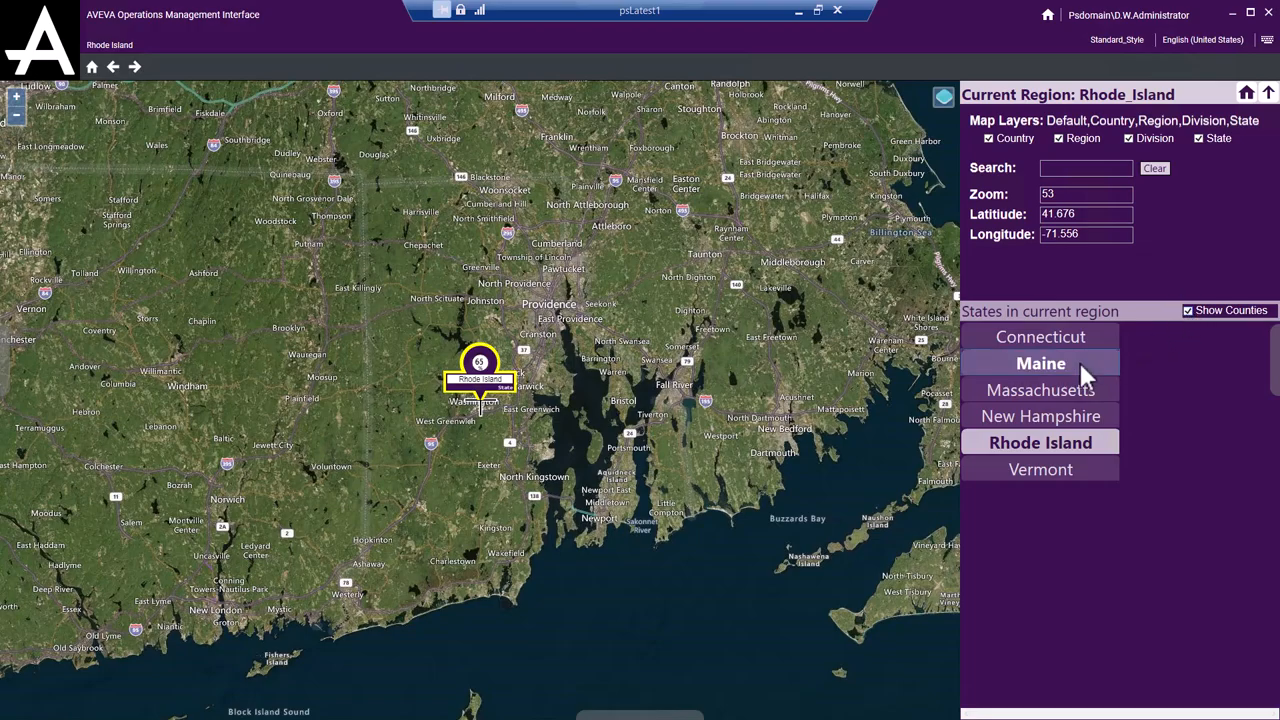
{"action": "left_click", "coordinate": [1040, 364]}
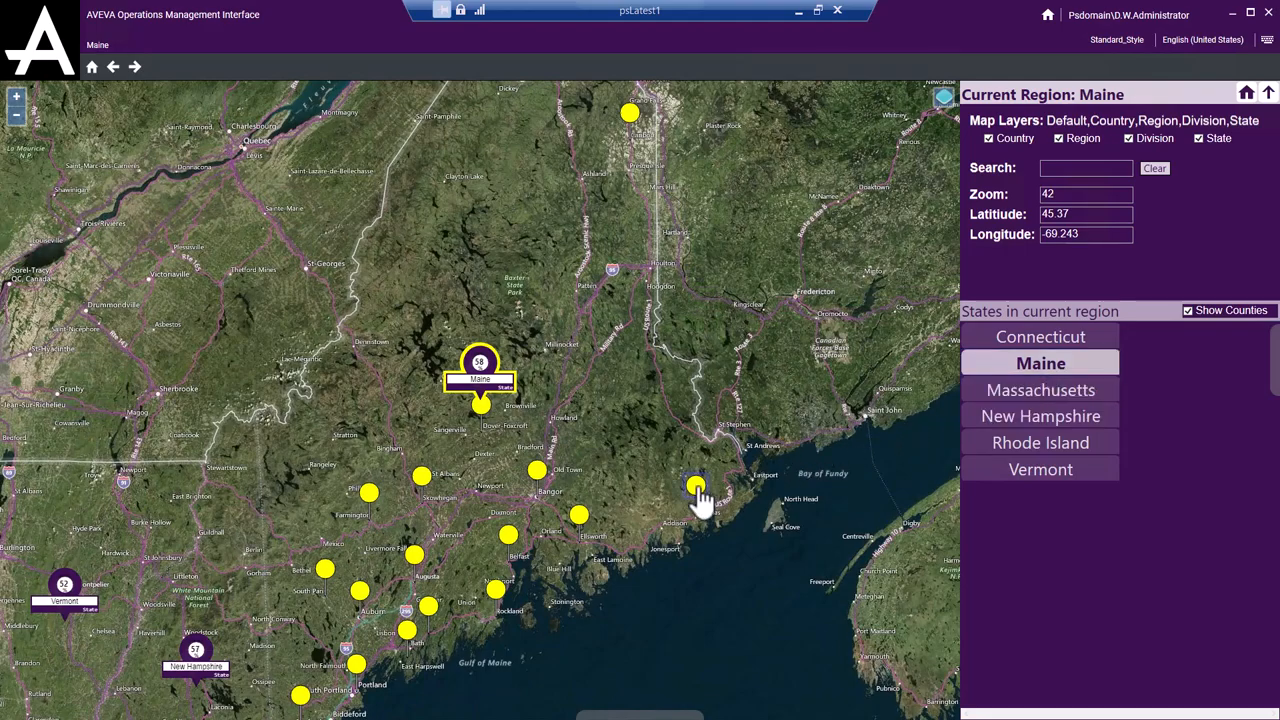
{"action": "mouse_move", "coordinate": [544, 492]}
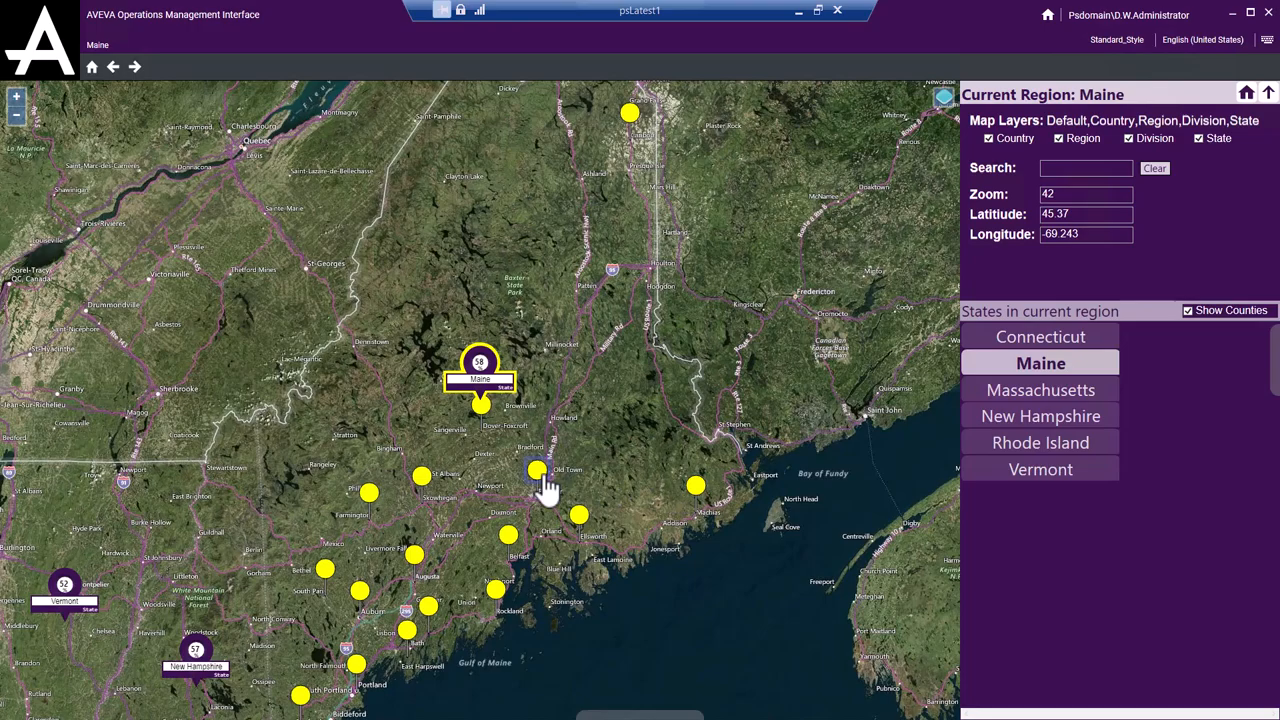
{"action": "mouse_move", "coordinate": [532, 488]}
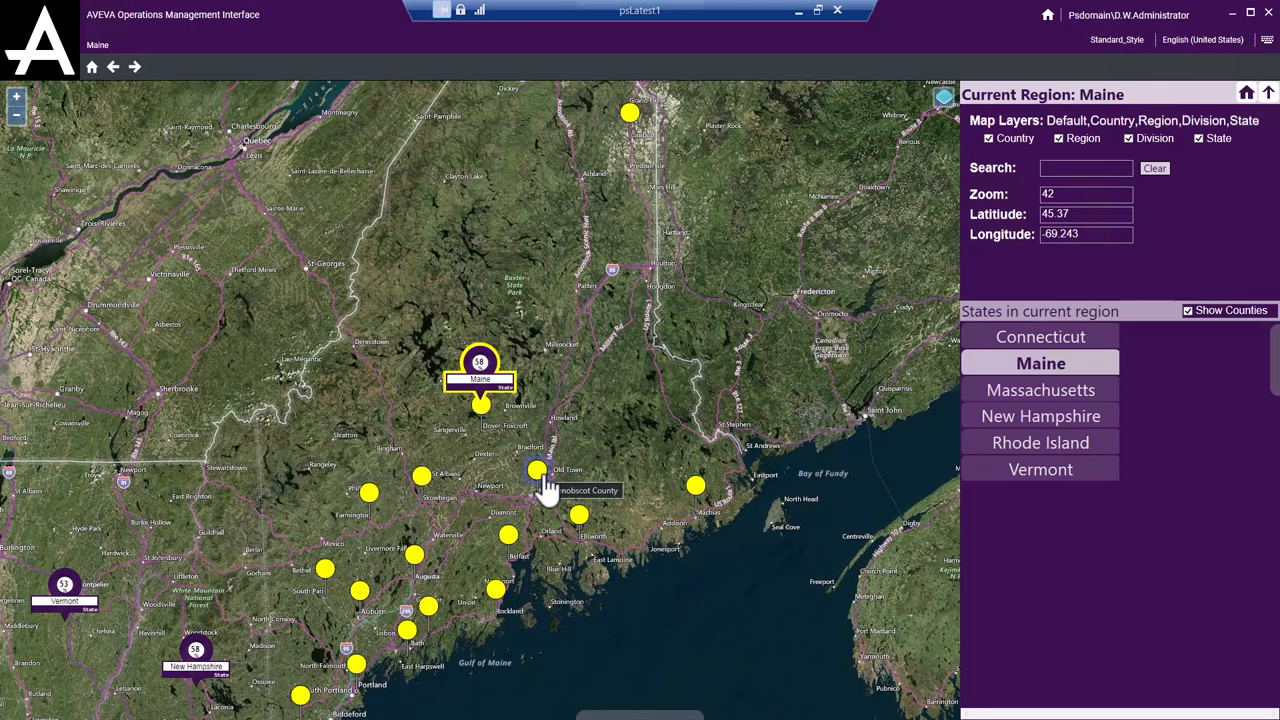
{"action": "mouse_move", "coordinate": [1064, 404]}
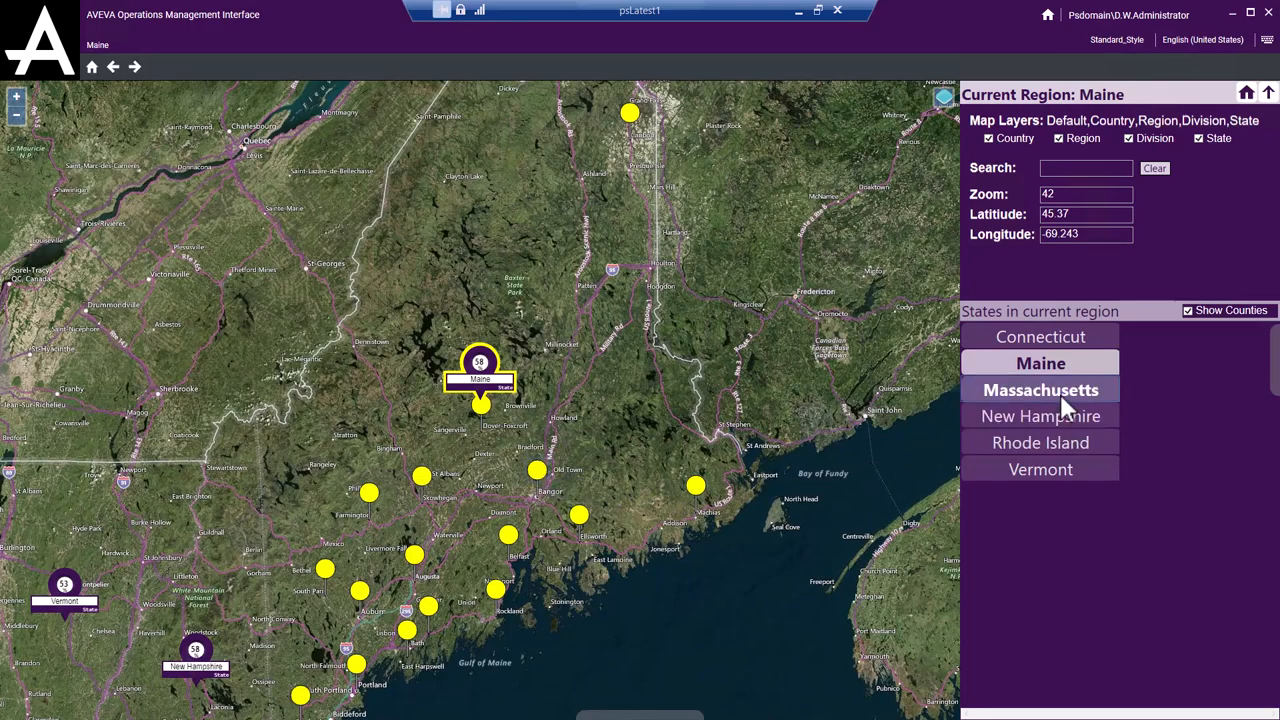
Make Massachusetts the current region in the states list before closing the application.
{"action": "left_click", "coordinate": [1040, 388]}
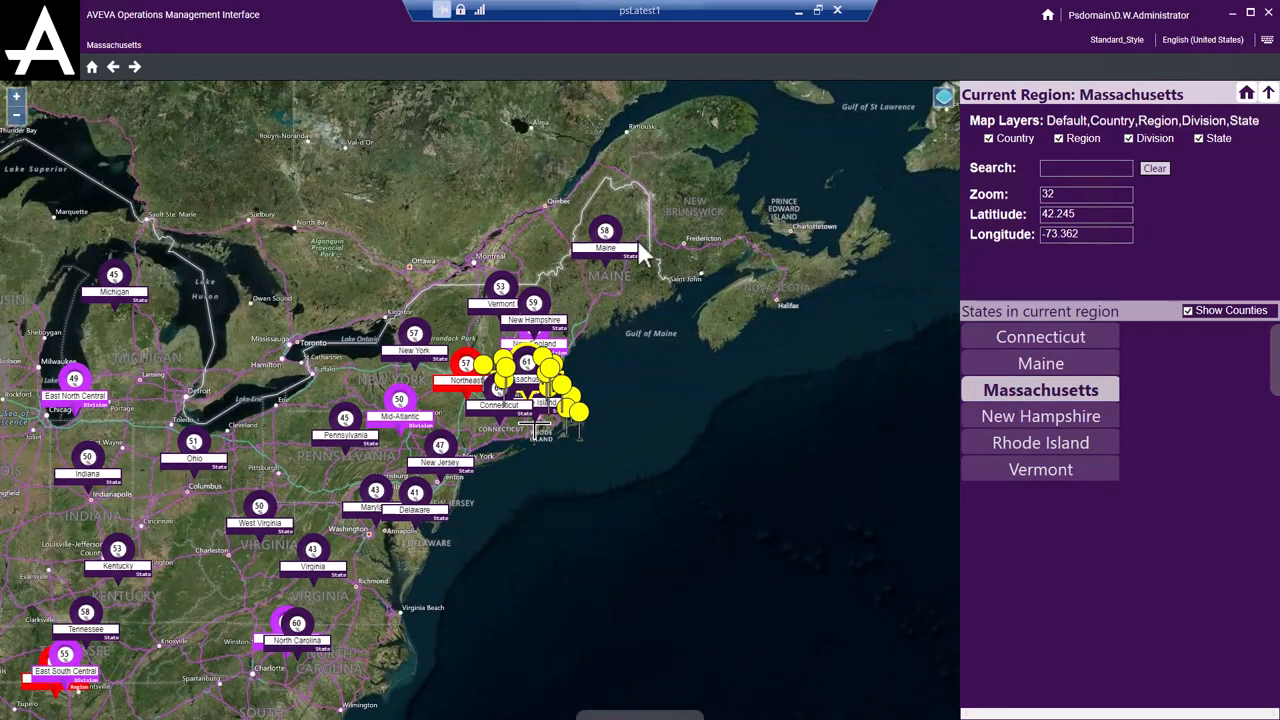
{"action": "scroll", "scroll_direction": "down", "scroll_amount": 3}
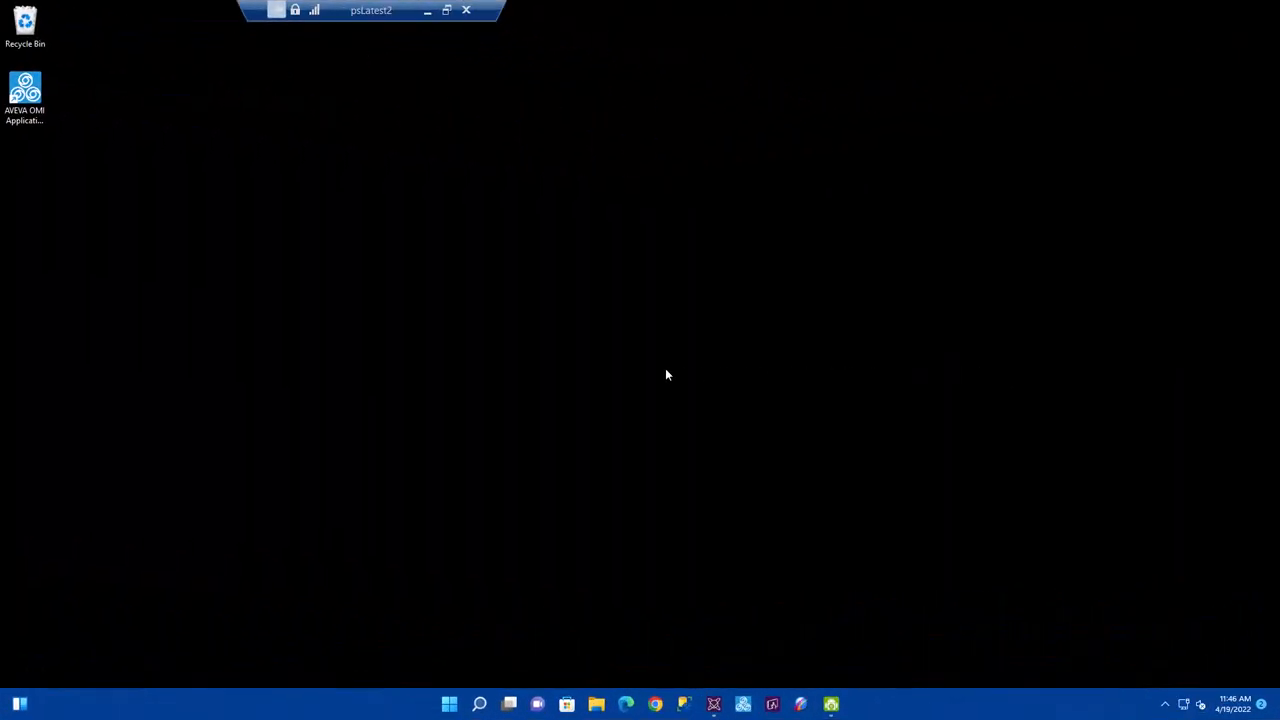
Launch the OMI web client in the browser, maximized and shown full screen.
{"action": "left_click", "coordinate": [656, 702]}
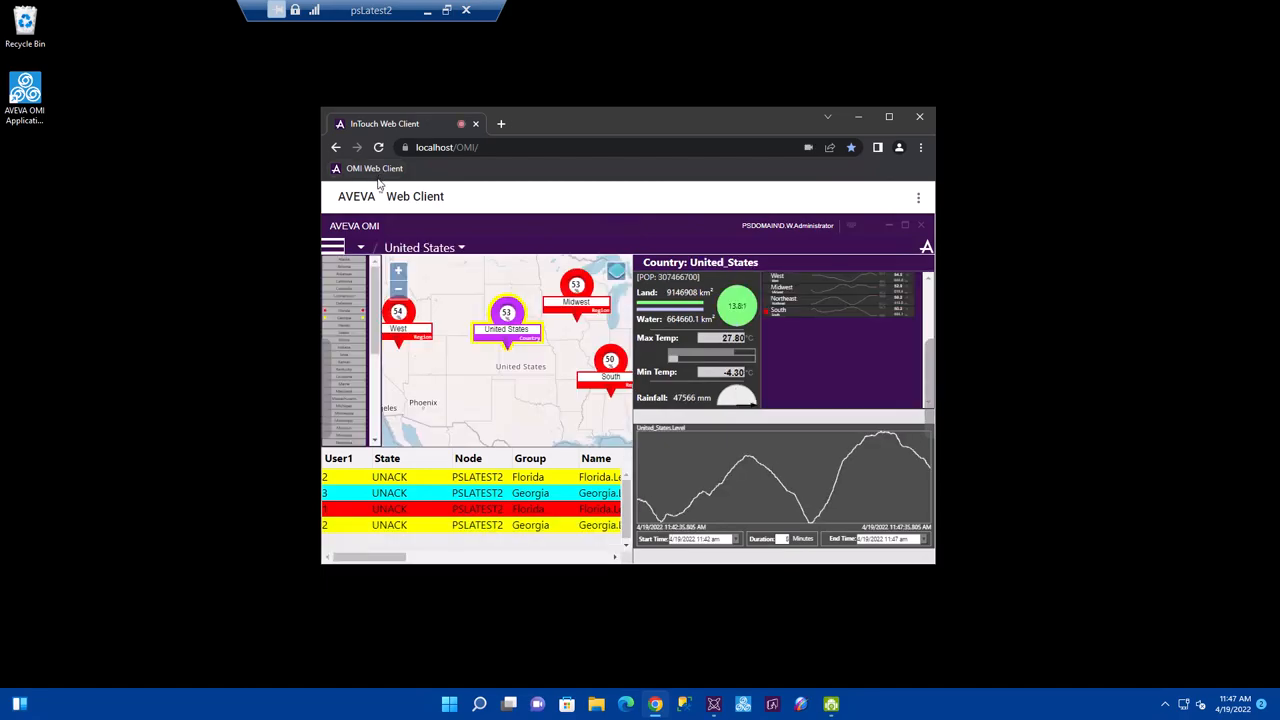
{"action": "left_click", "coordinate": [888, 116]}
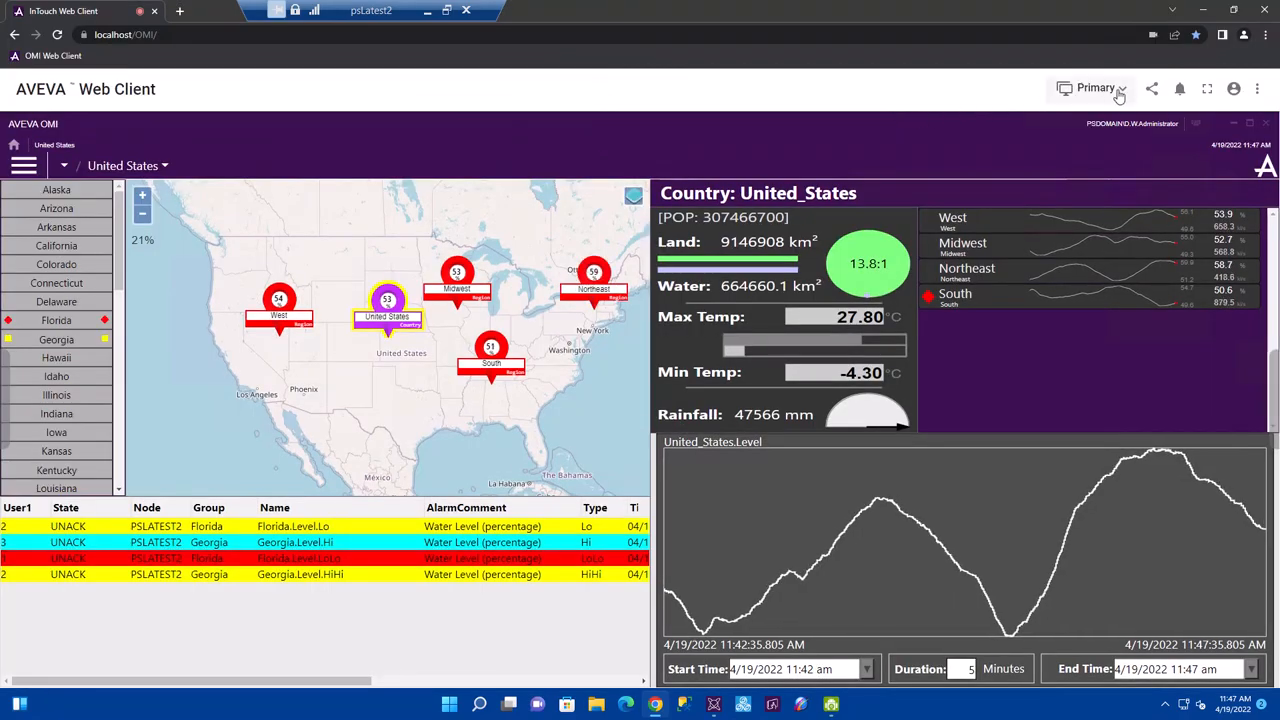
{"action": "left_click", "coordinate": [1096, 88]}
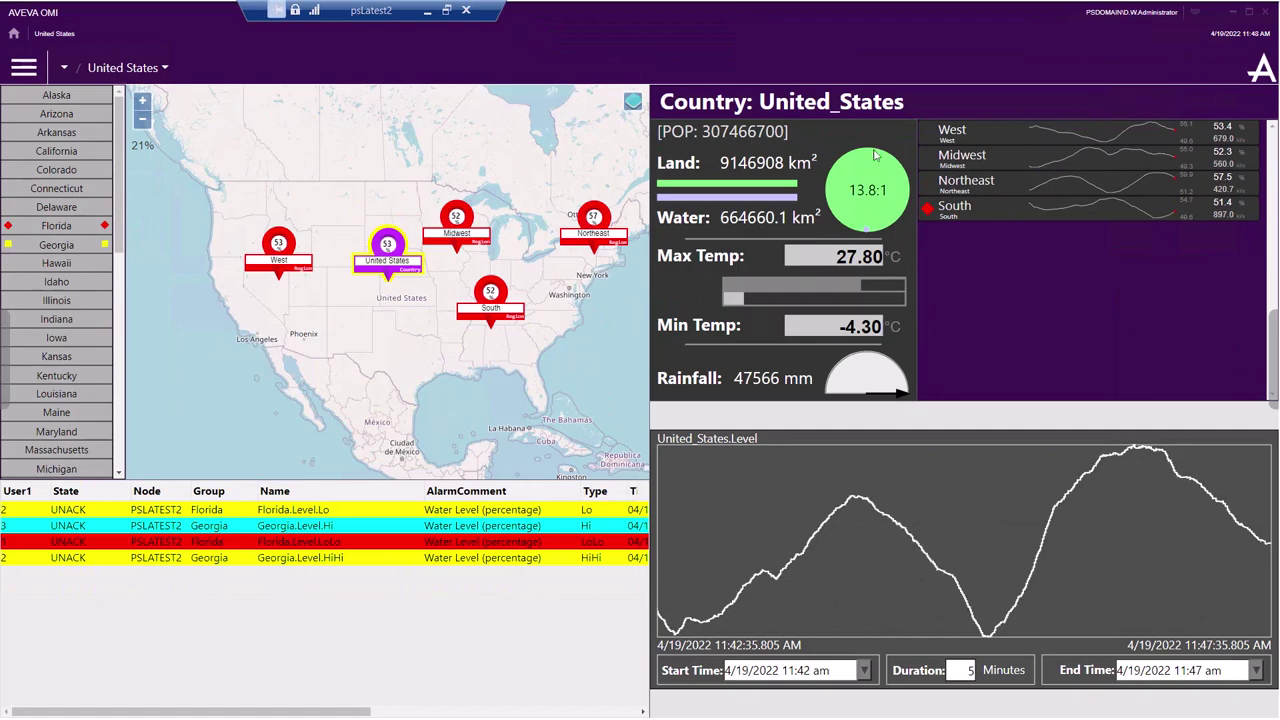
Drill down from United States through Midwest and South to Florida's state details.
{"action": "left_click", "coordinate": [456, 216]}
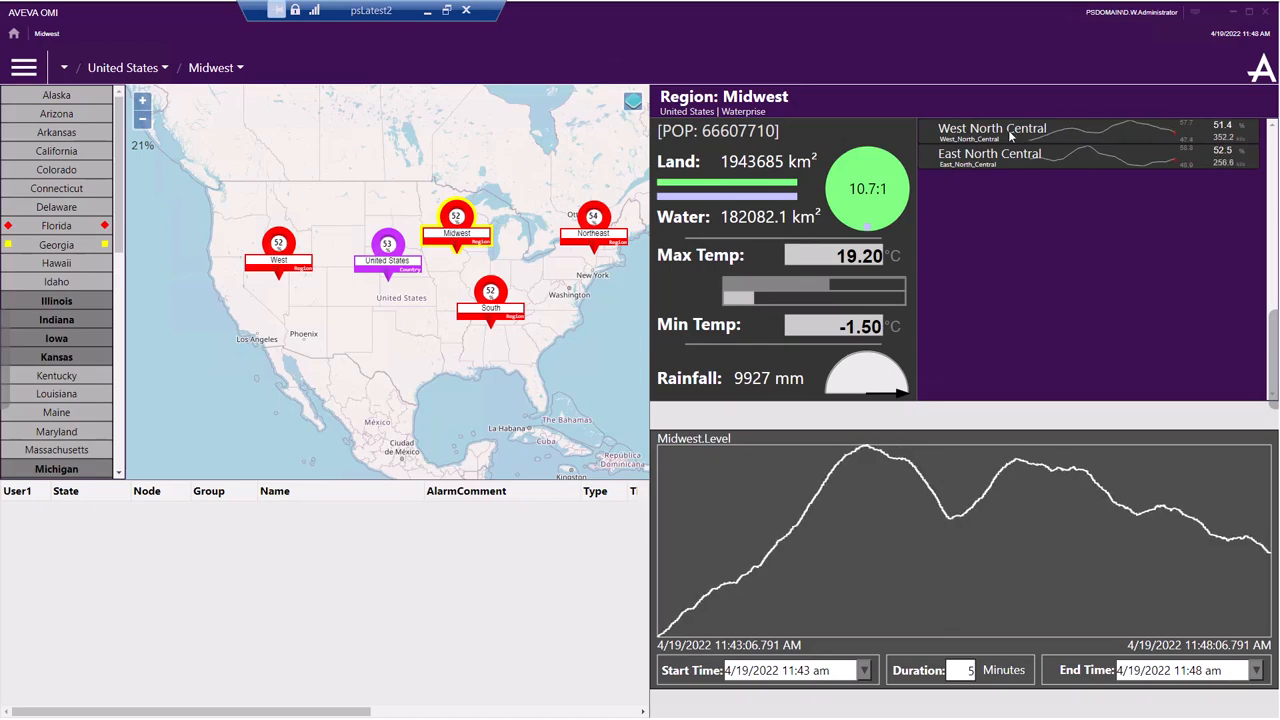
{"action": "left_click", "coordinate": [490, 290]}
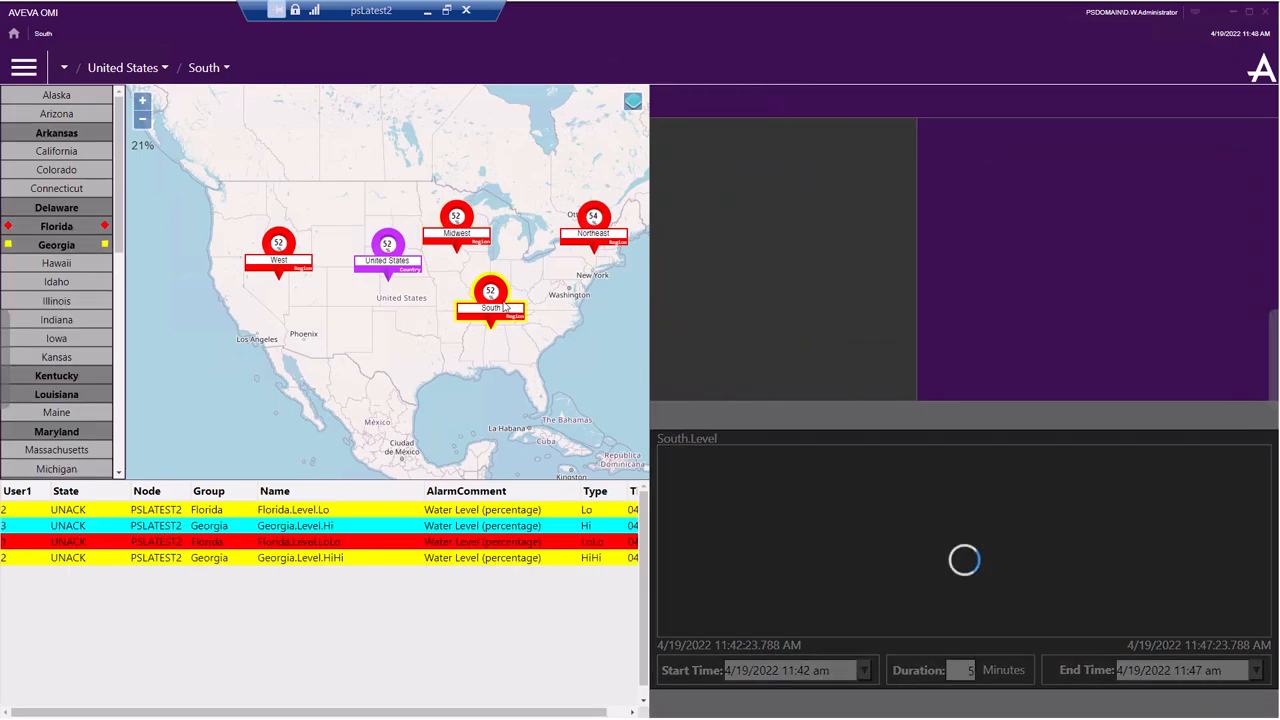
{"action": "left_click", "coordinate": [490, 292]}
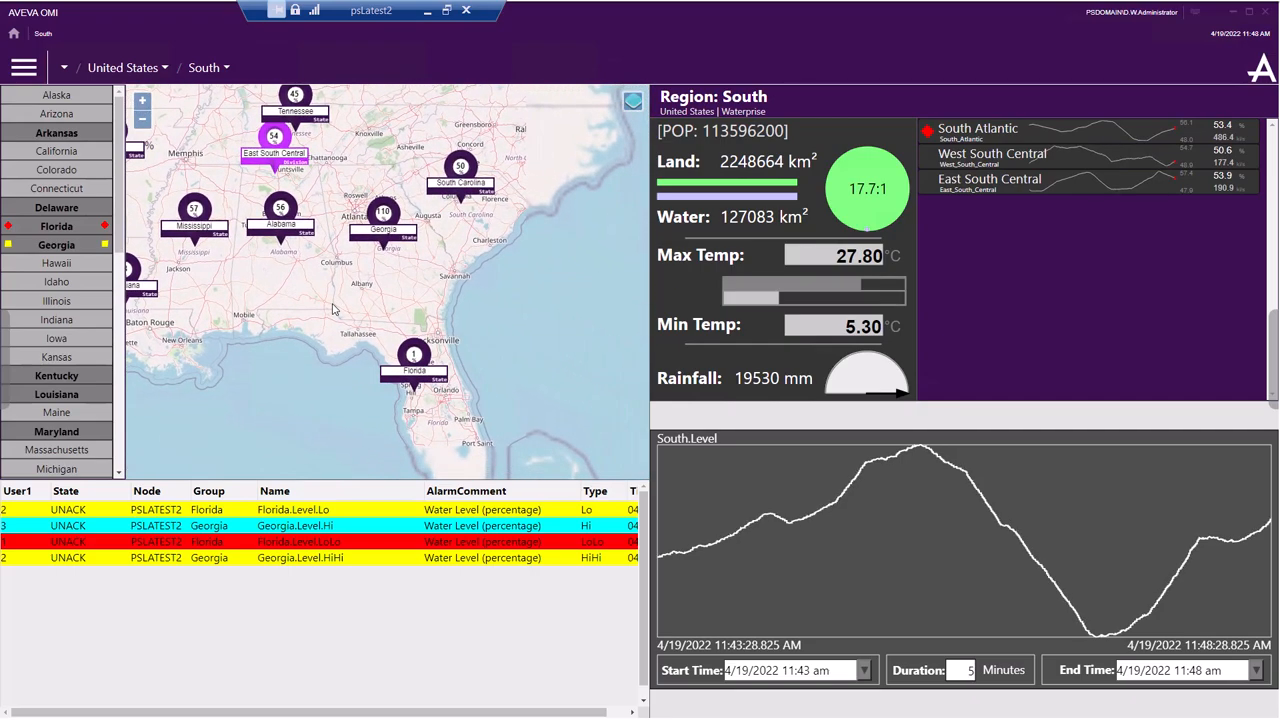
{"action": "left_click", "coordinate": [414, 358]}
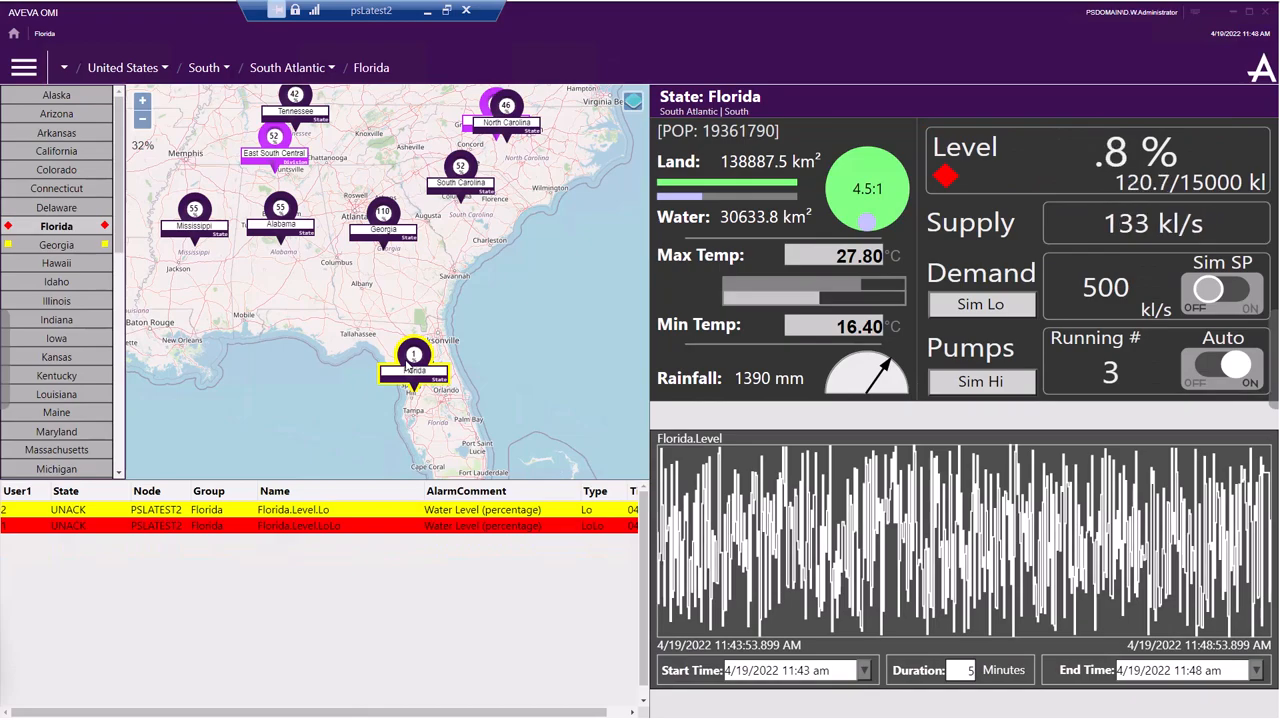
Show Georgia's state details, then browse the navigation tree of countries, regions and states.
{"action": "left_click", "coordinate": [56, 244]}
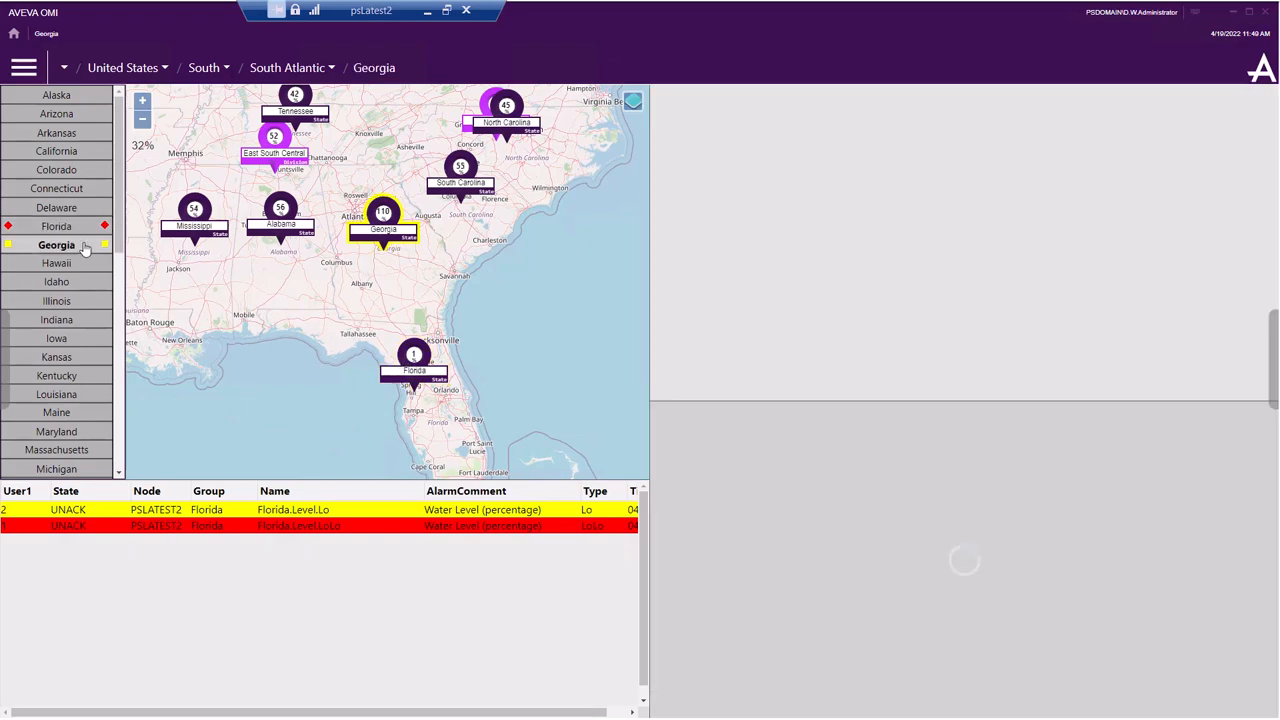
{"action": "left_click", "coordinate": [56, 244]}
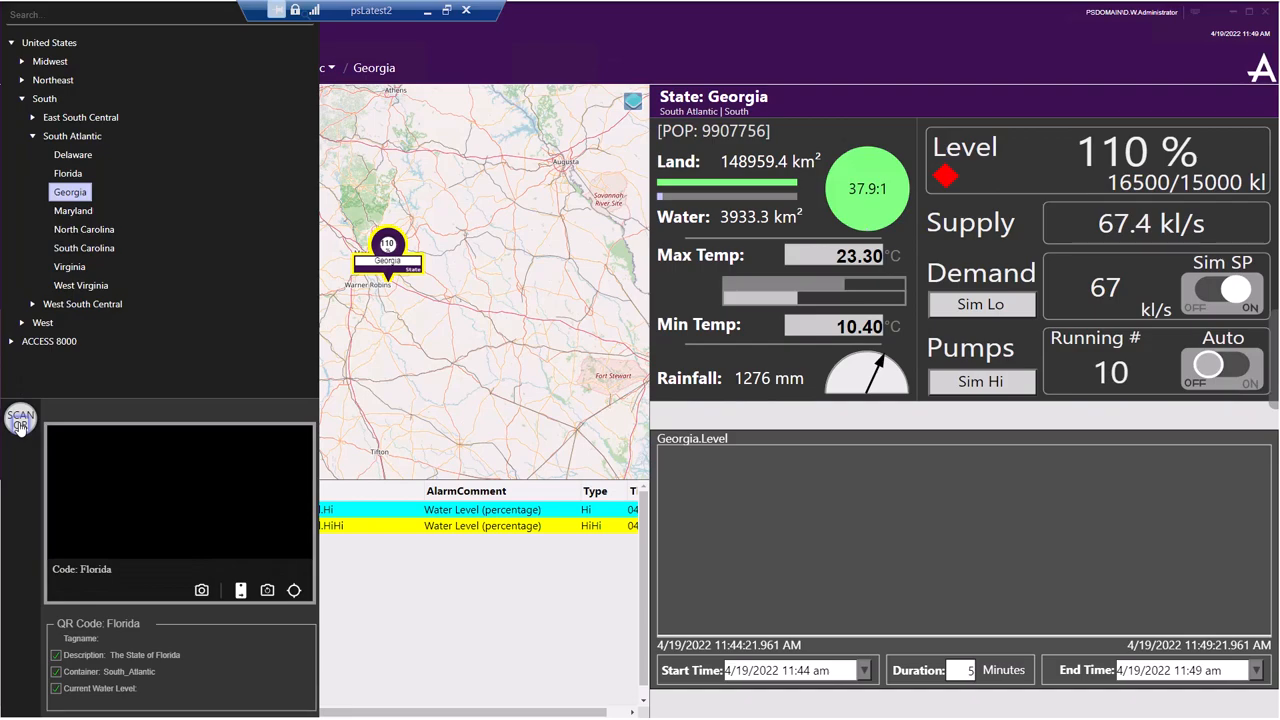
{"action": "left_click", "coordinate": [68, 172]}
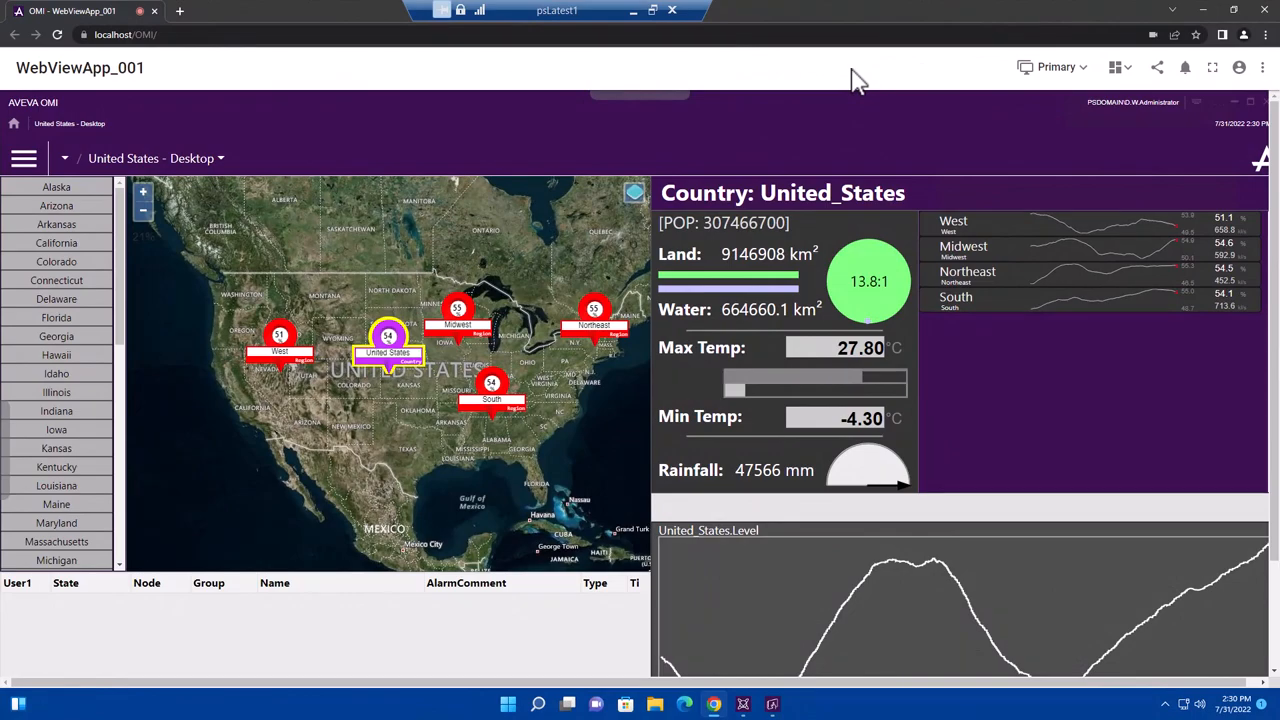
Create new Workspace001 from the Workspaces list and add the analog meter and SA_ColumnChart.
{"action": "left_click", "coordinate": [1114, 68]}
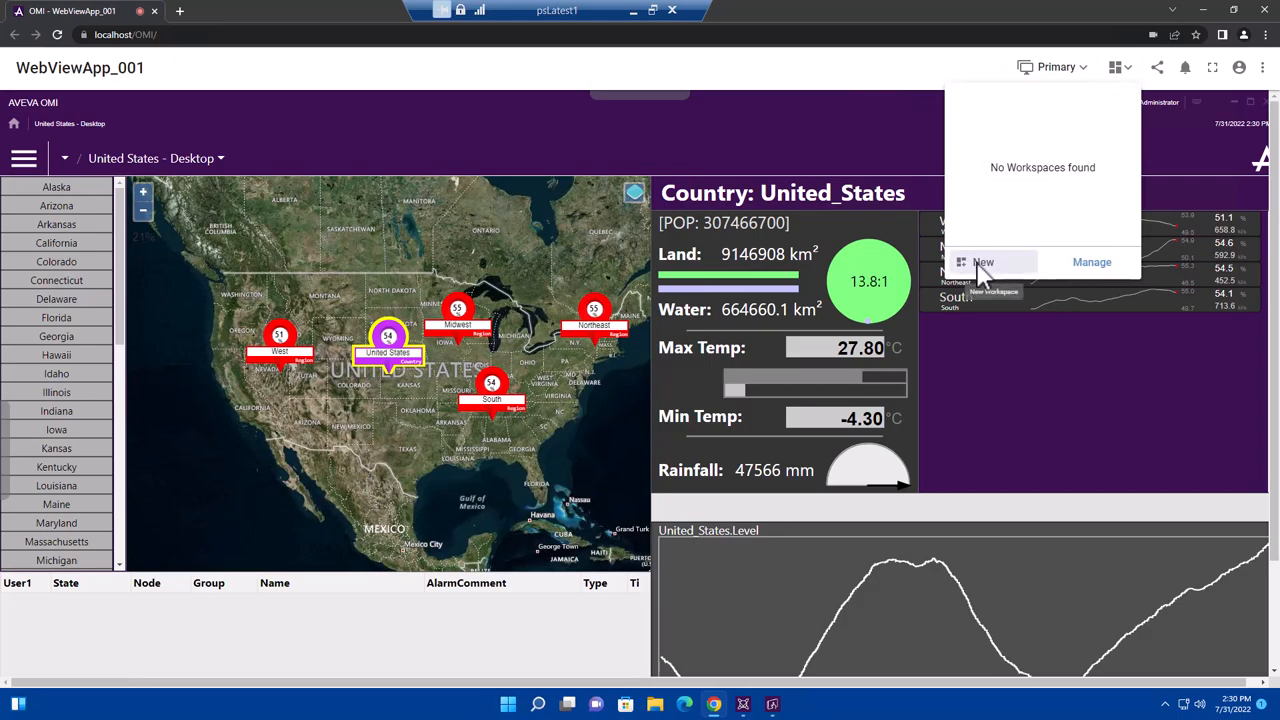
{"action": "left_click", "coordinate": [984, 262]}
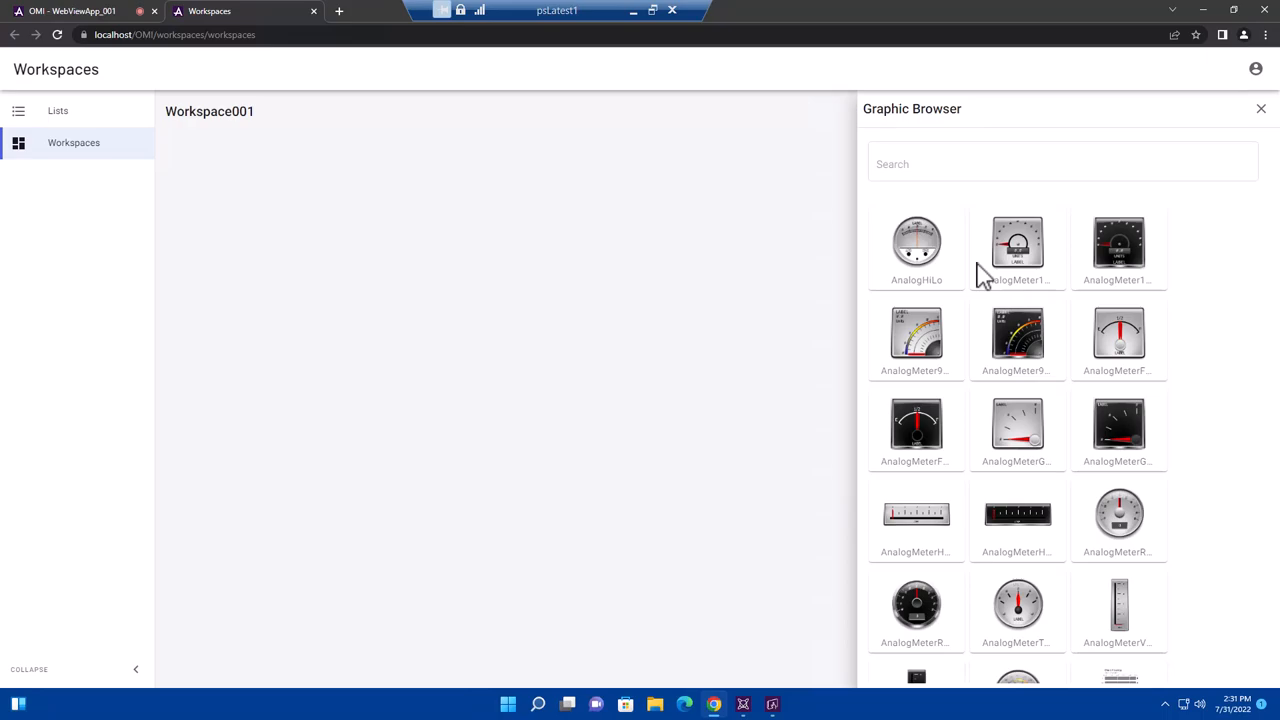
{"action": "mouse_move", "coordinate": [1022, 250]}
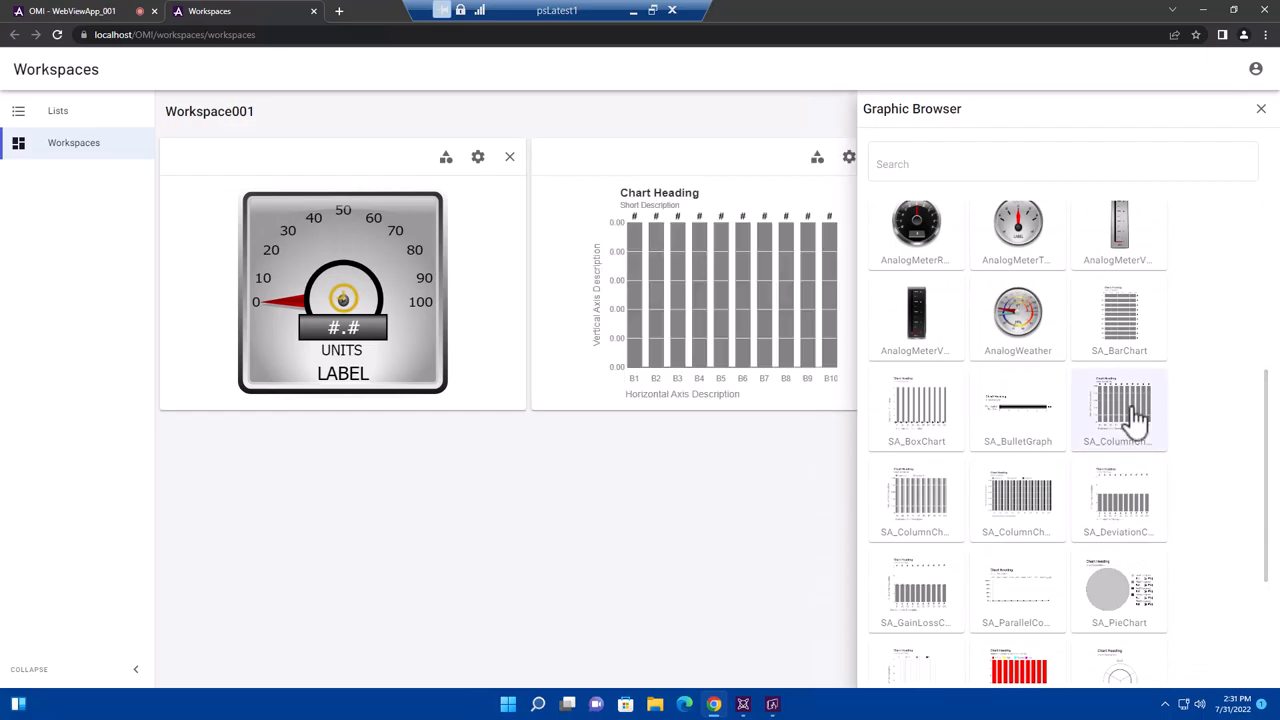
{"action": "left_click", "coordinate": [1260, 108]}
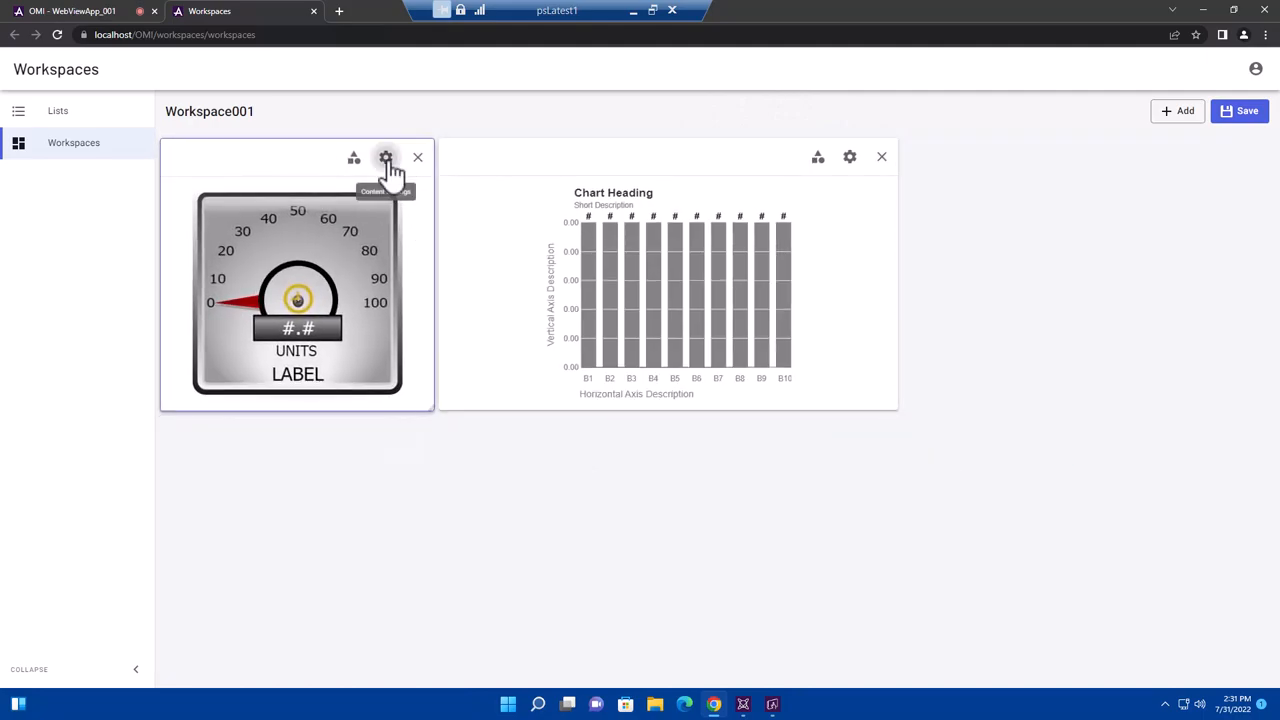
Bind the analog meter's value to California.Level via a 'califor' search so it reads live.
{"action": "left_click", "coordinate": [384, 156]}
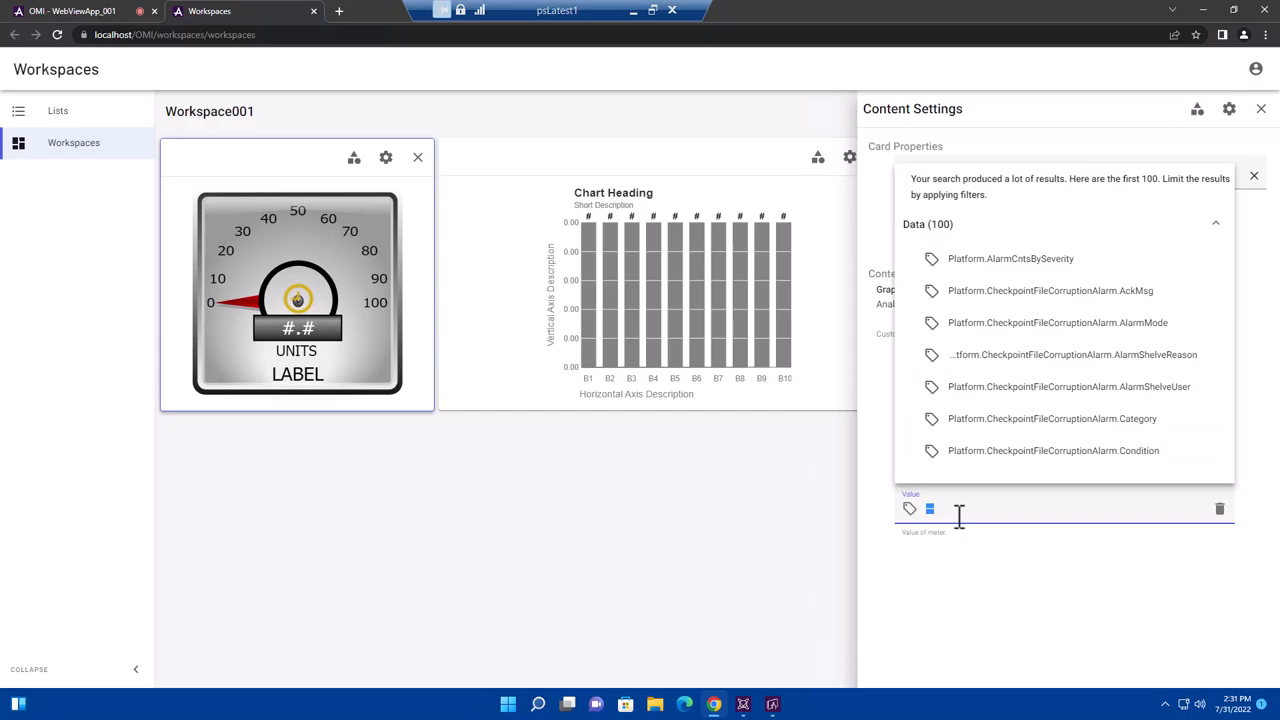
{"action": "type", "text": "california.le"}
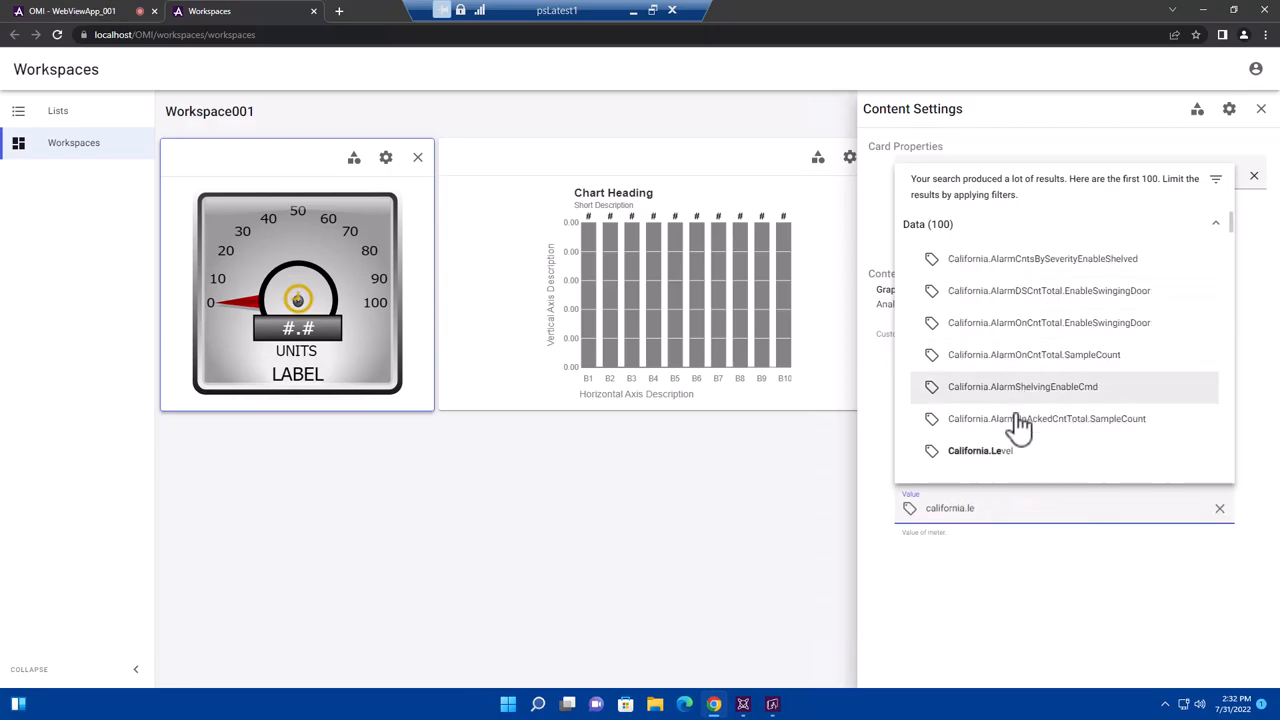
{"action": "left_click", "coordinate": [996, 452]}
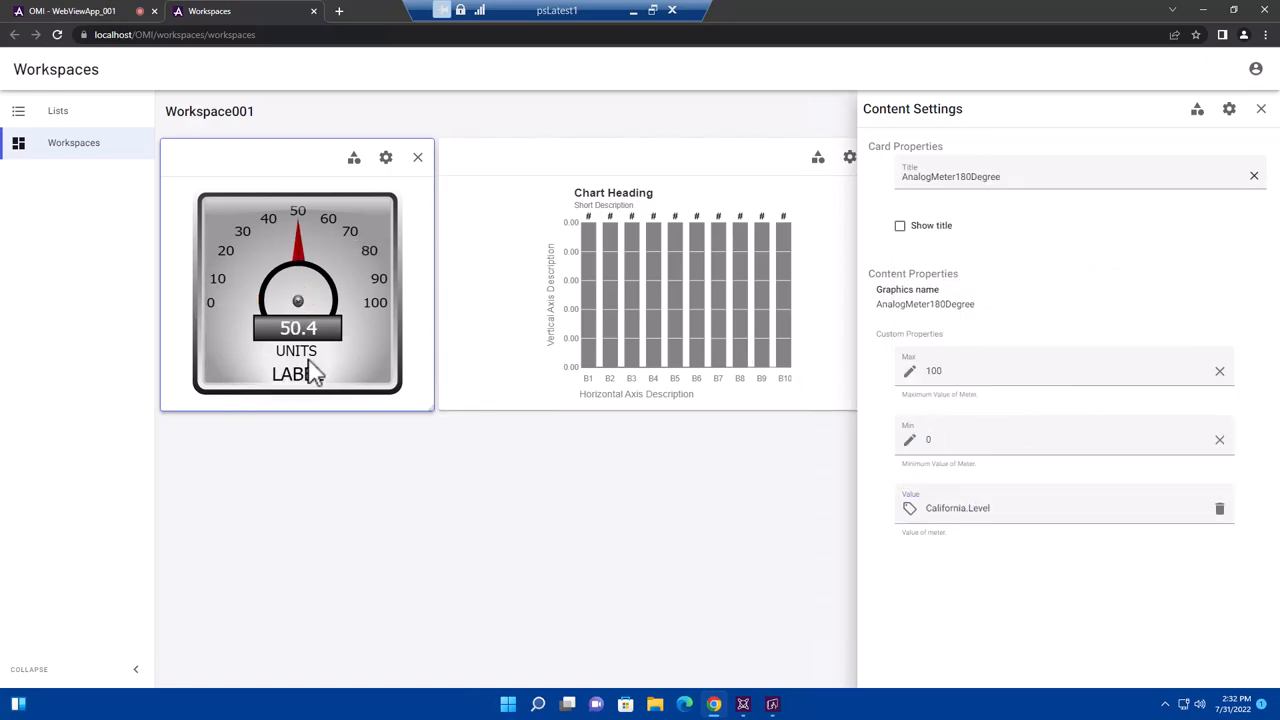
{"action": "mouse_move", "coordinate": [344, 364]}
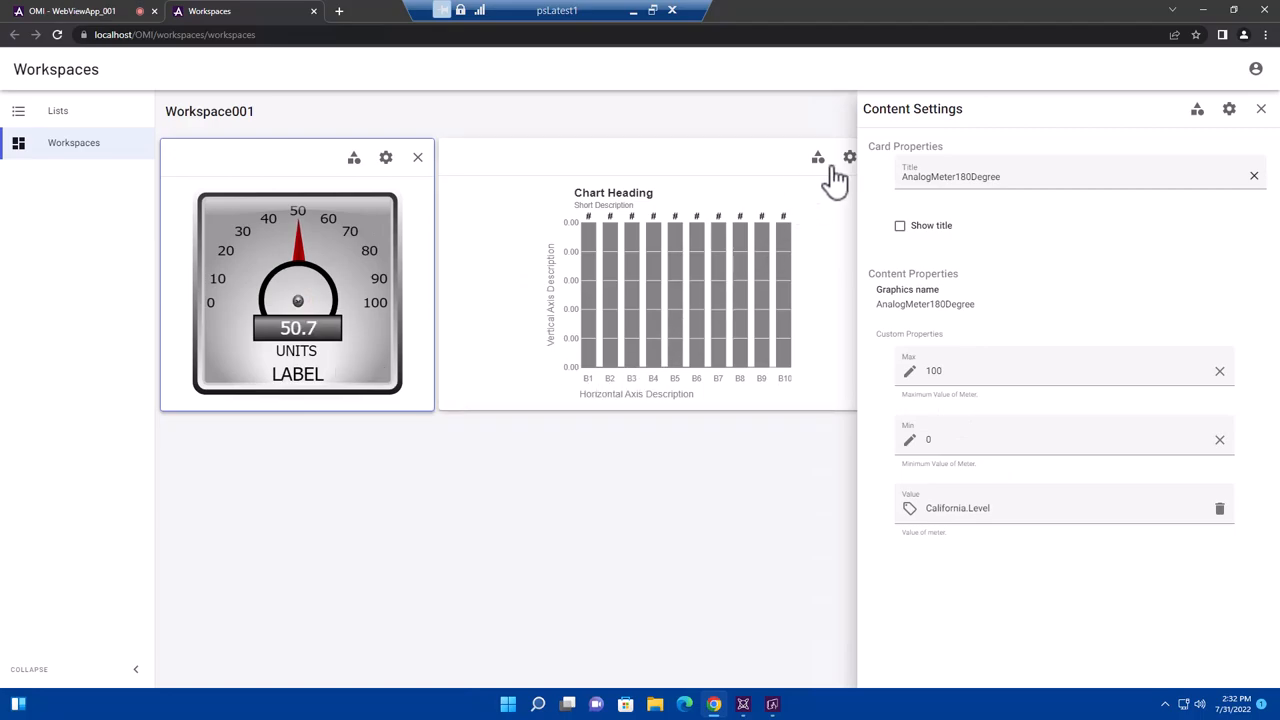
{"action": "left_click", "coordinate": [848, 156]}
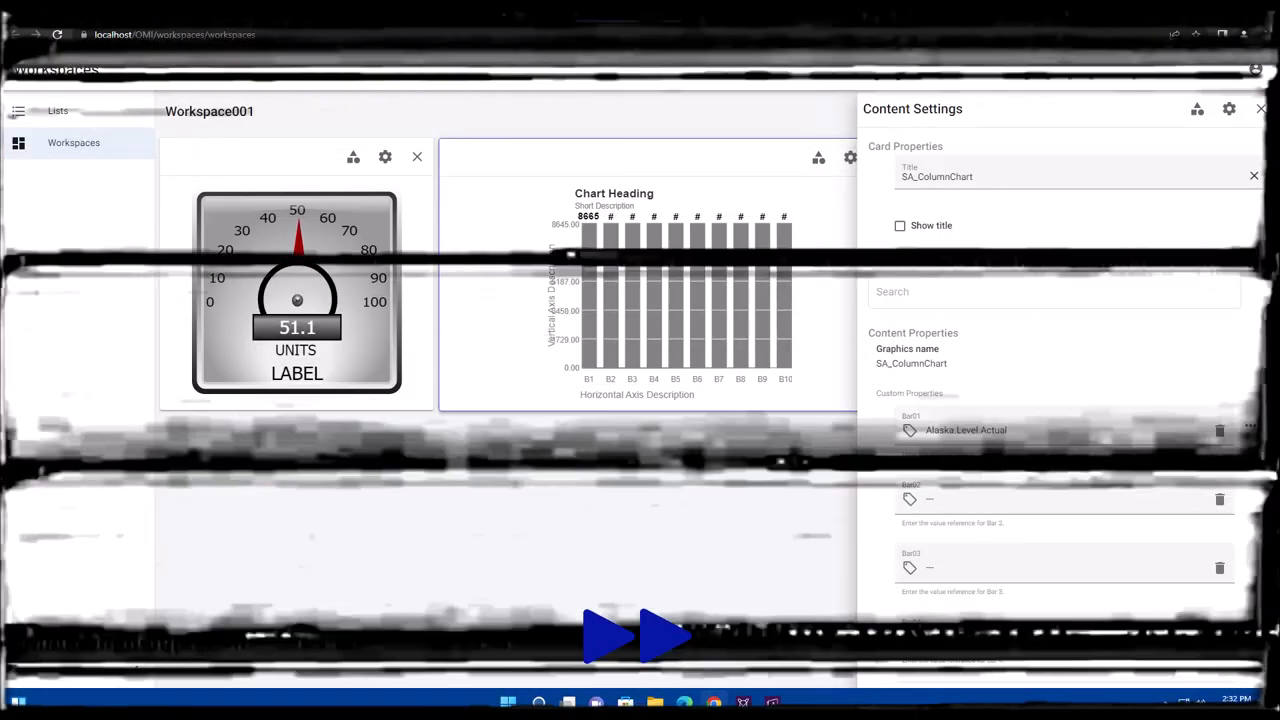
Save the workspace as Mystates and reopen it from the saved workspaces list.
{"action": "scroll", "scroll_direction": "down", "scroll_amount": 3}
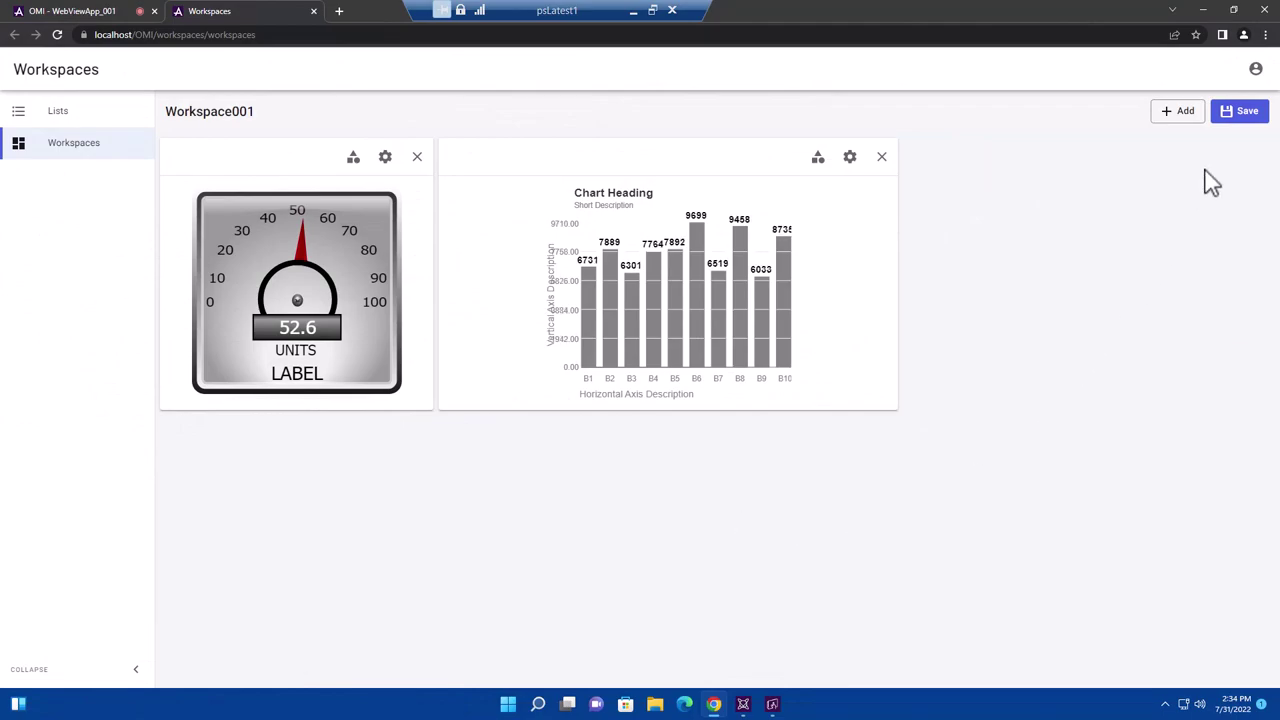
{"action": "left_click", "coordinate": [1246, 112]}
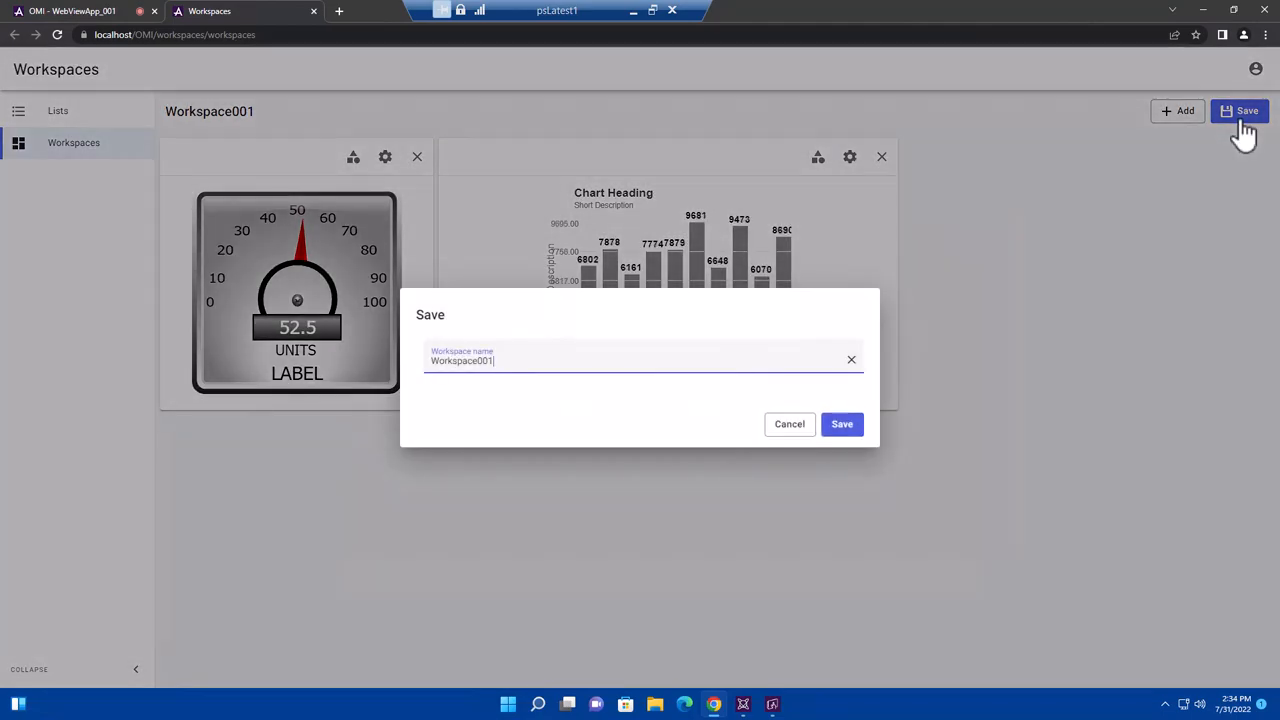
{"action": "left_click", "coordinate": [842, 424]}
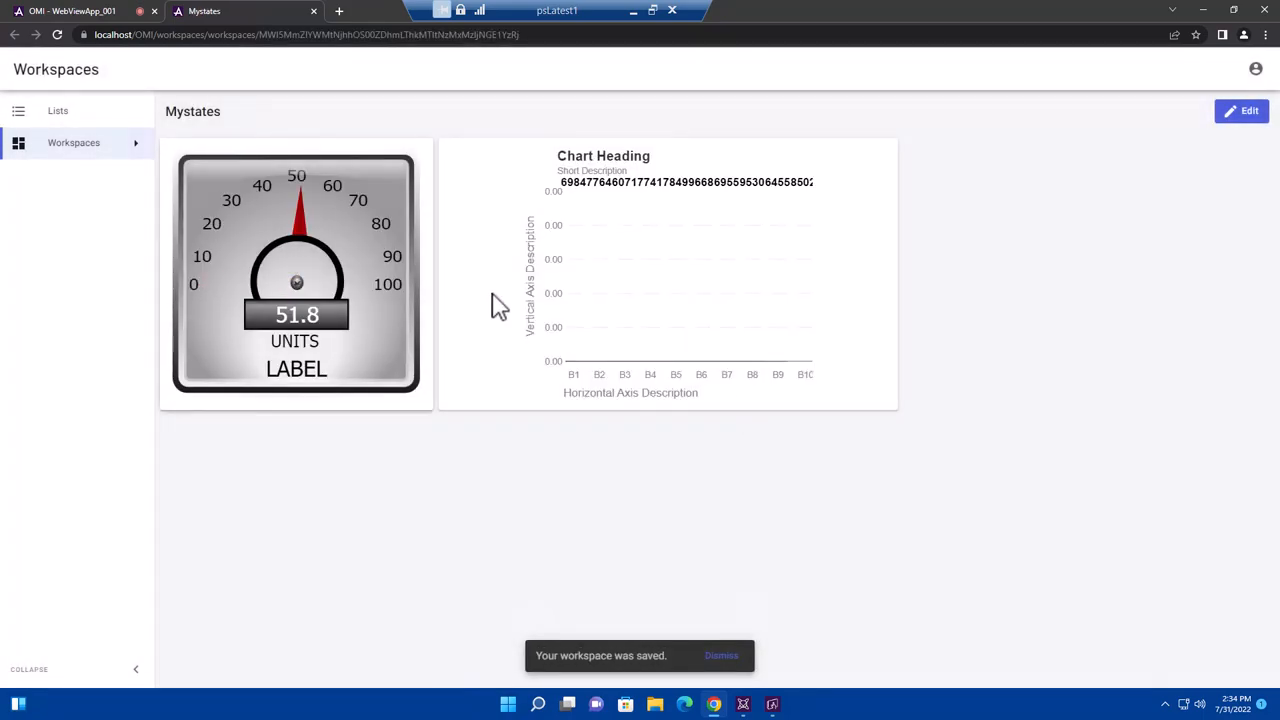
{"action": "left_click", "coordinate": [56, 112]}
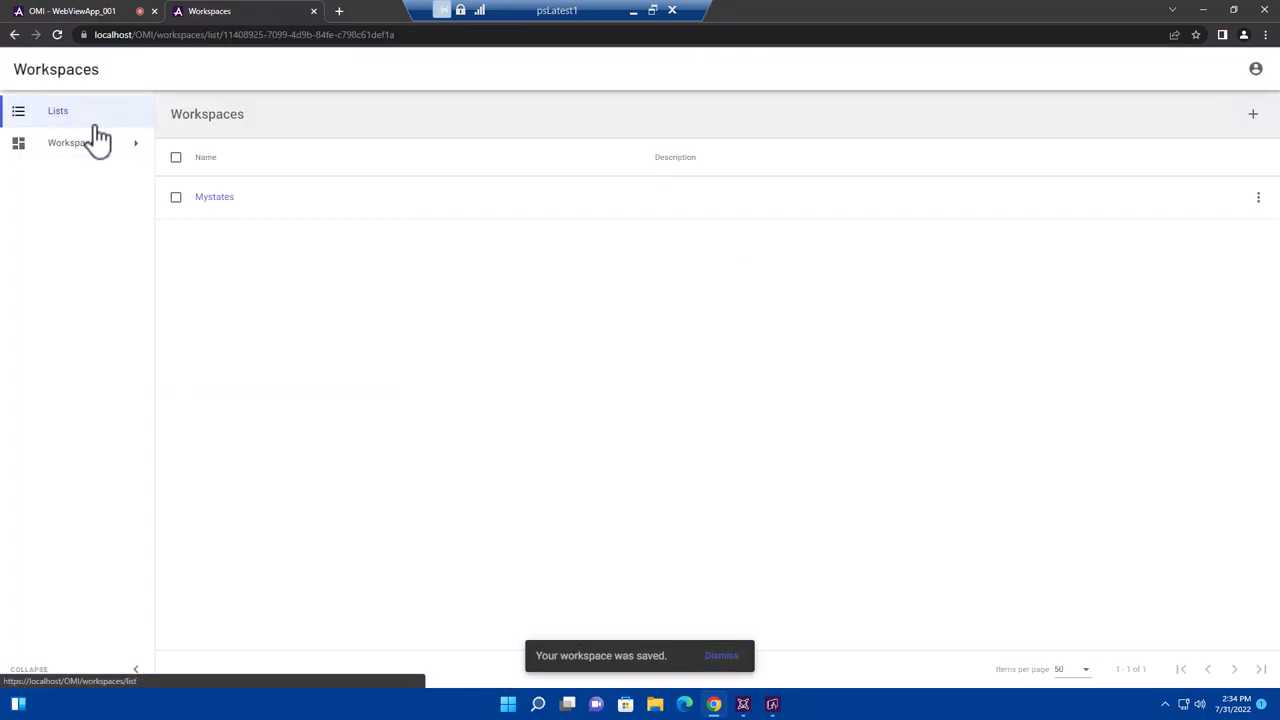
{"action": "left_click", "coordinate": [214, 196]}
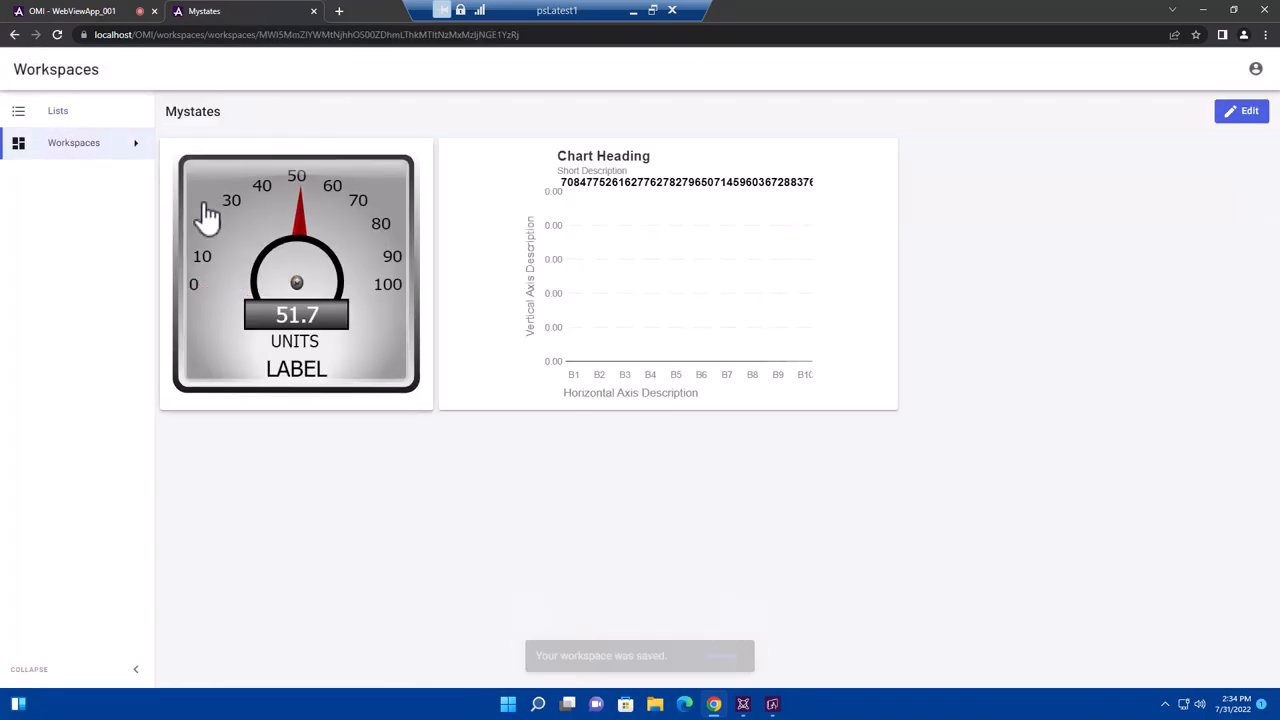